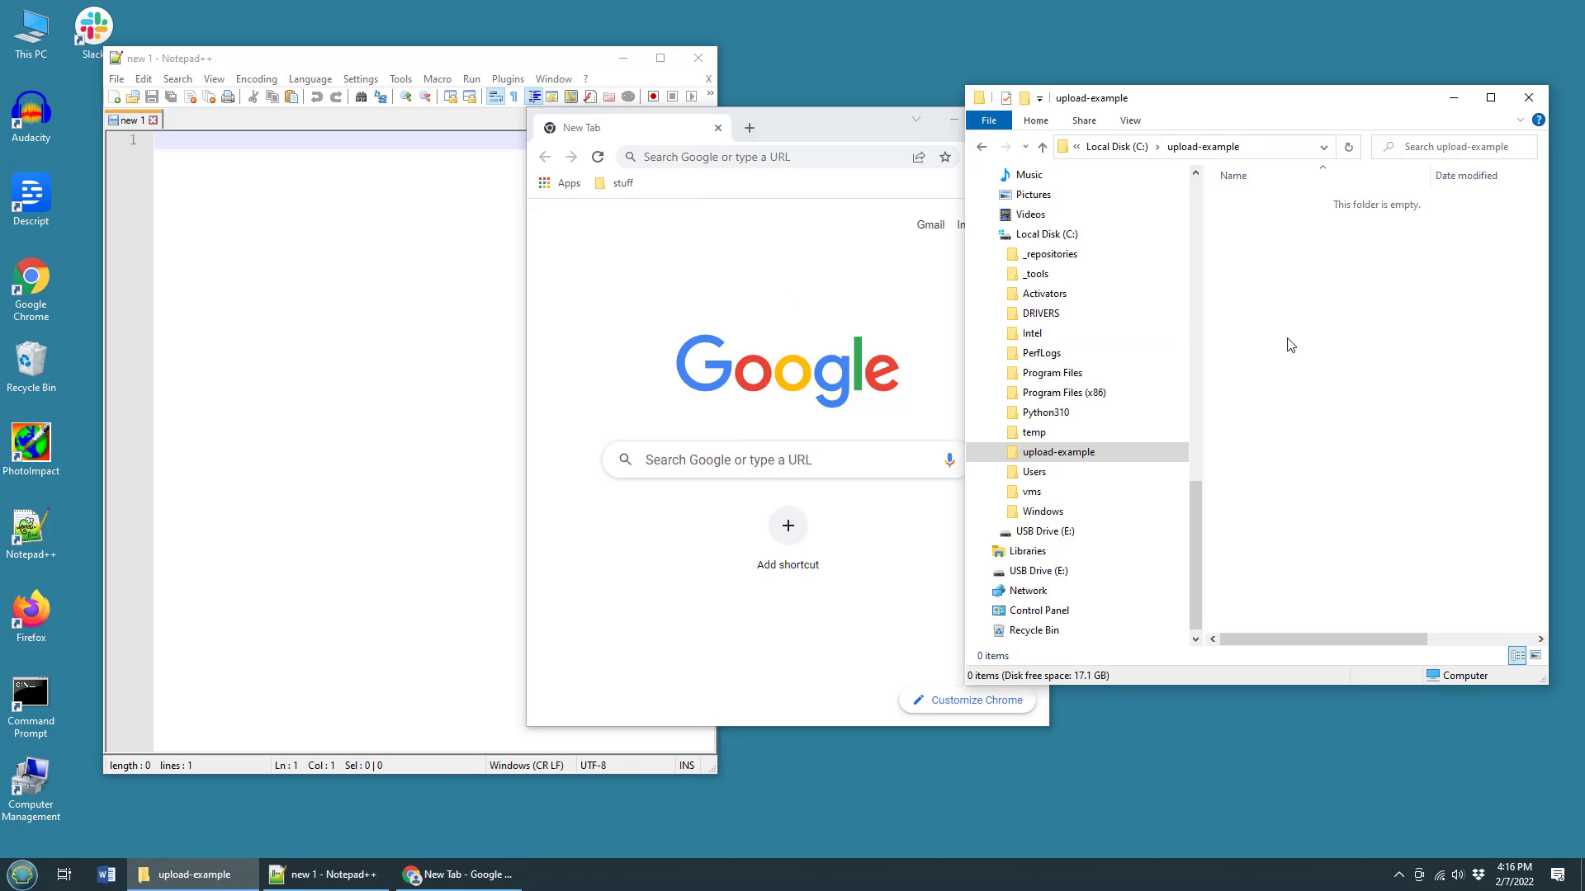
- Create a blank upload.js text file in upload-example and open it with Notepad++
click(1059, 451)
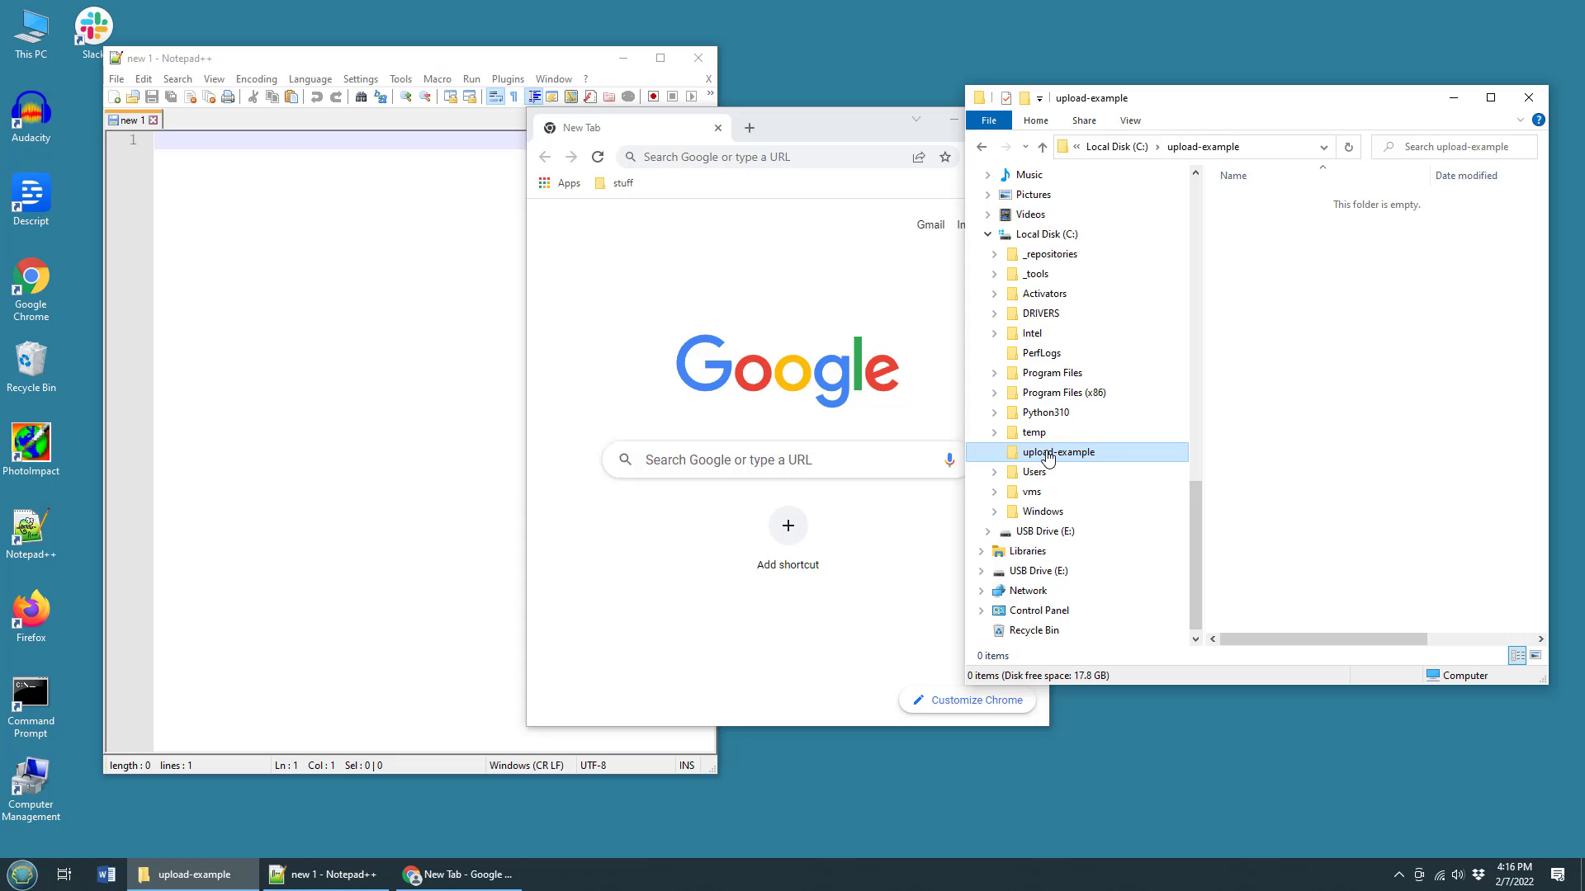
right_click(1048, 458)
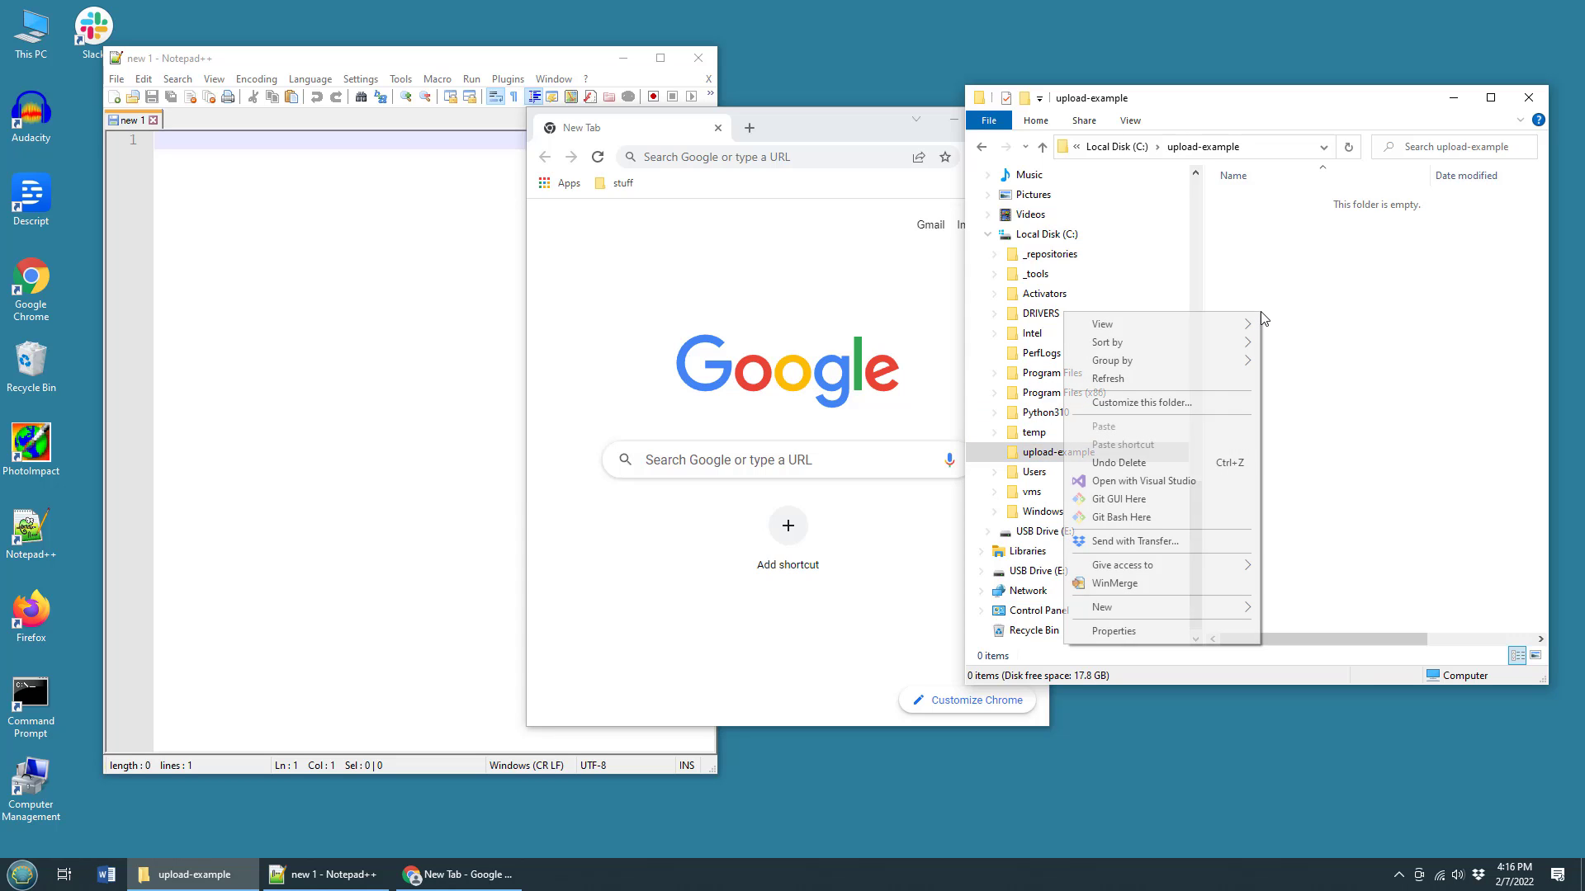
click(1102, 608)
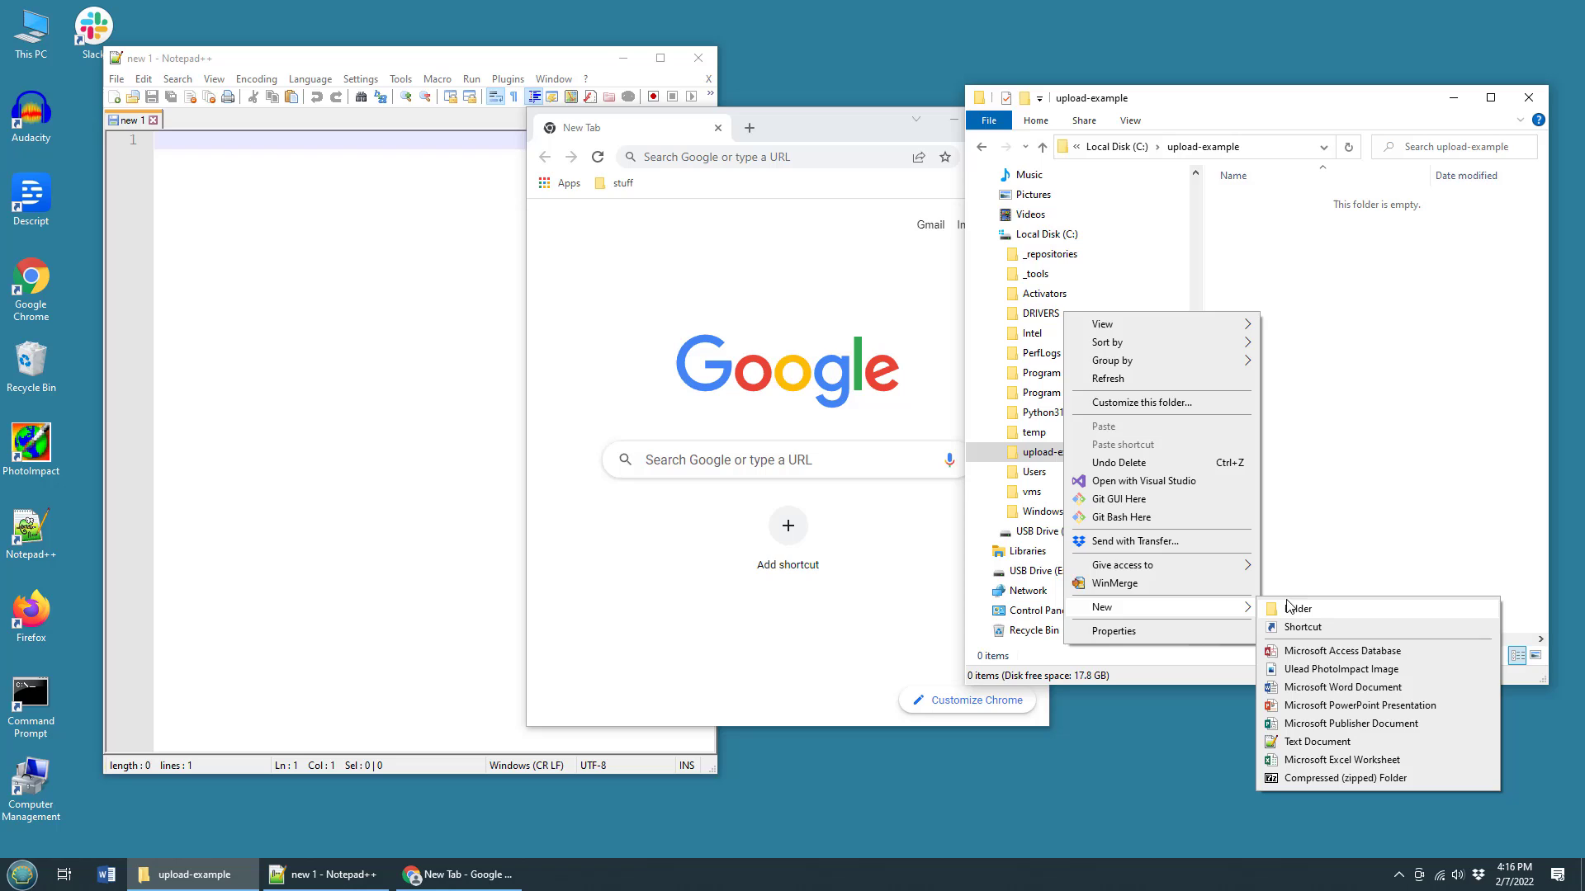
click(1318, 741)
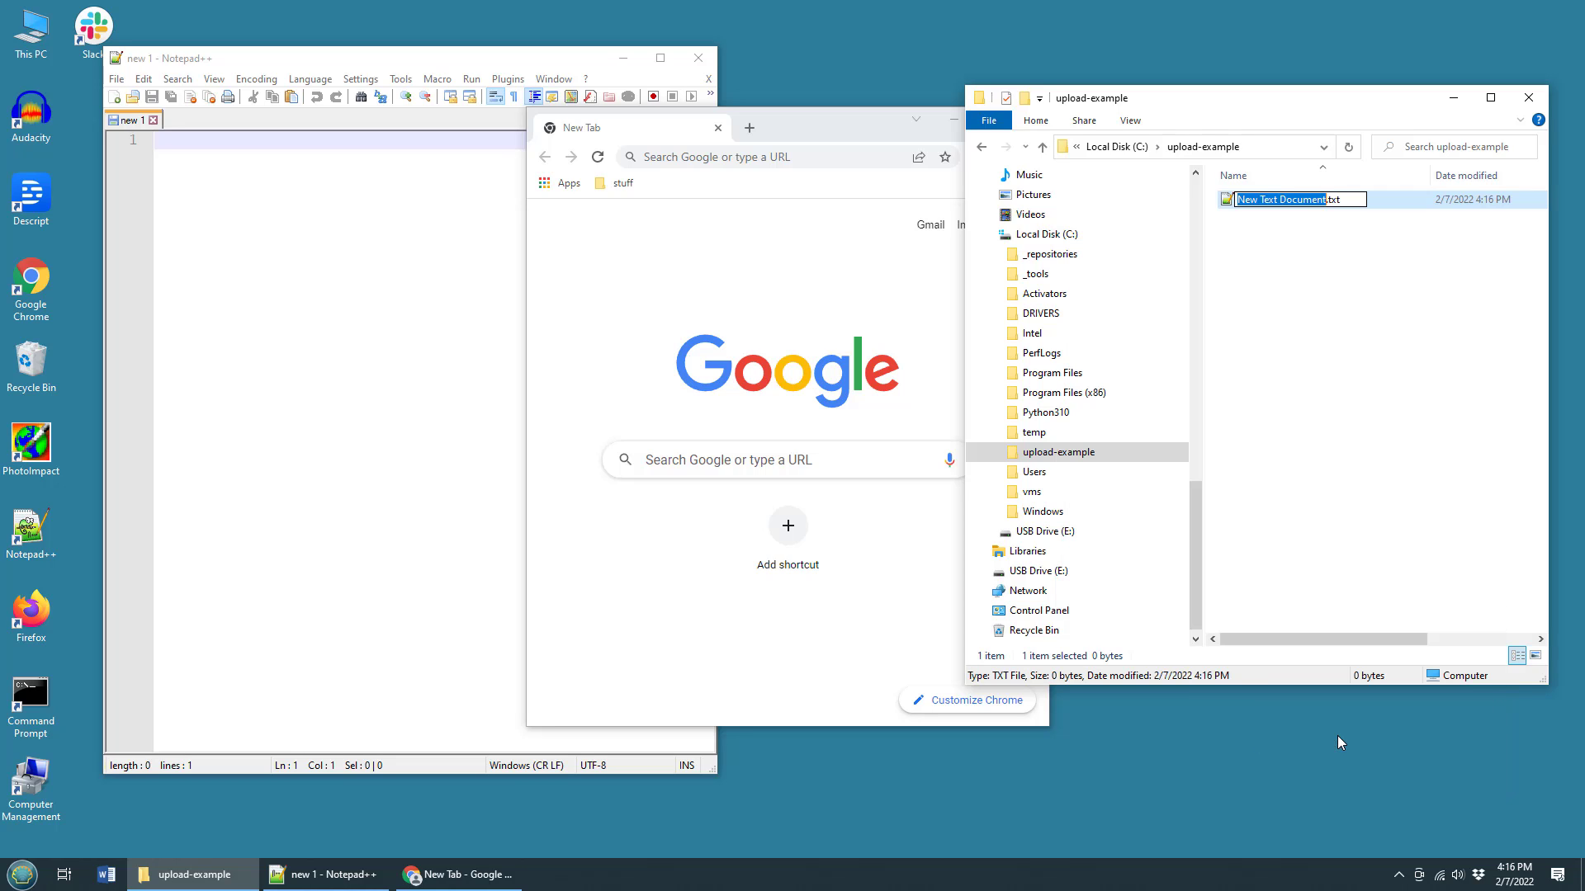
text(upload.txt)
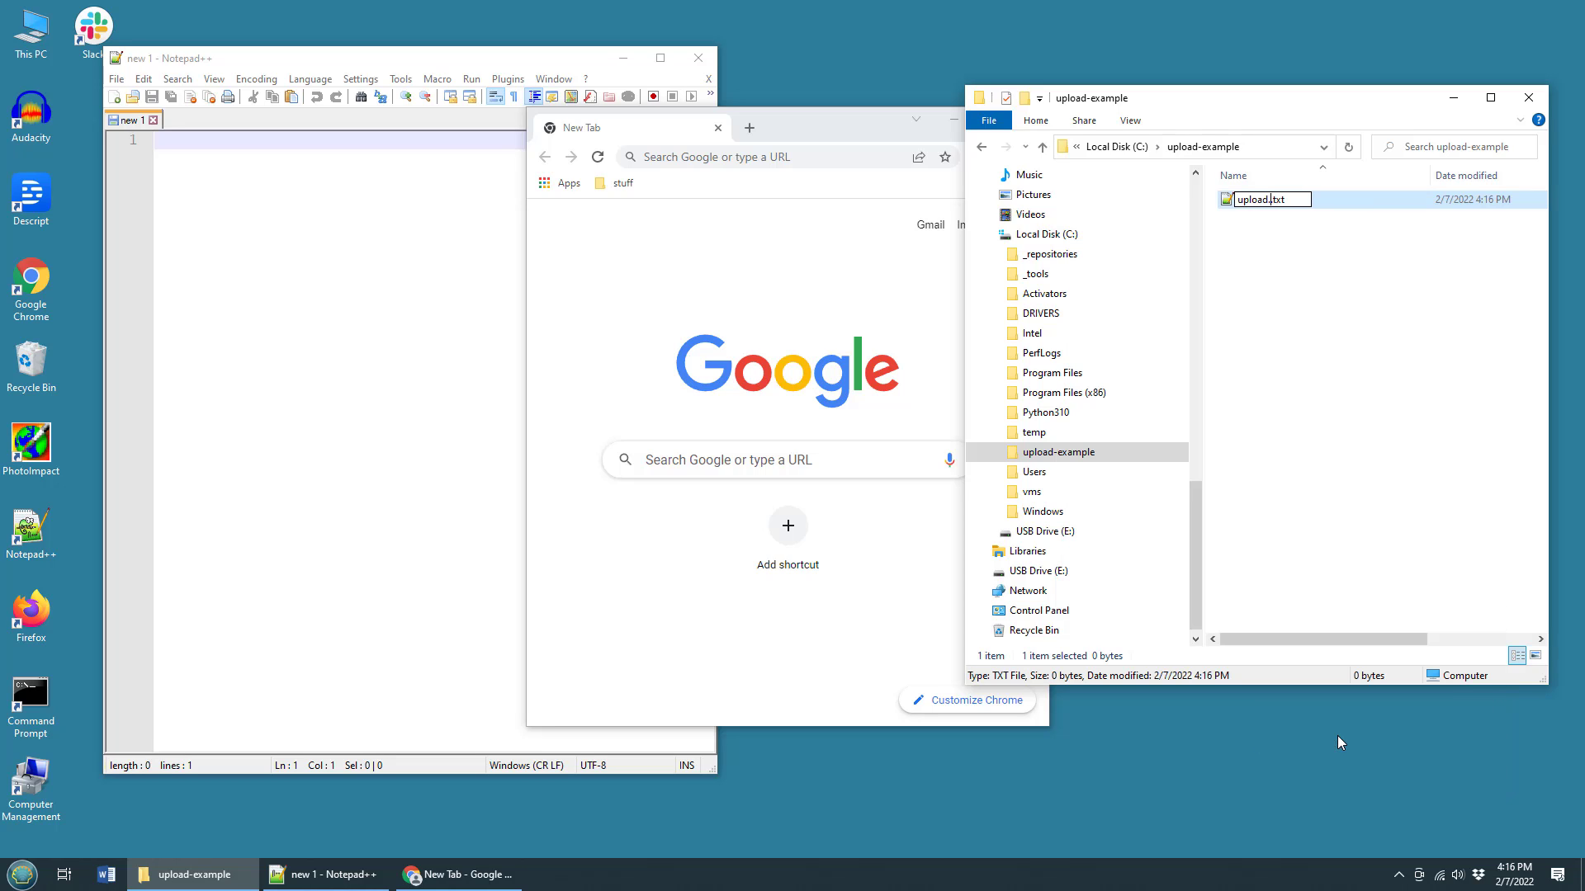
text(upload.js)
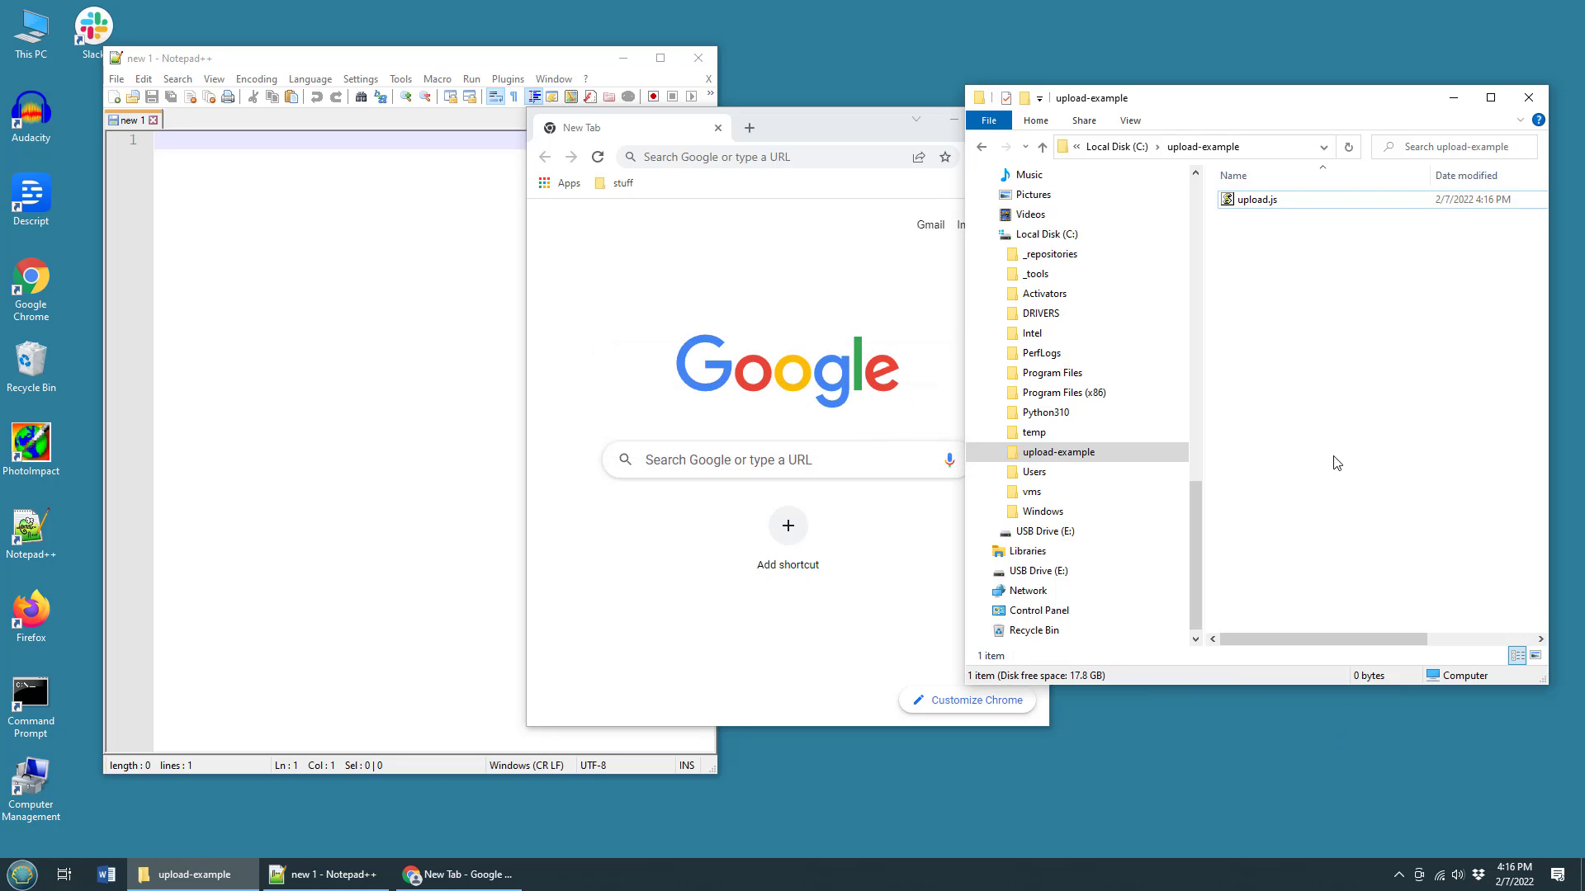
right_click(1257, 199)
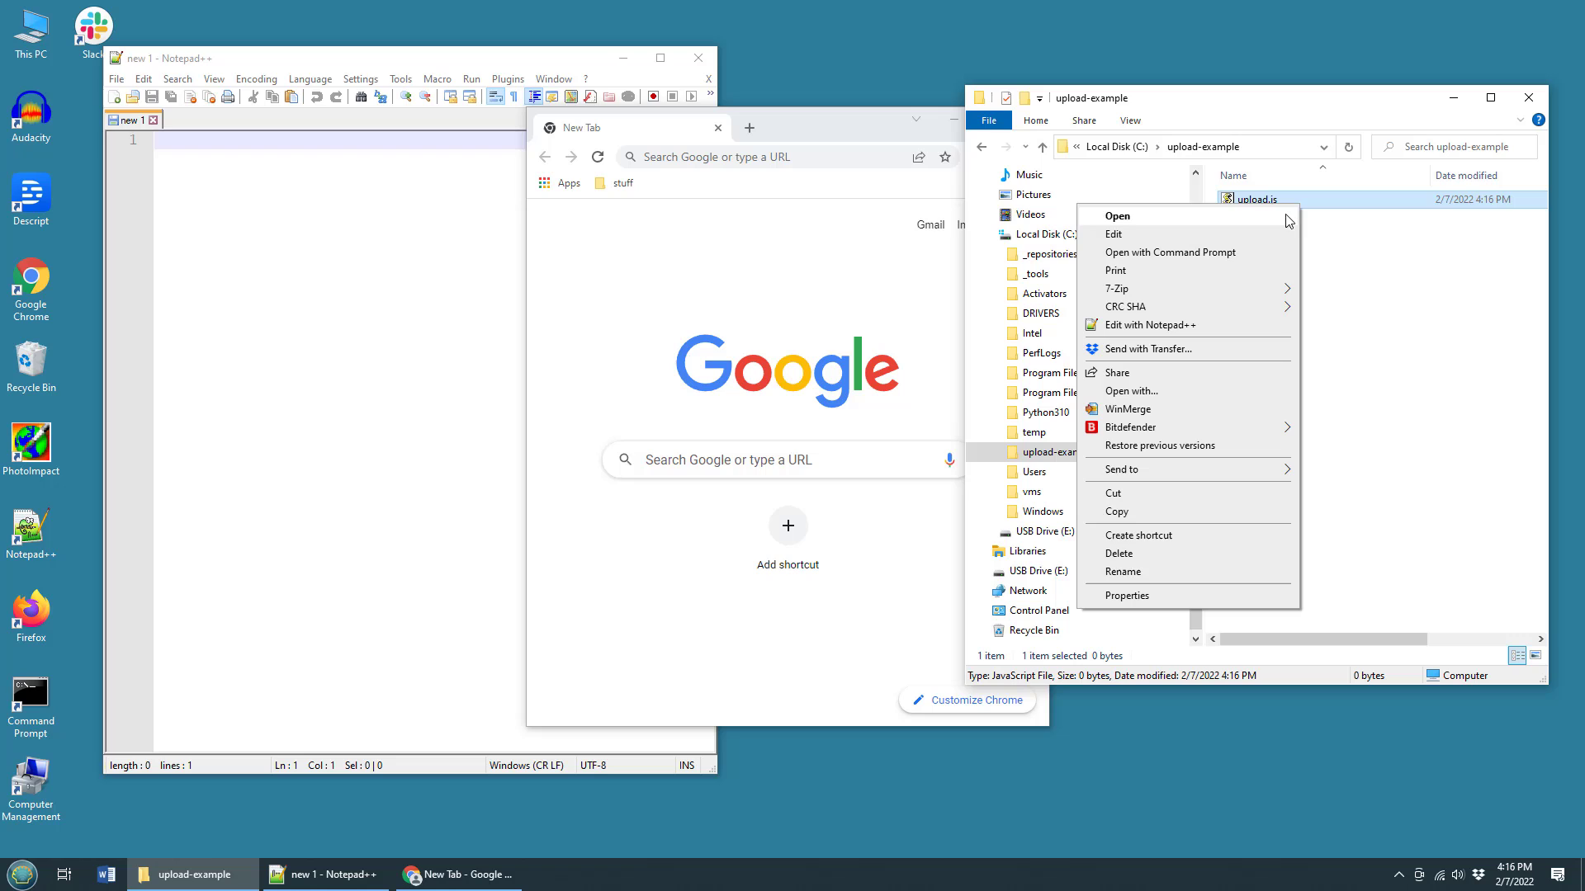
click(1152, 324)
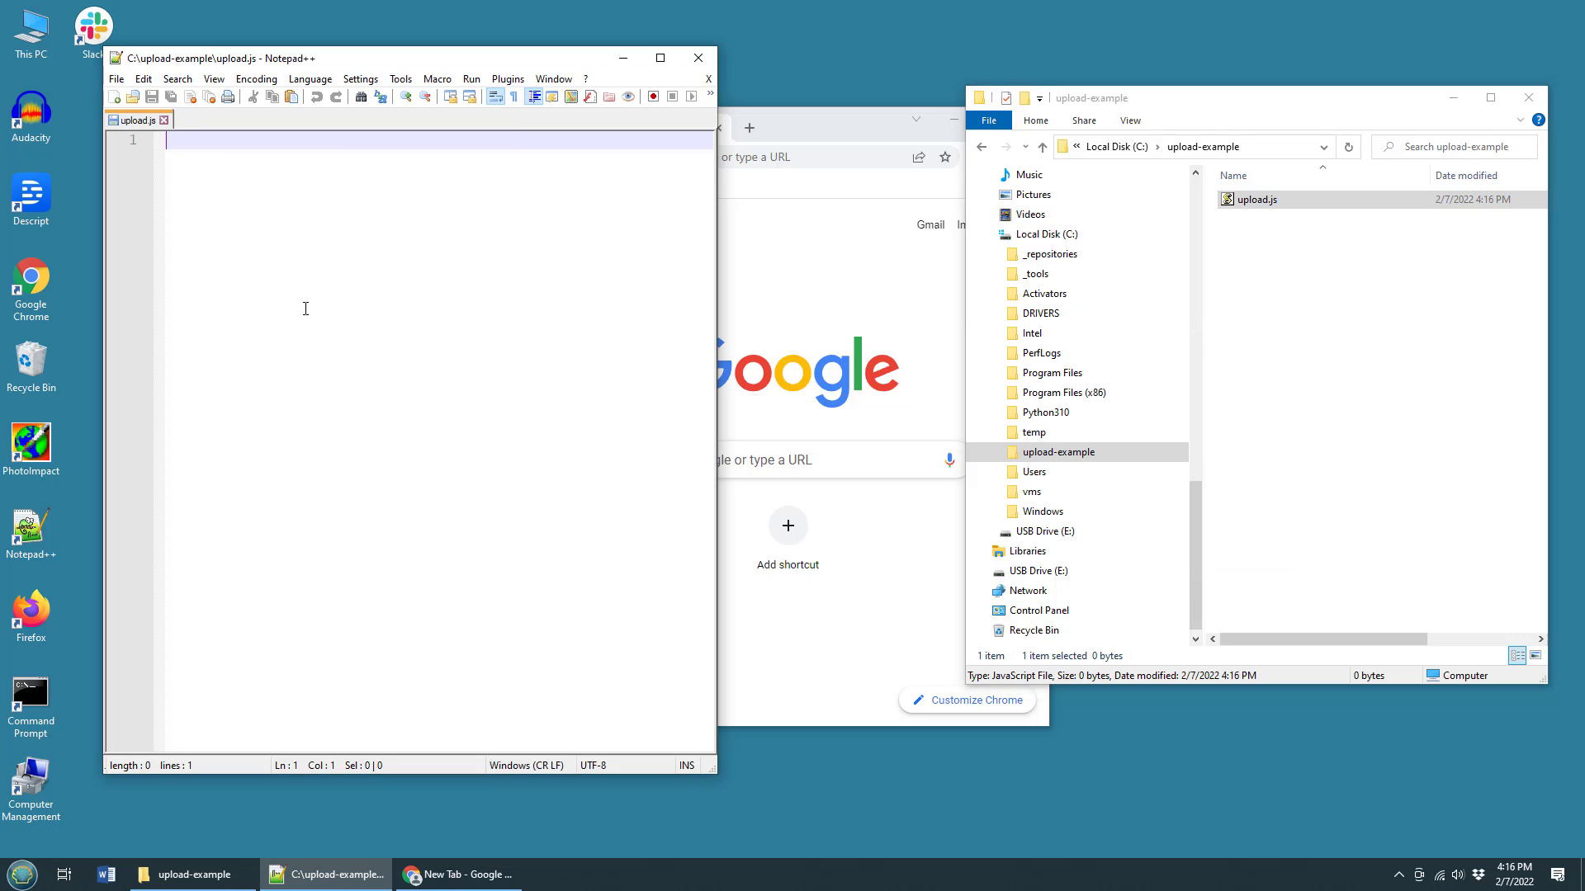
- Type the line let http = require('http'); at the top of upload.js
text(let http = r)
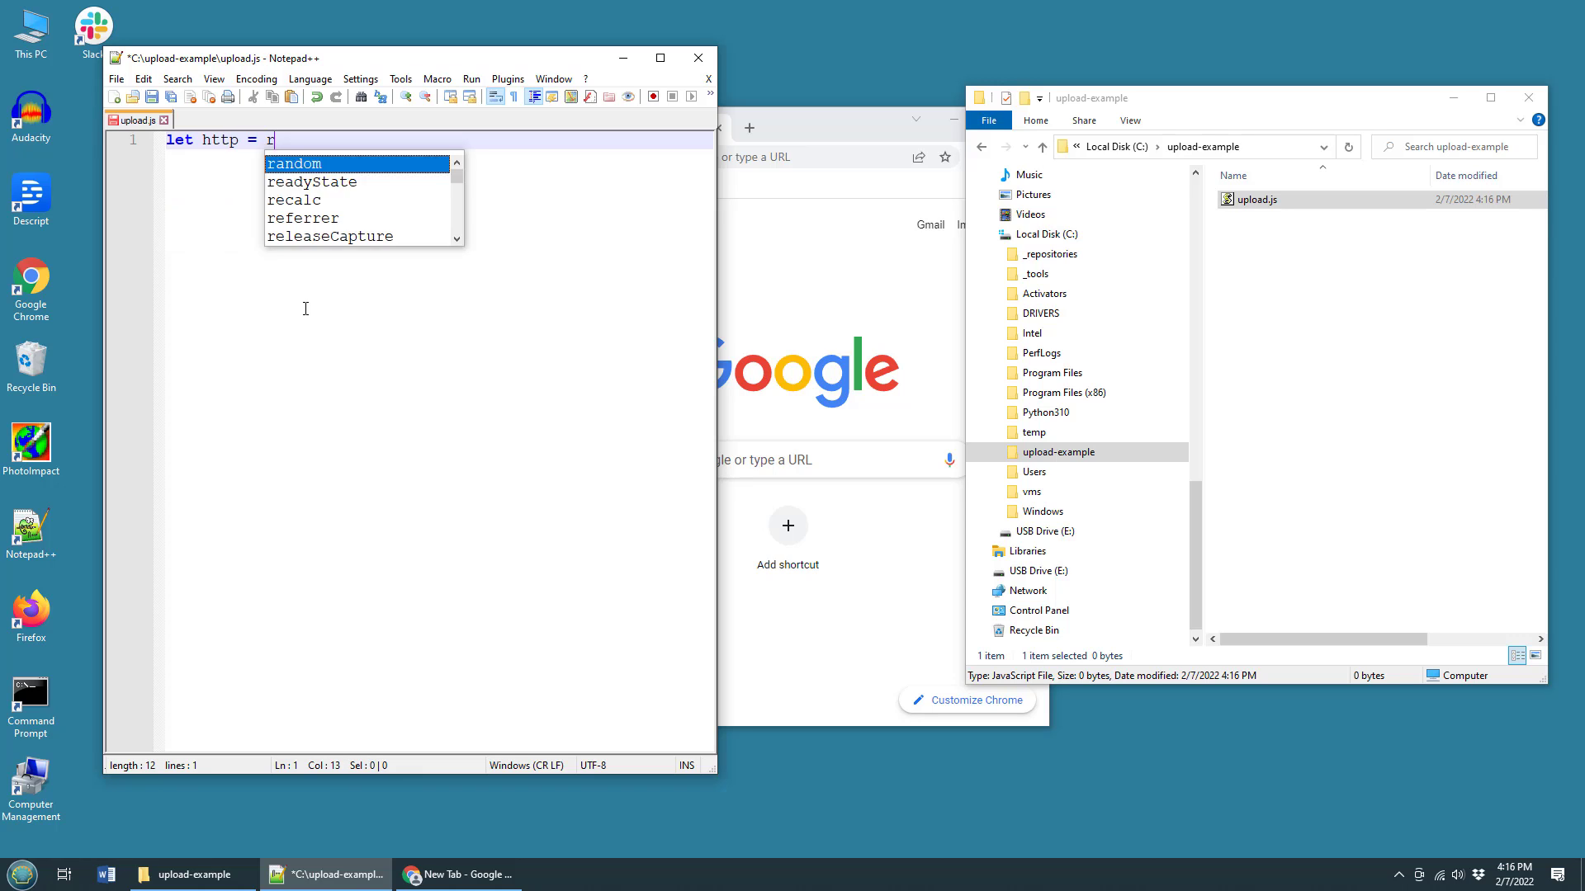
text(equire(')
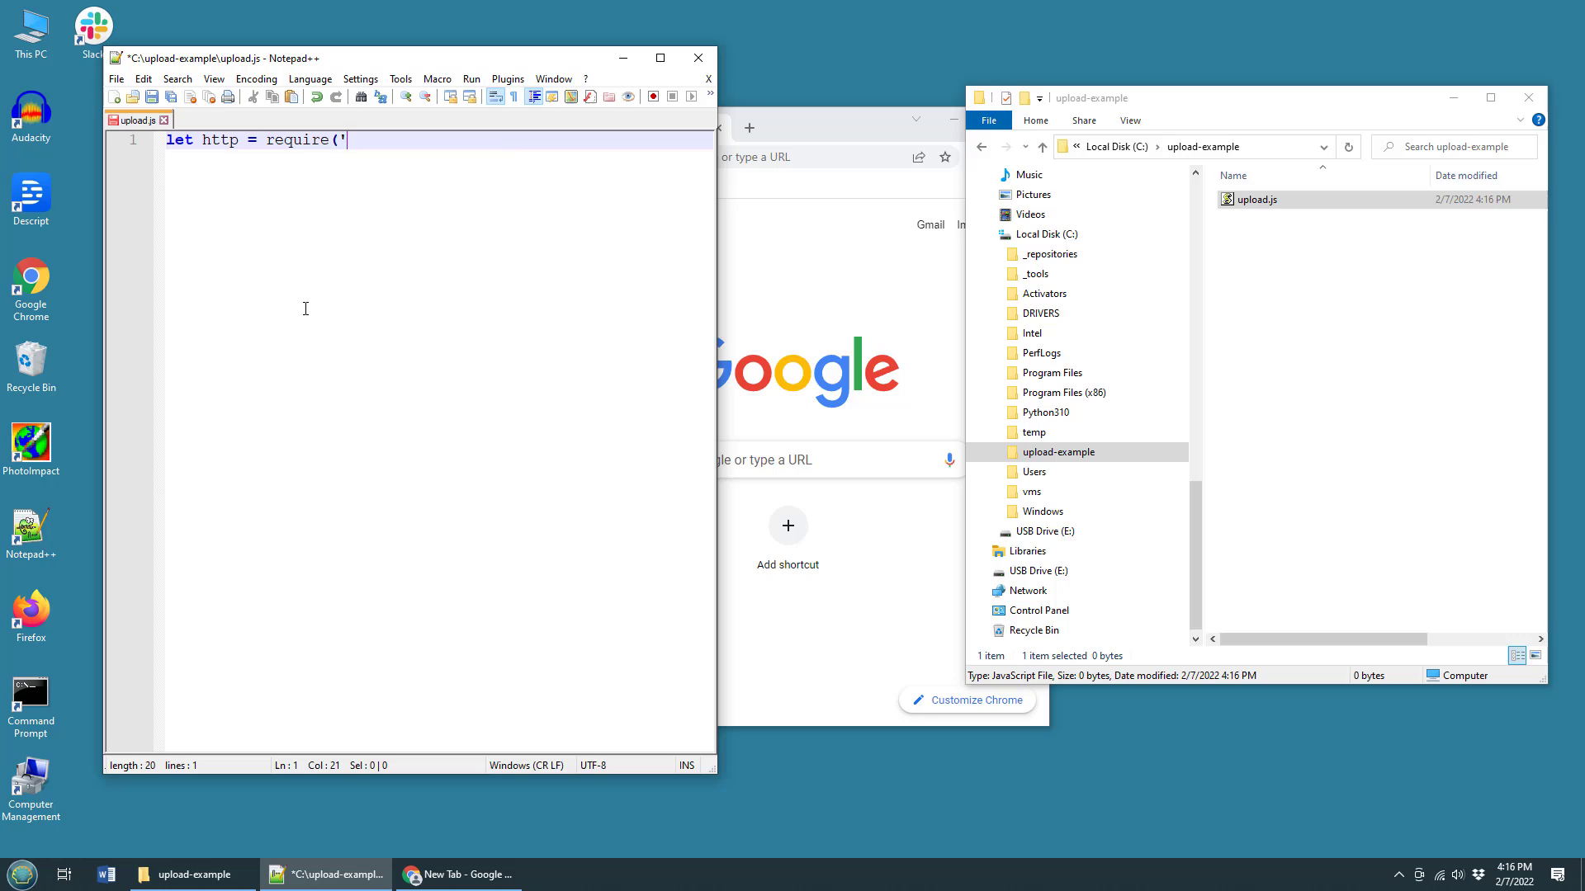
text(http'))
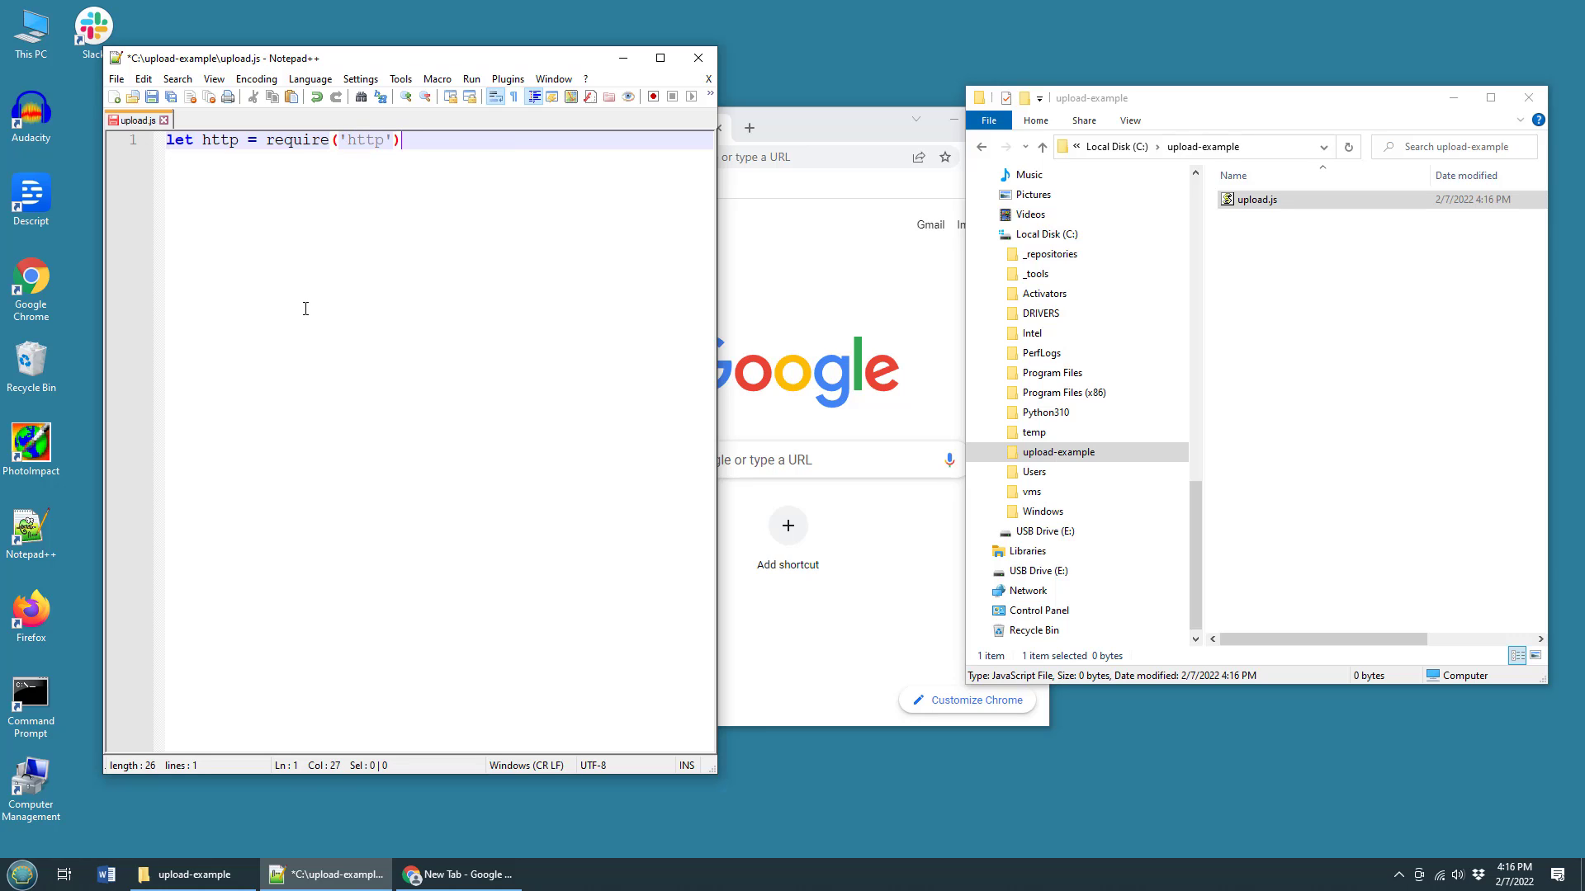
text(;)
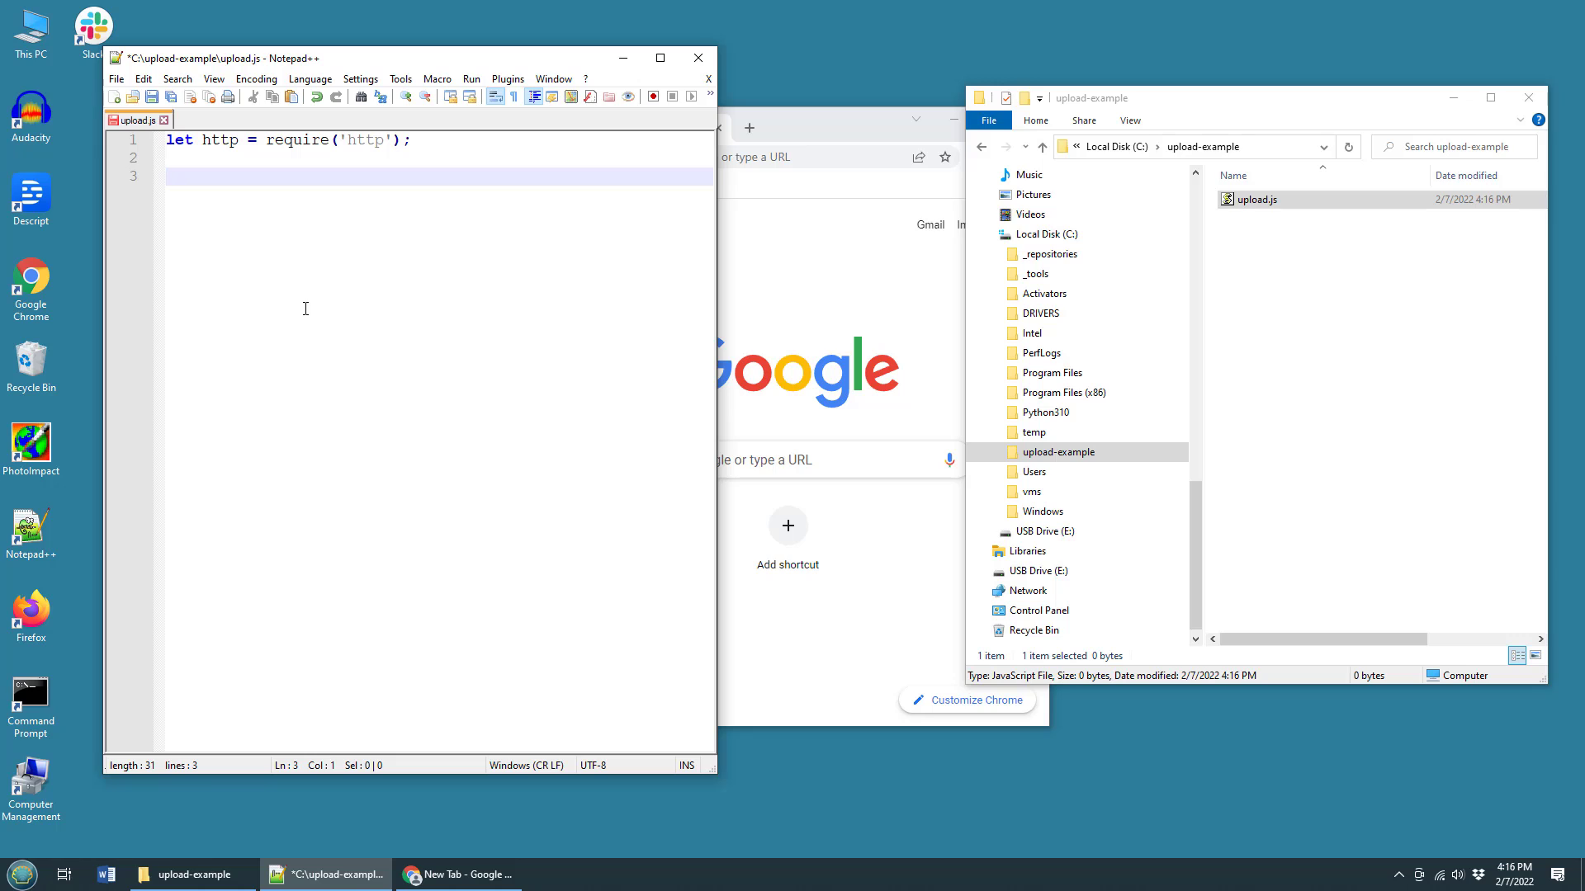
- Start the server with http.createServer(function (req, res) {
text(h)
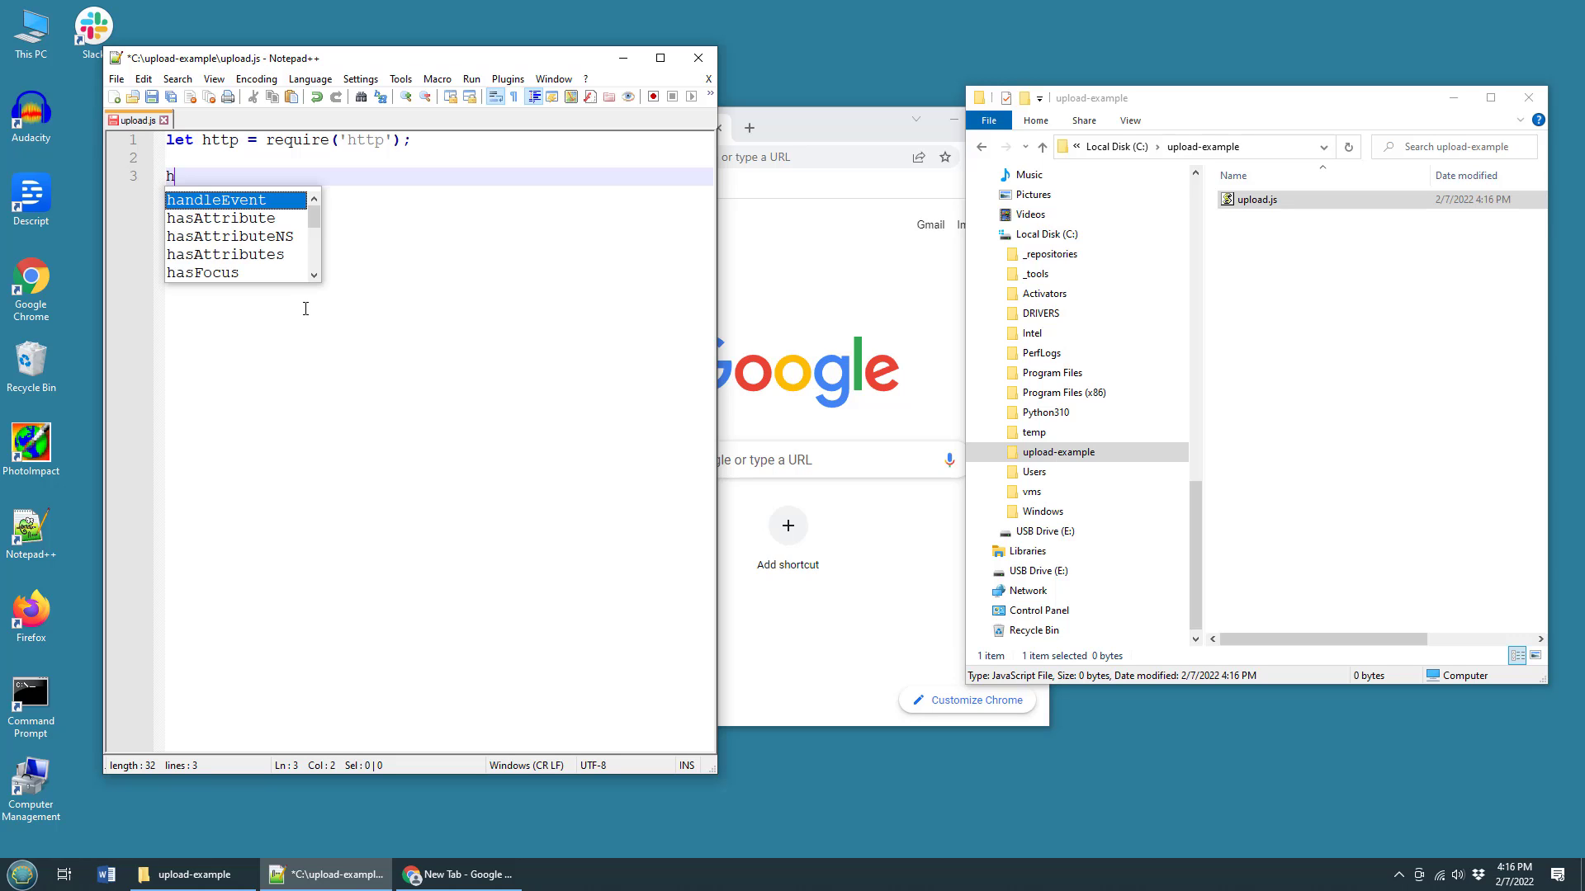
text(ttp.)
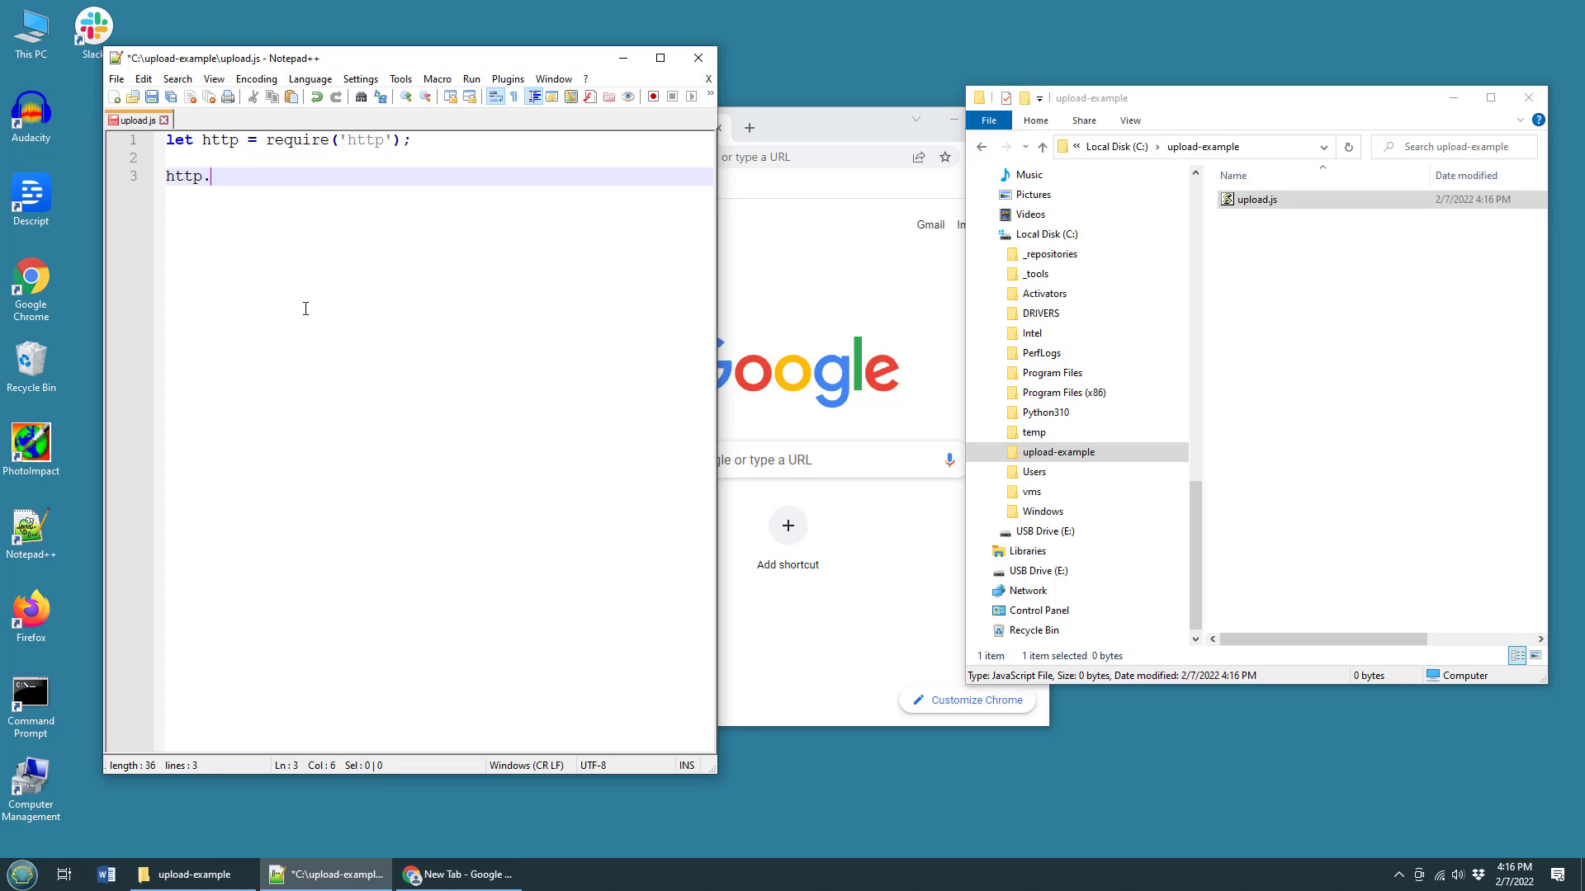
text(createC)
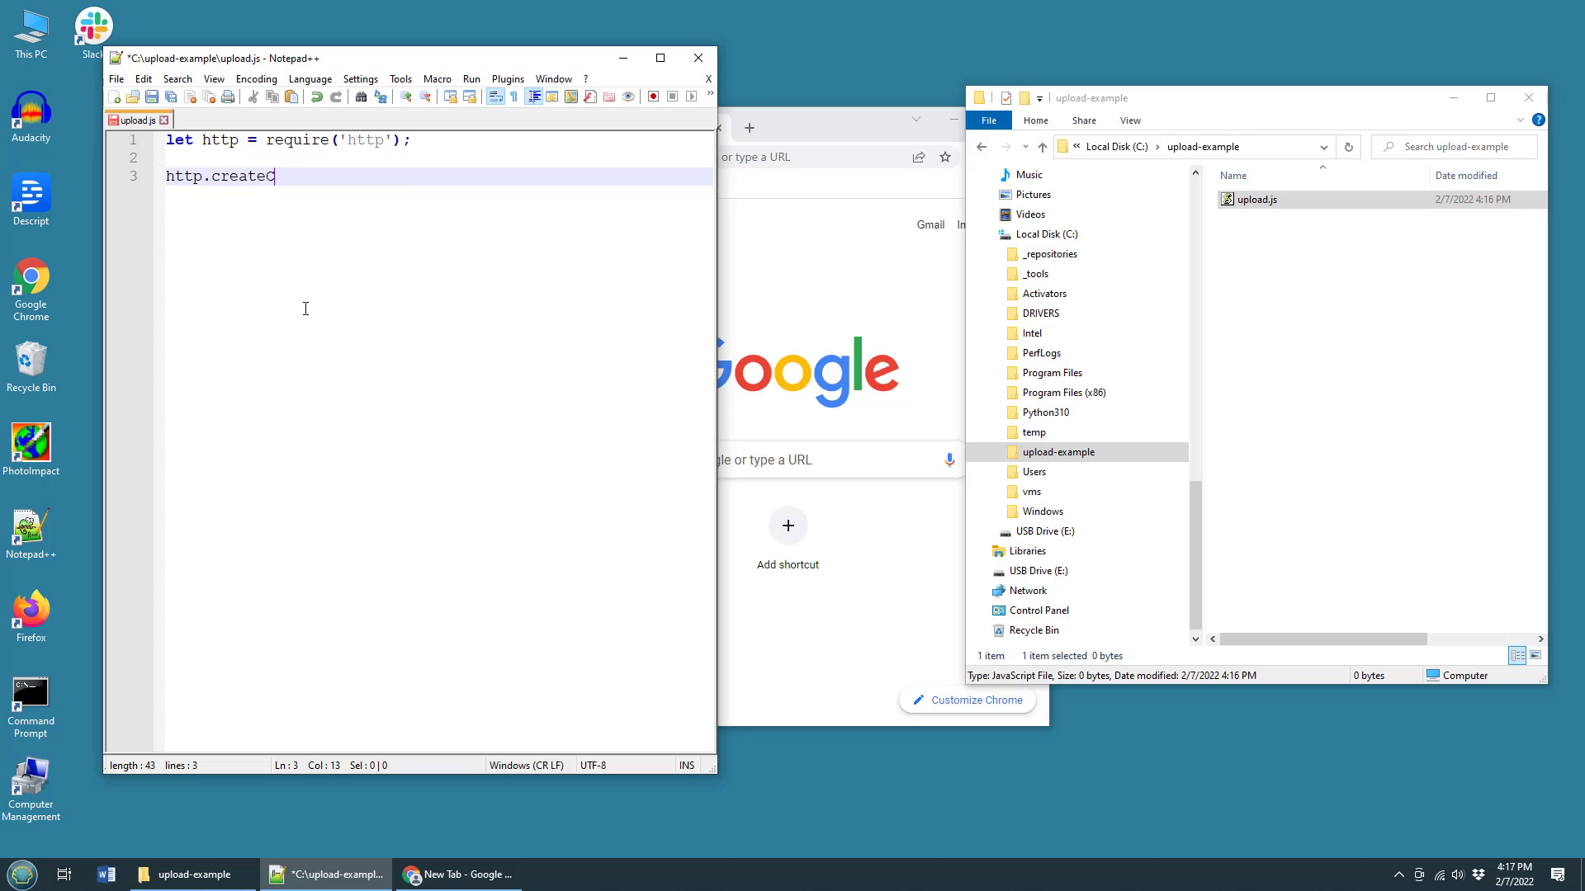
text(Server)
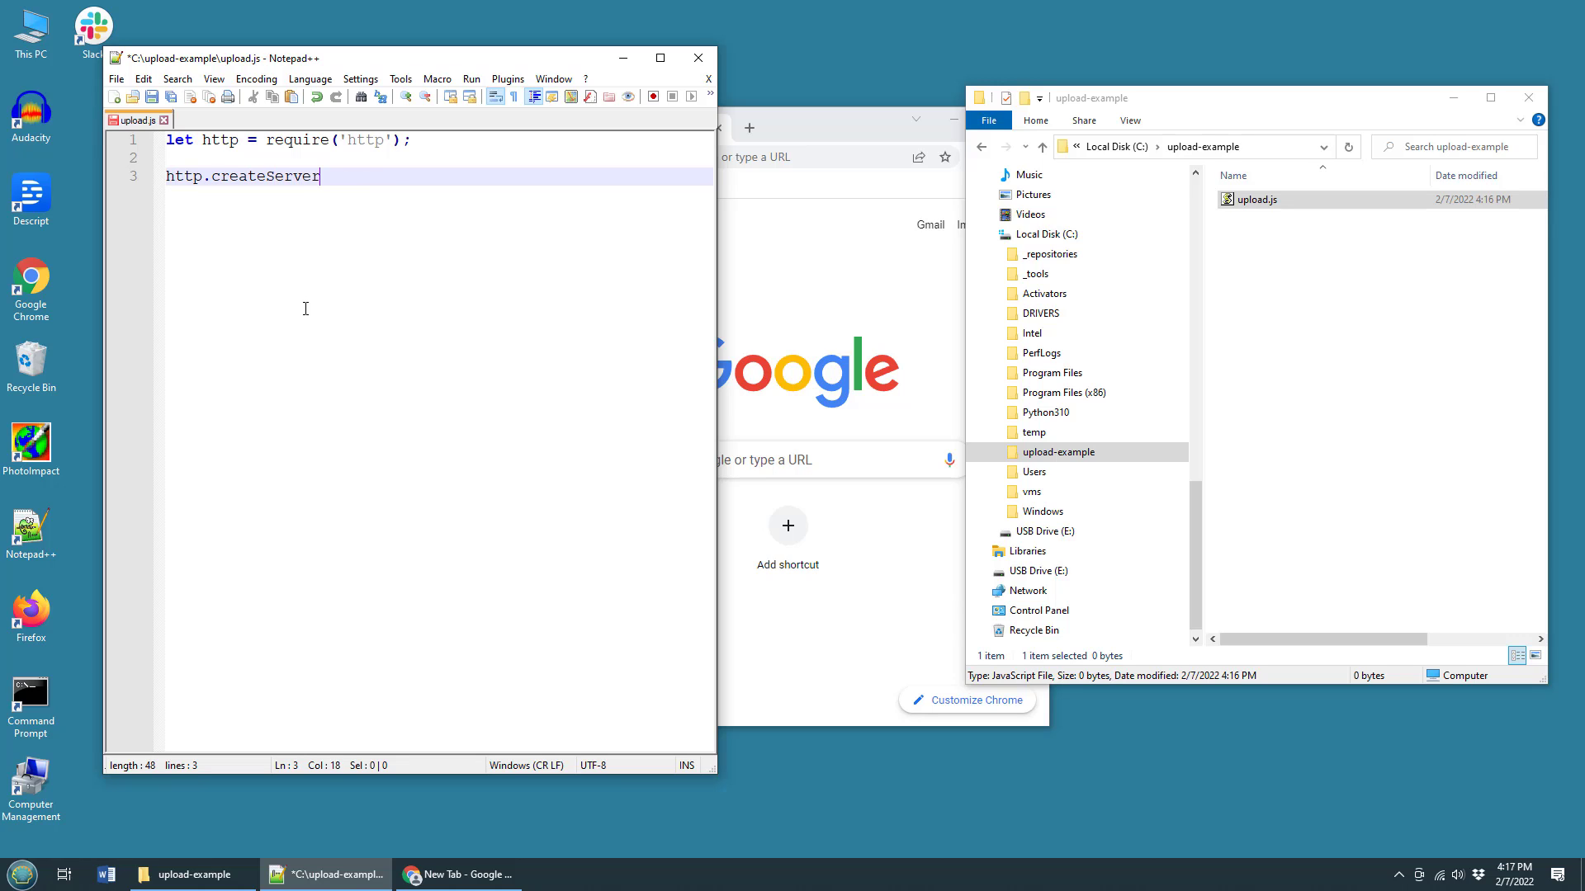
text((function)
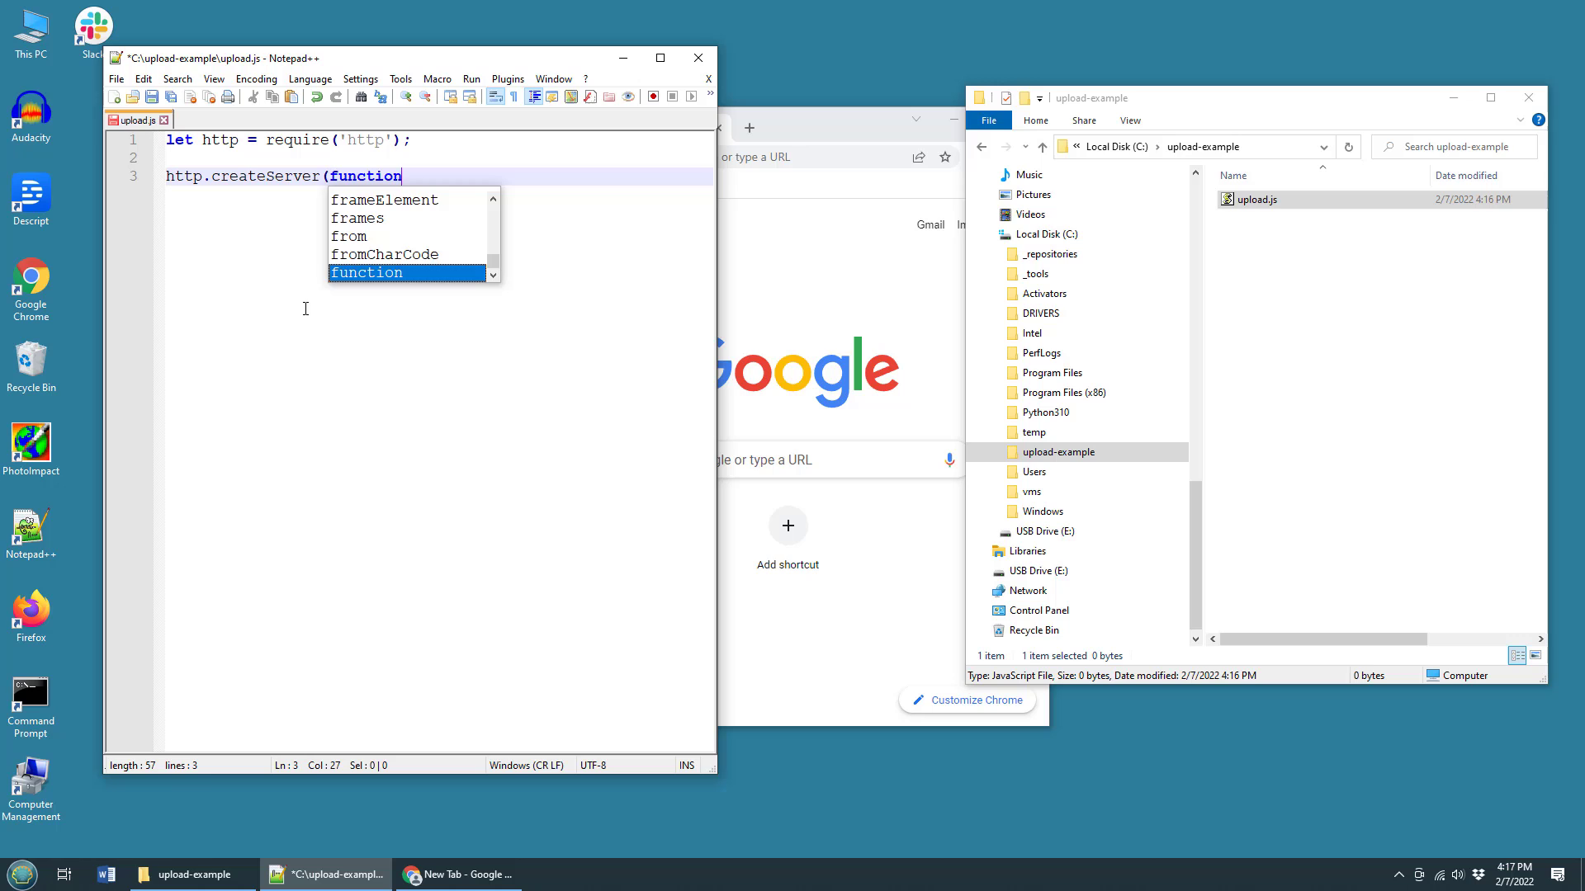
text((req,)
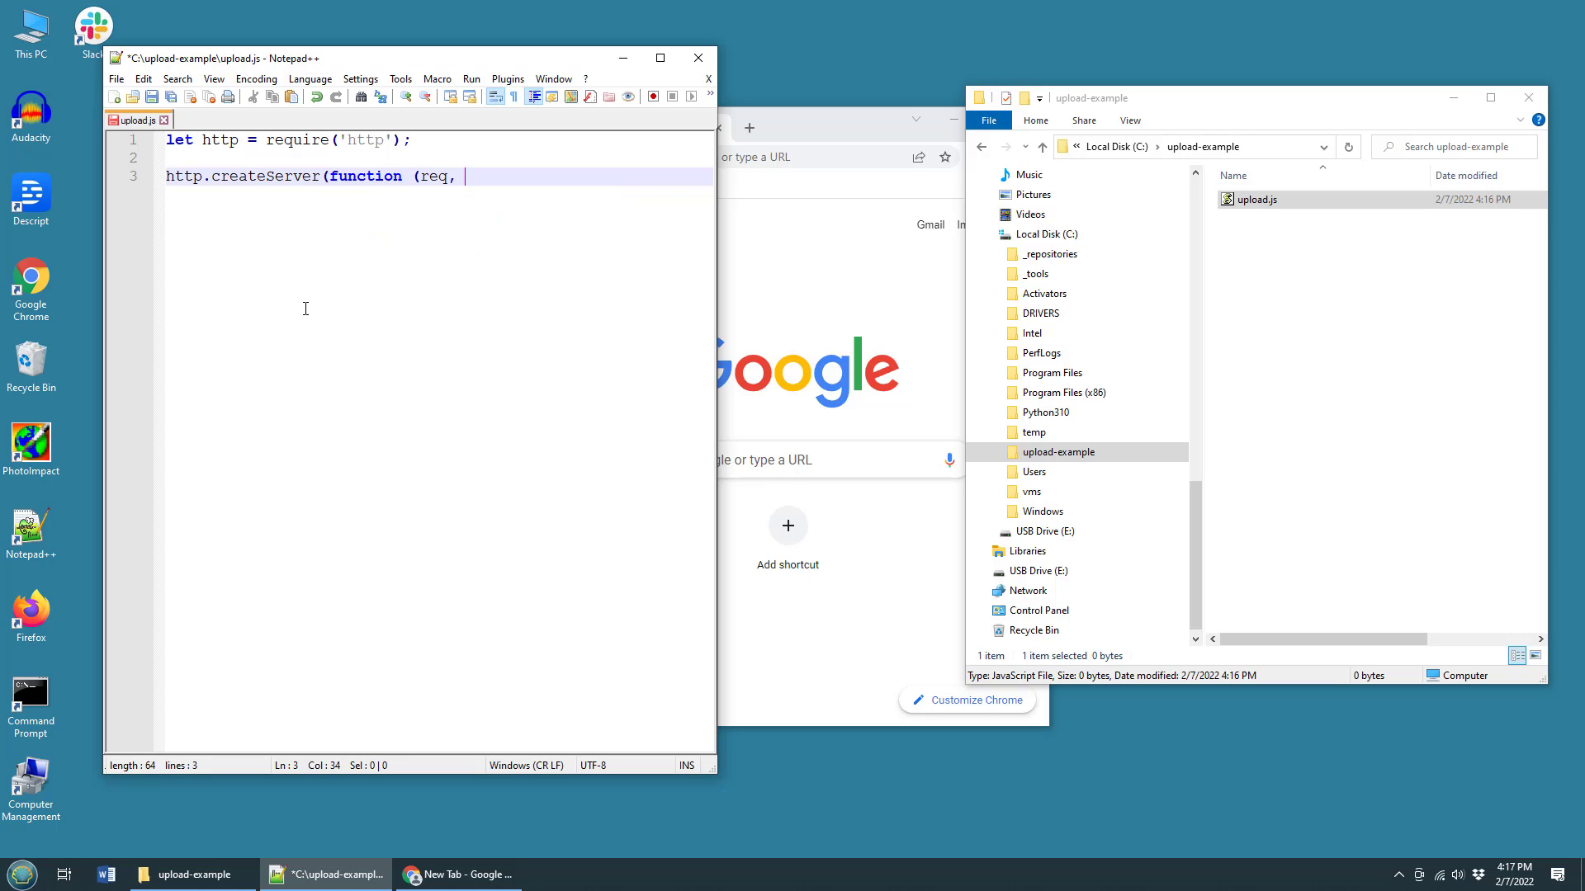
text(res) {)
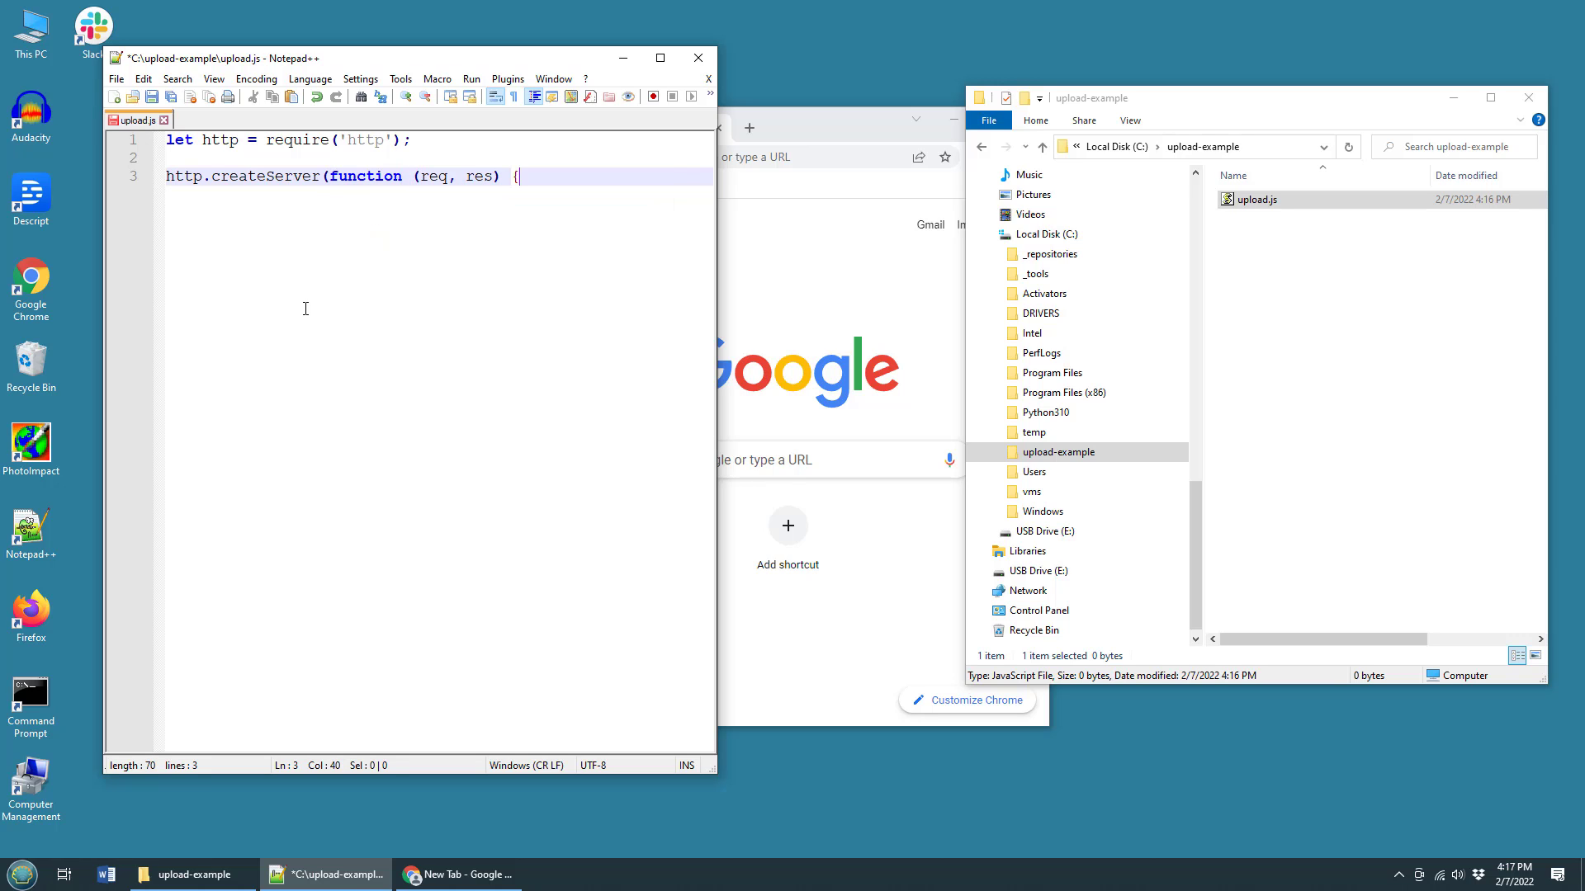
- Add res.writeHead(200, {'Content-Type': 'text/html'}); inside the callback
text(res.)
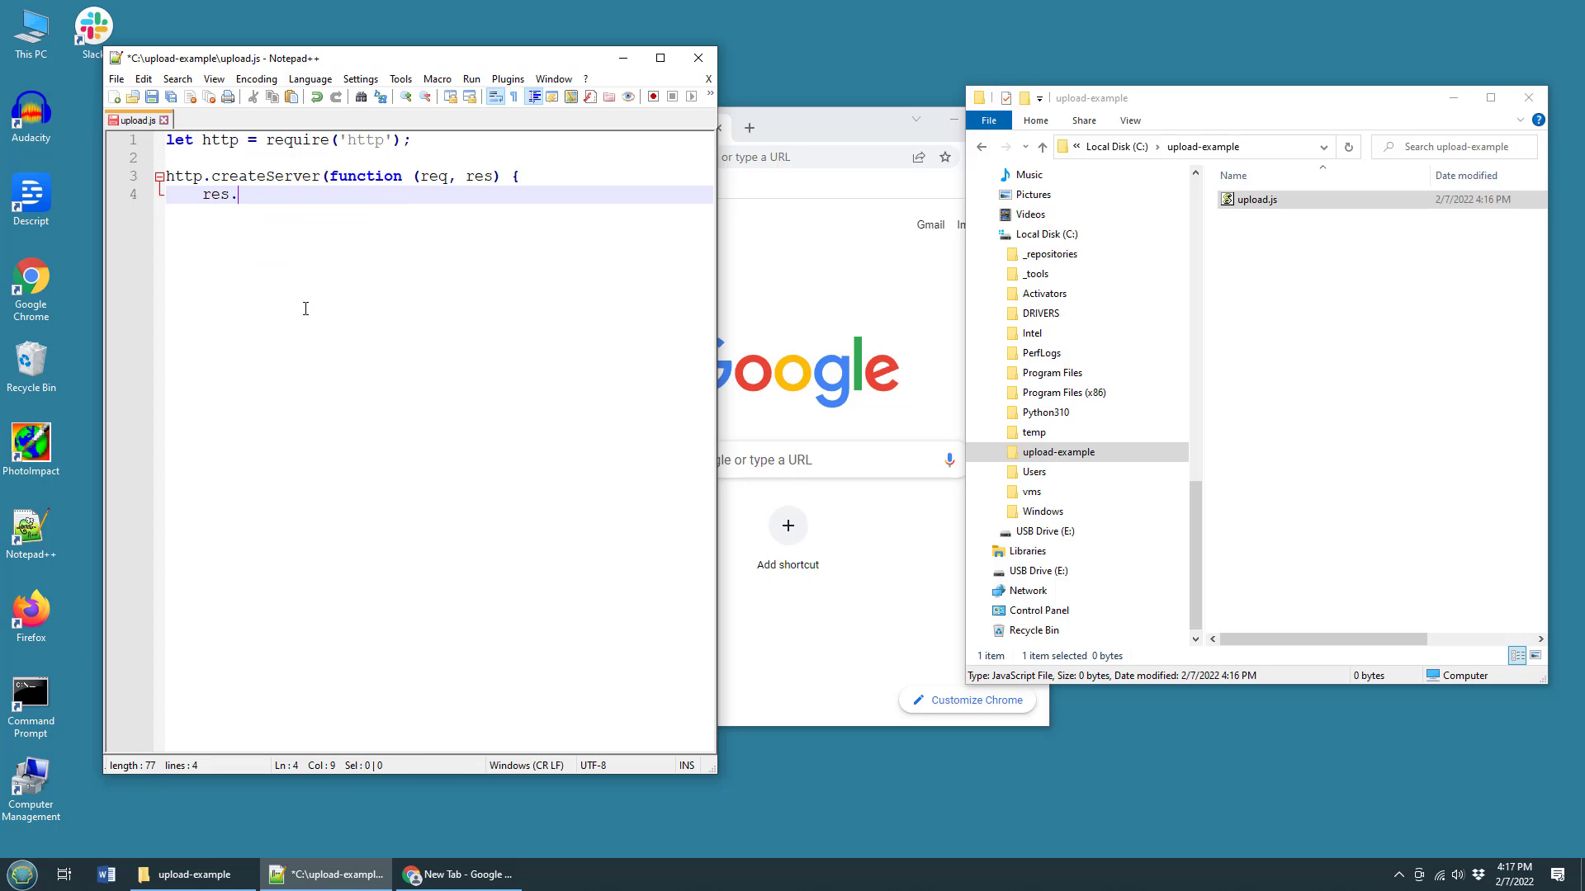
text(writeHead)
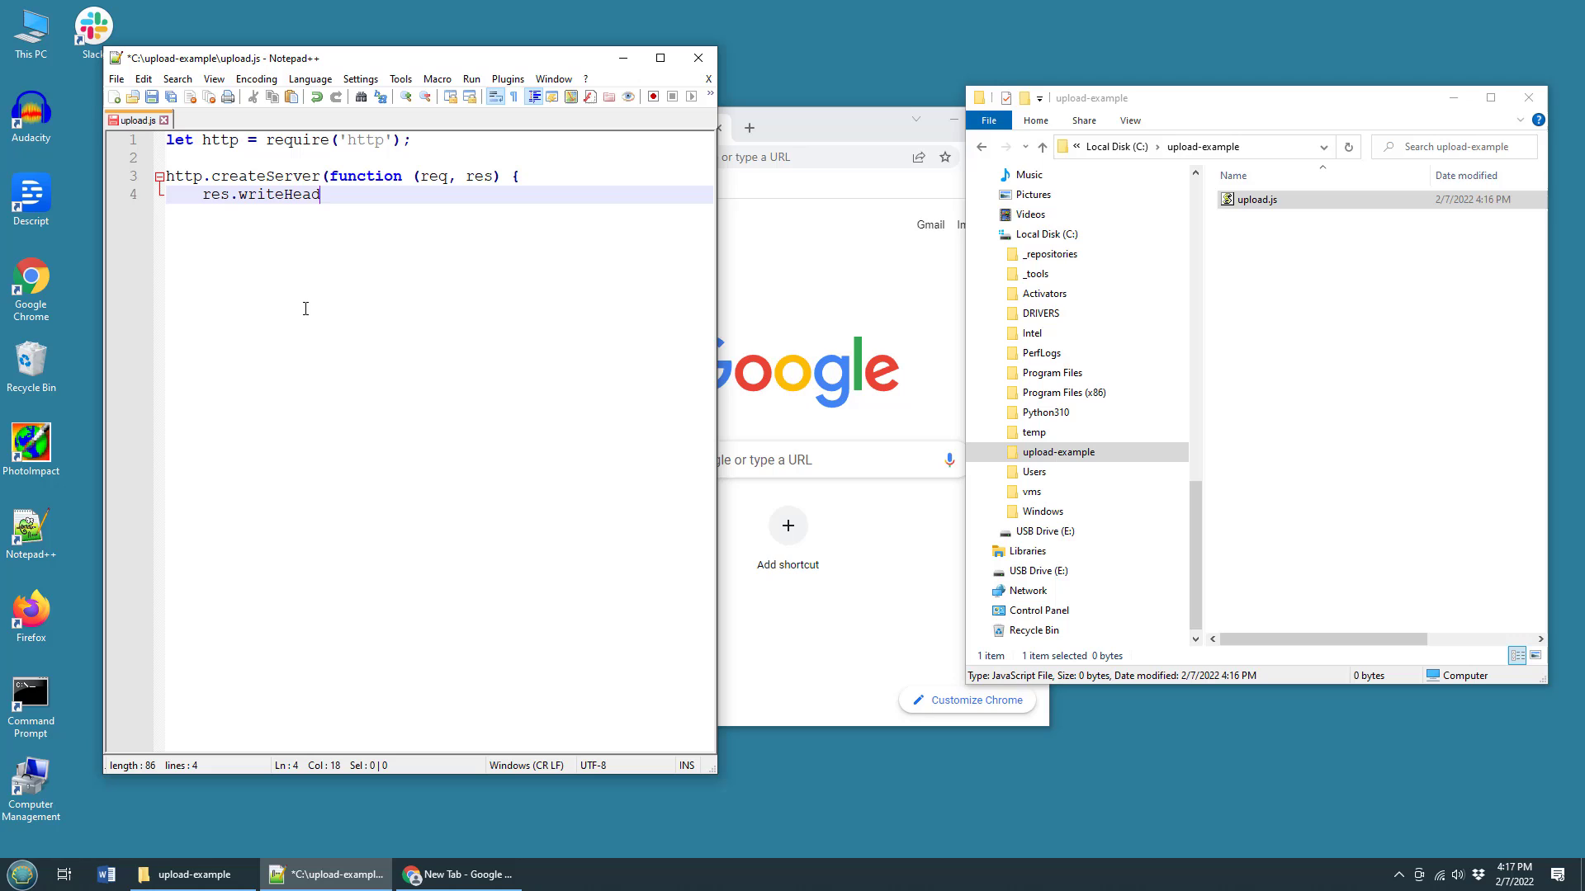
text((200,)
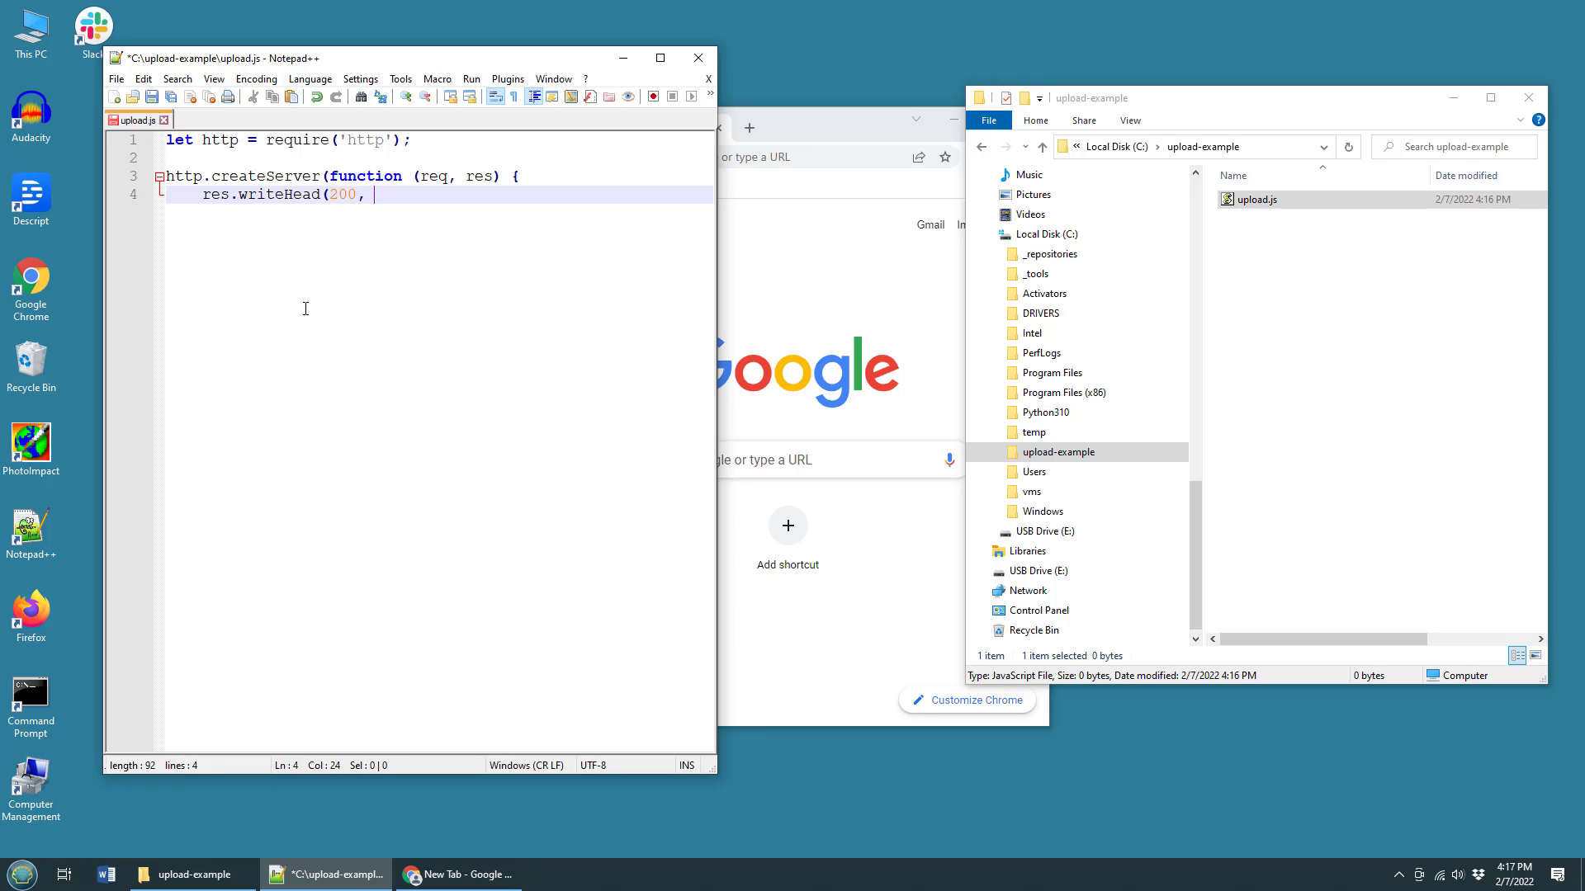
text({)
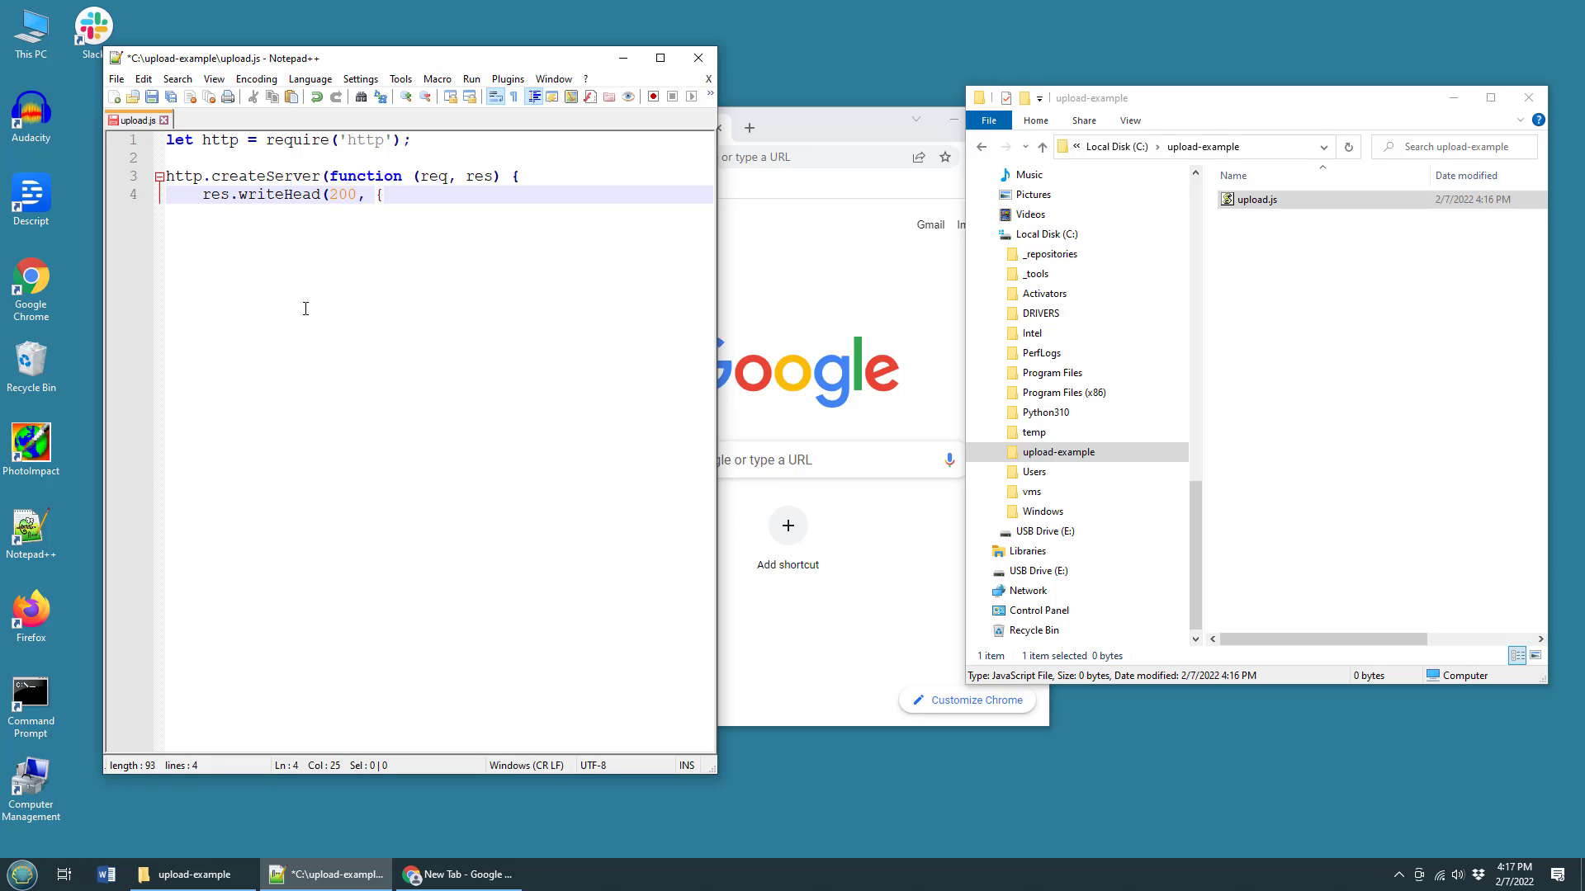
text({'Conte)
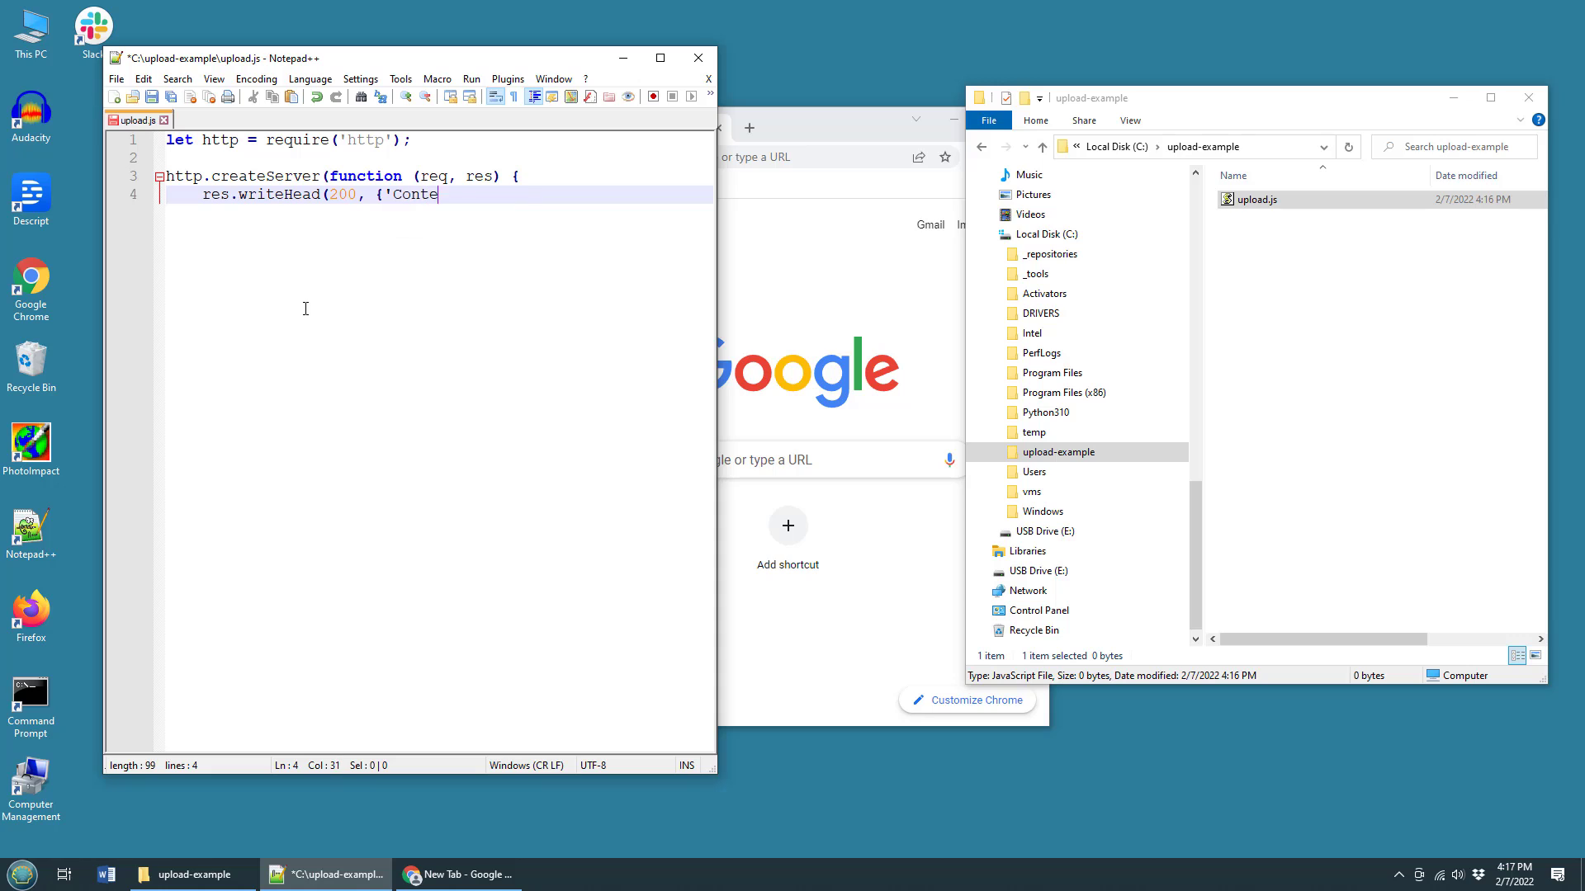
text(nt-Type':)
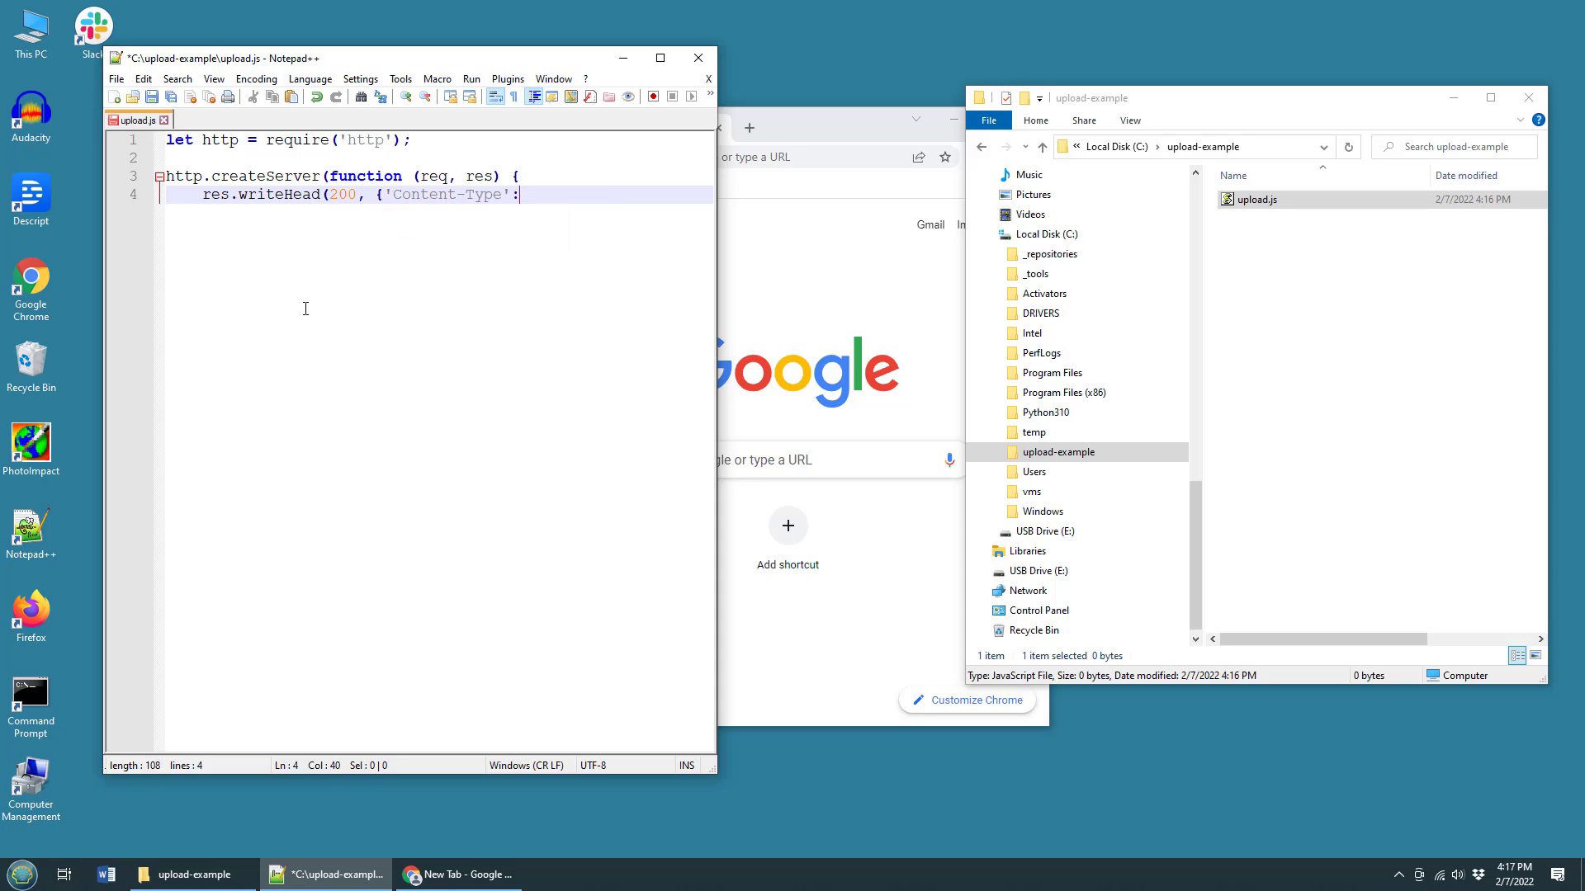
text('te)
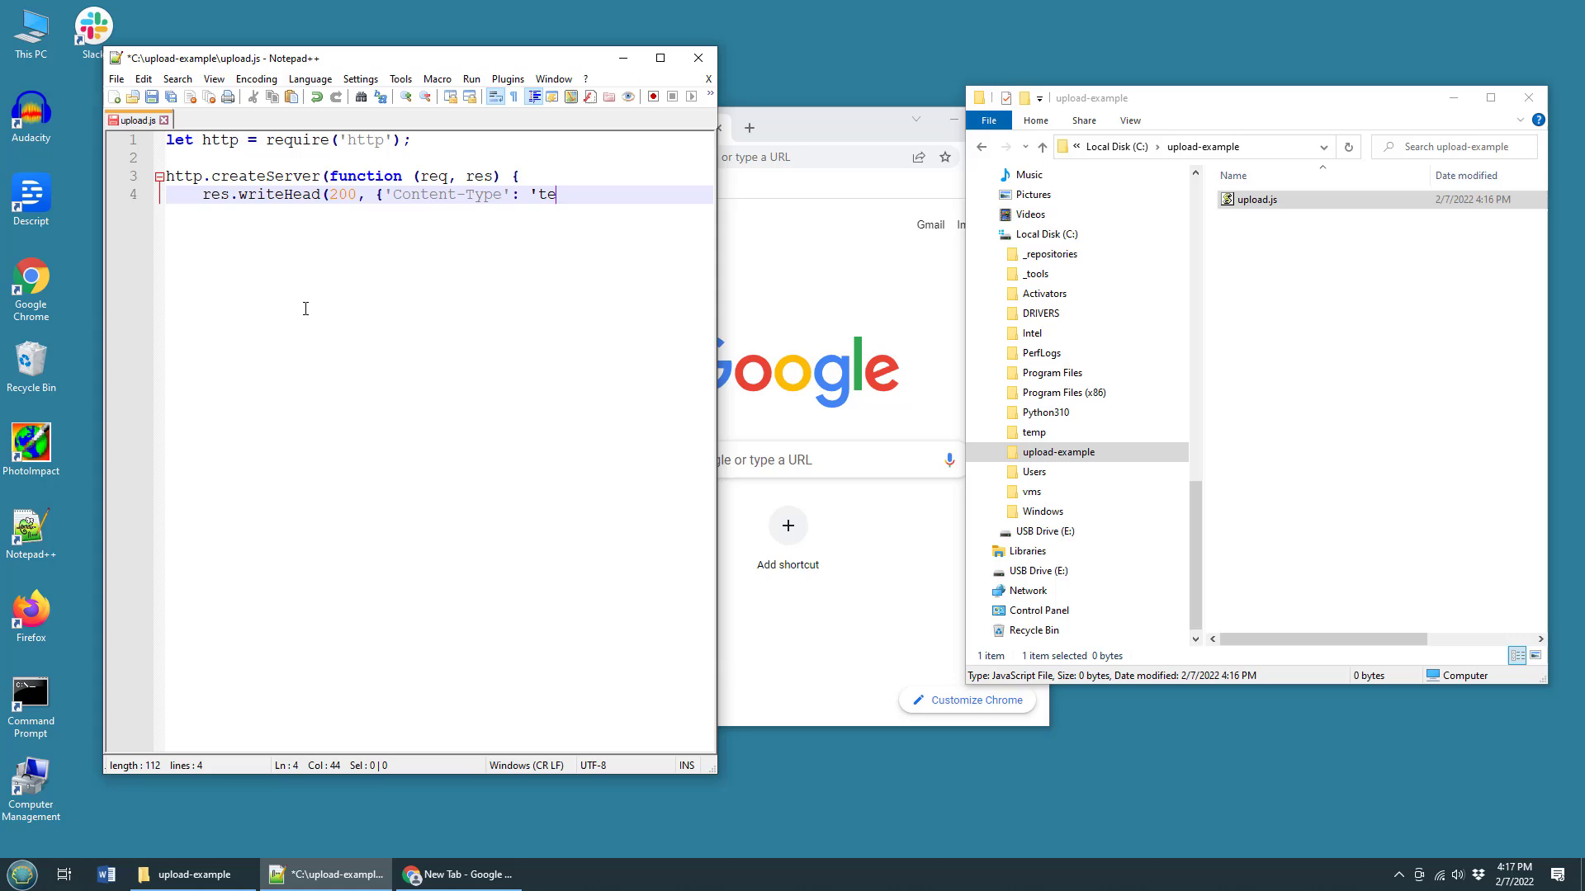
text(xt/)
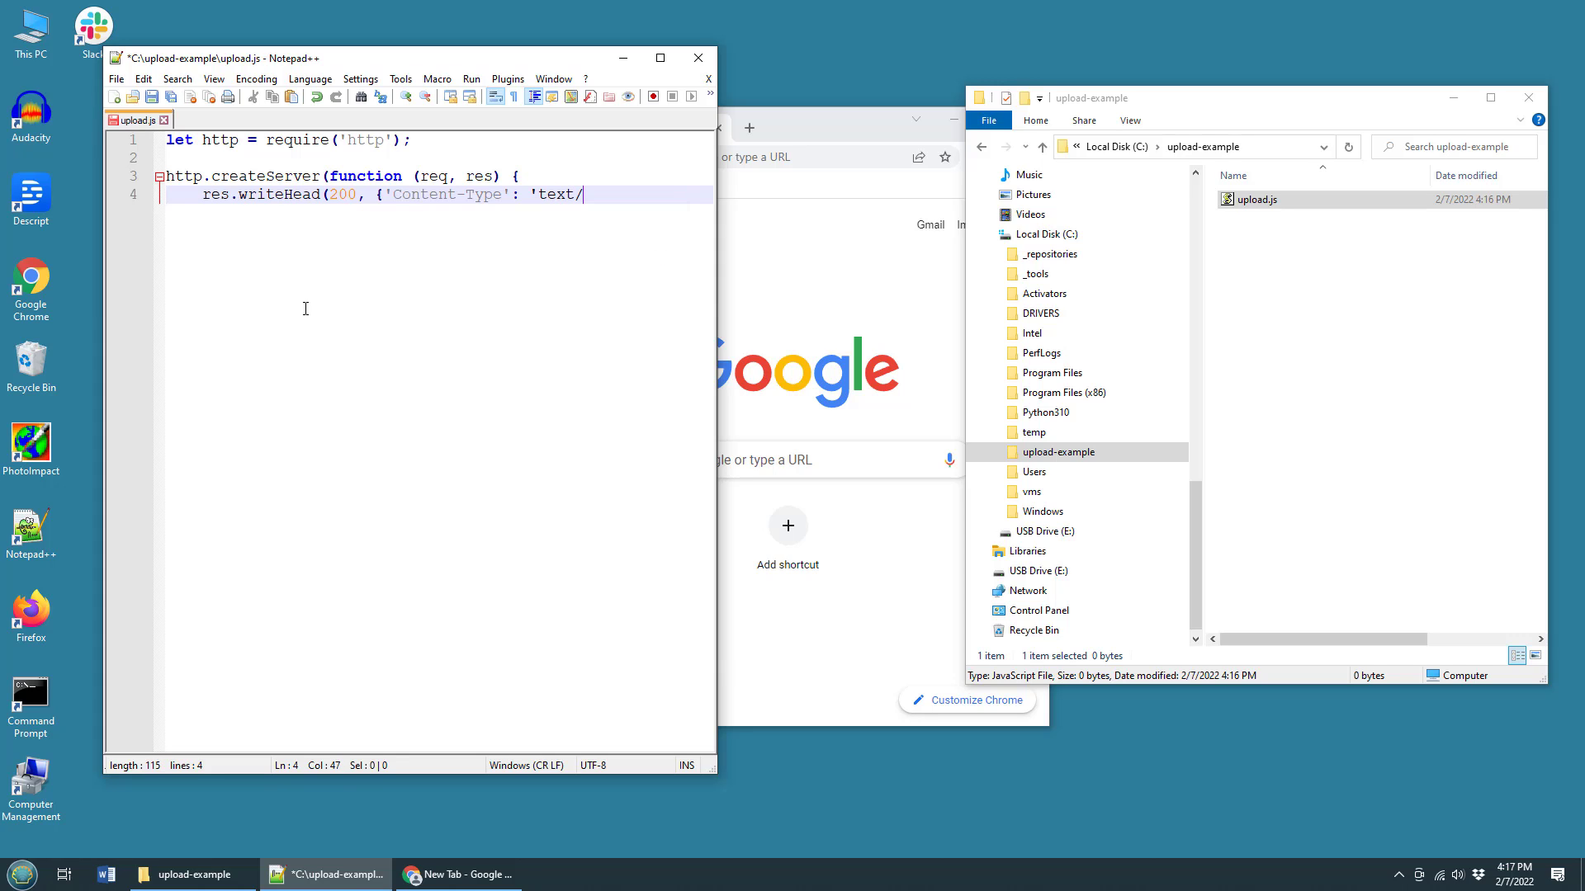
text(html')
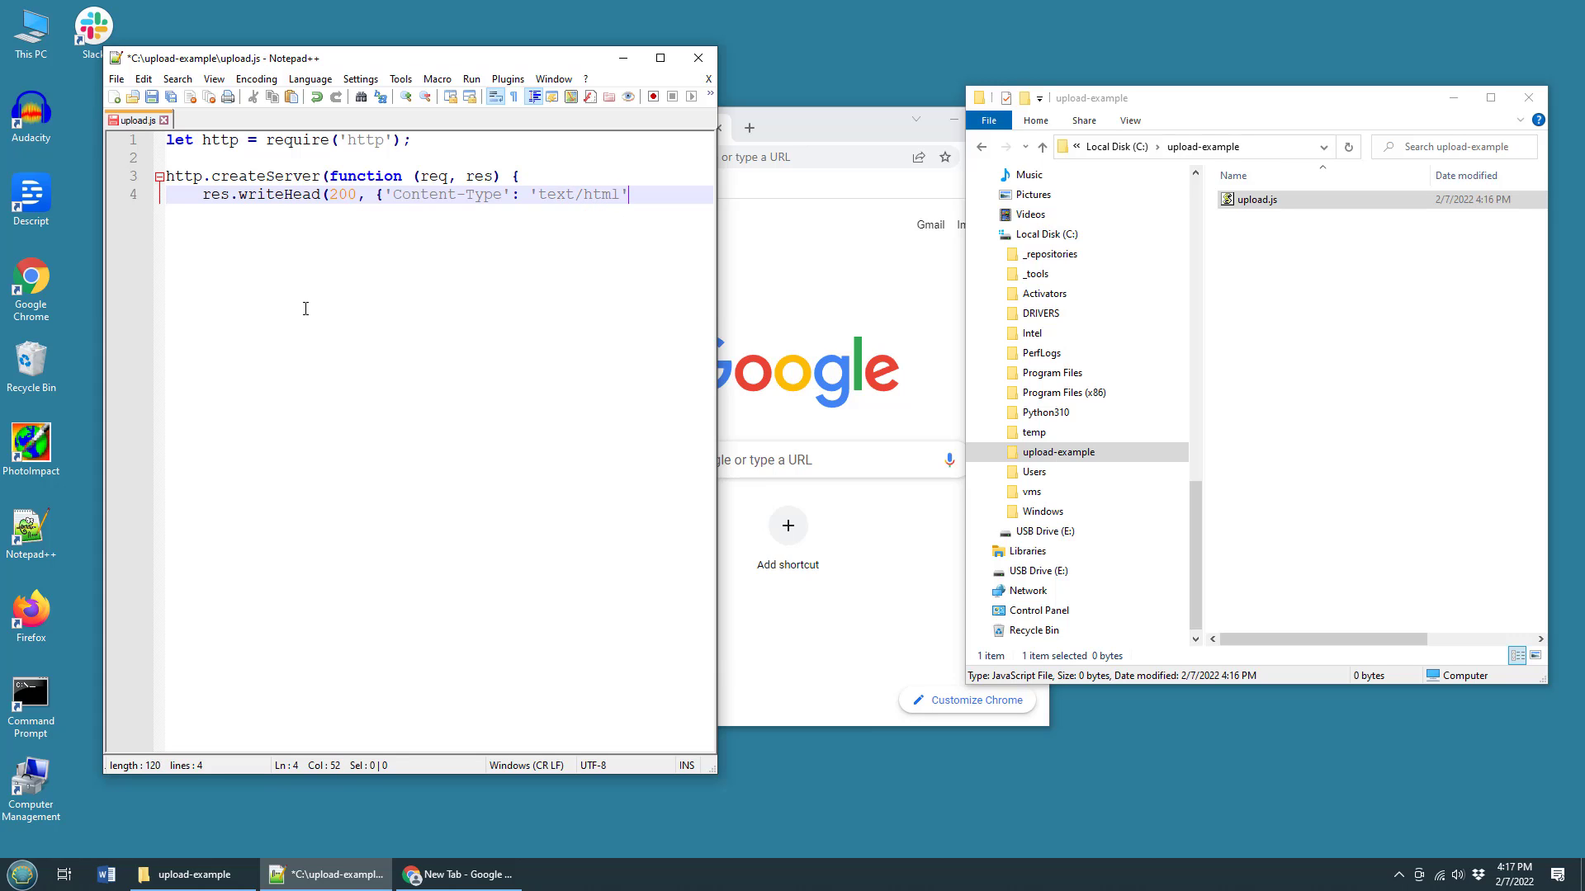
text(}))
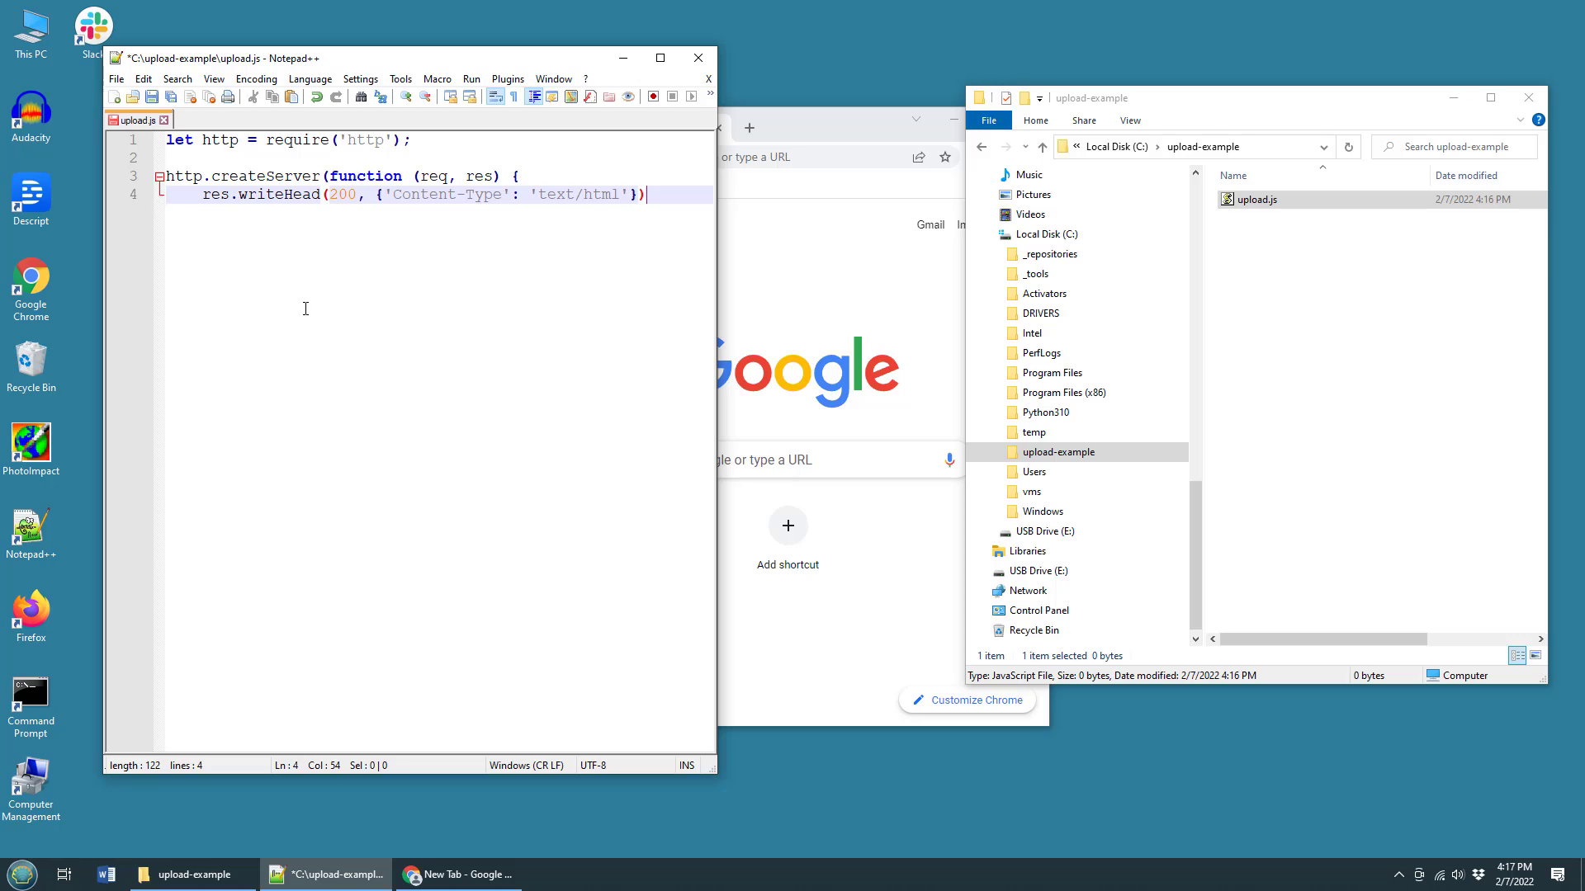
text(;)
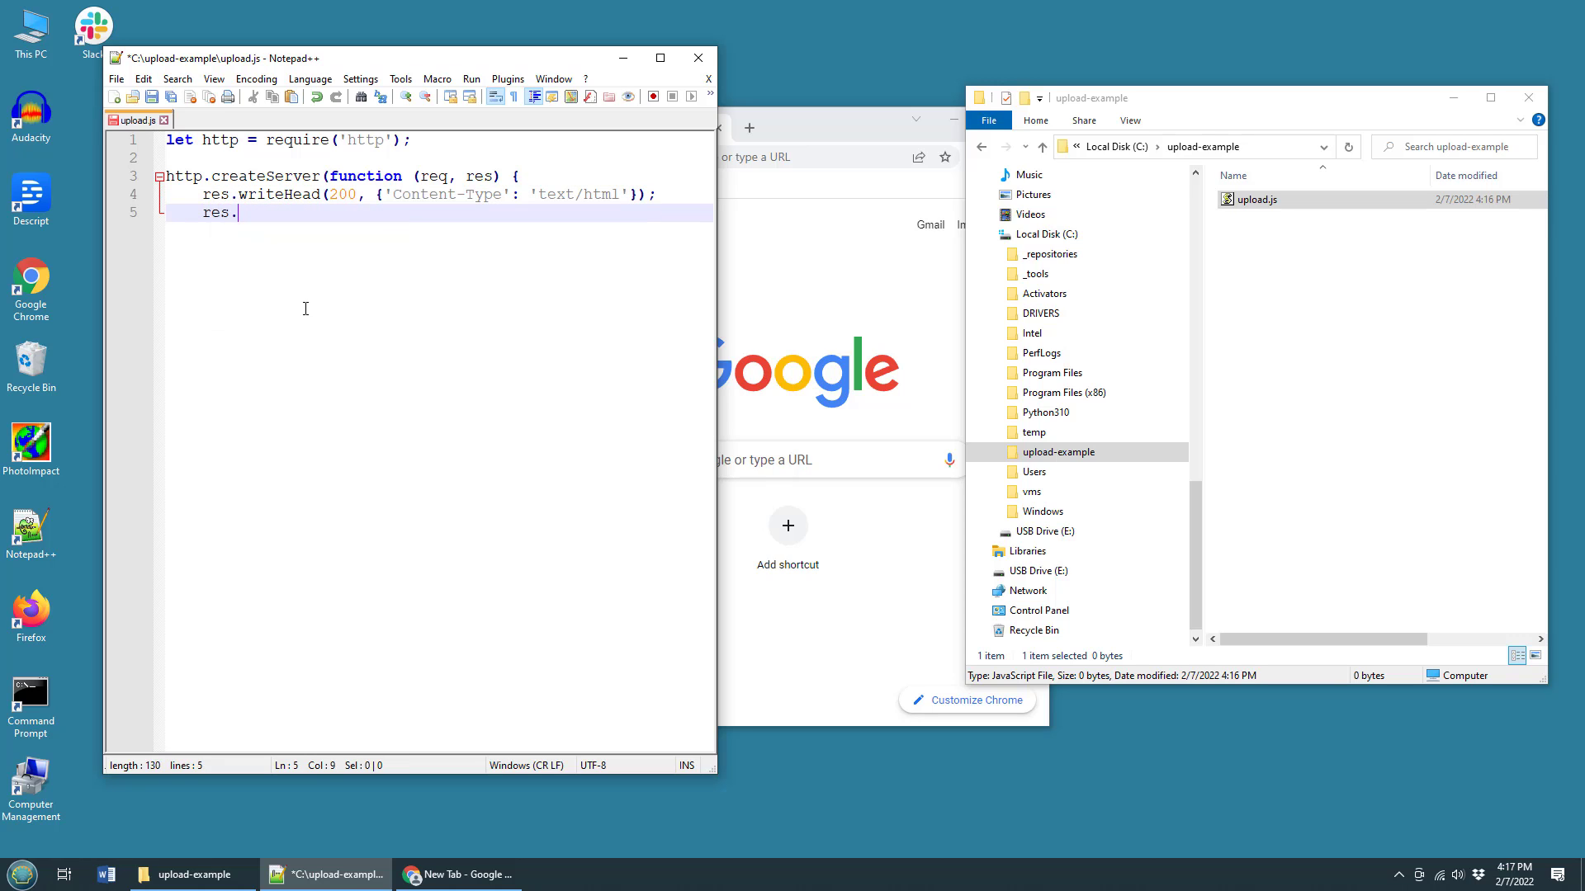
- Write 'NodeJS File Uploader Checkpoint', close the callback, and add .listen(80);
text(write)
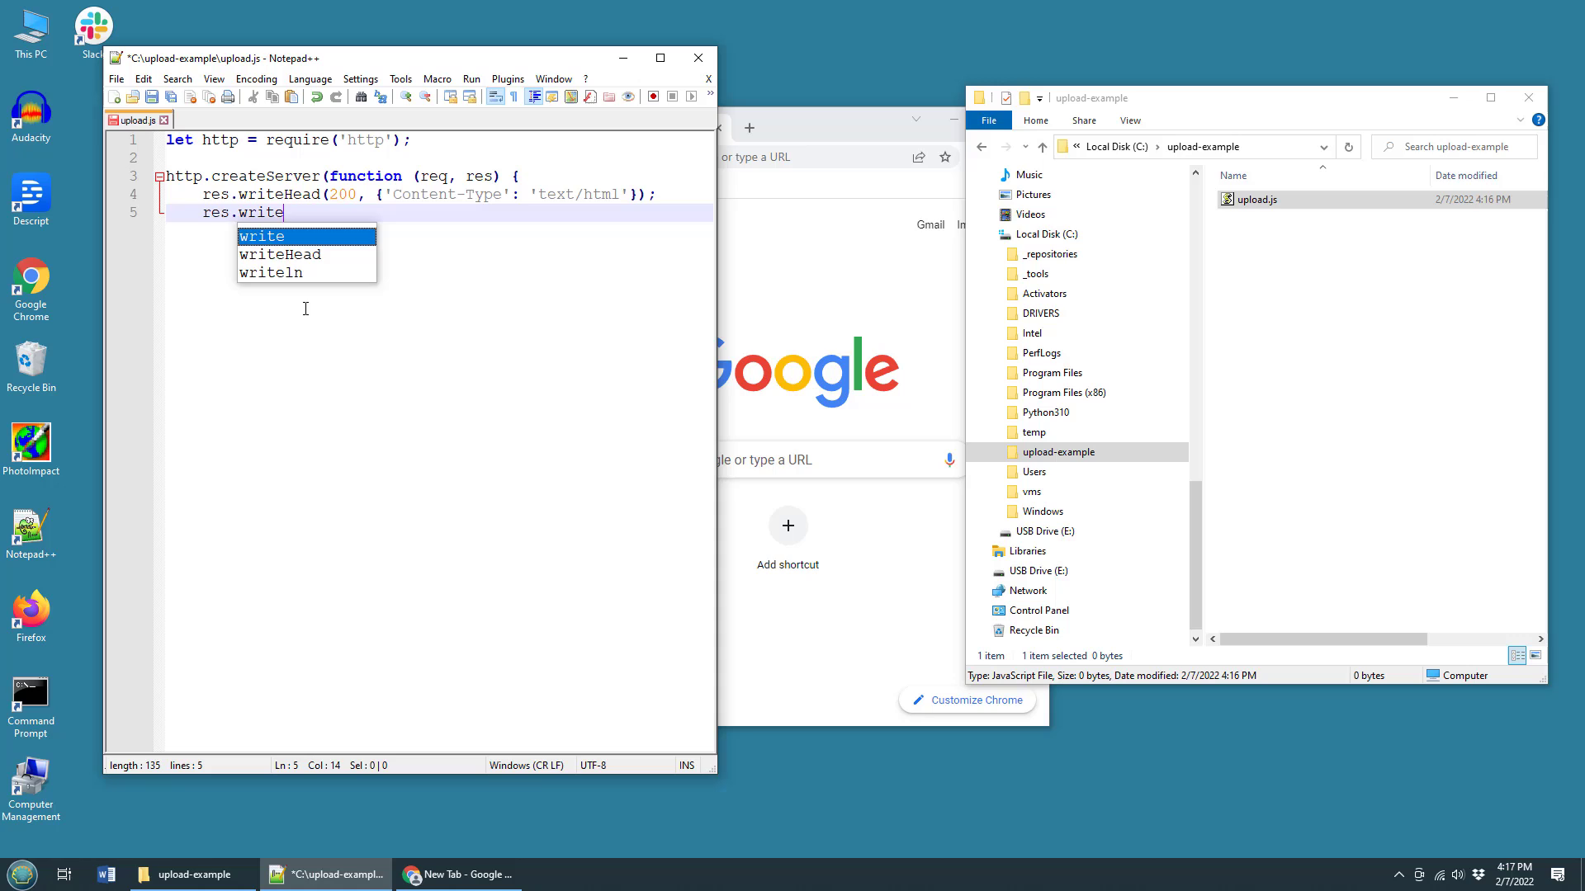
text(('NodeJS File)
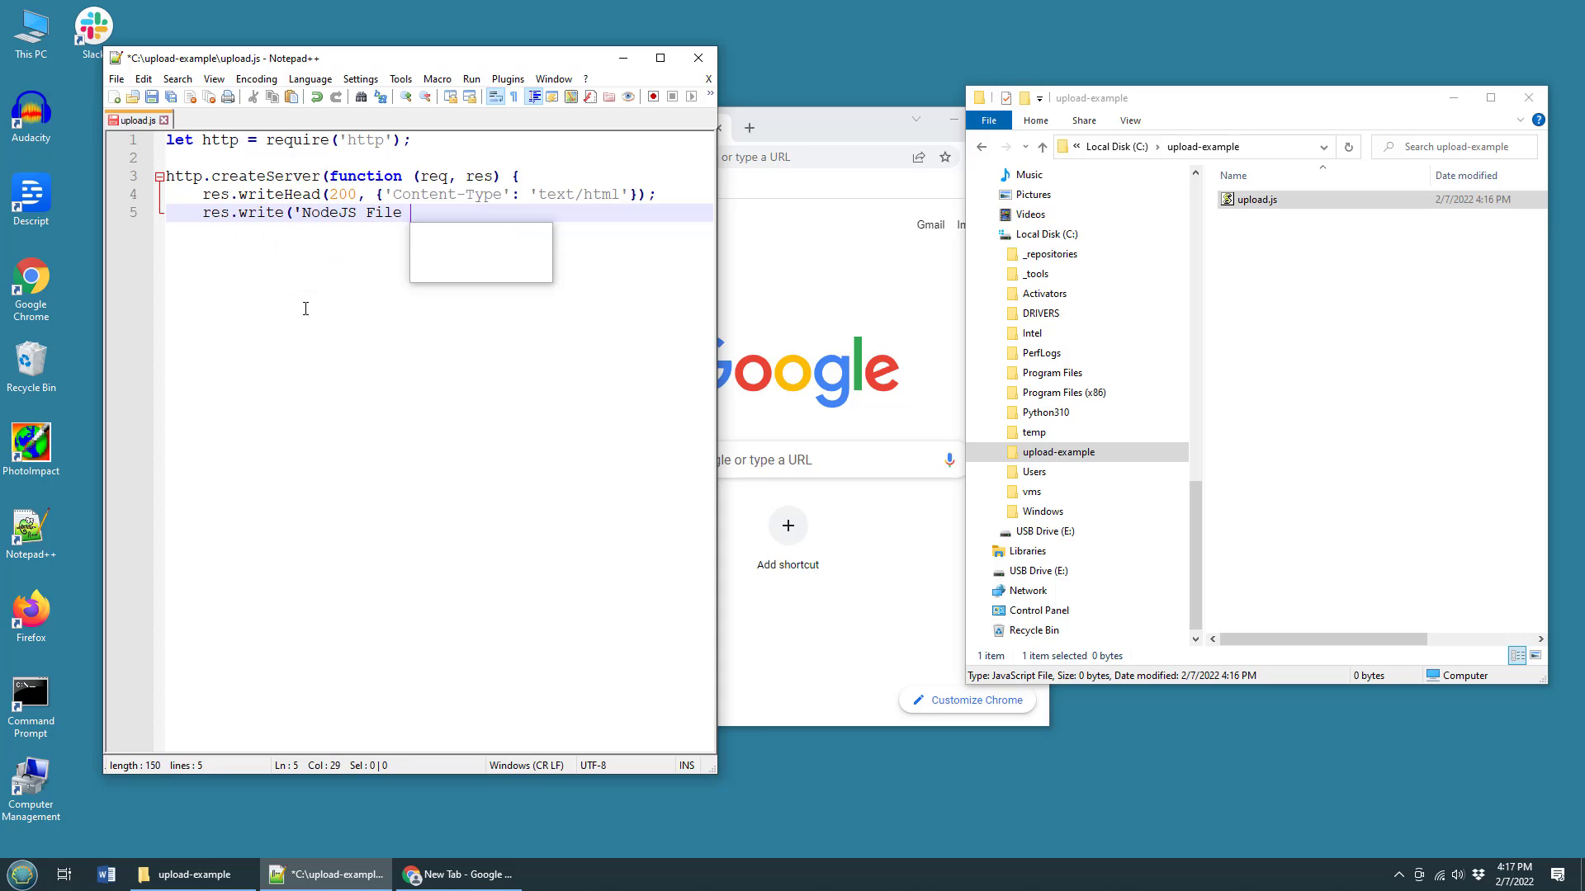
text(Uploader Check)
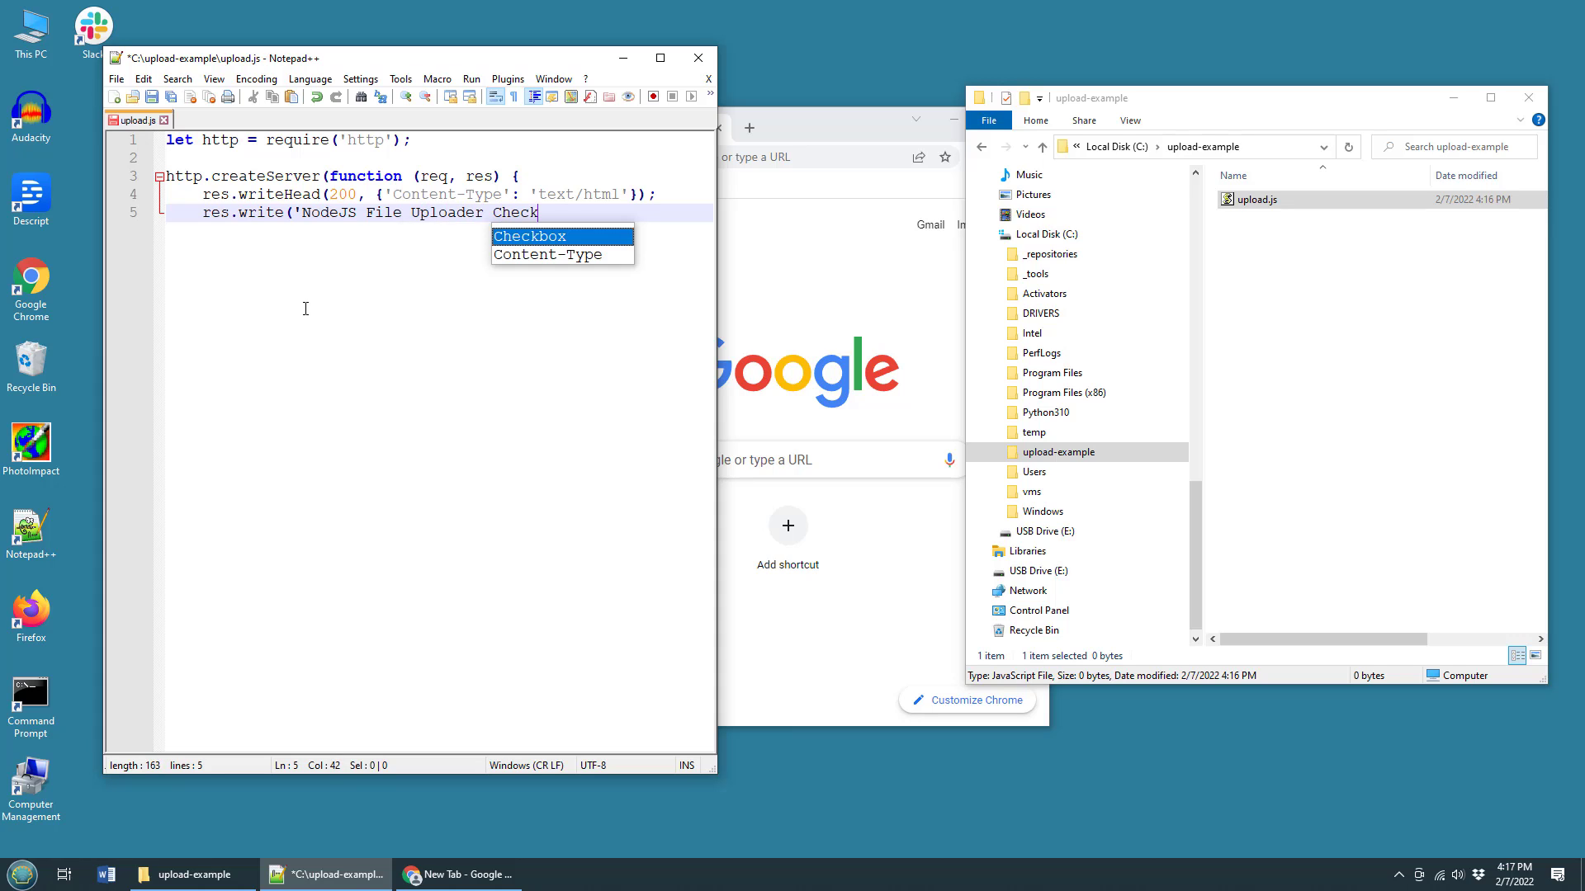
text(point')
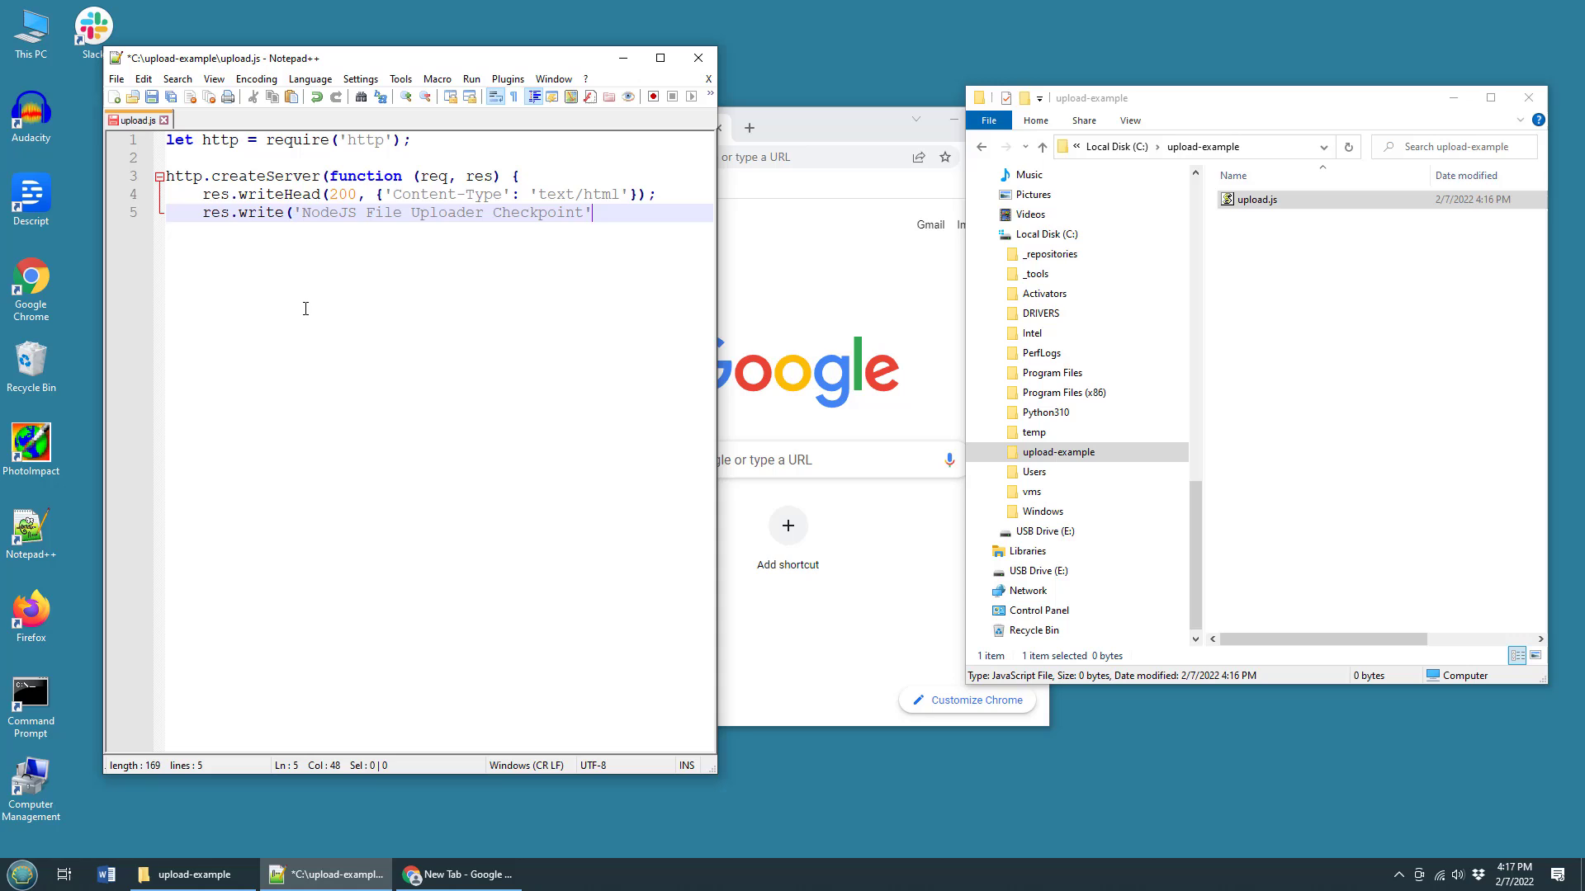
text(');)
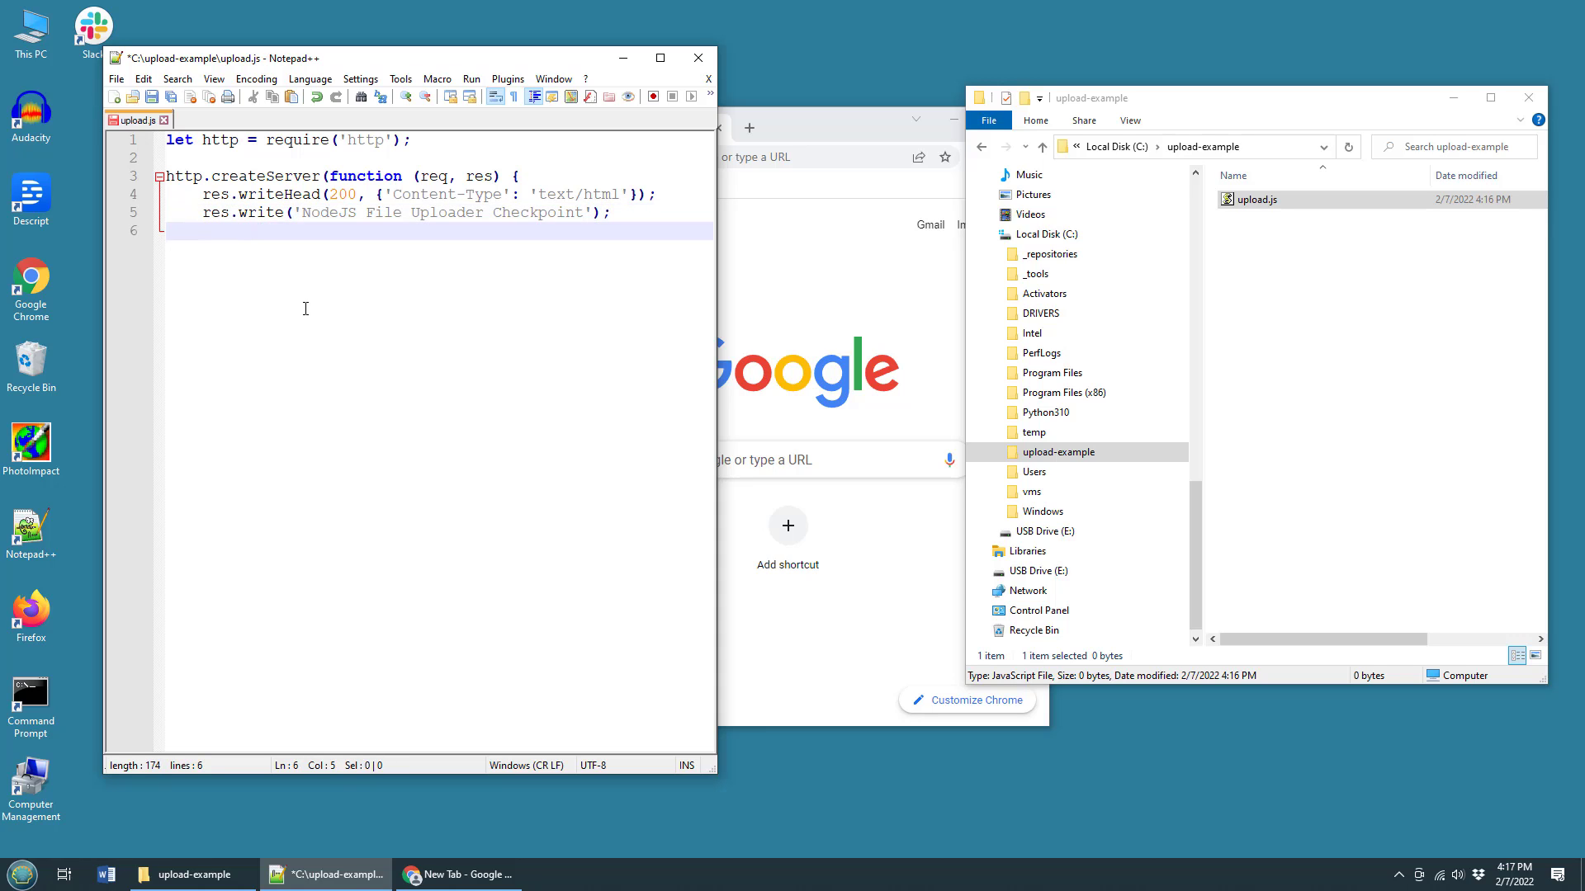
text(}))
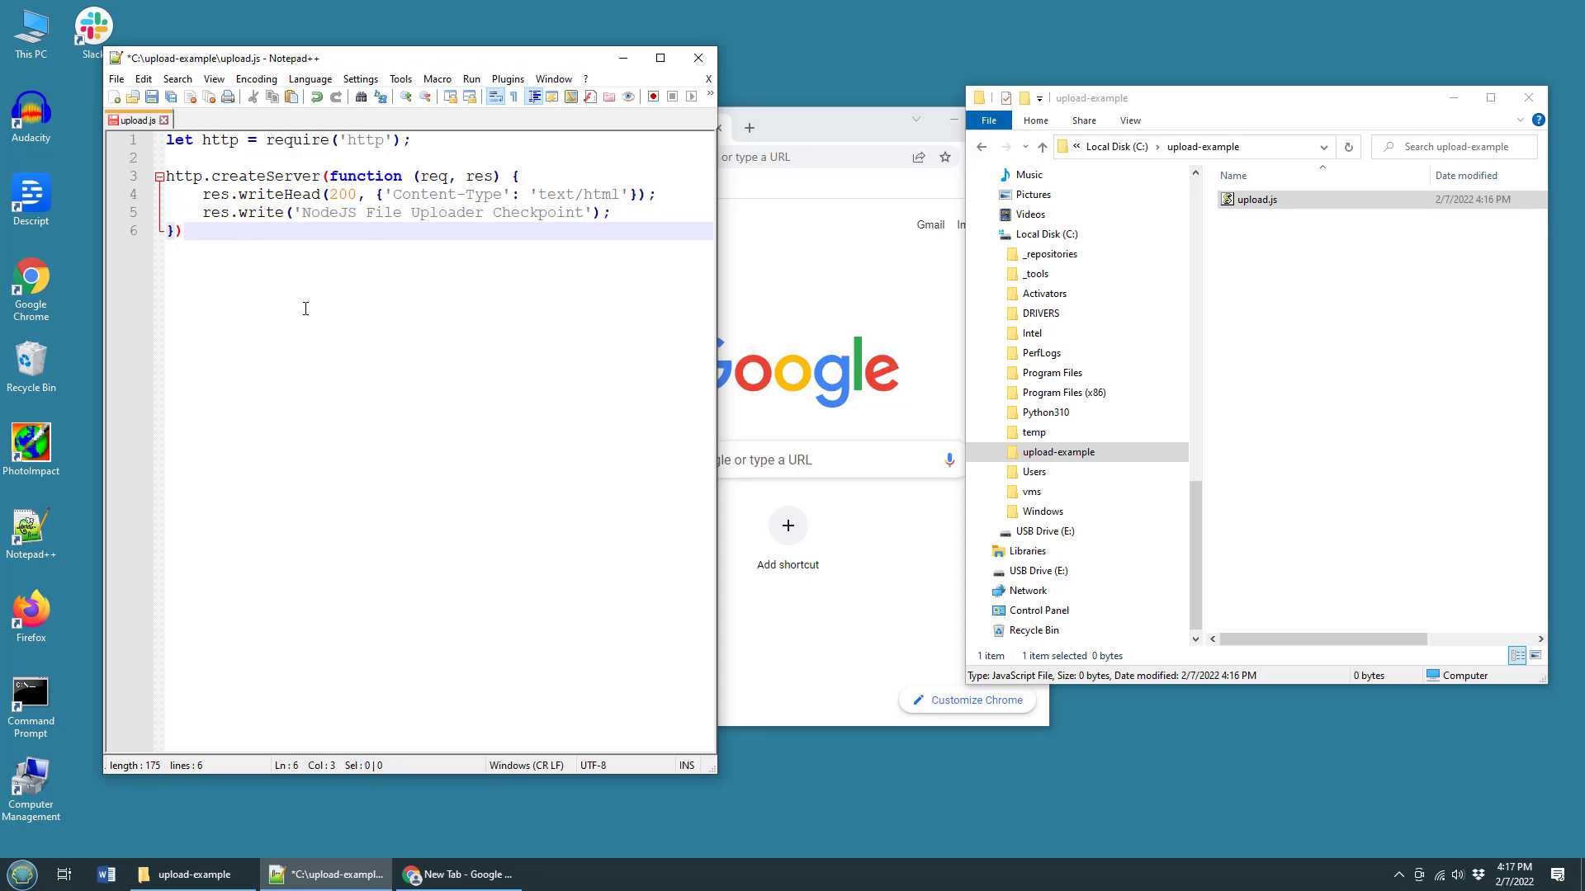
text(.listen)
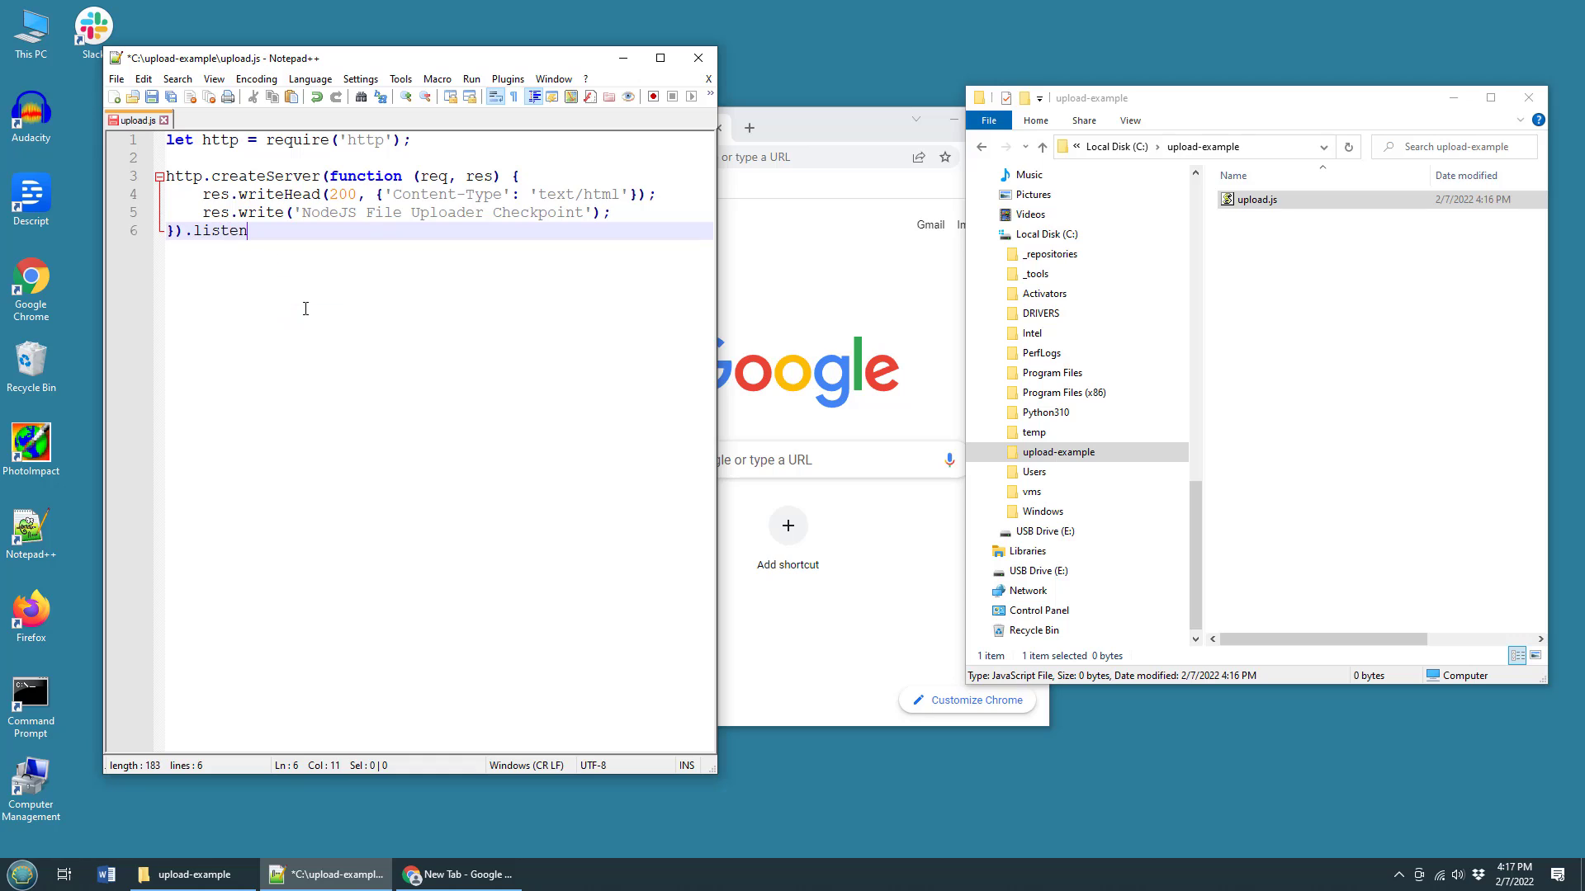
text((80);)
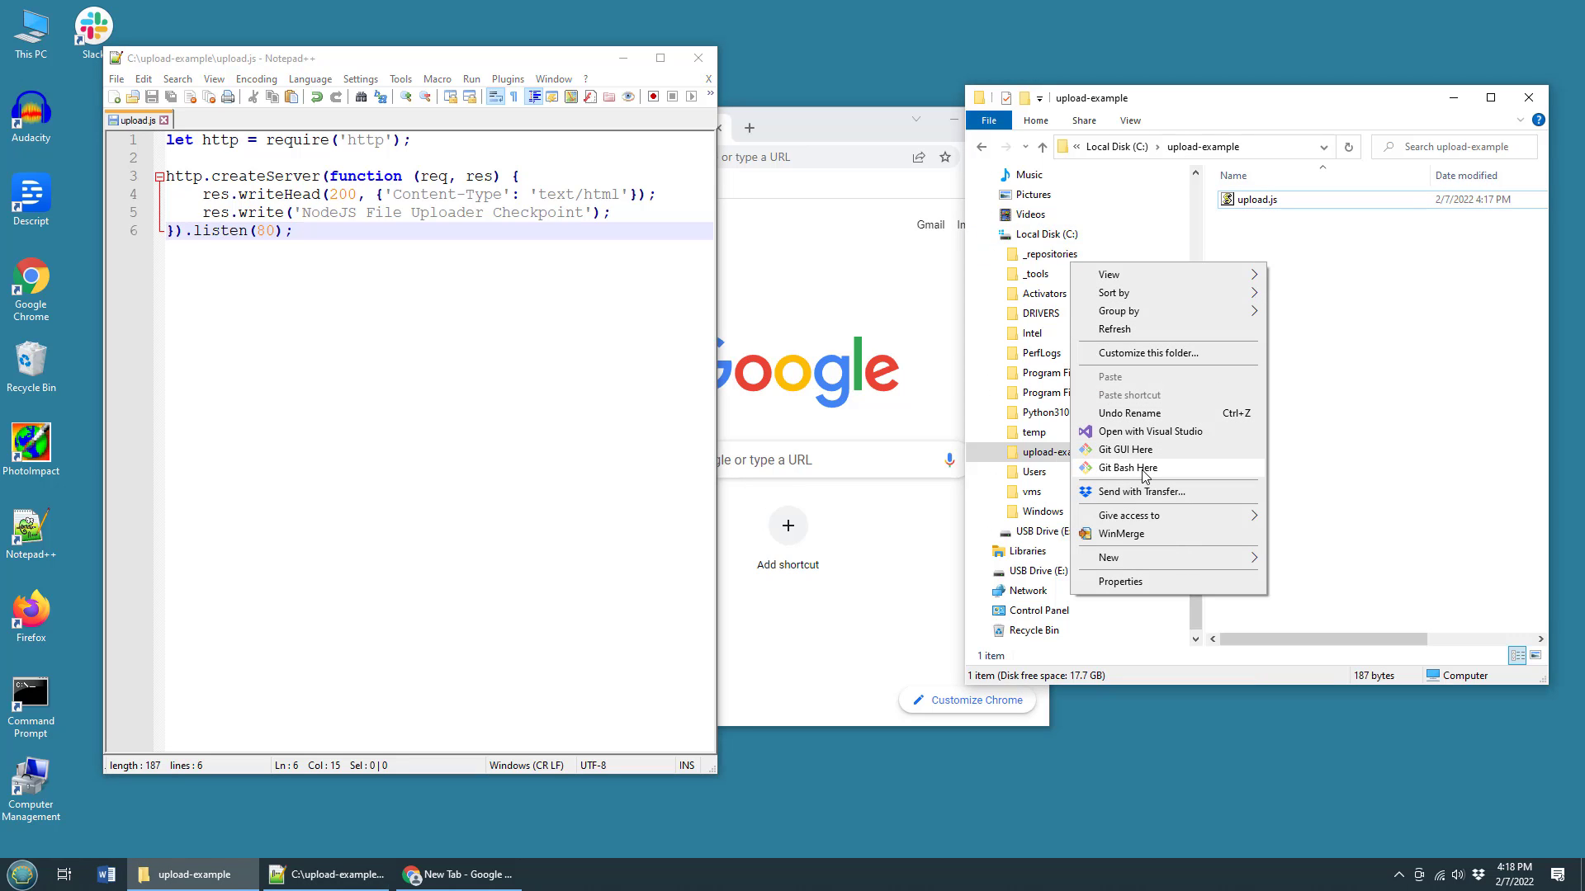
- Run node upload.js in a Git Bash terminal in upload-example, then browse to localhost
click(1127, 467)
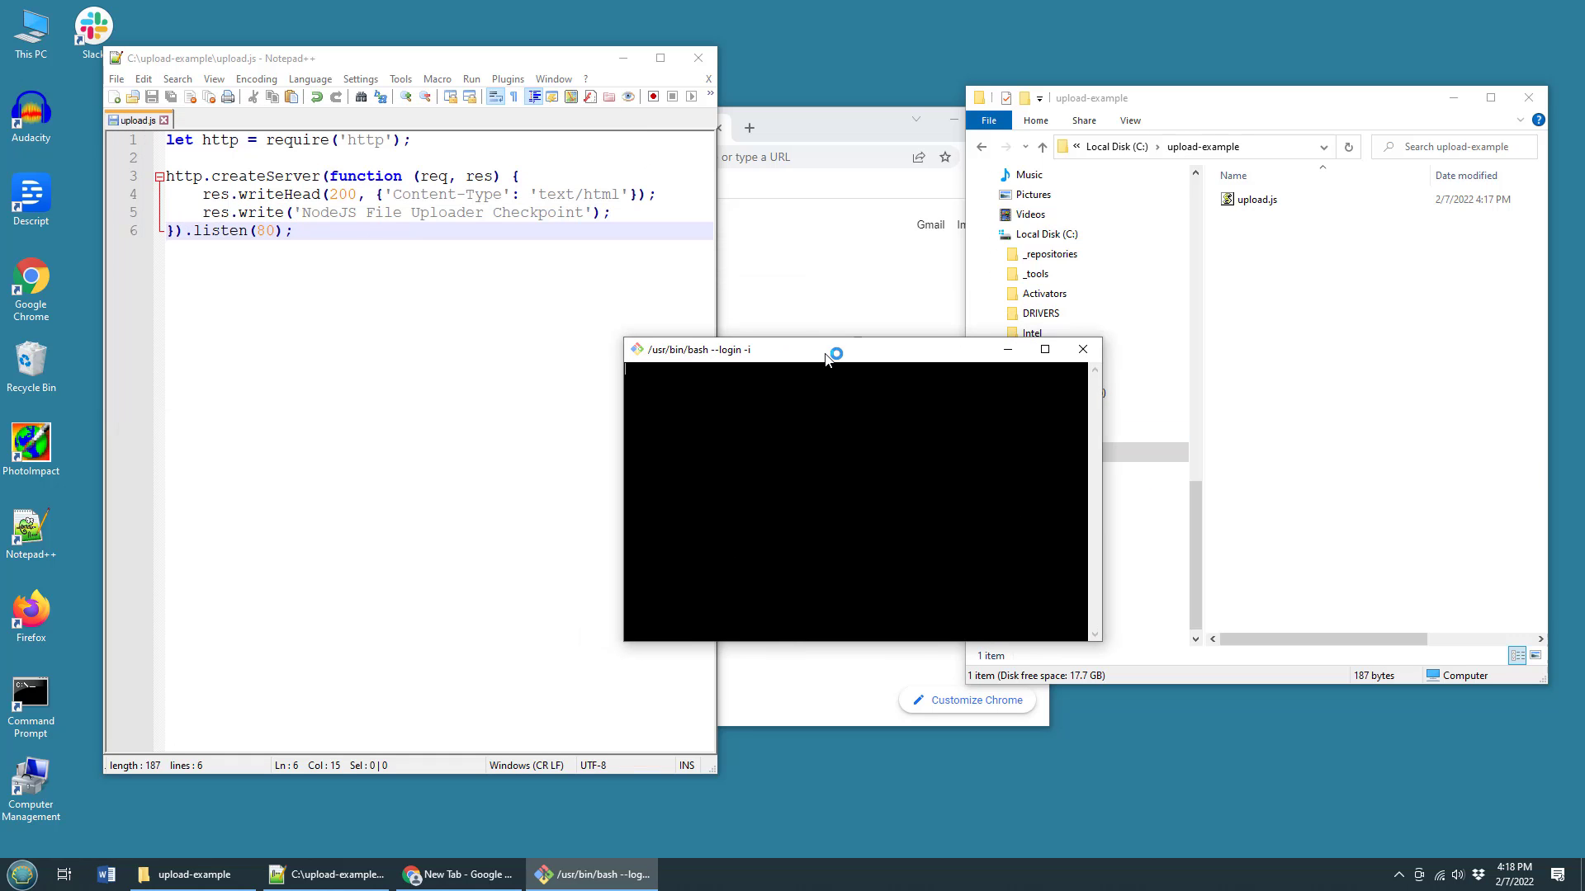
text(node)
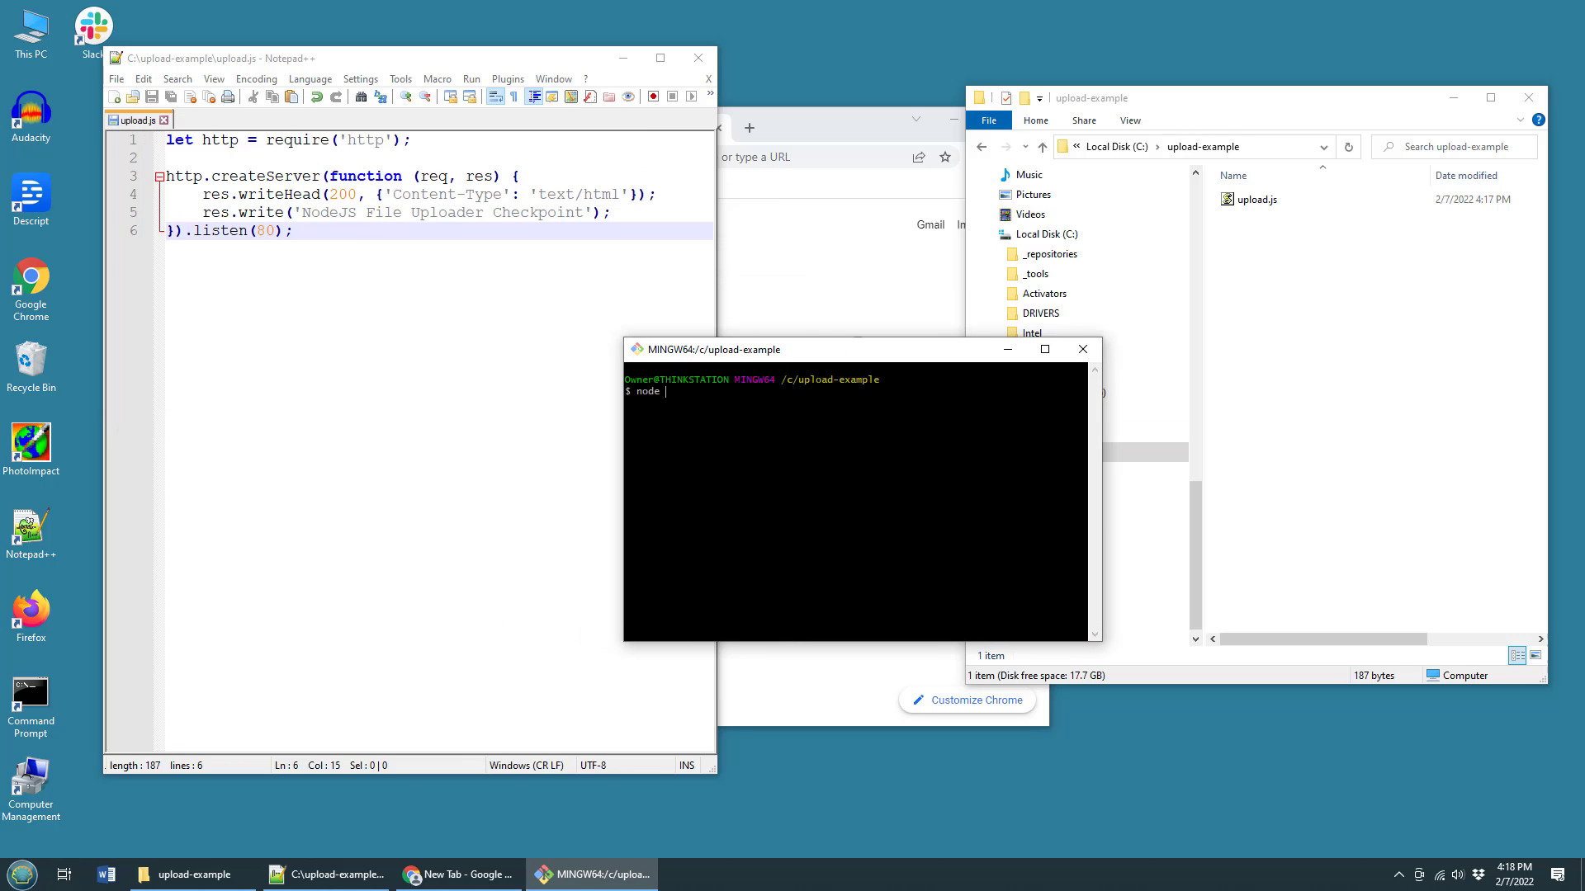
text(upload.js)
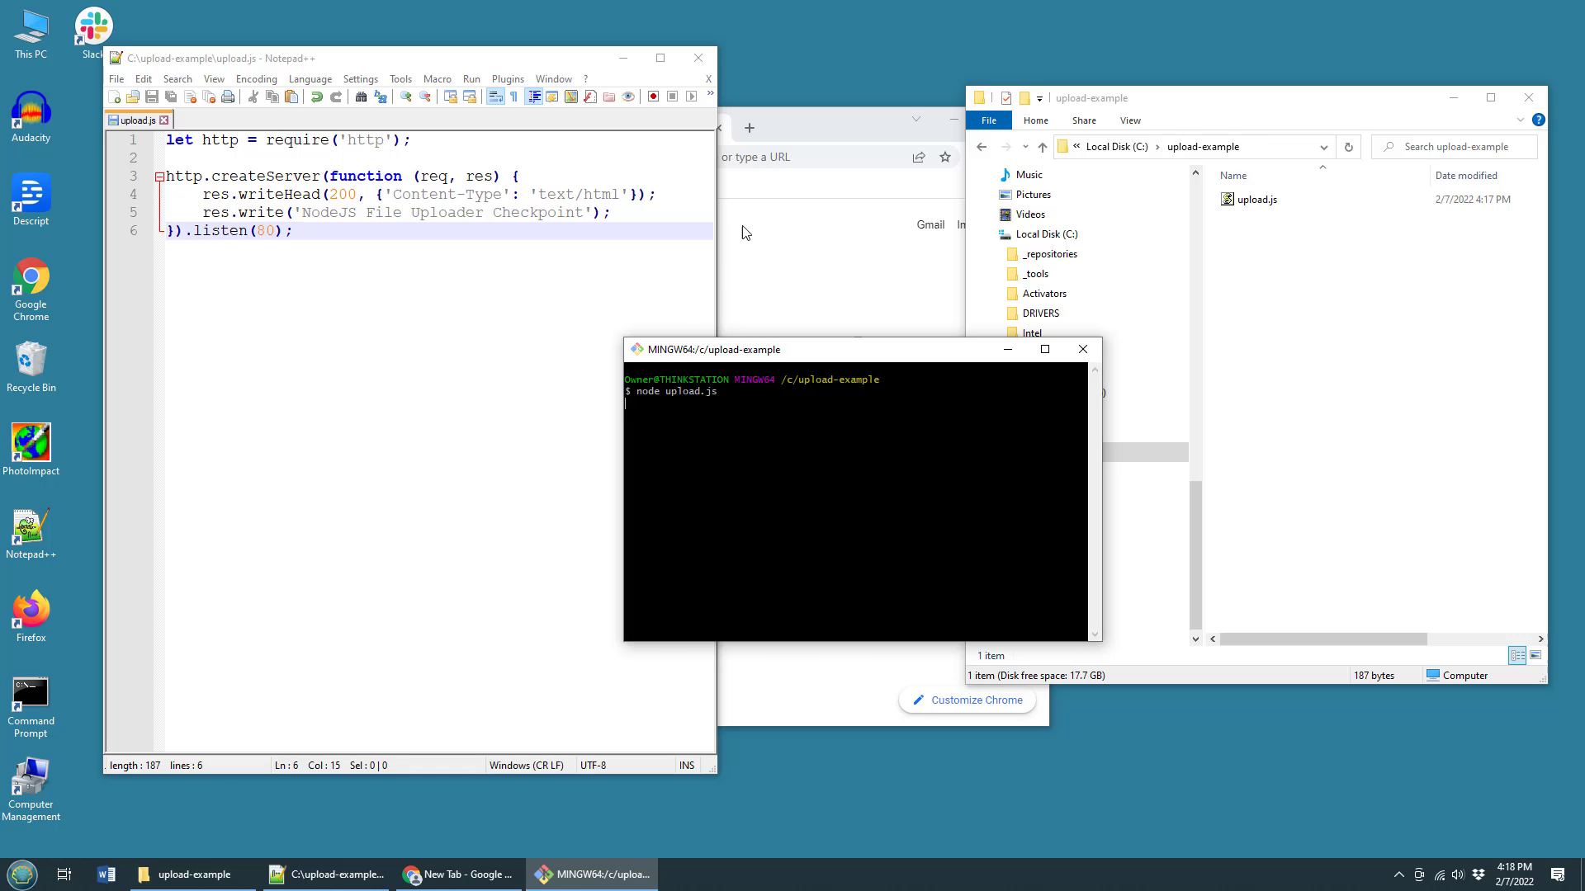
text(localhost:)
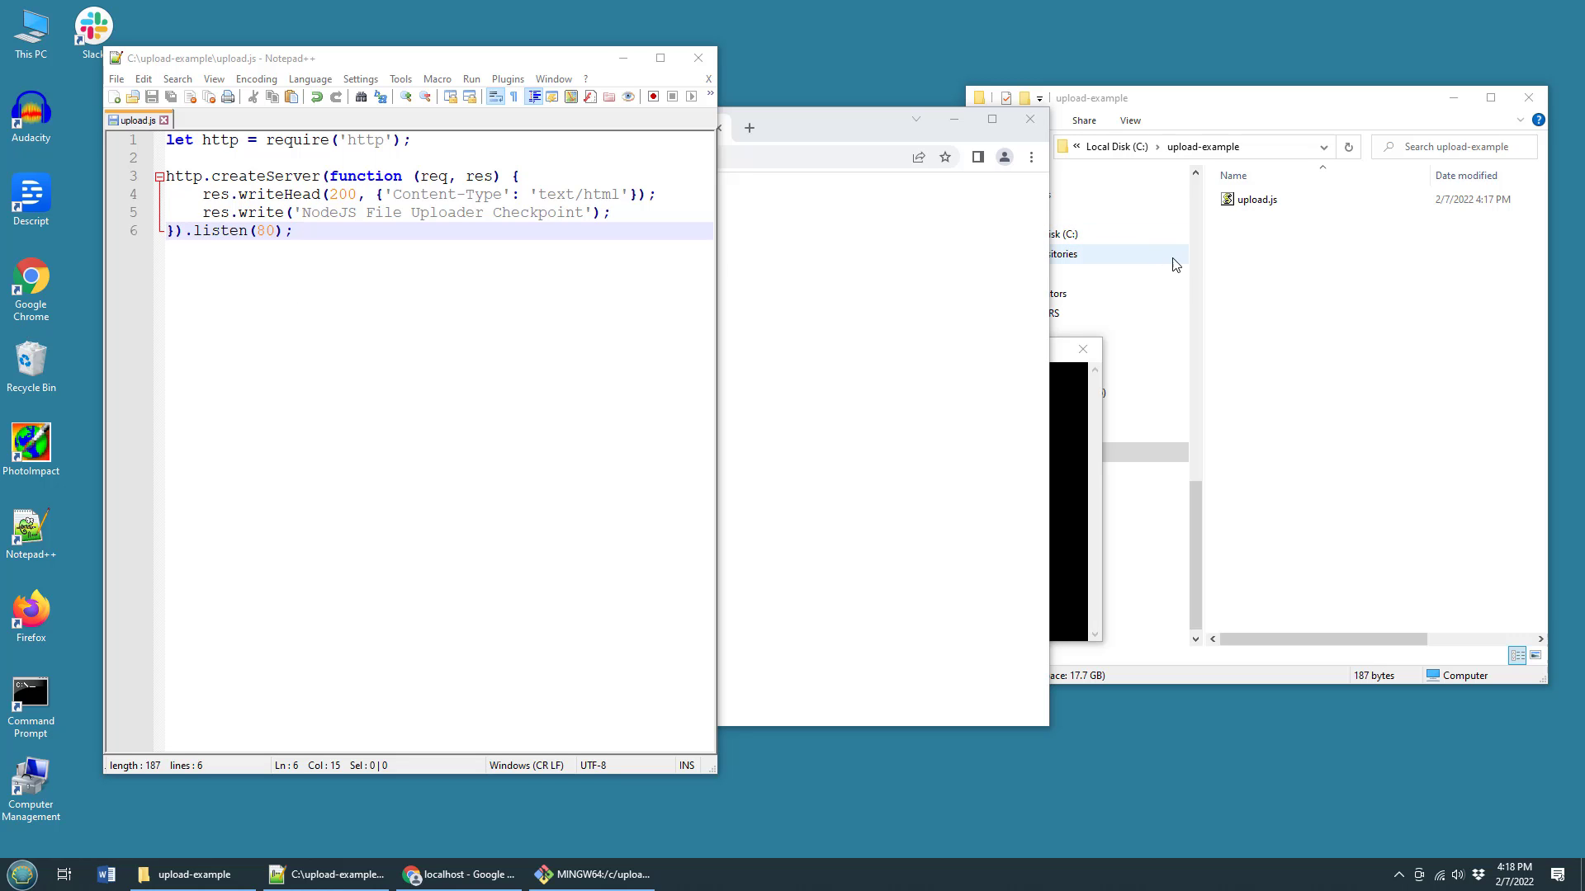
- Create a new text document in upload-example named index.html
right_click(1253, 265)
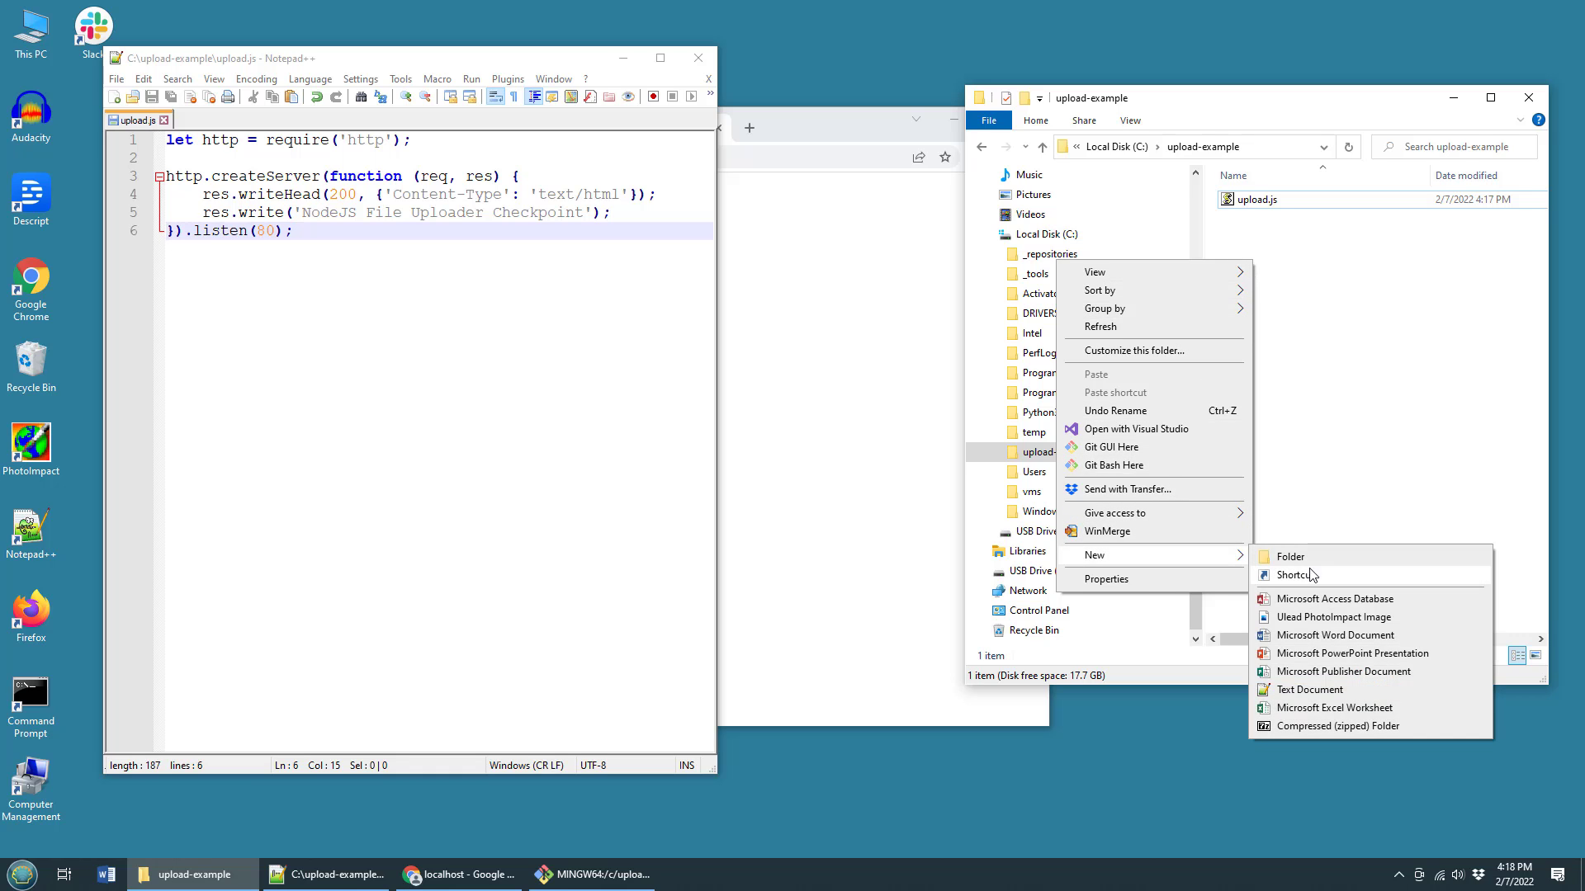
click(1307, 689)
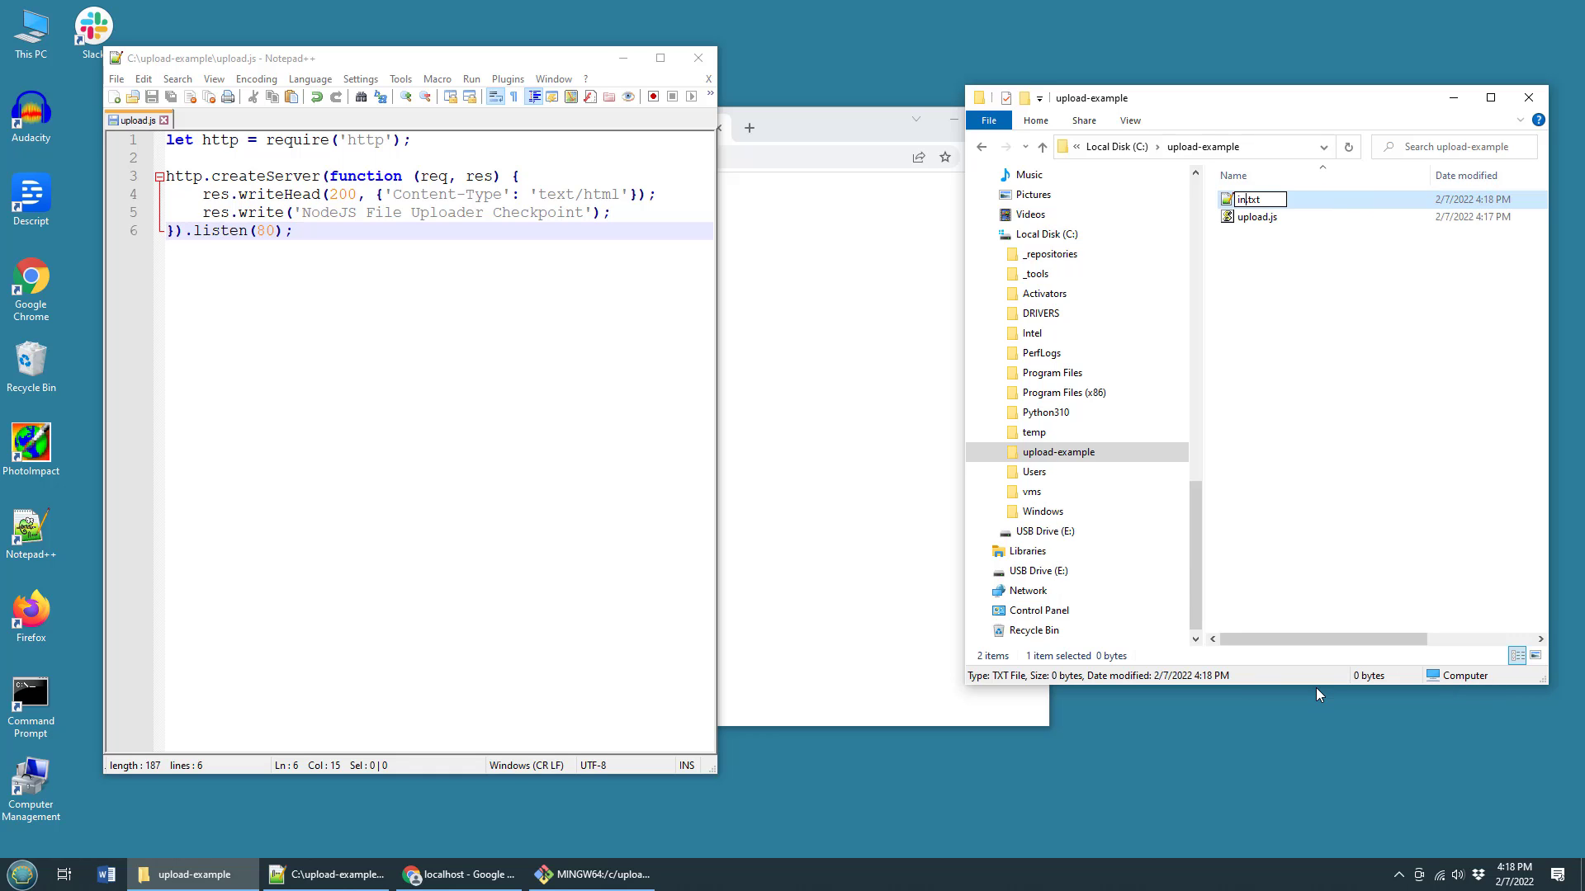
text(index.html)
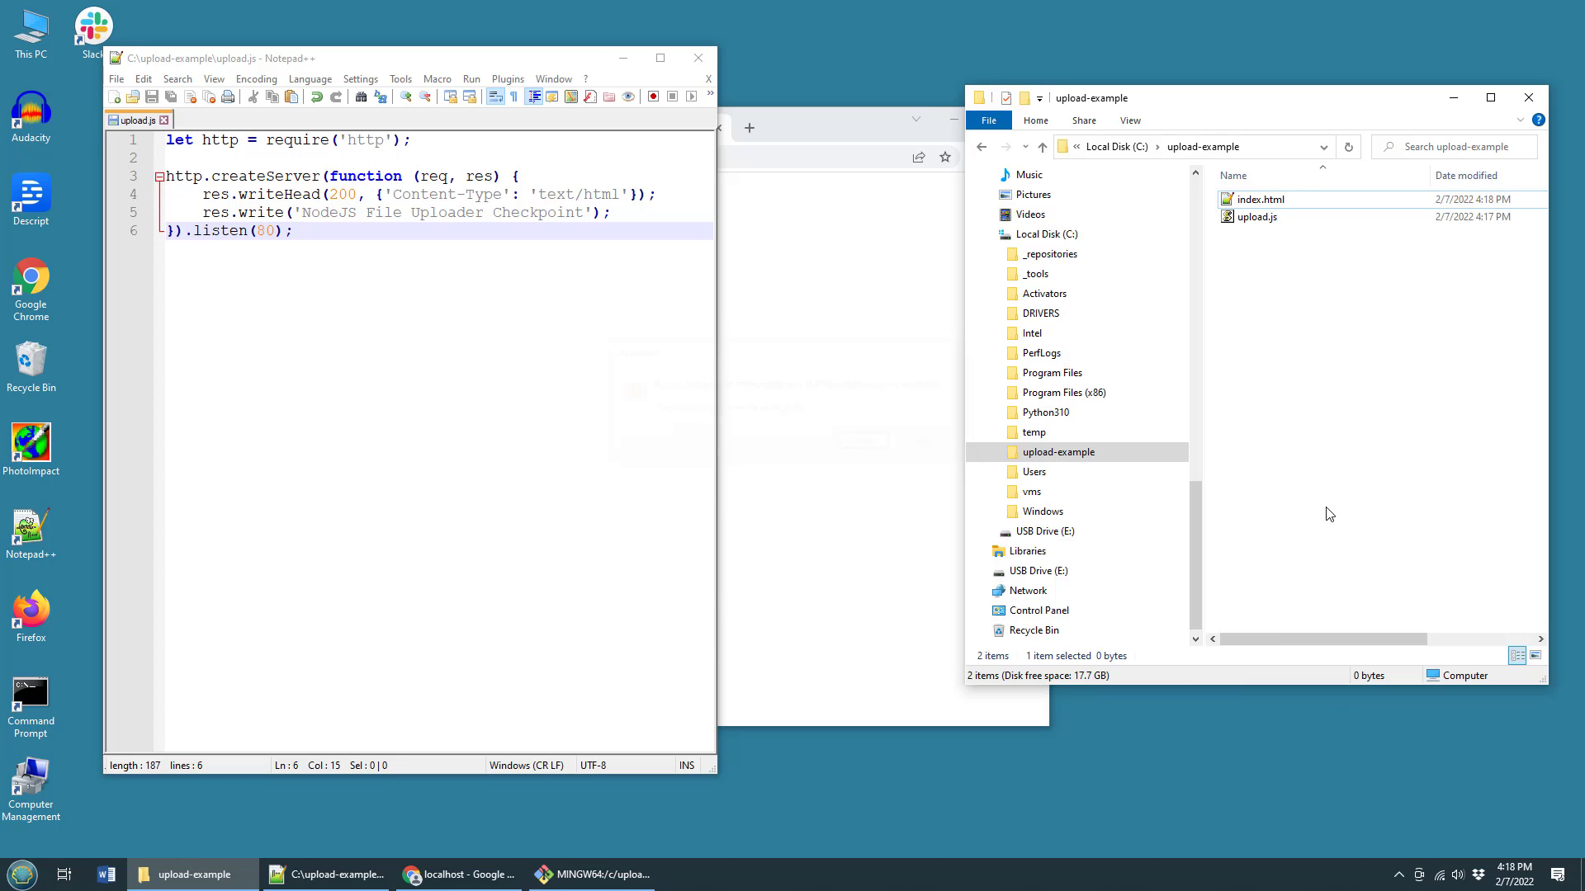
- Open index.html in Notepad++ and type the html, head with title 'Node Example', and body tags
click(1260, 199)
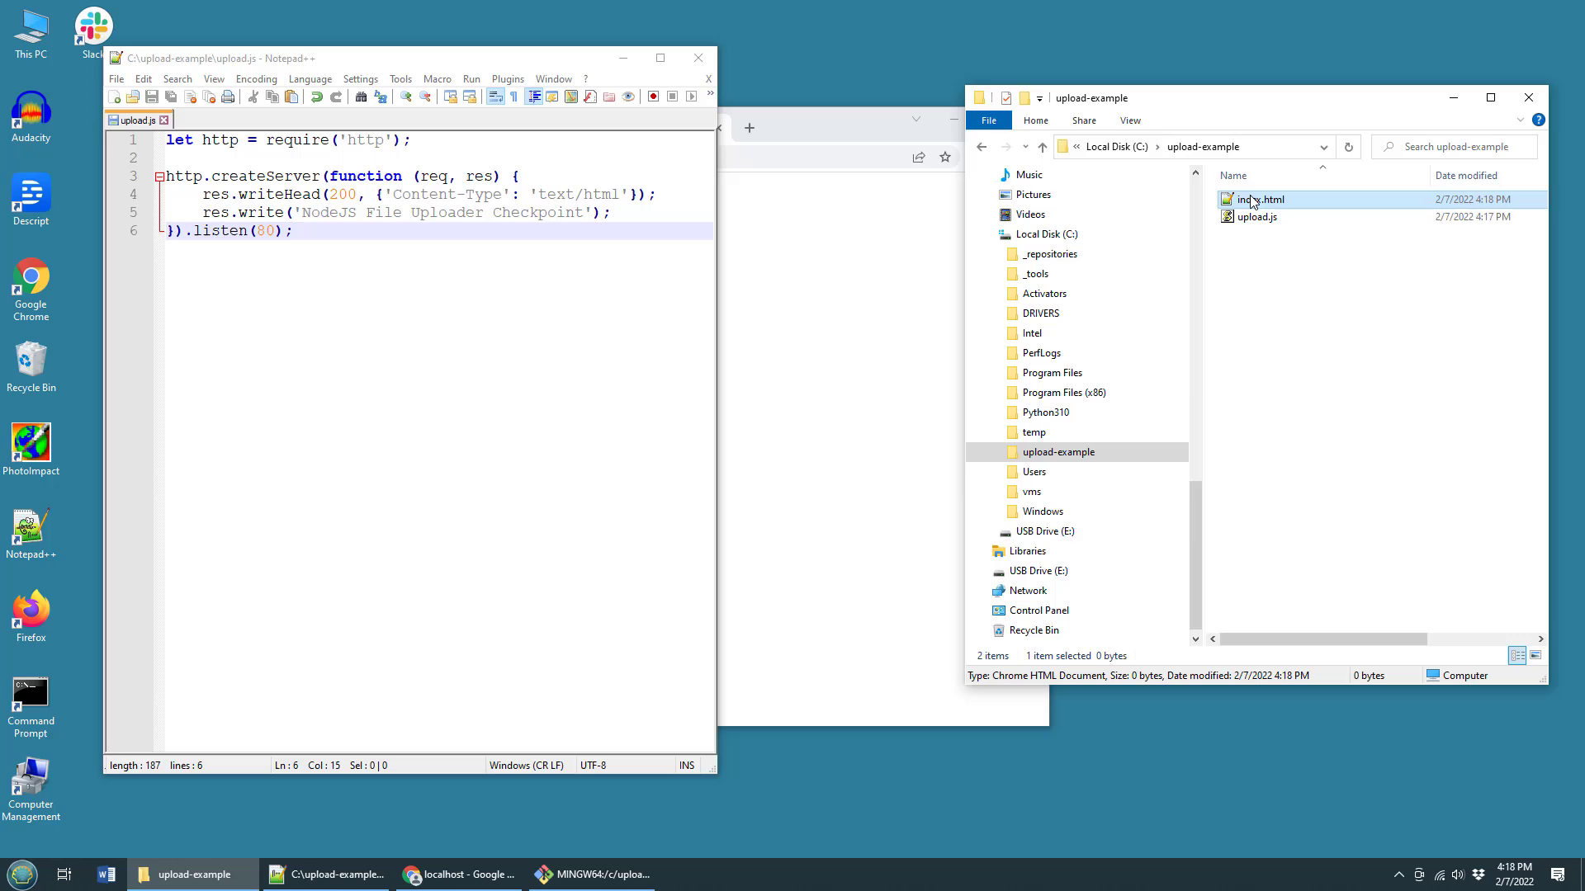
double_click(1260, 199)
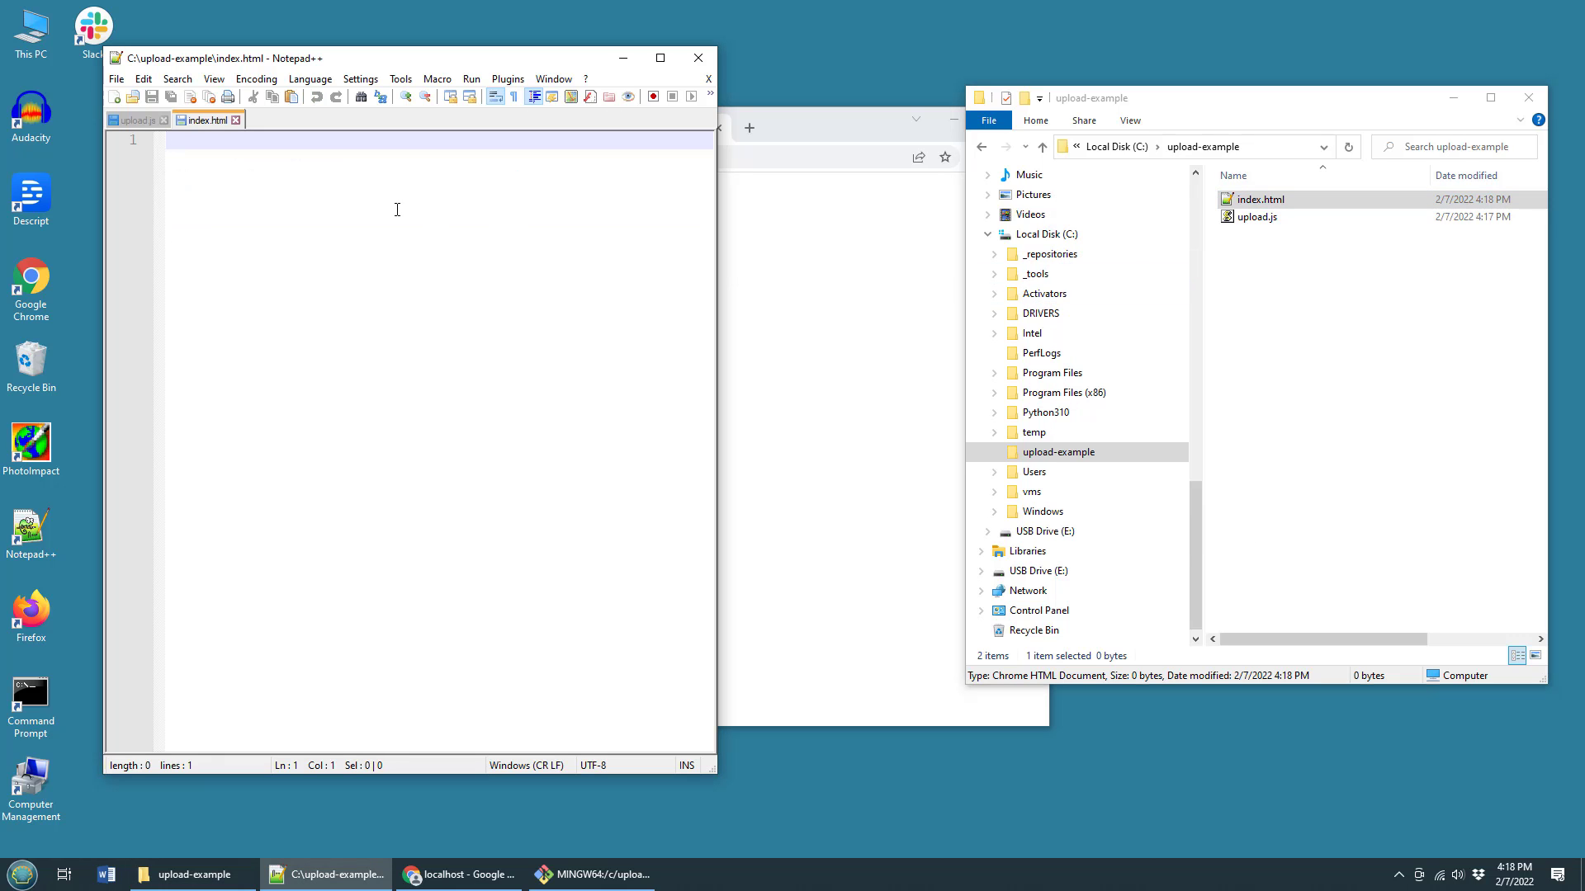
text(<html>)
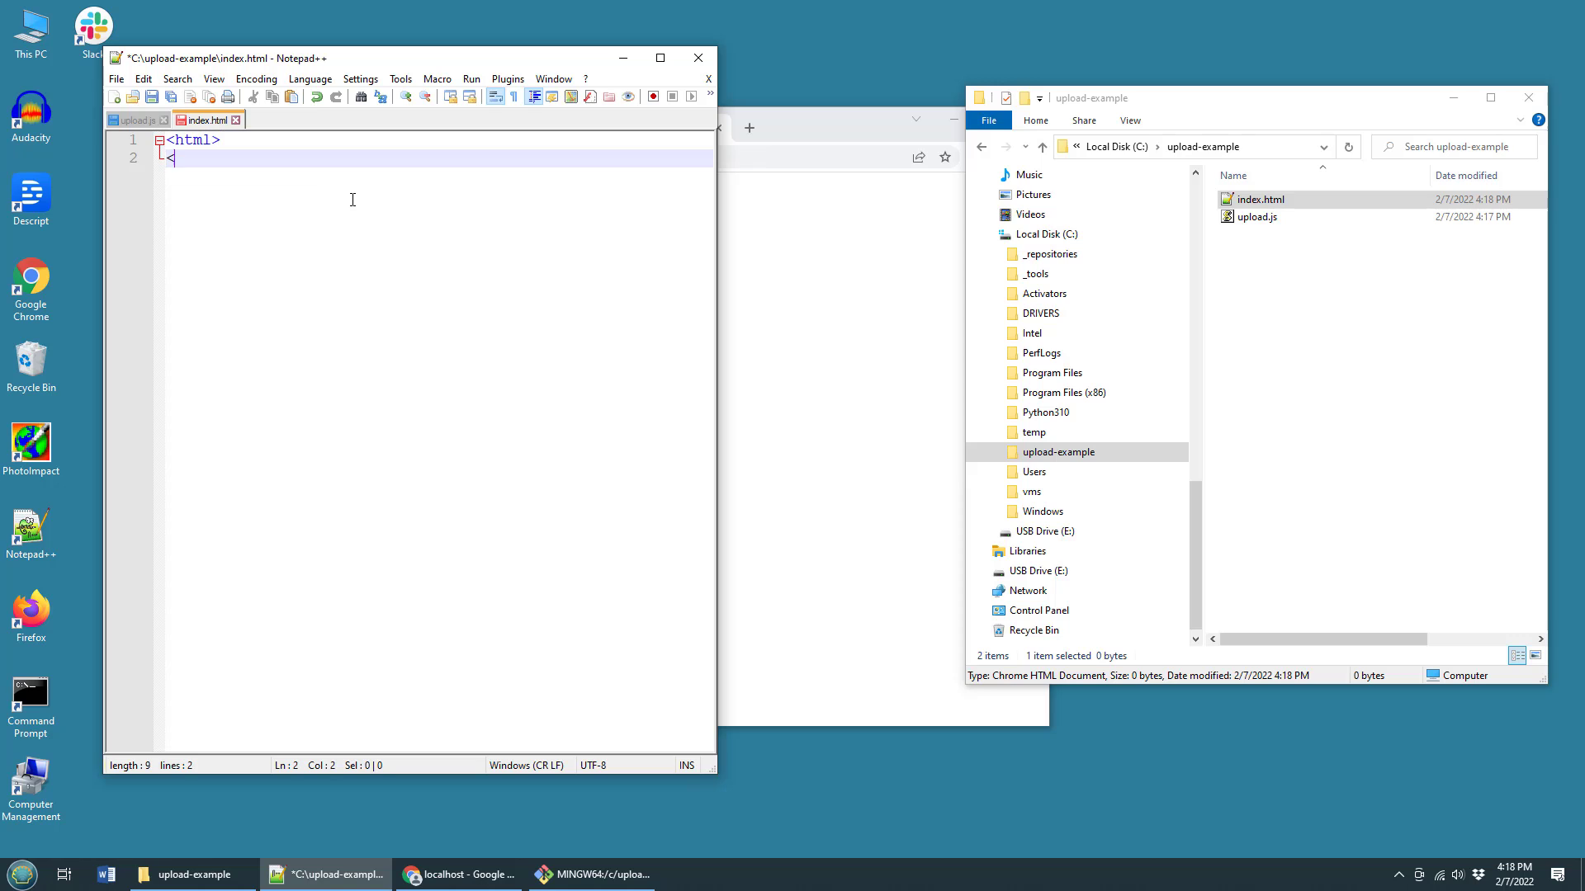
text(head><title>Node)
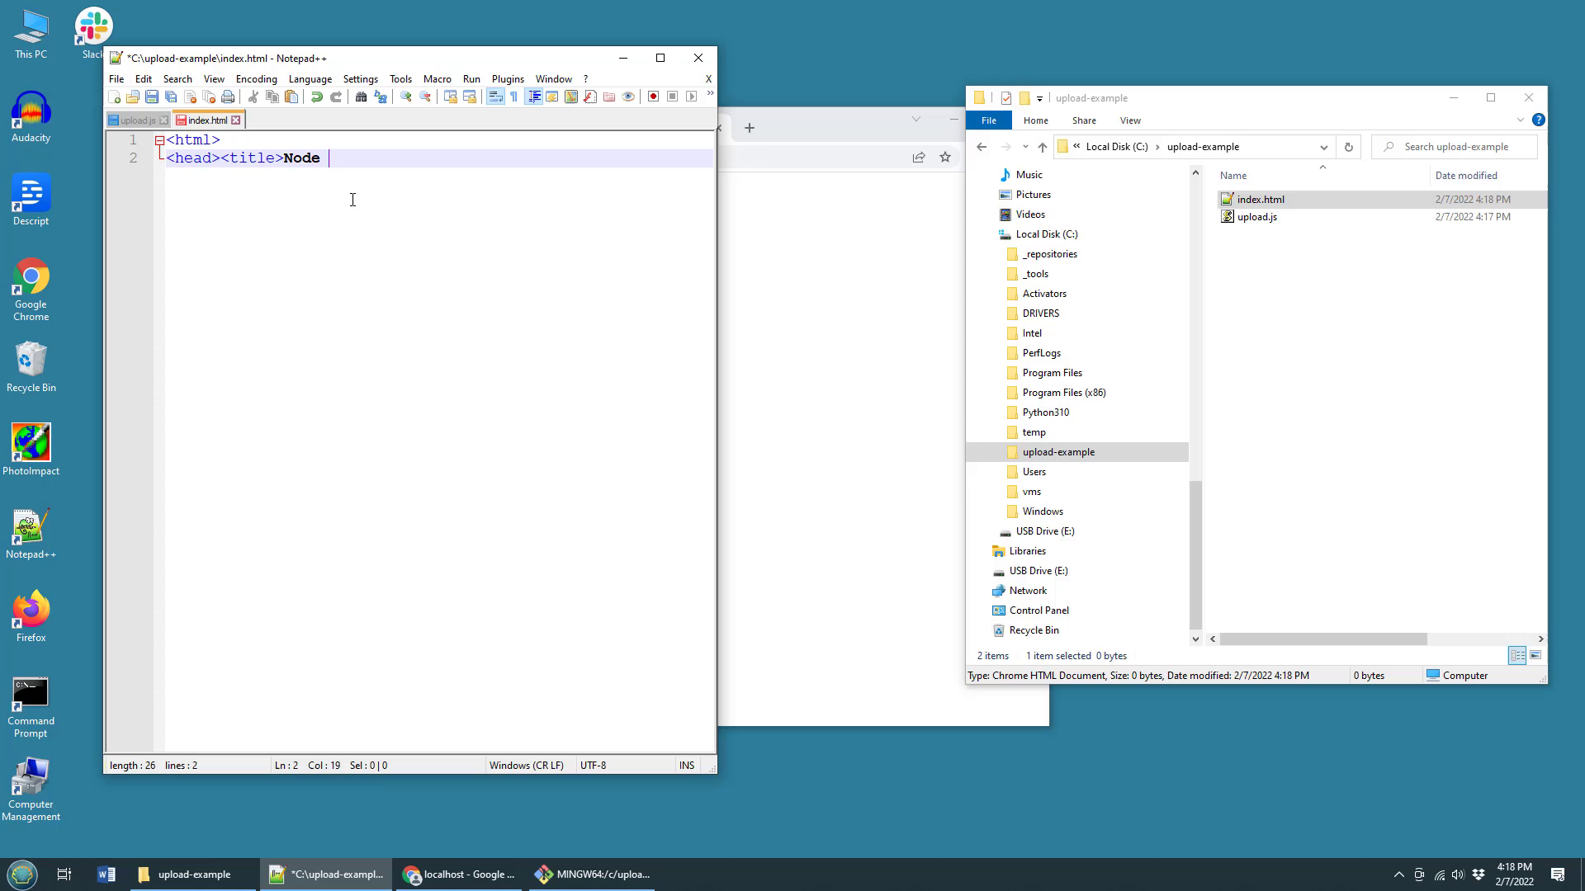
text(Example</title>)
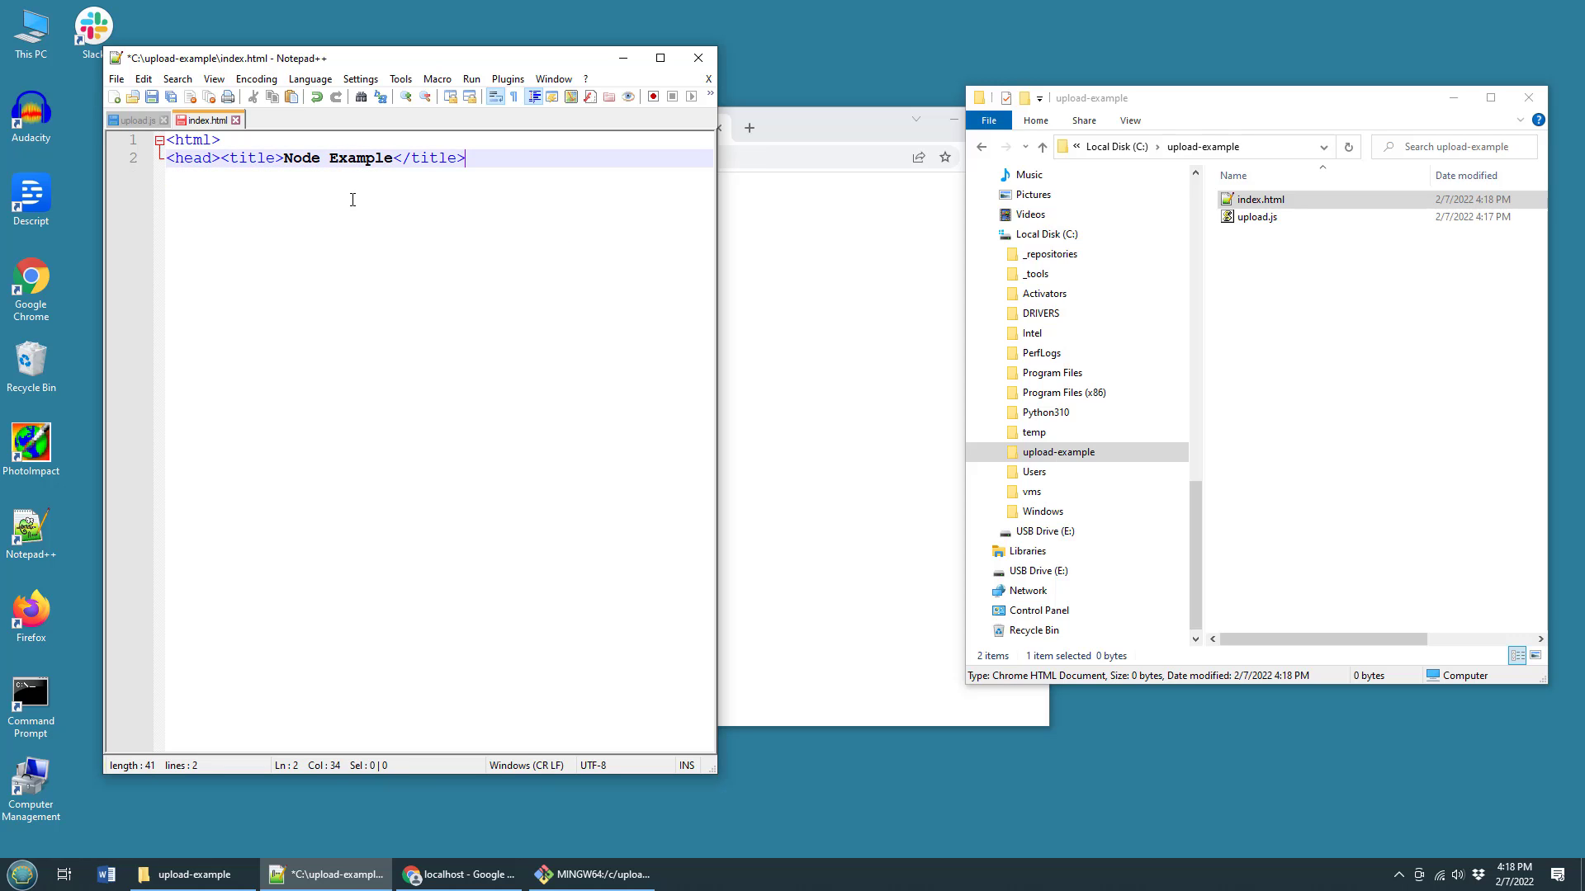
text(</head>)
text(<body>)
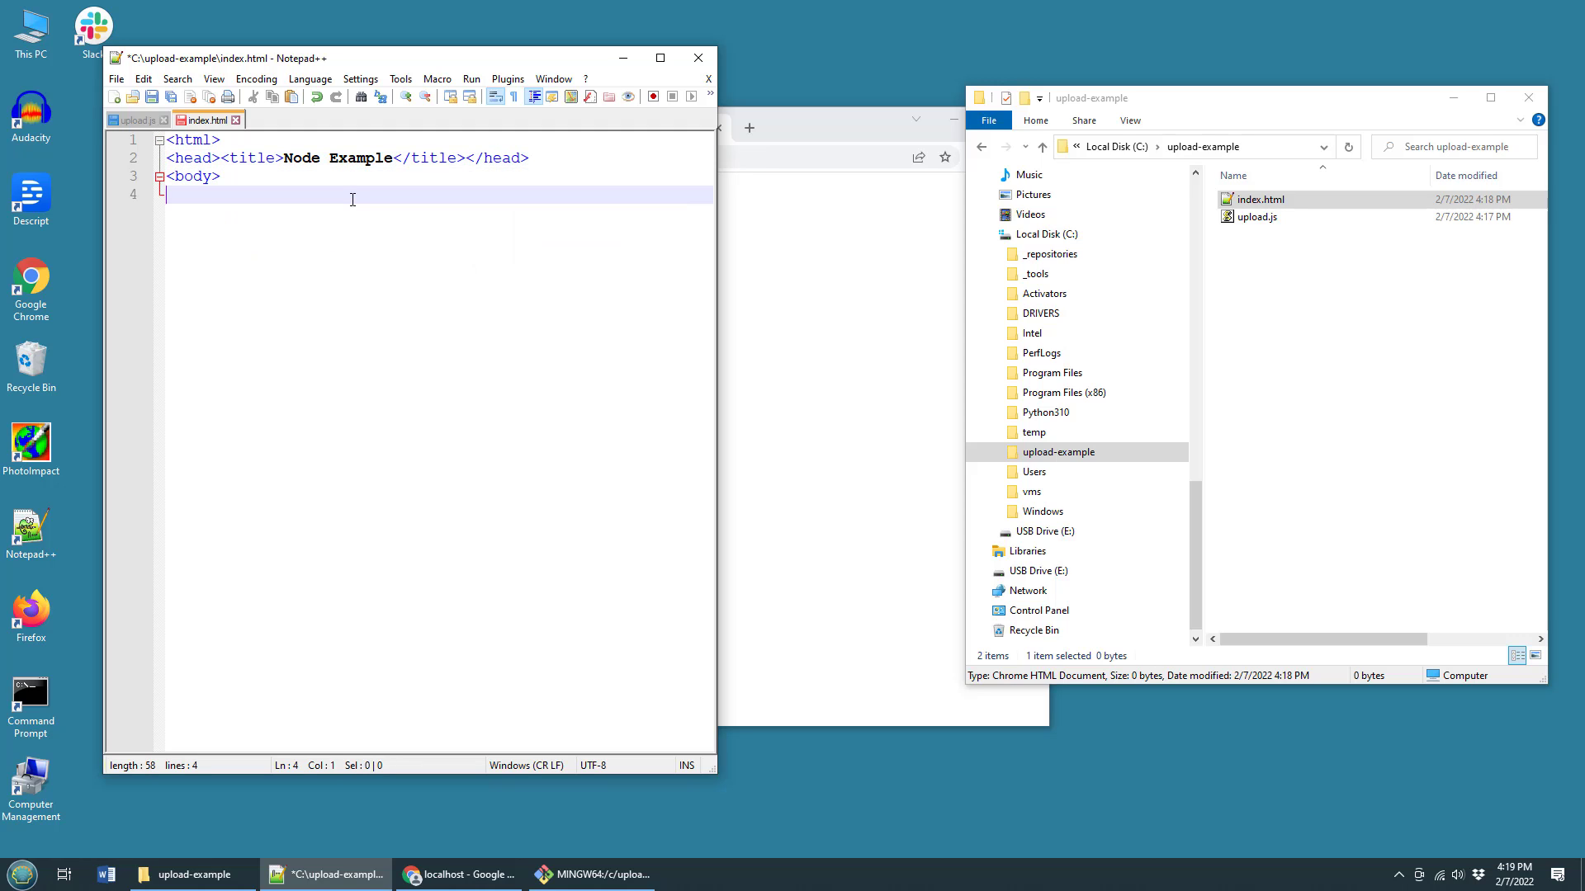
text(<form)
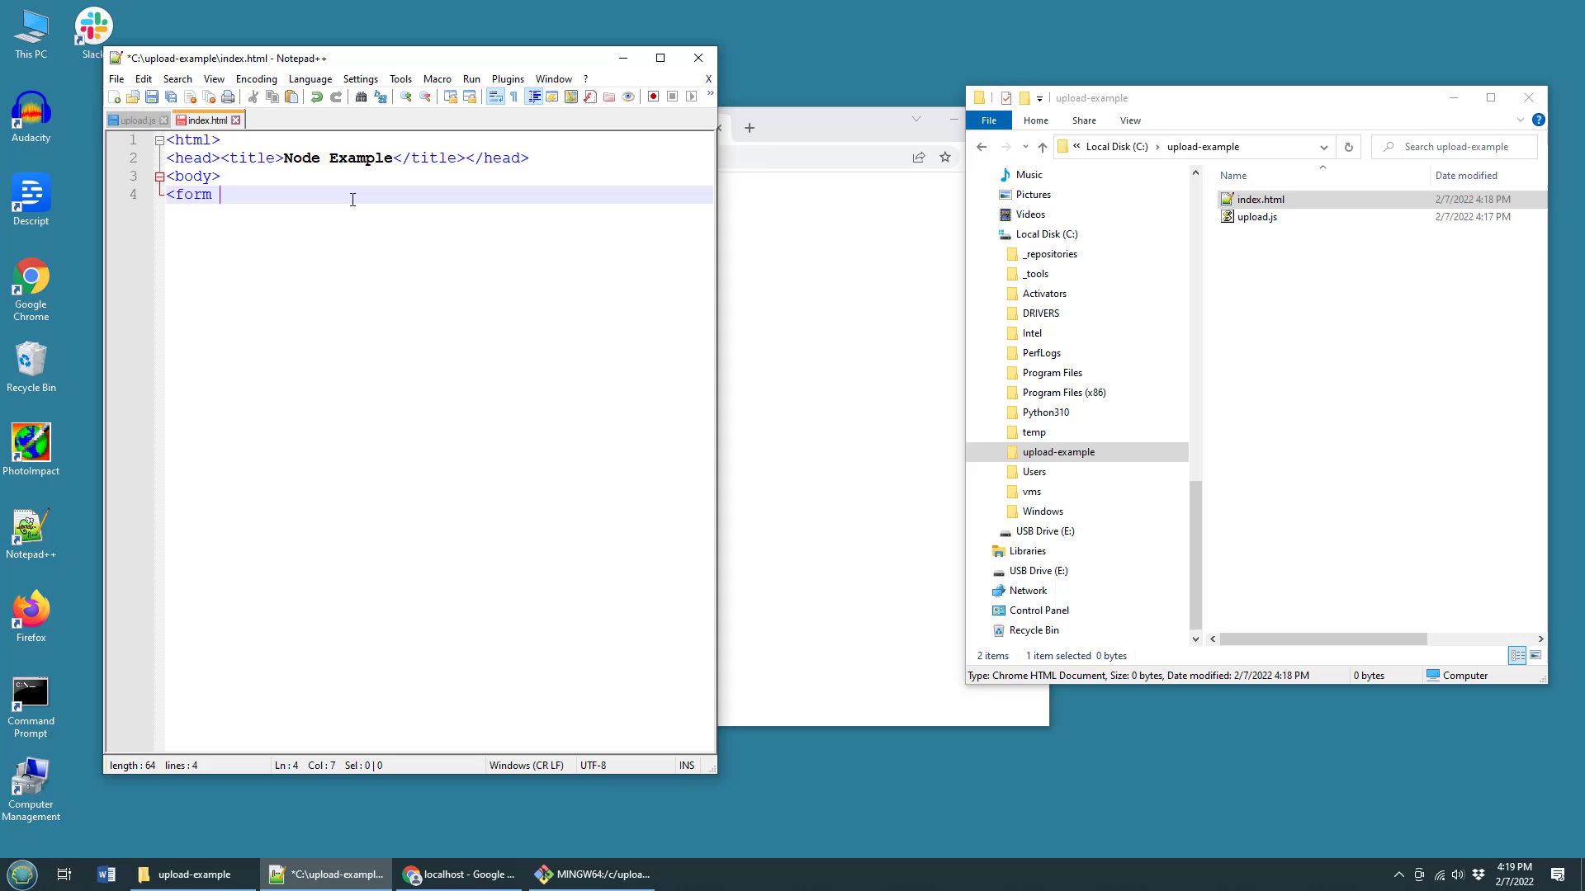
text(action=)
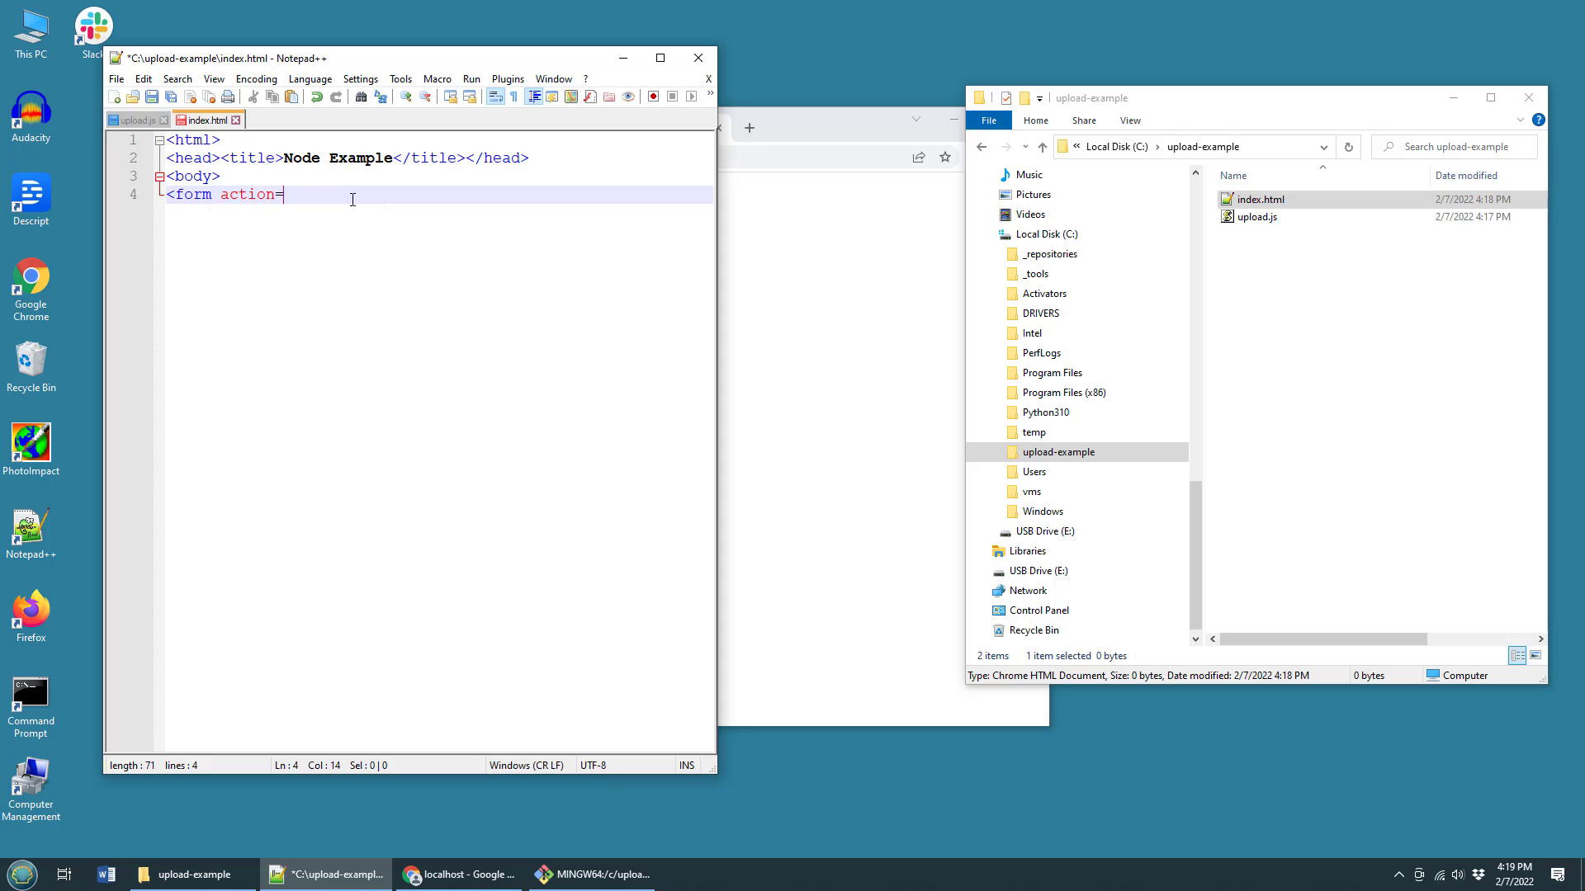
text("http:/)
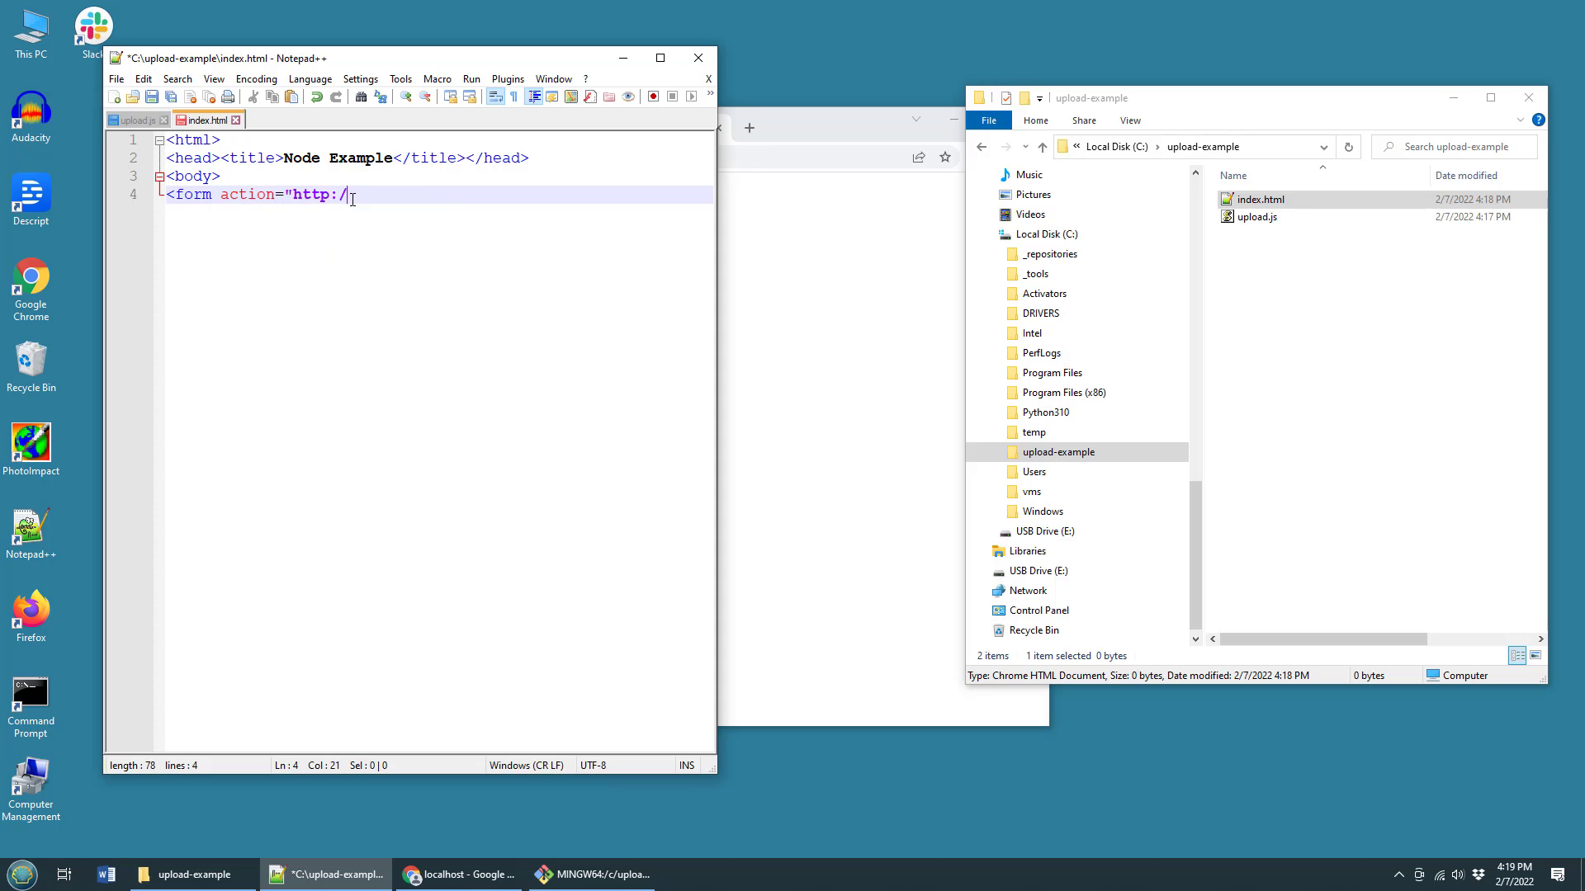
text(/localhost:)
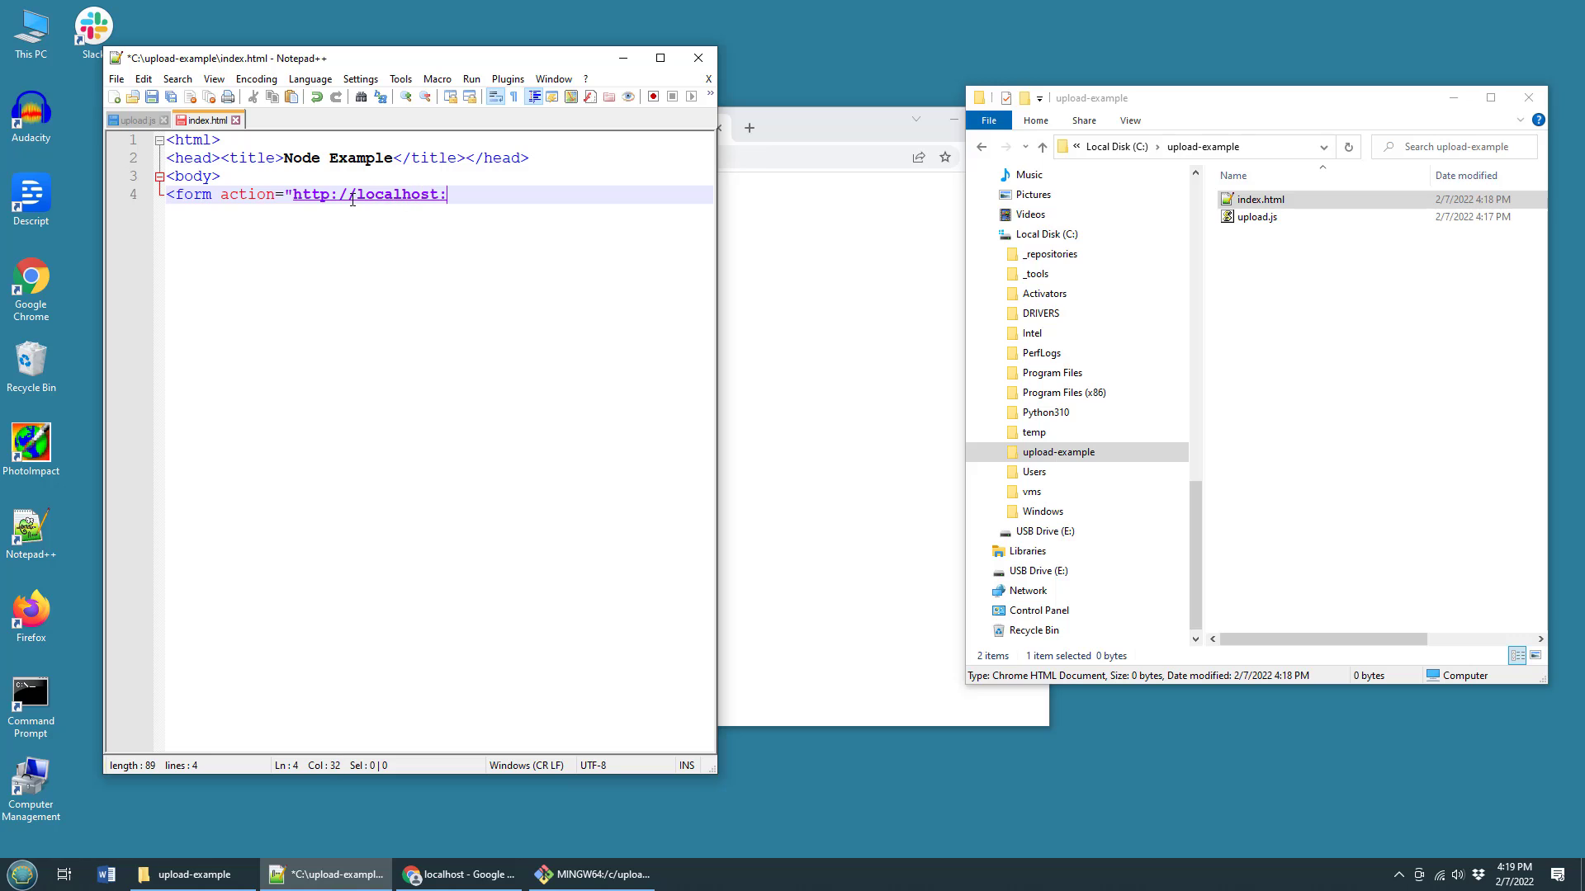
text(80/uplo)
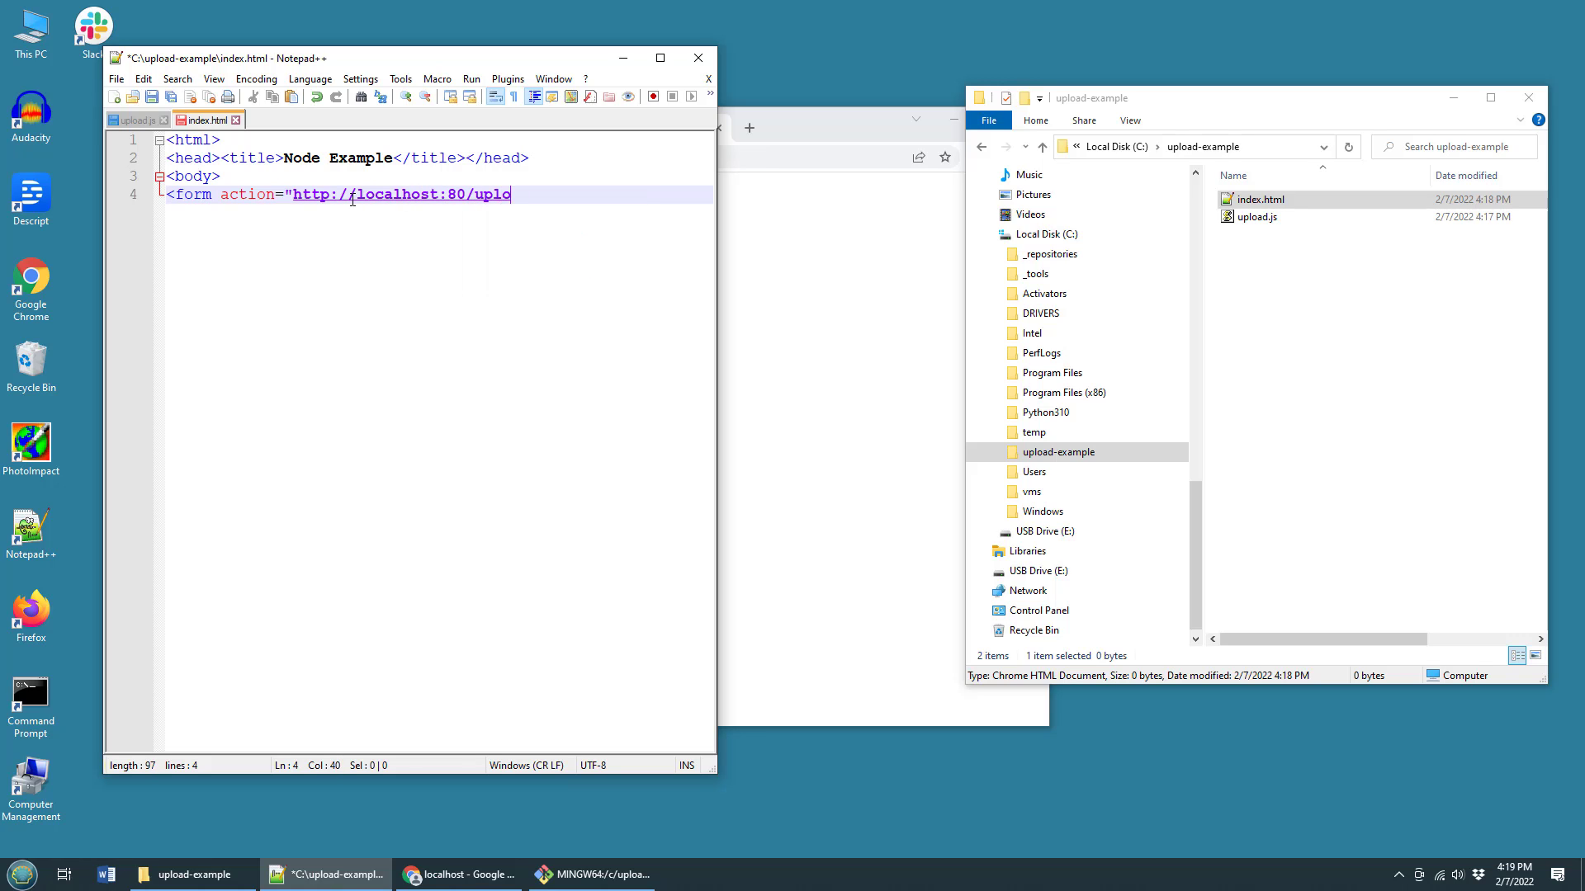
text(ad">)
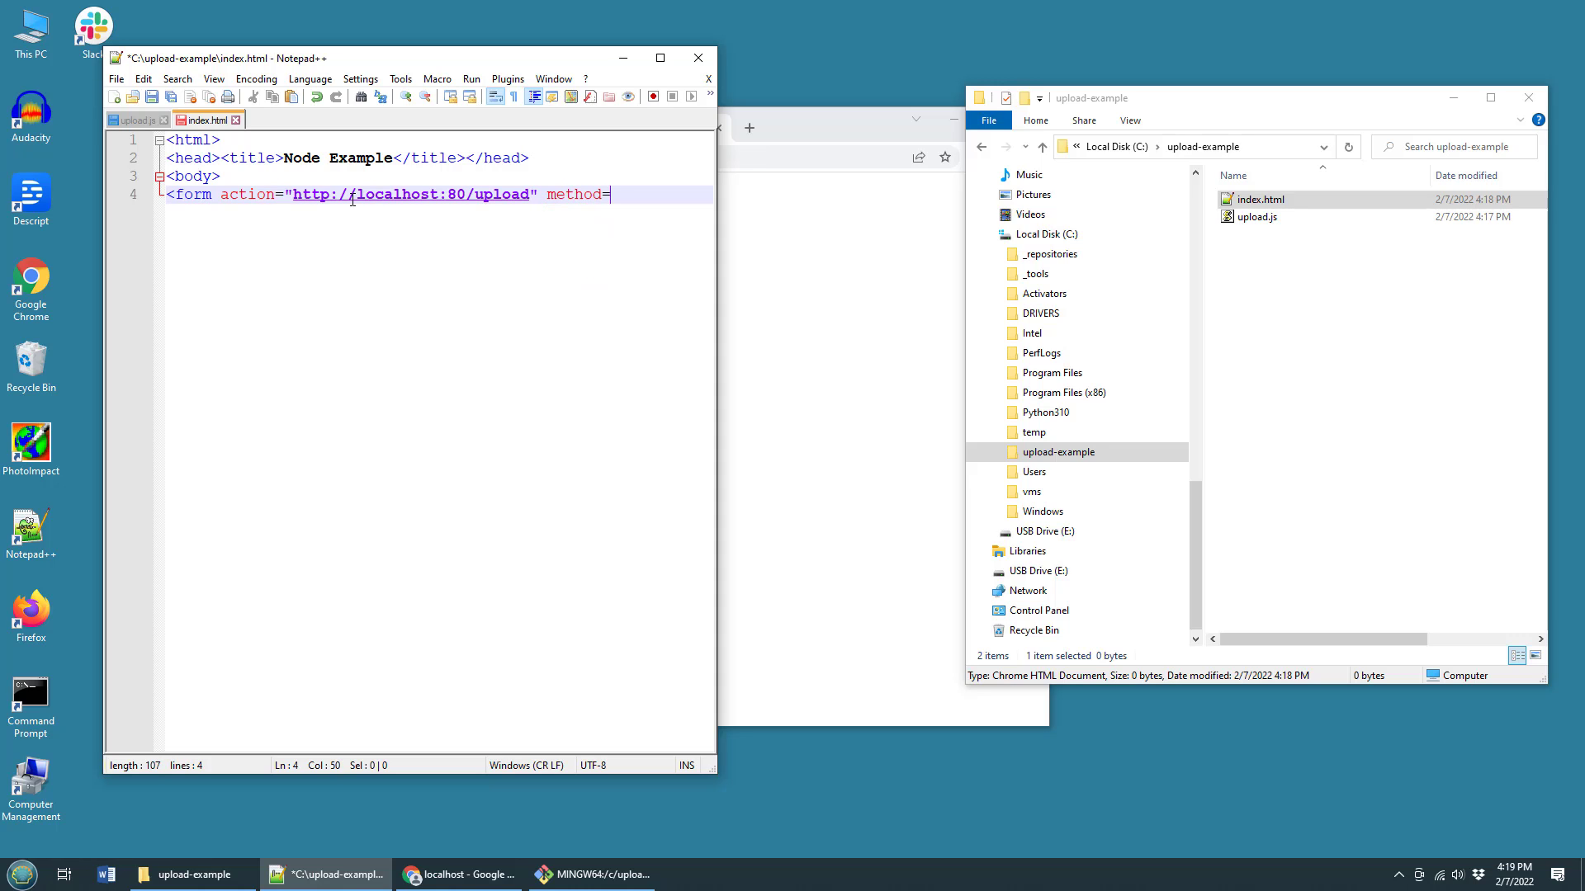
mouse_move(430, 229)
text("post)
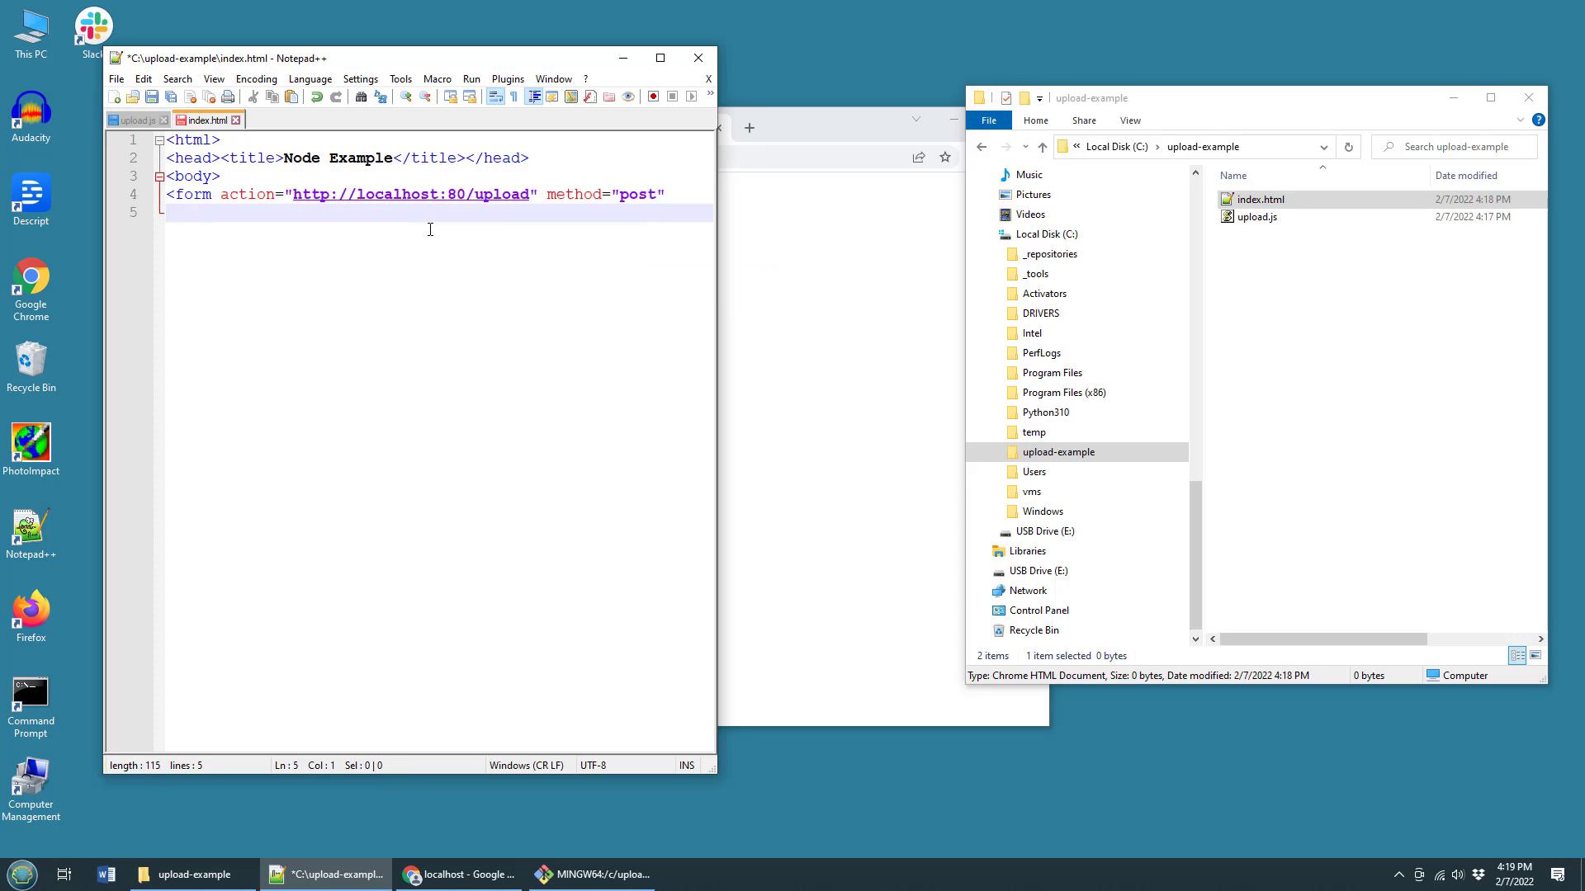
text(enctype=")
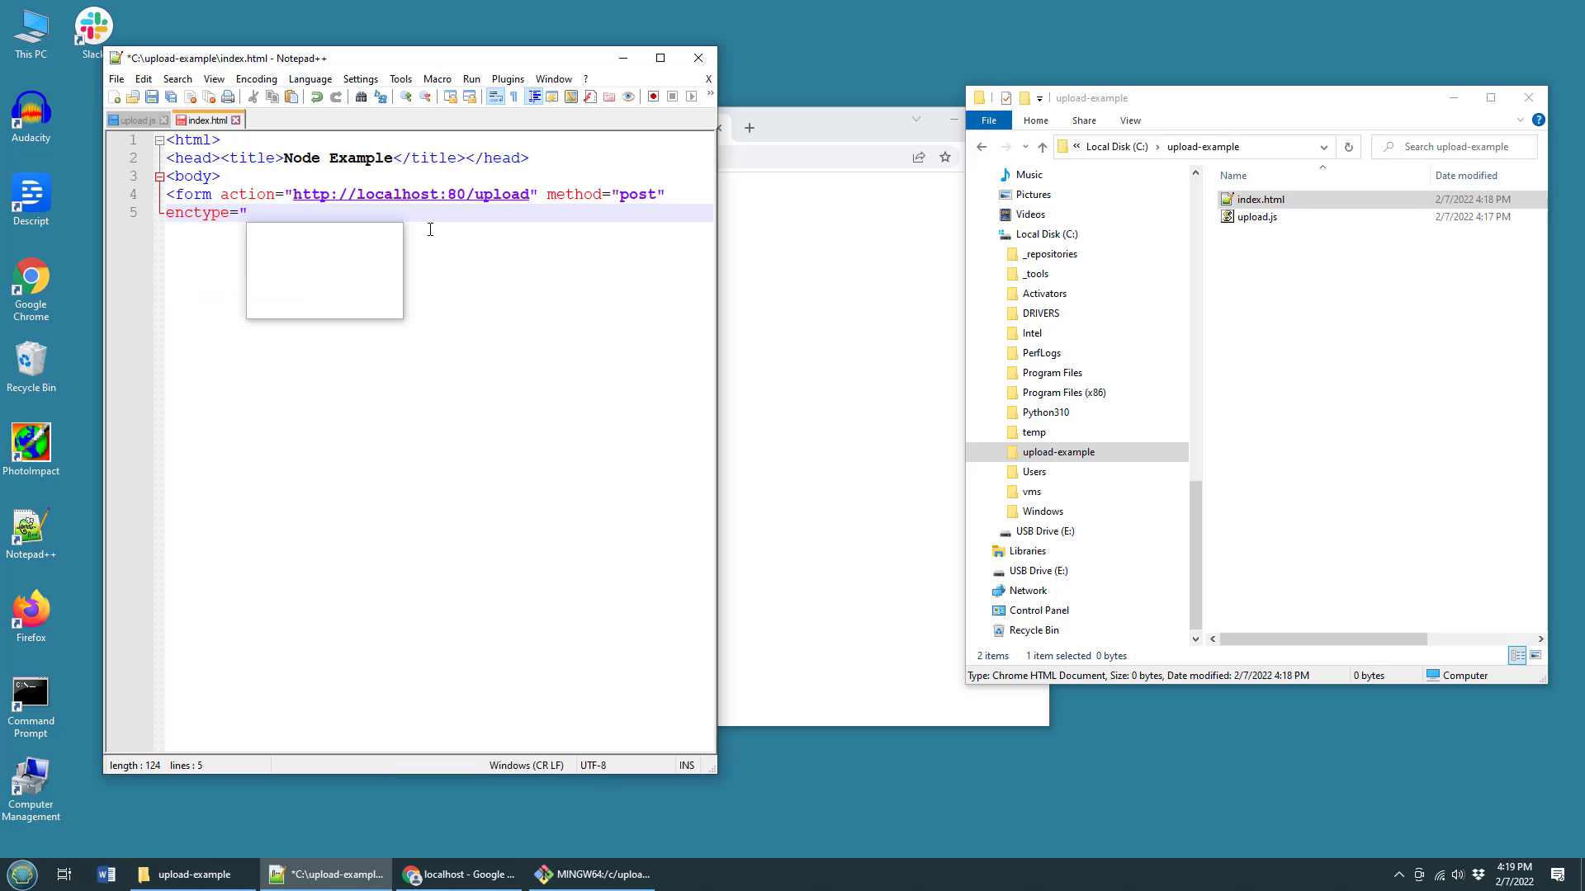
text(multipa)
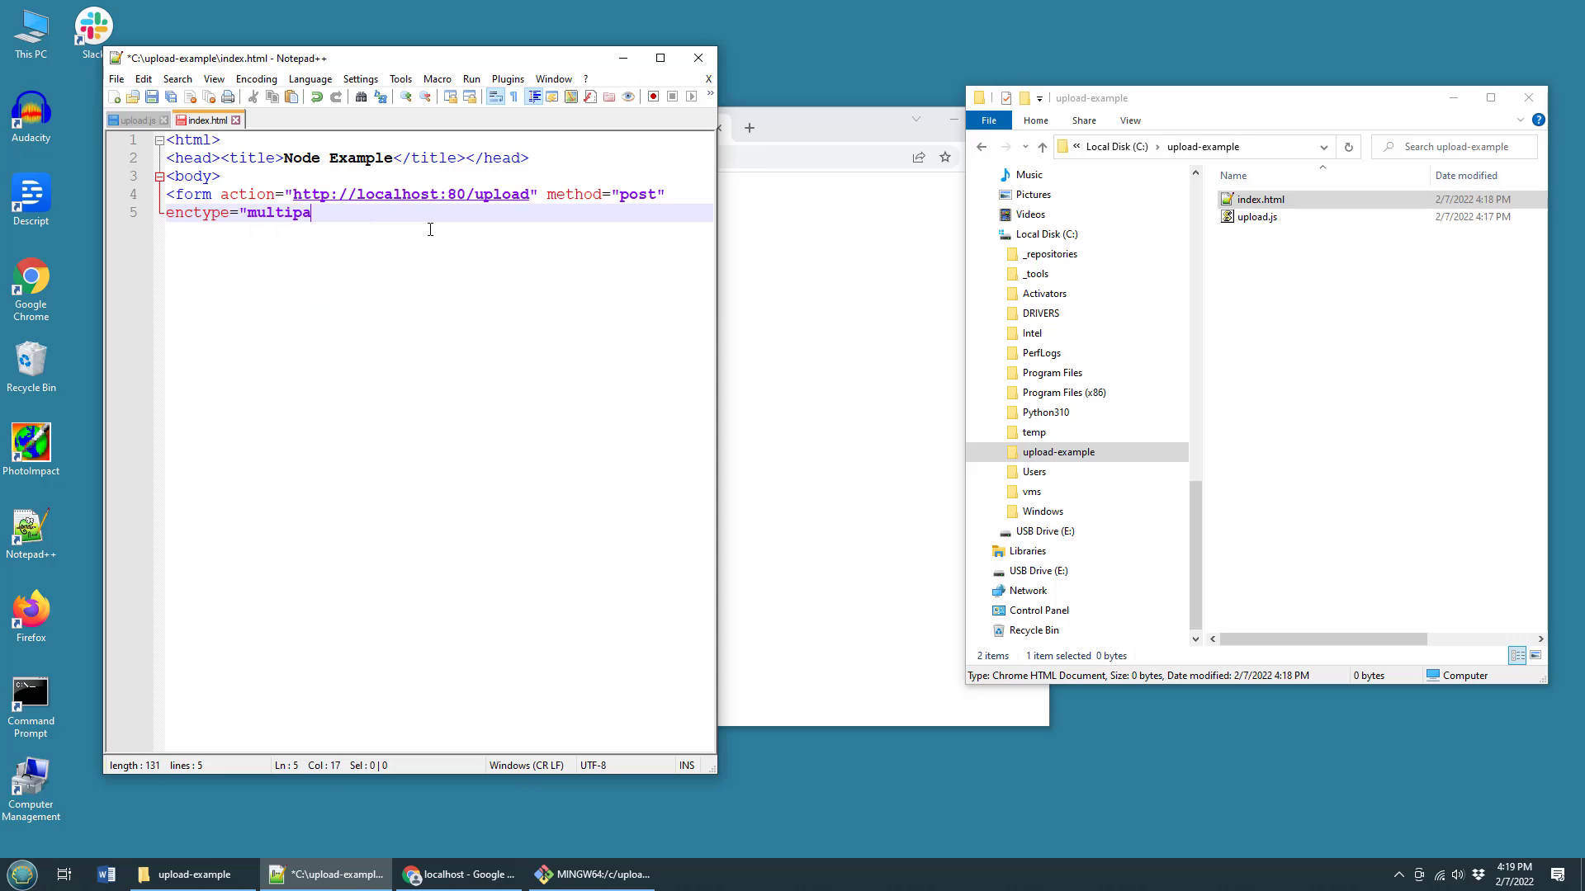
text(r/form-data)
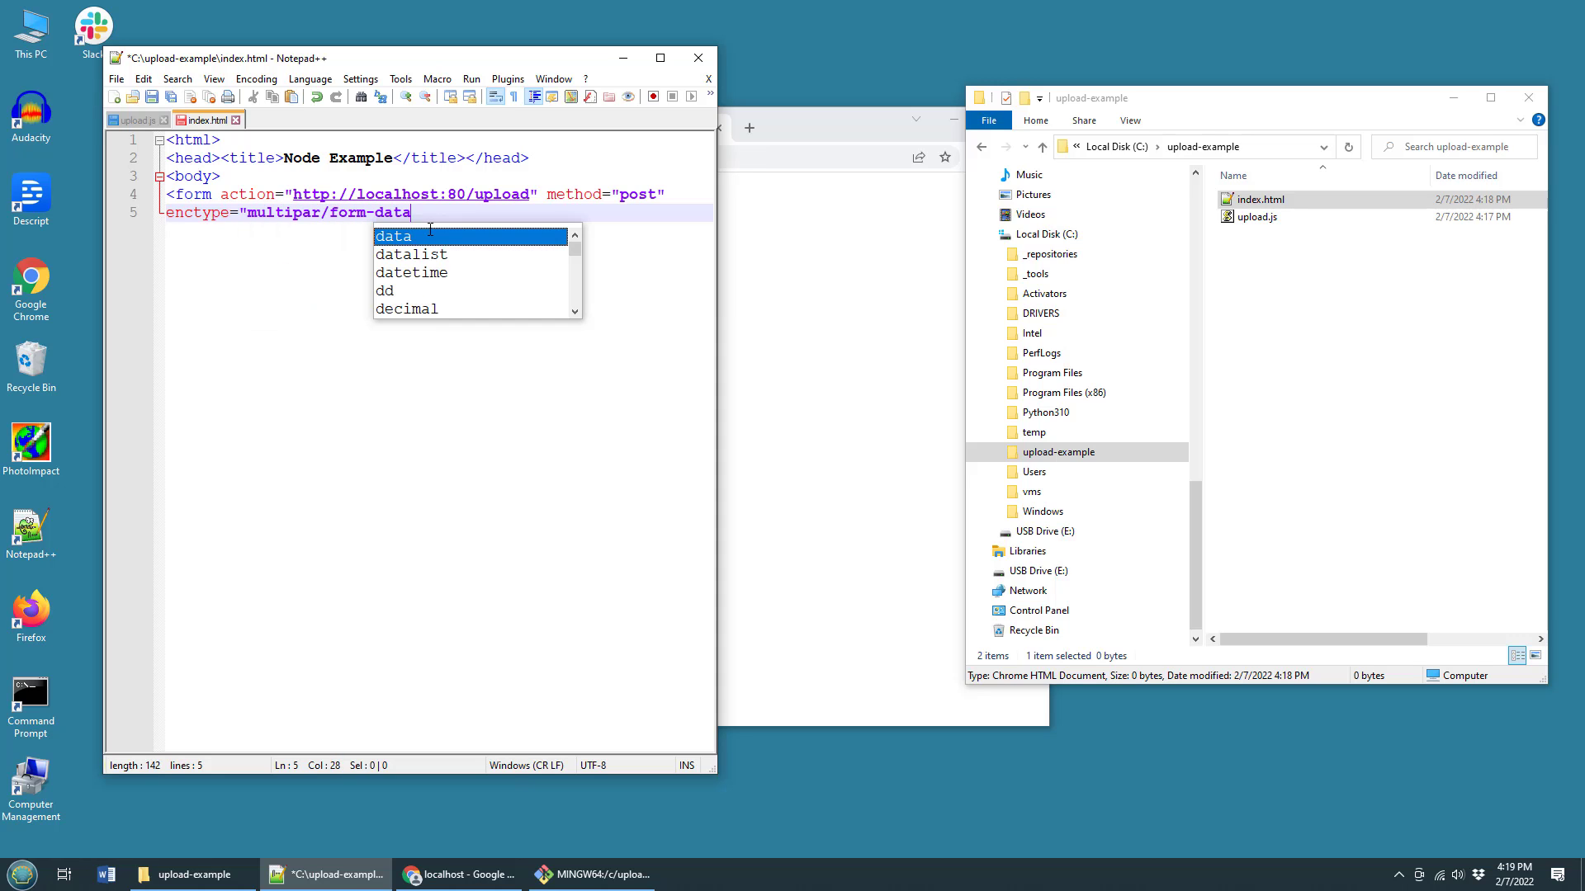
text(">)
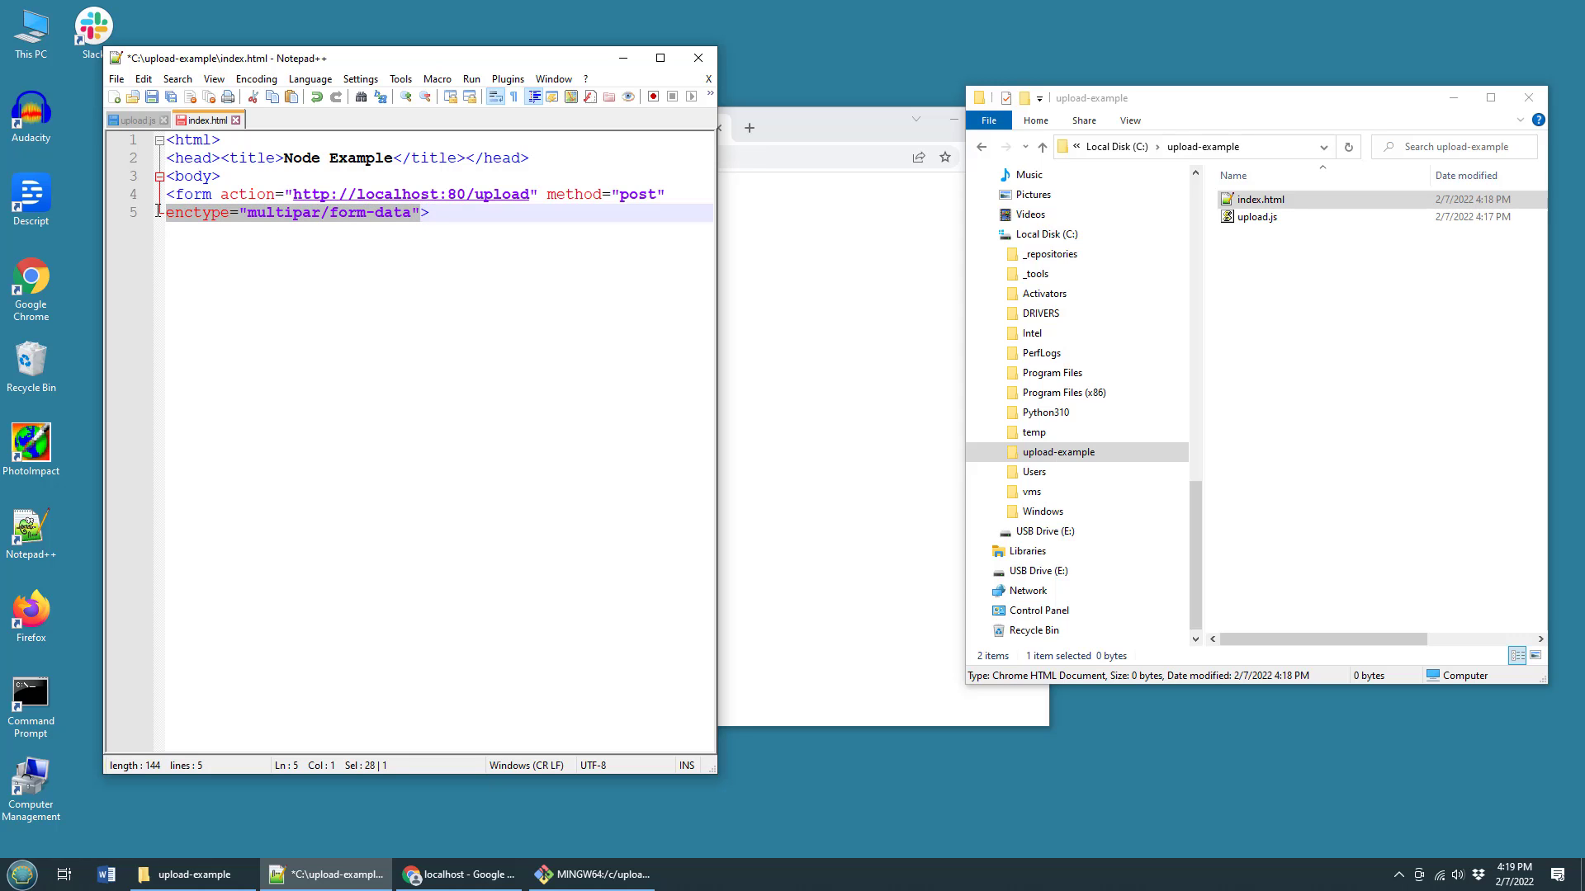
key(enter)
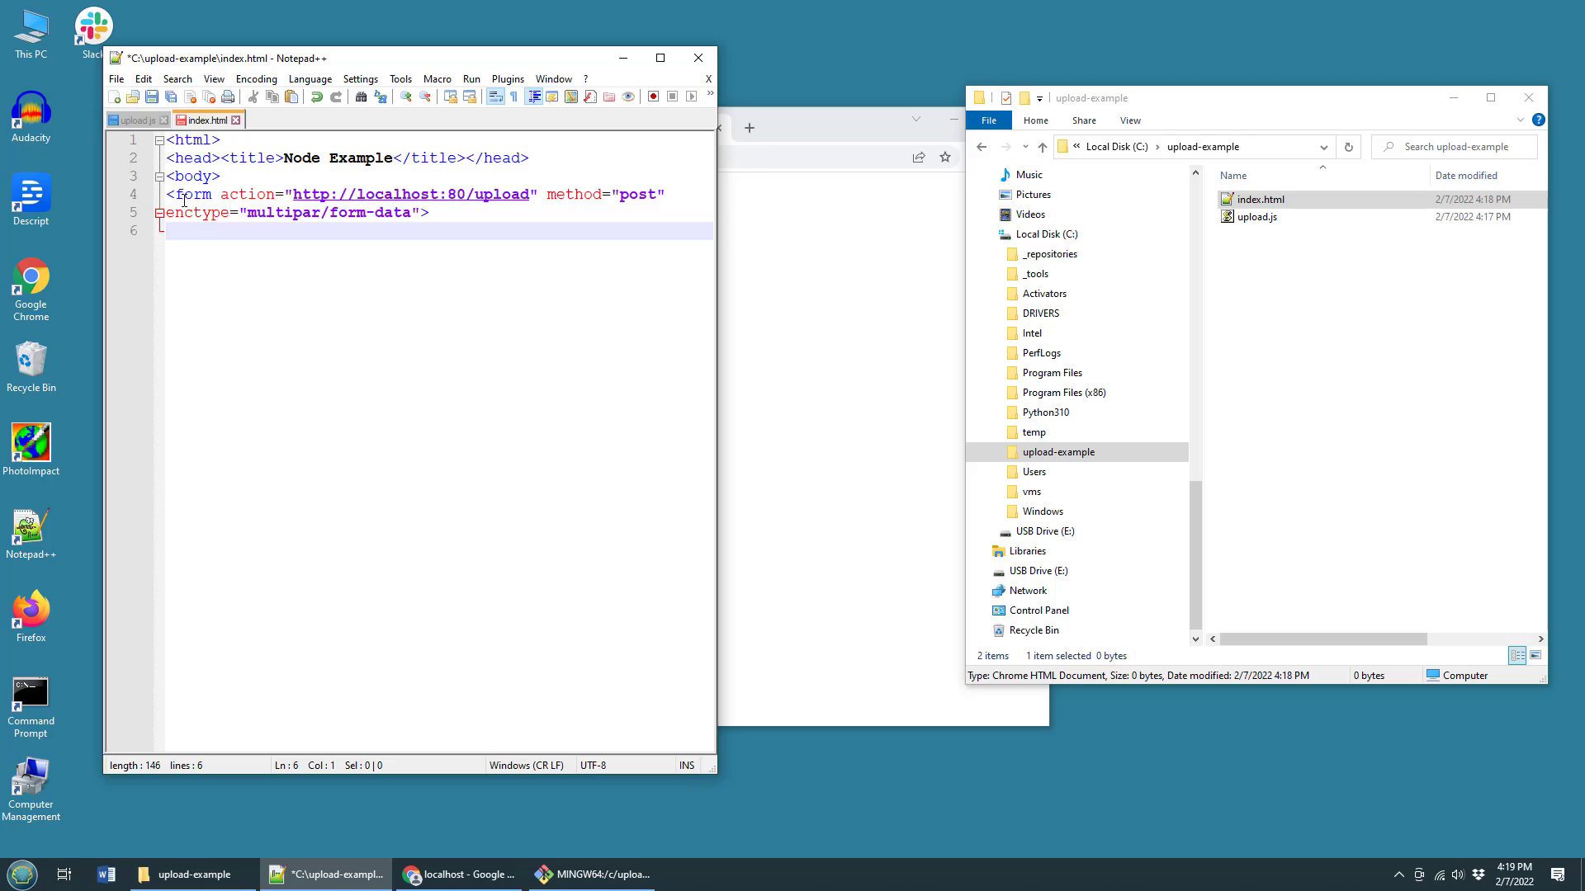
mouse_move(414, 197)
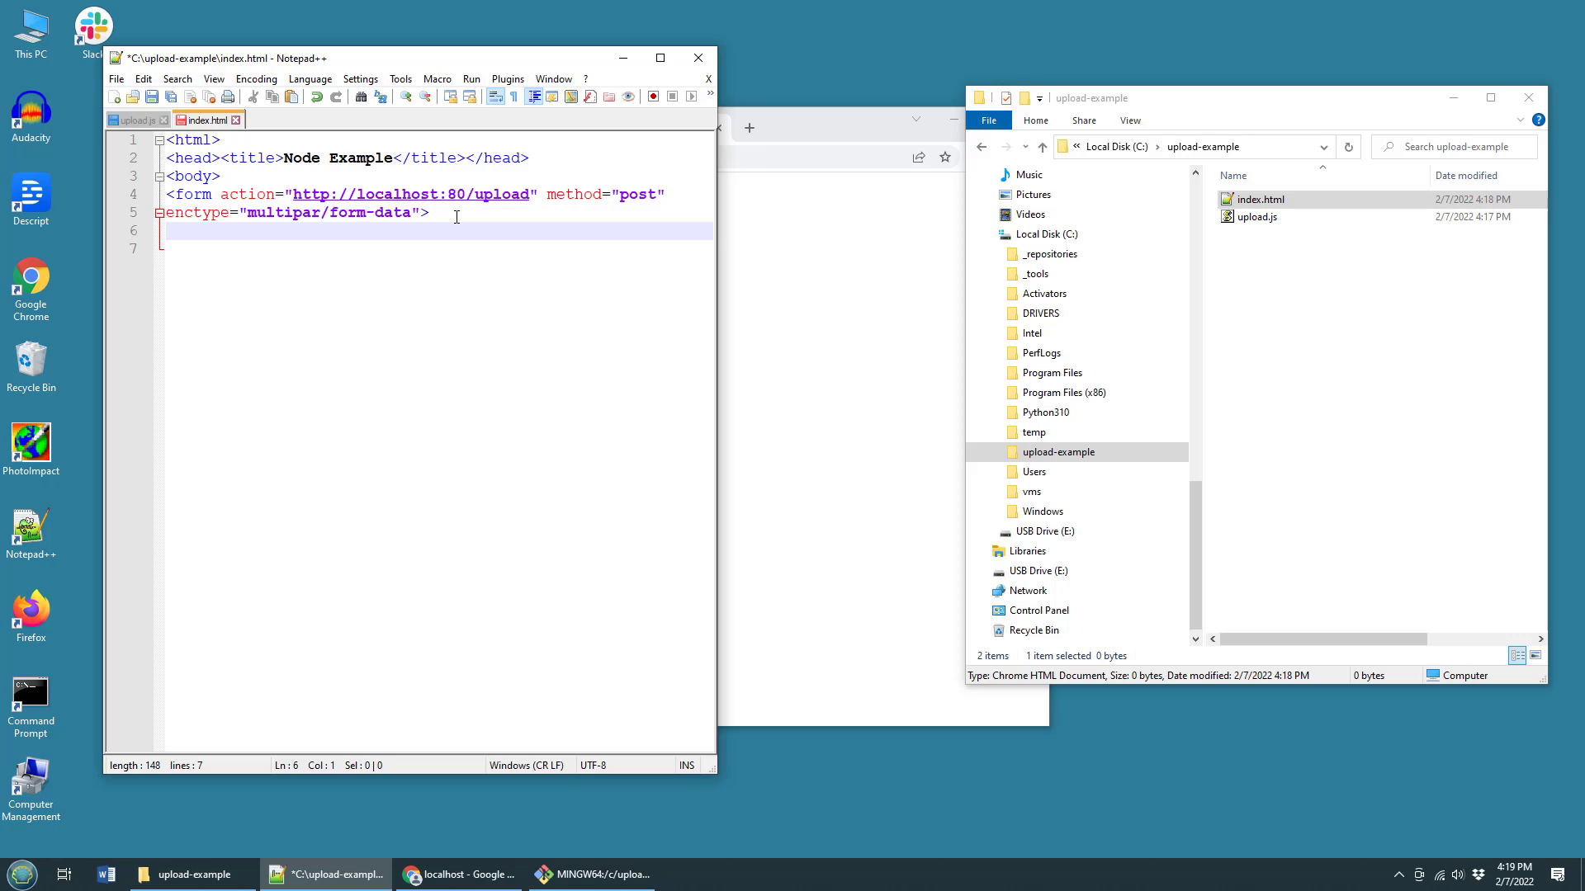
- Add a file input named fileupload under the form tag
click(166, 231)
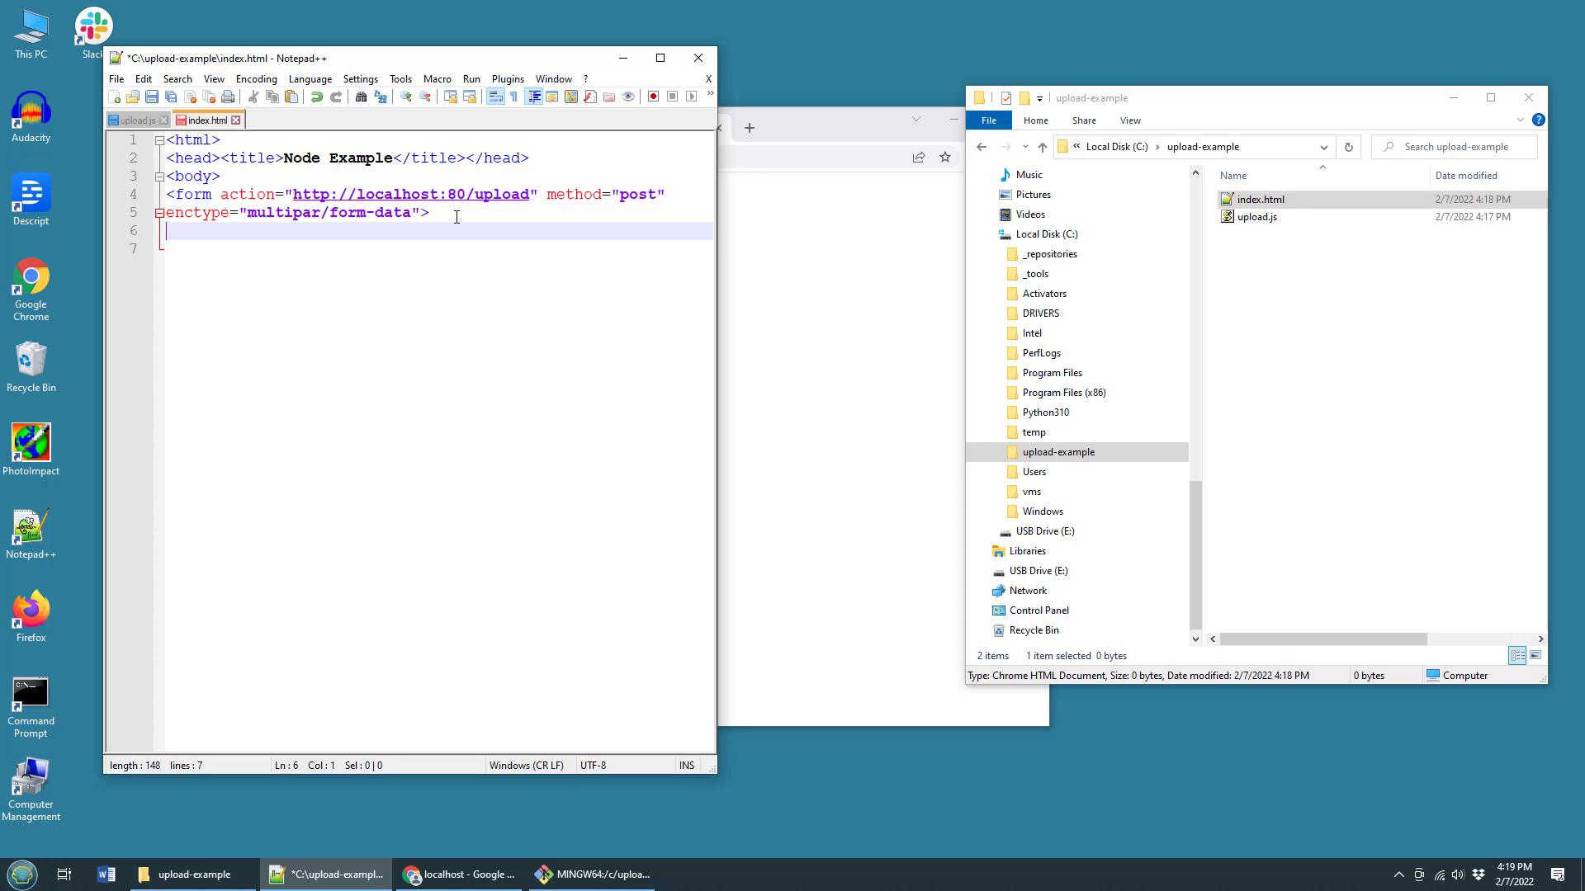
text(<input)
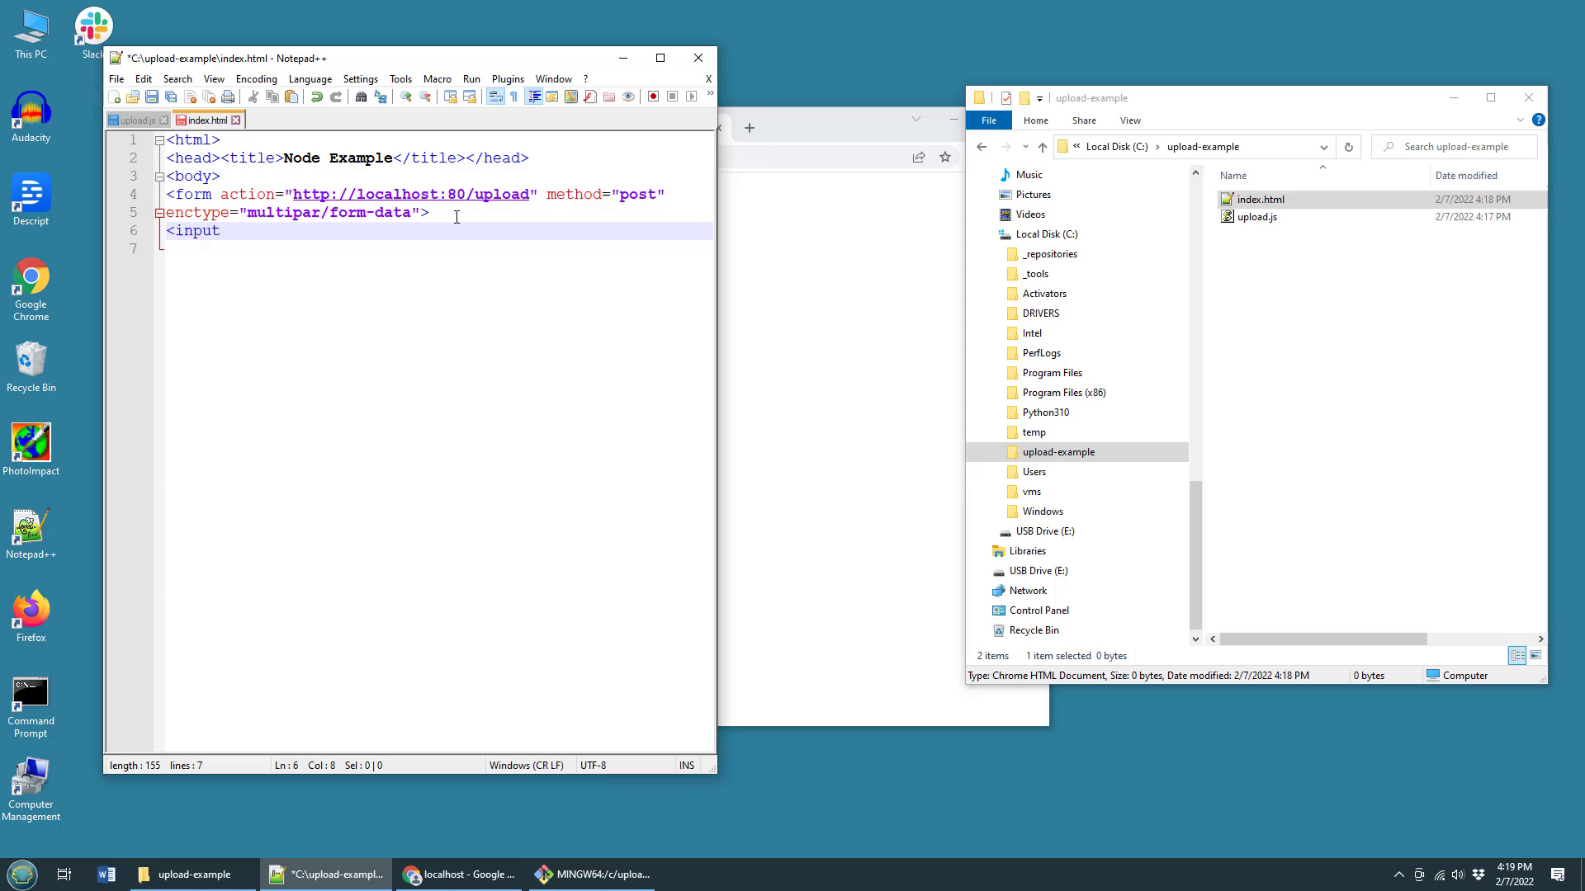
text(type=")
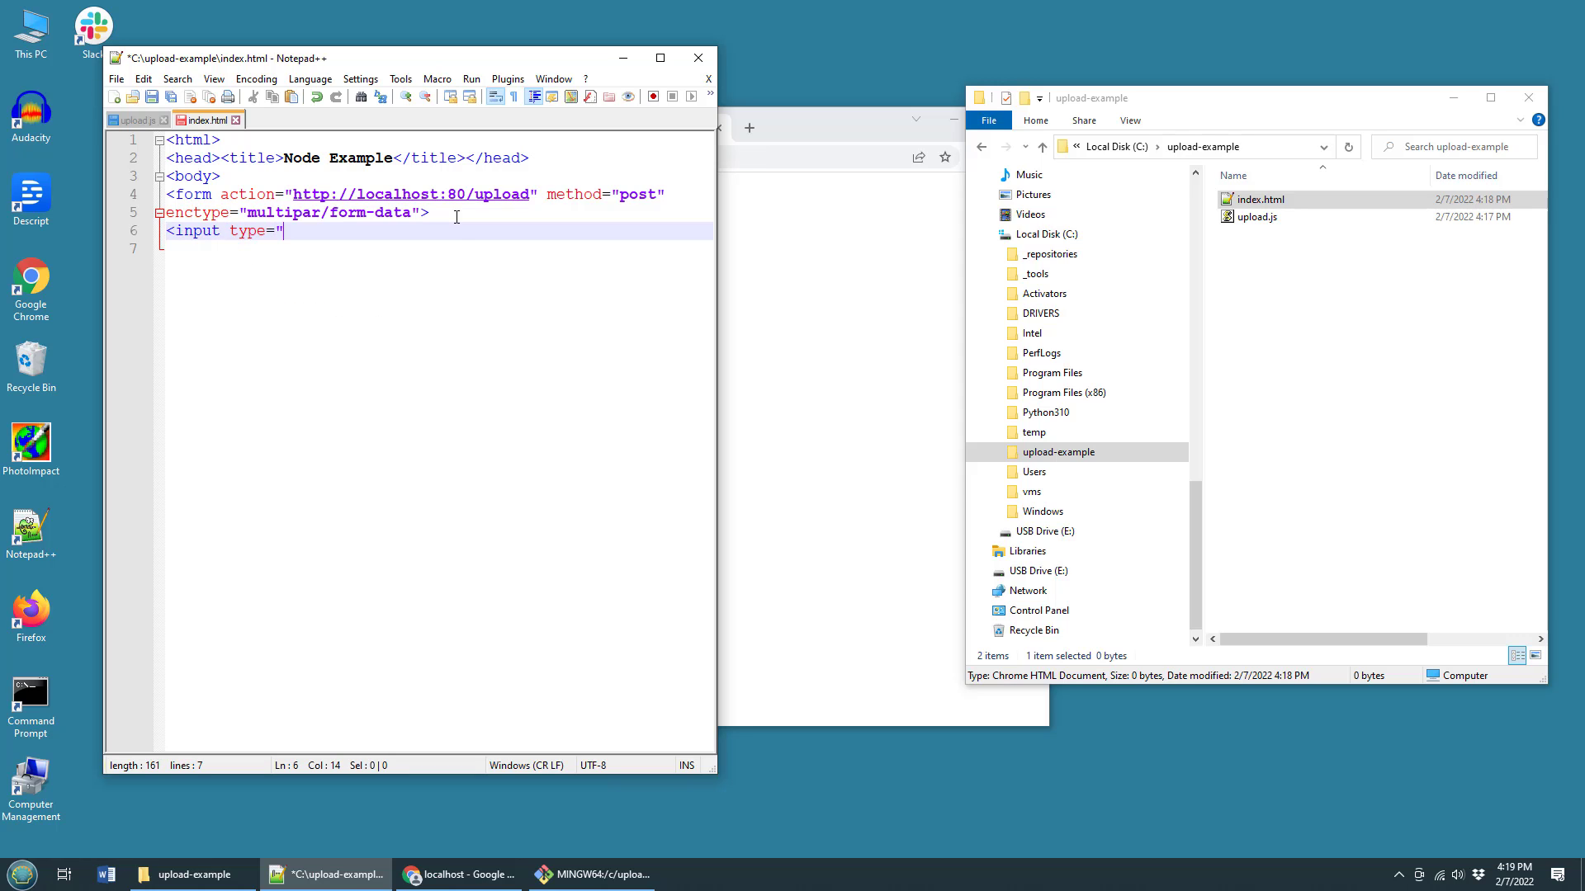
text(file" name)
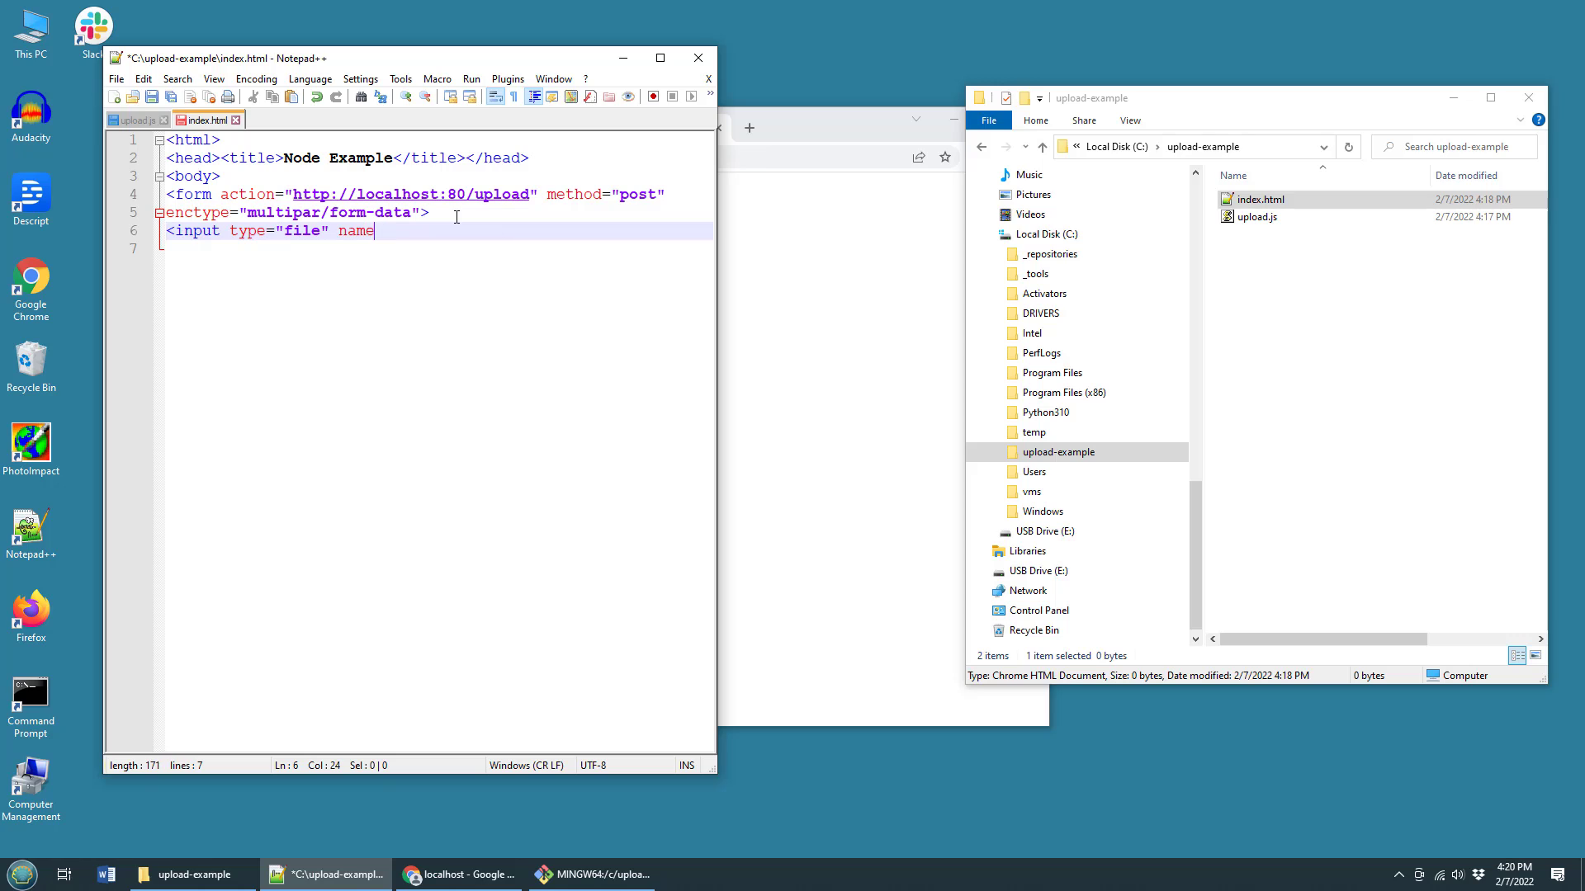
text(=")
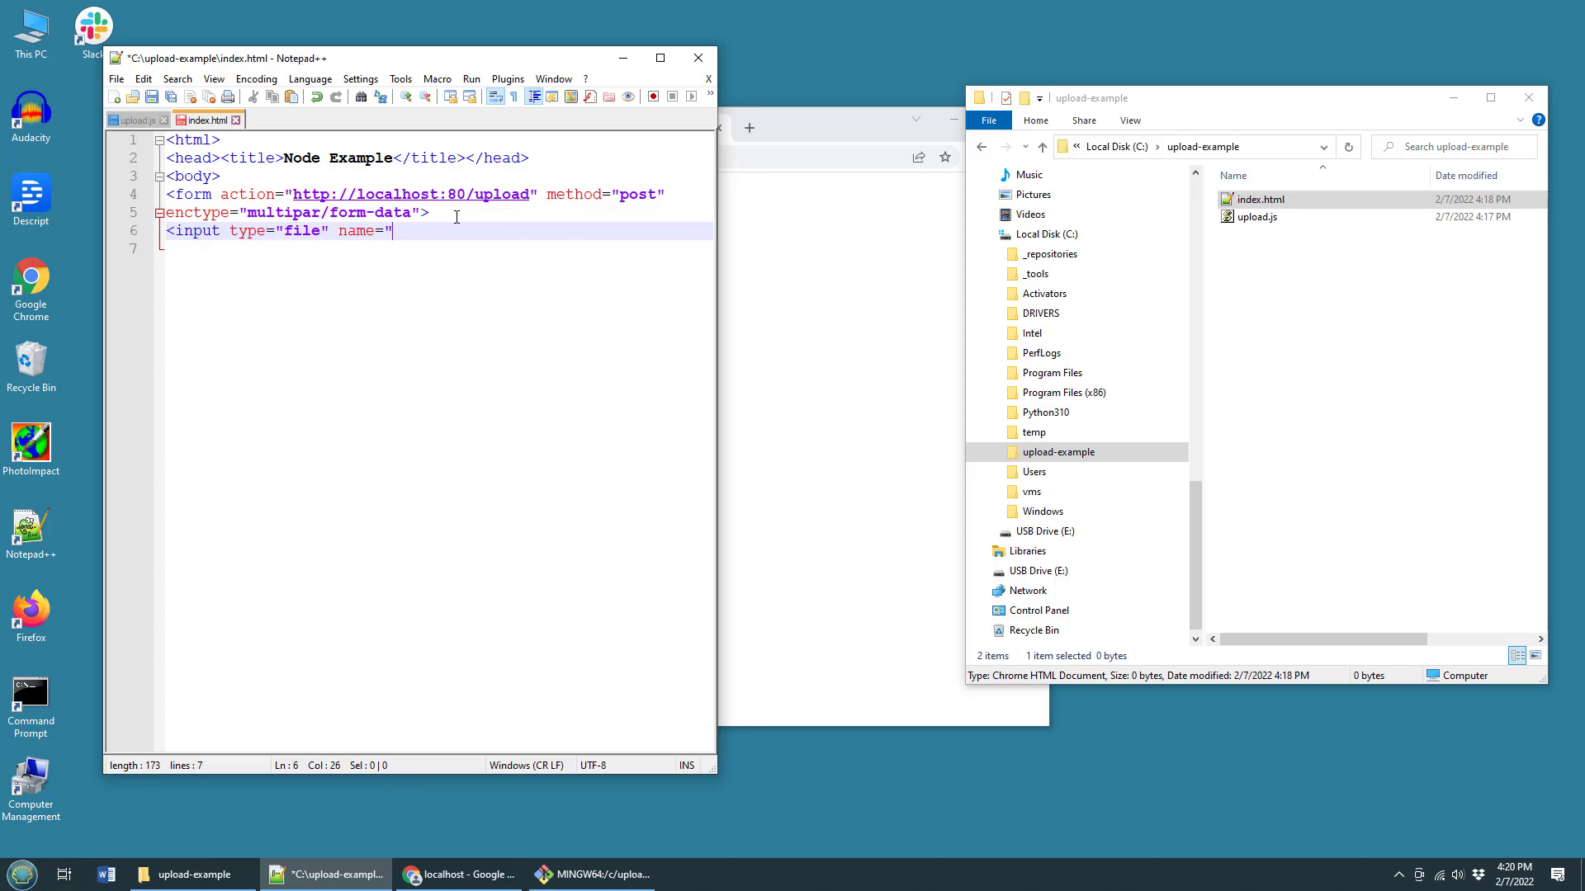
text(fileupload")
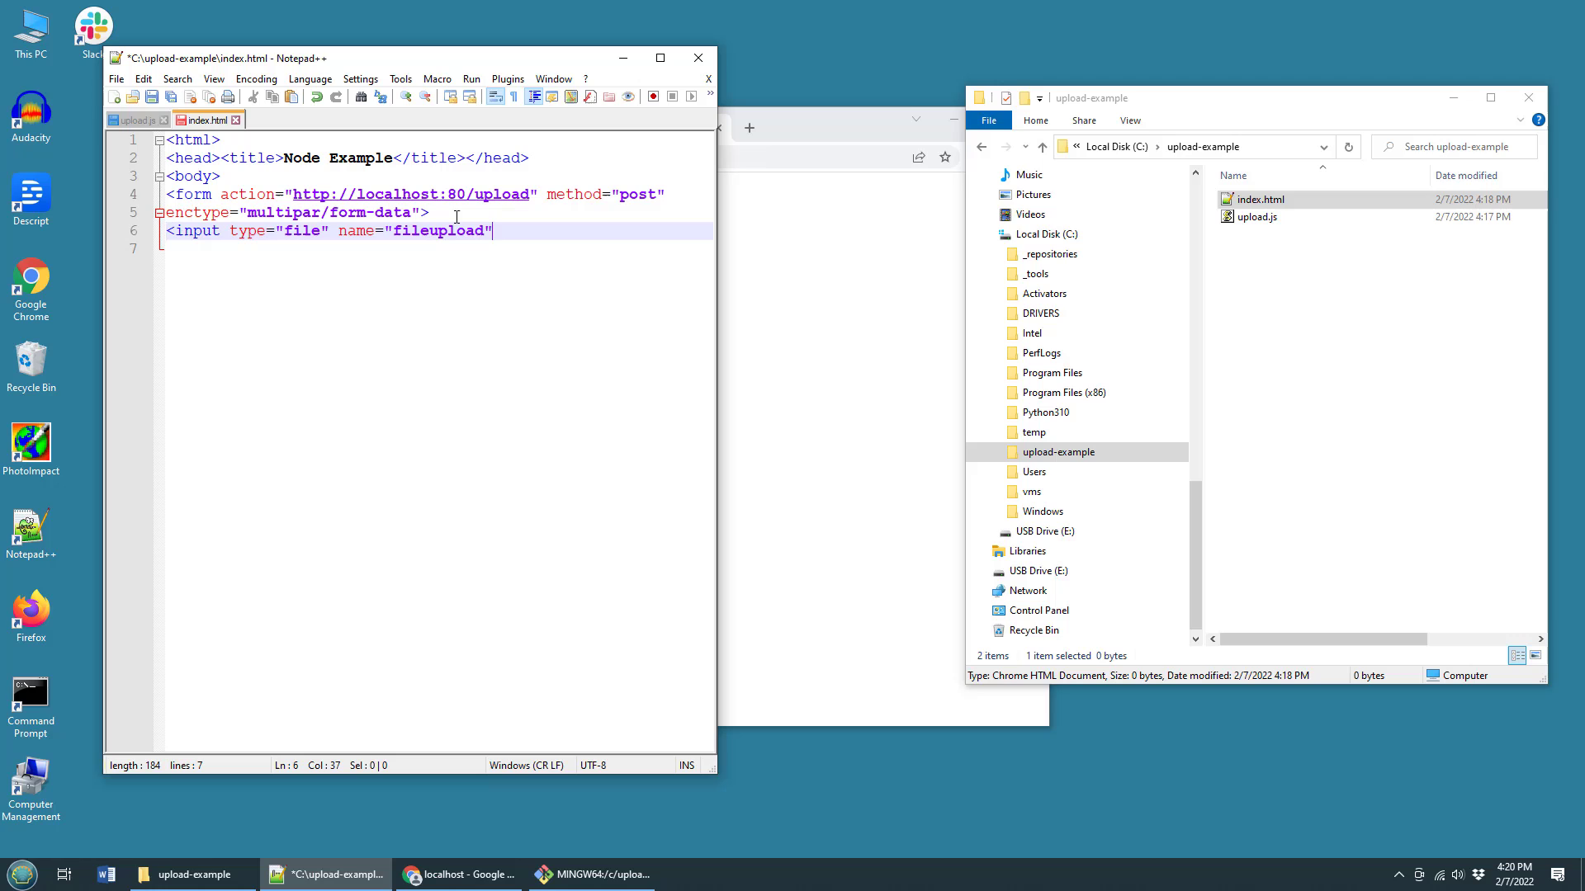
double_click(439, 231)
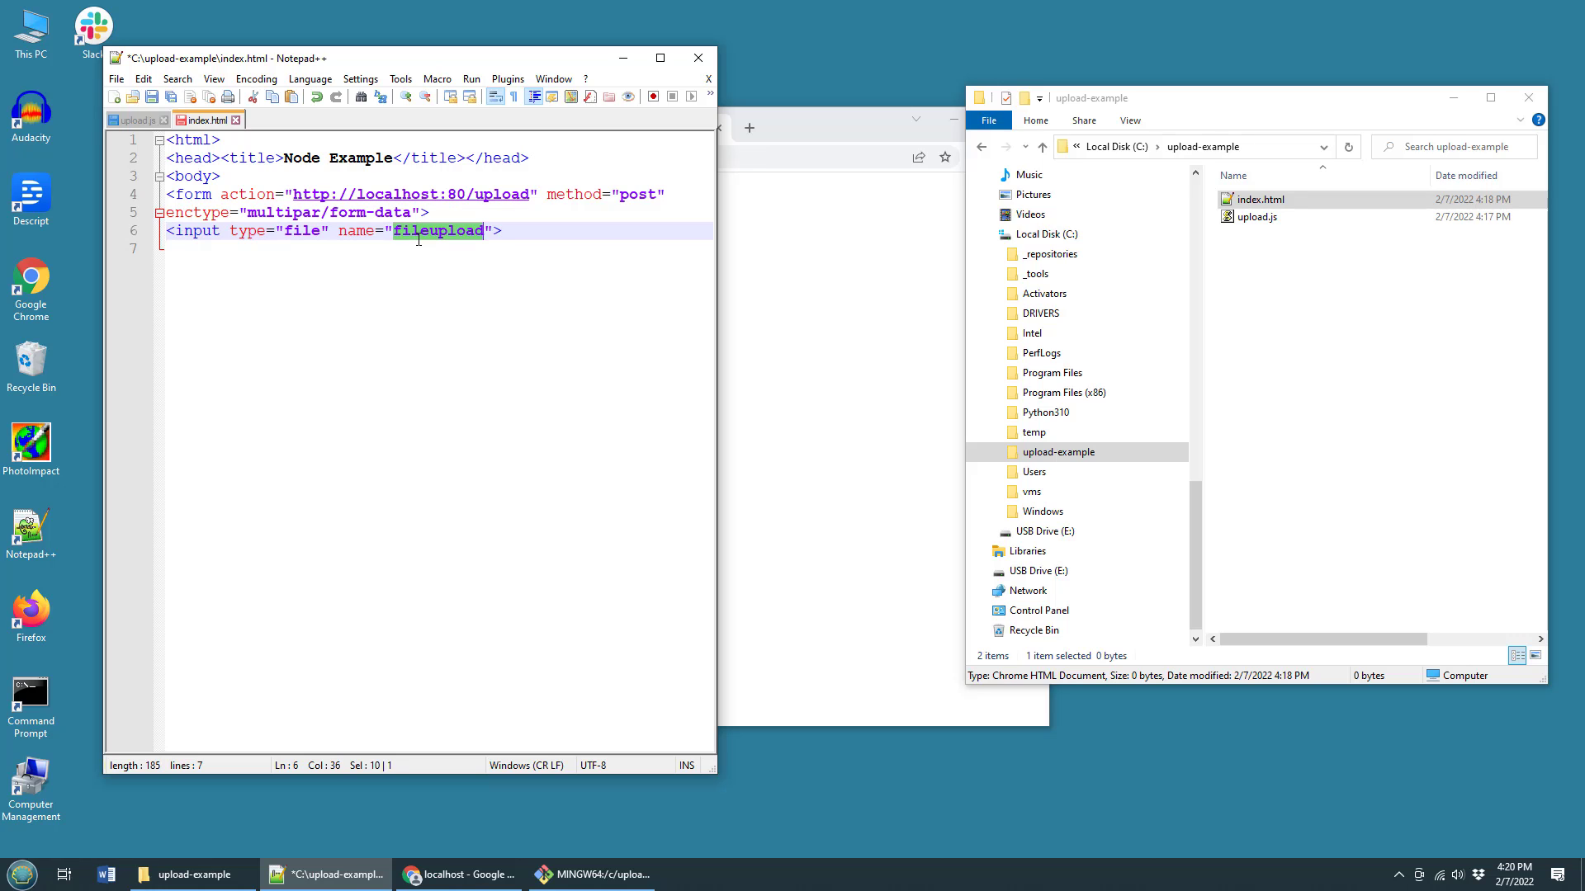
mouse_move(521, 226)
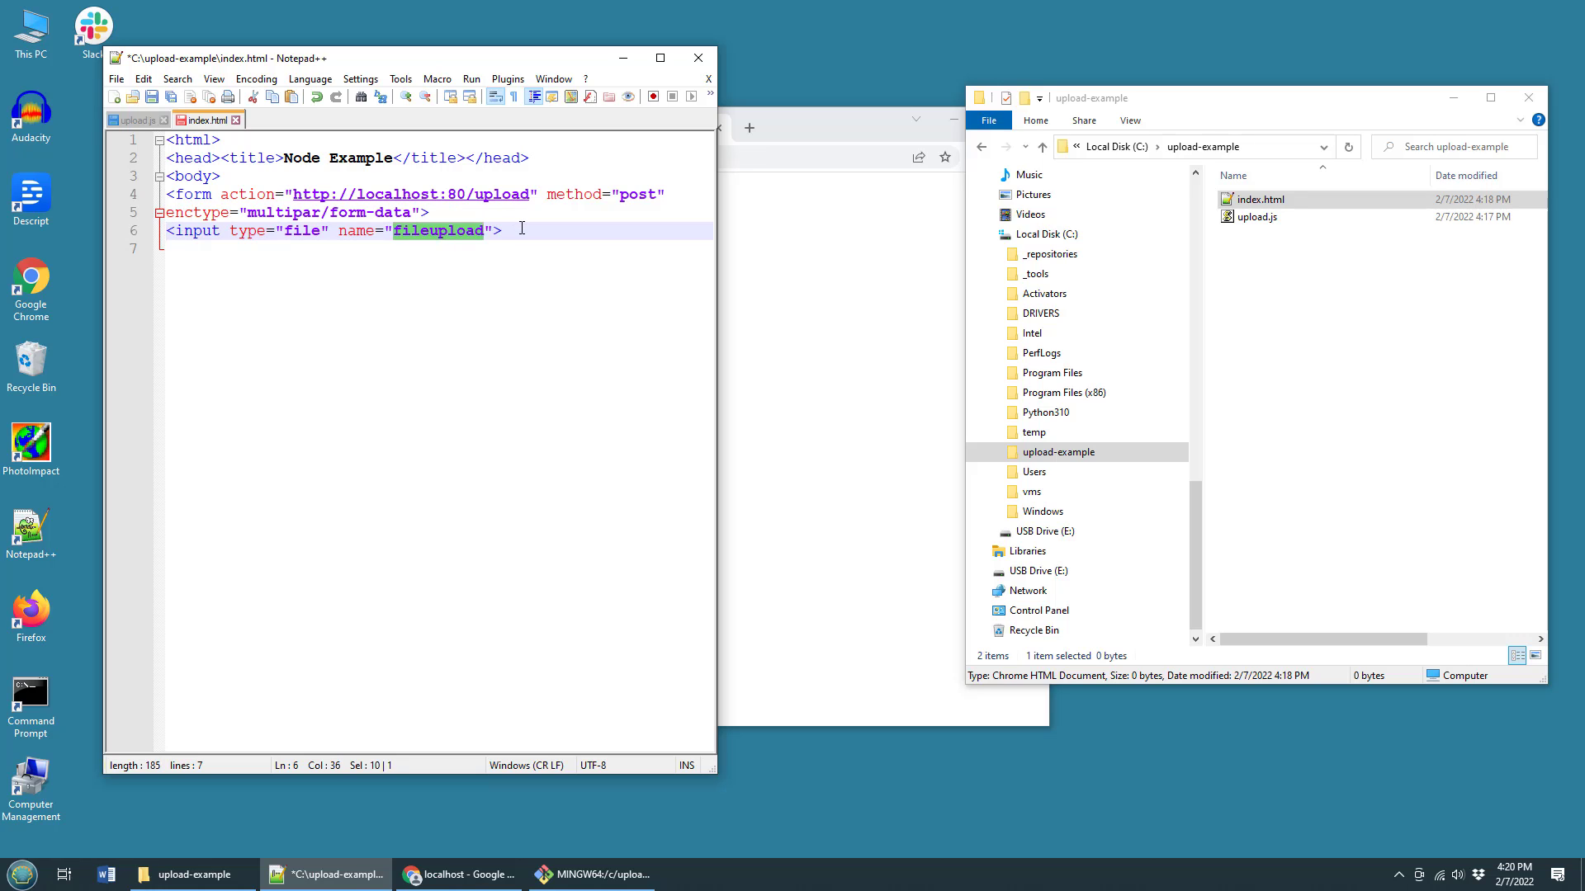
- Add a <br/> and a submit input, then save index.html
text(<br/>)
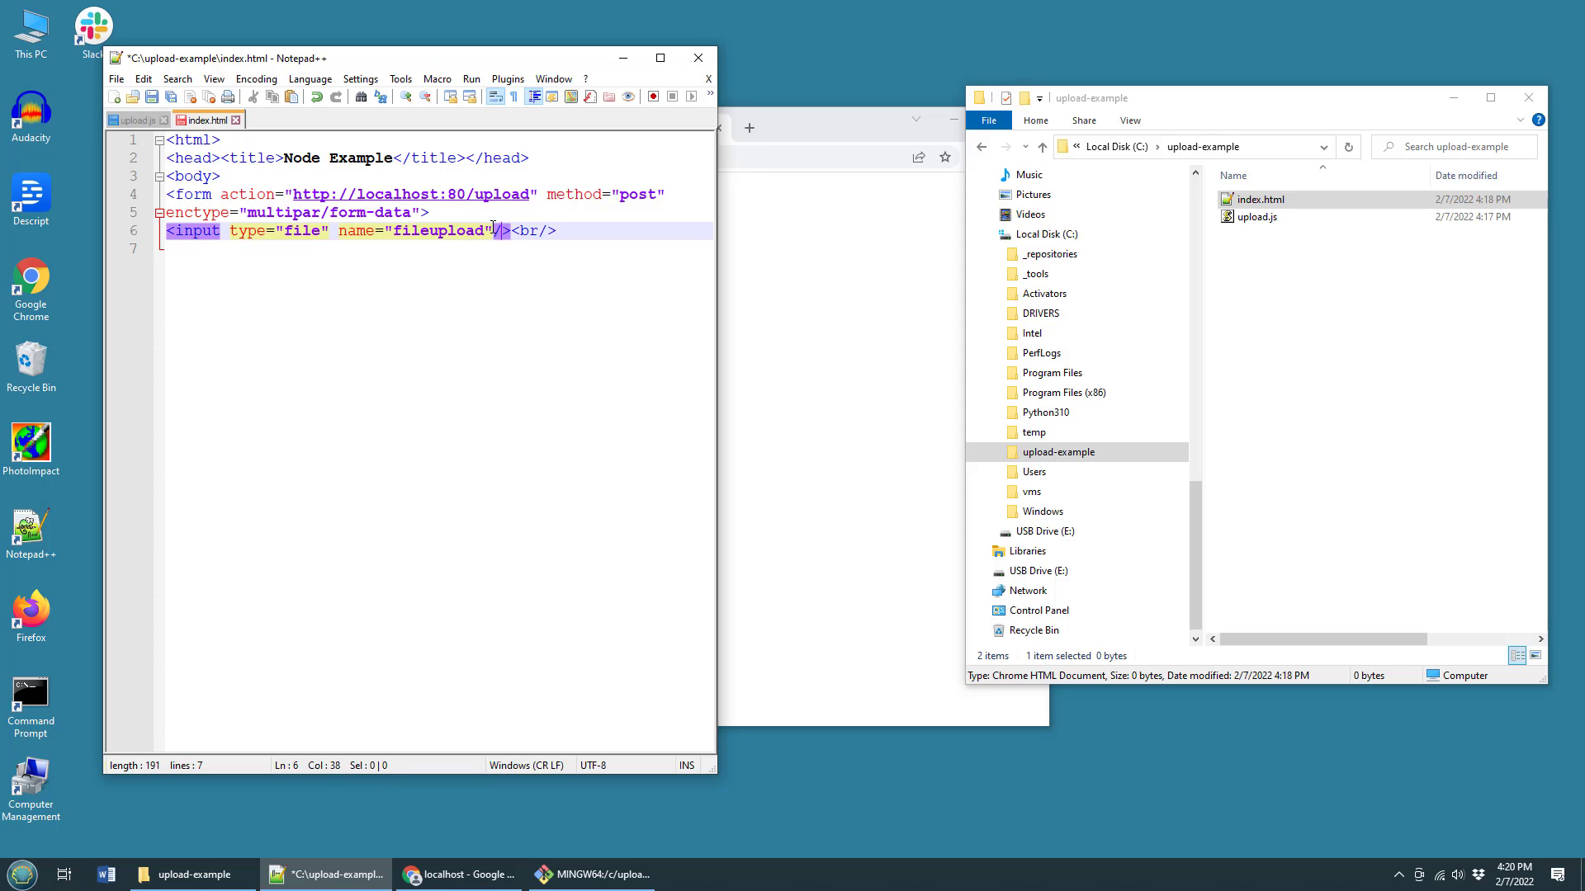
text(inp)
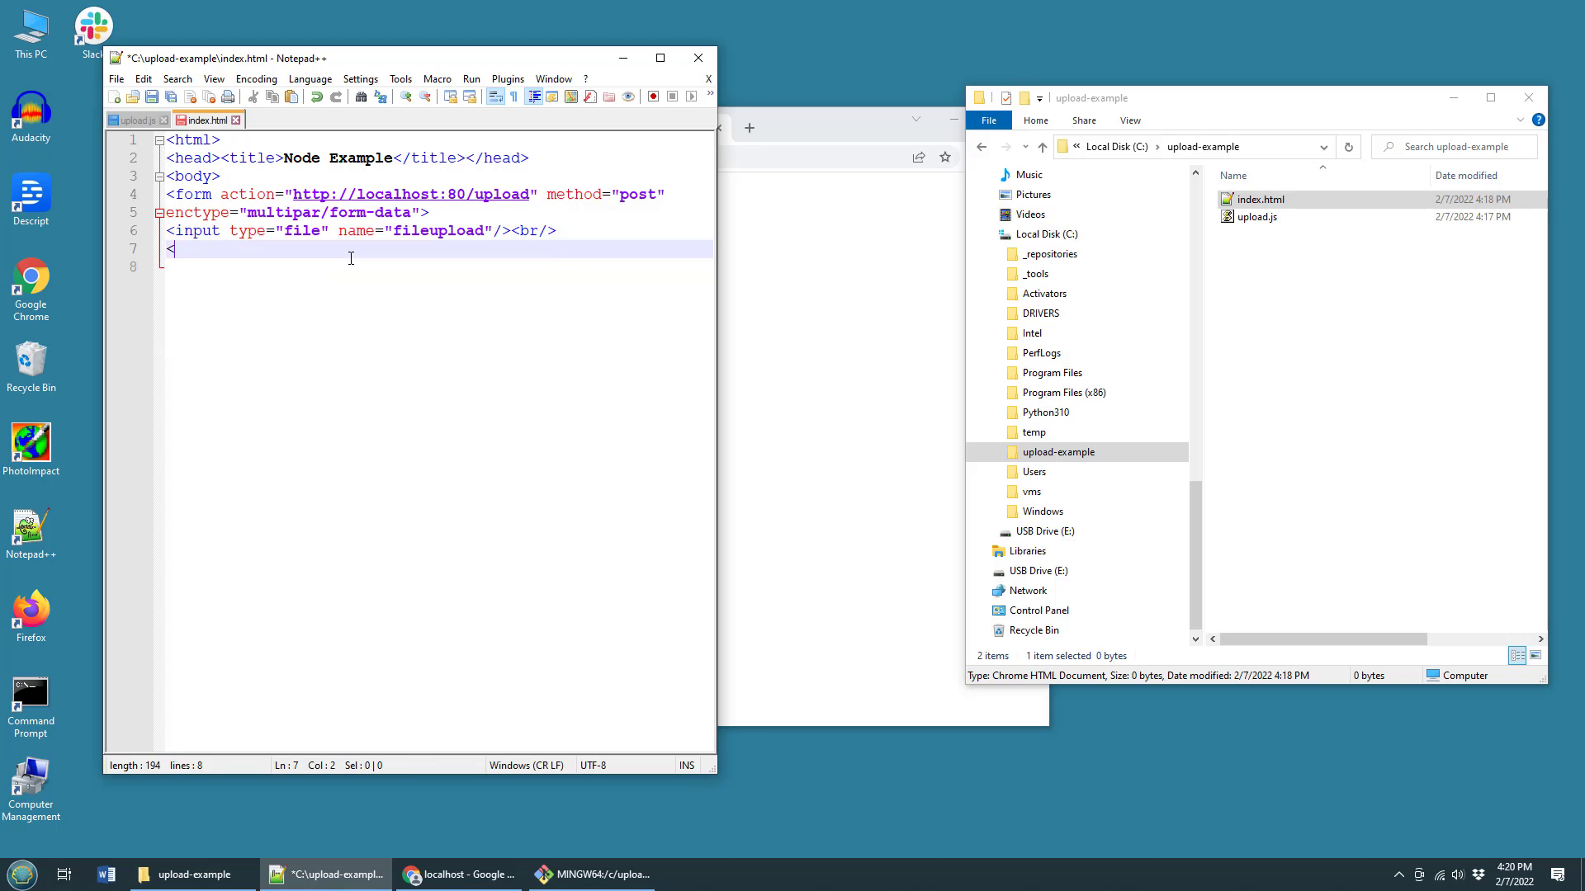
text(input)
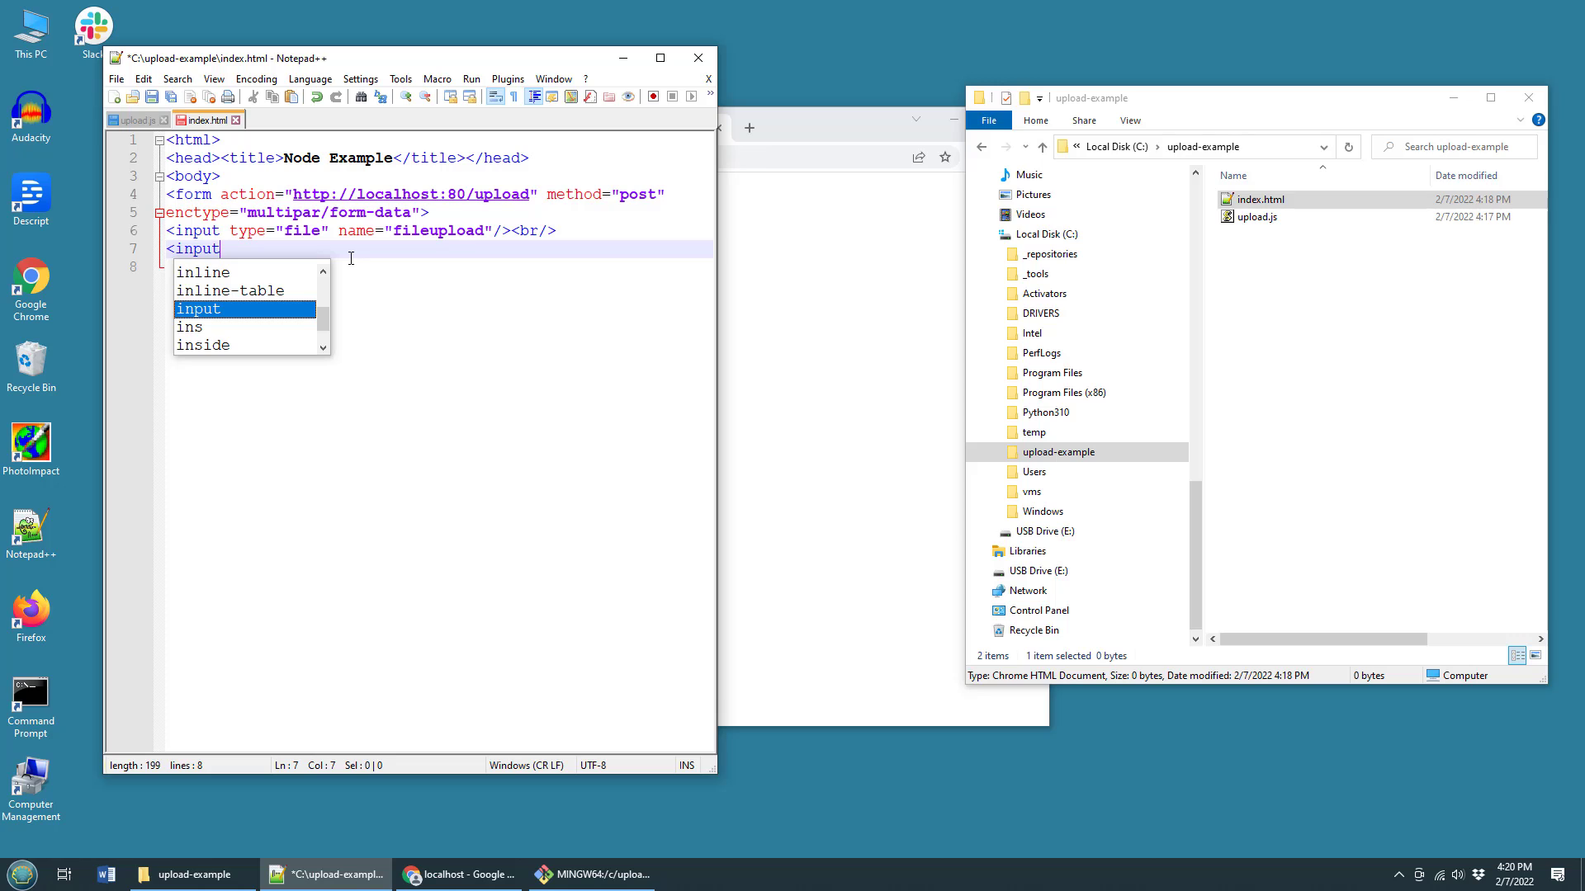
text(type)
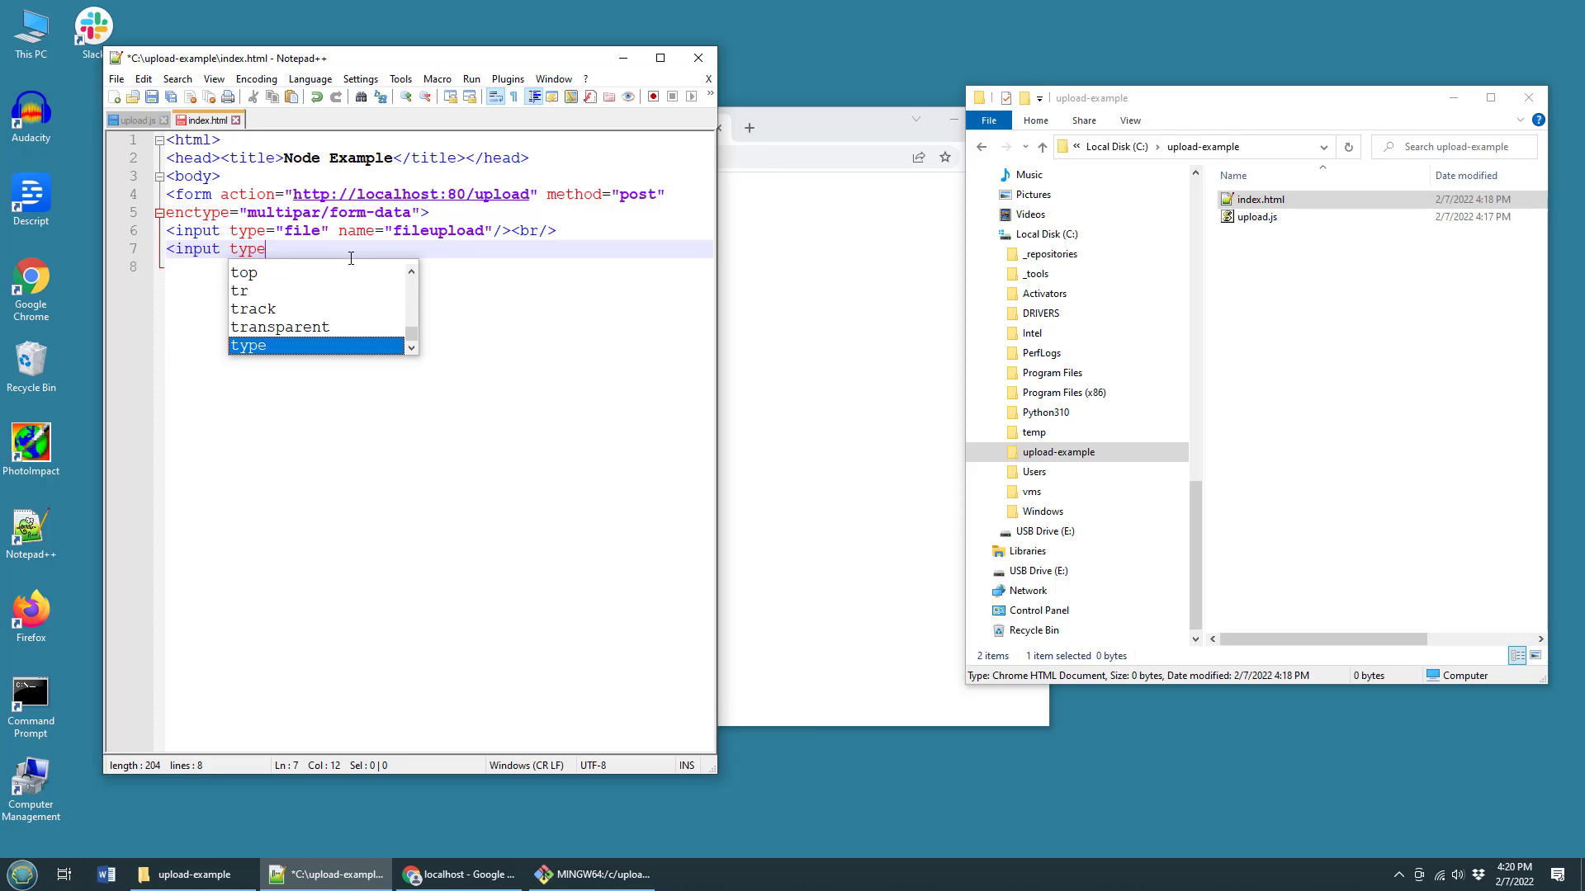
text(="se)
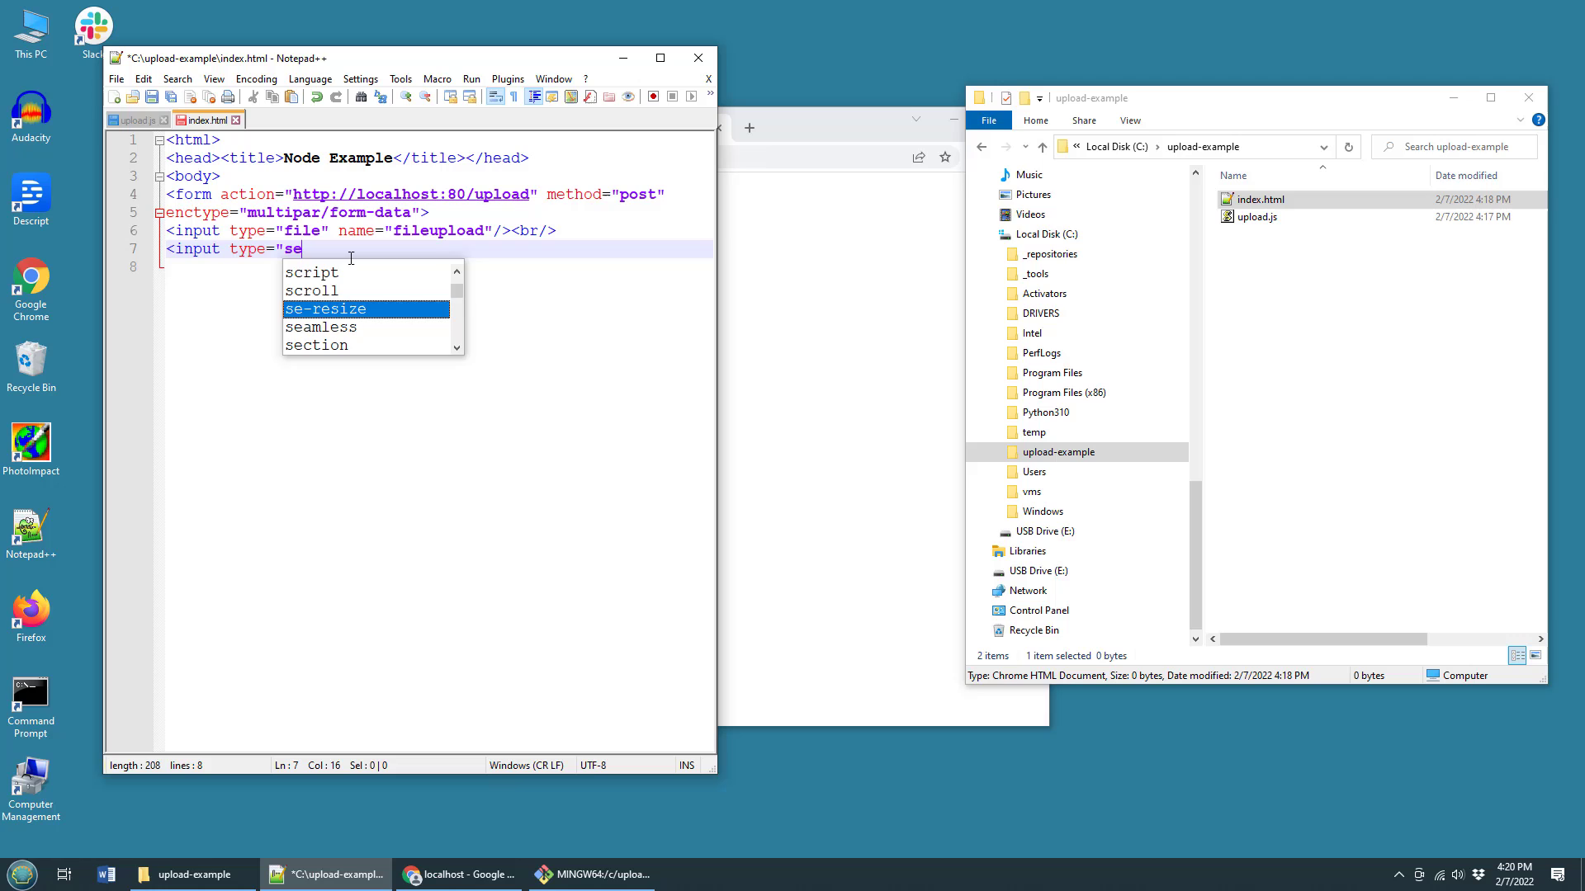
text(ubi)
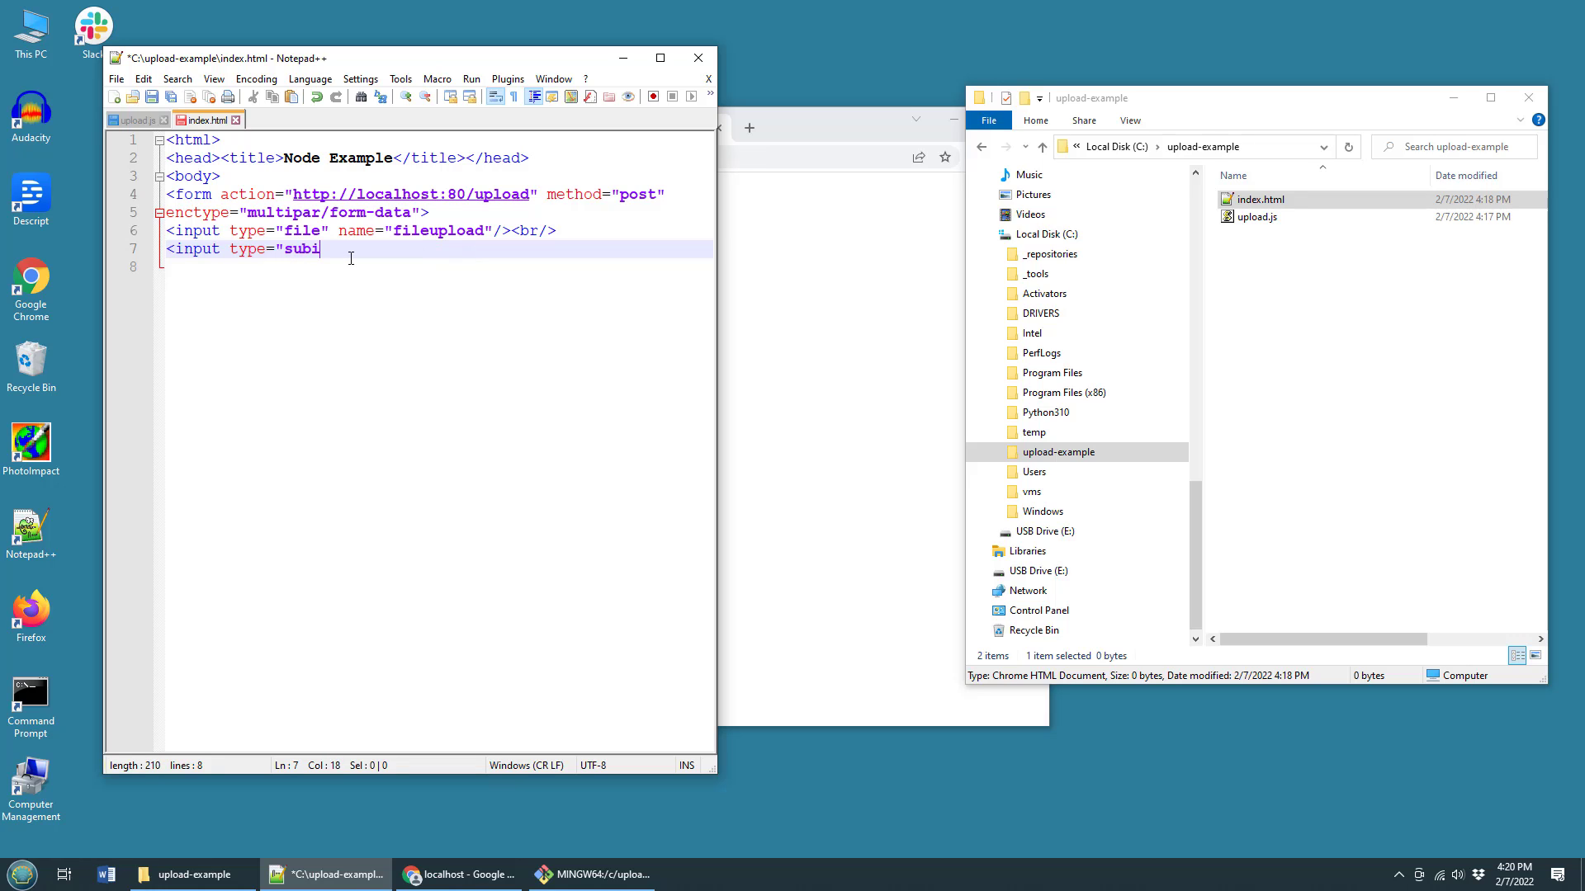
text(mit")
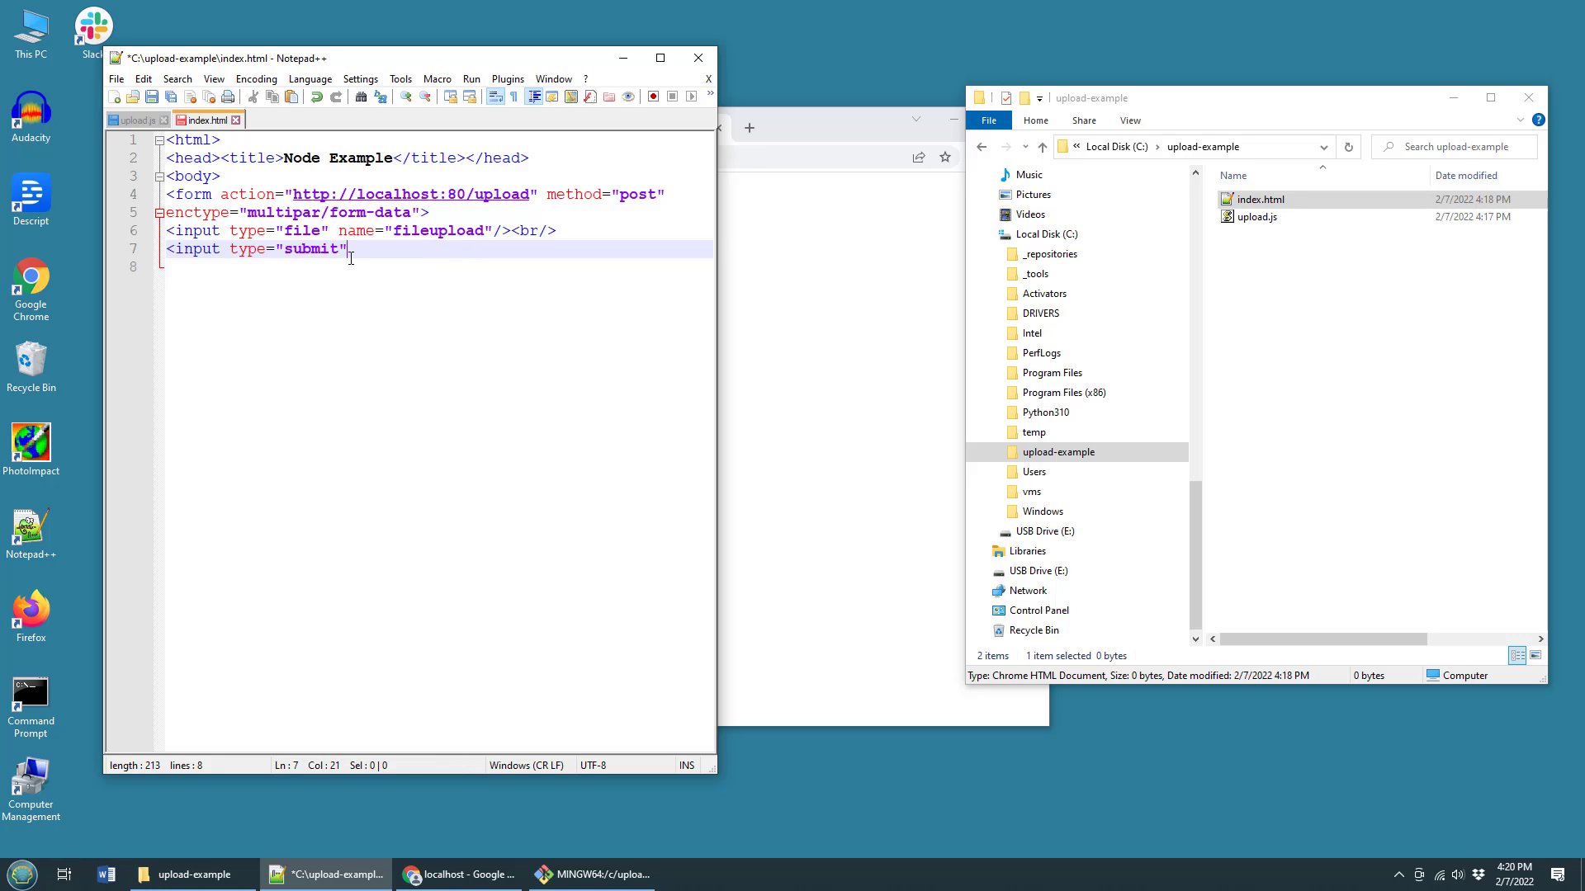
text(/>)
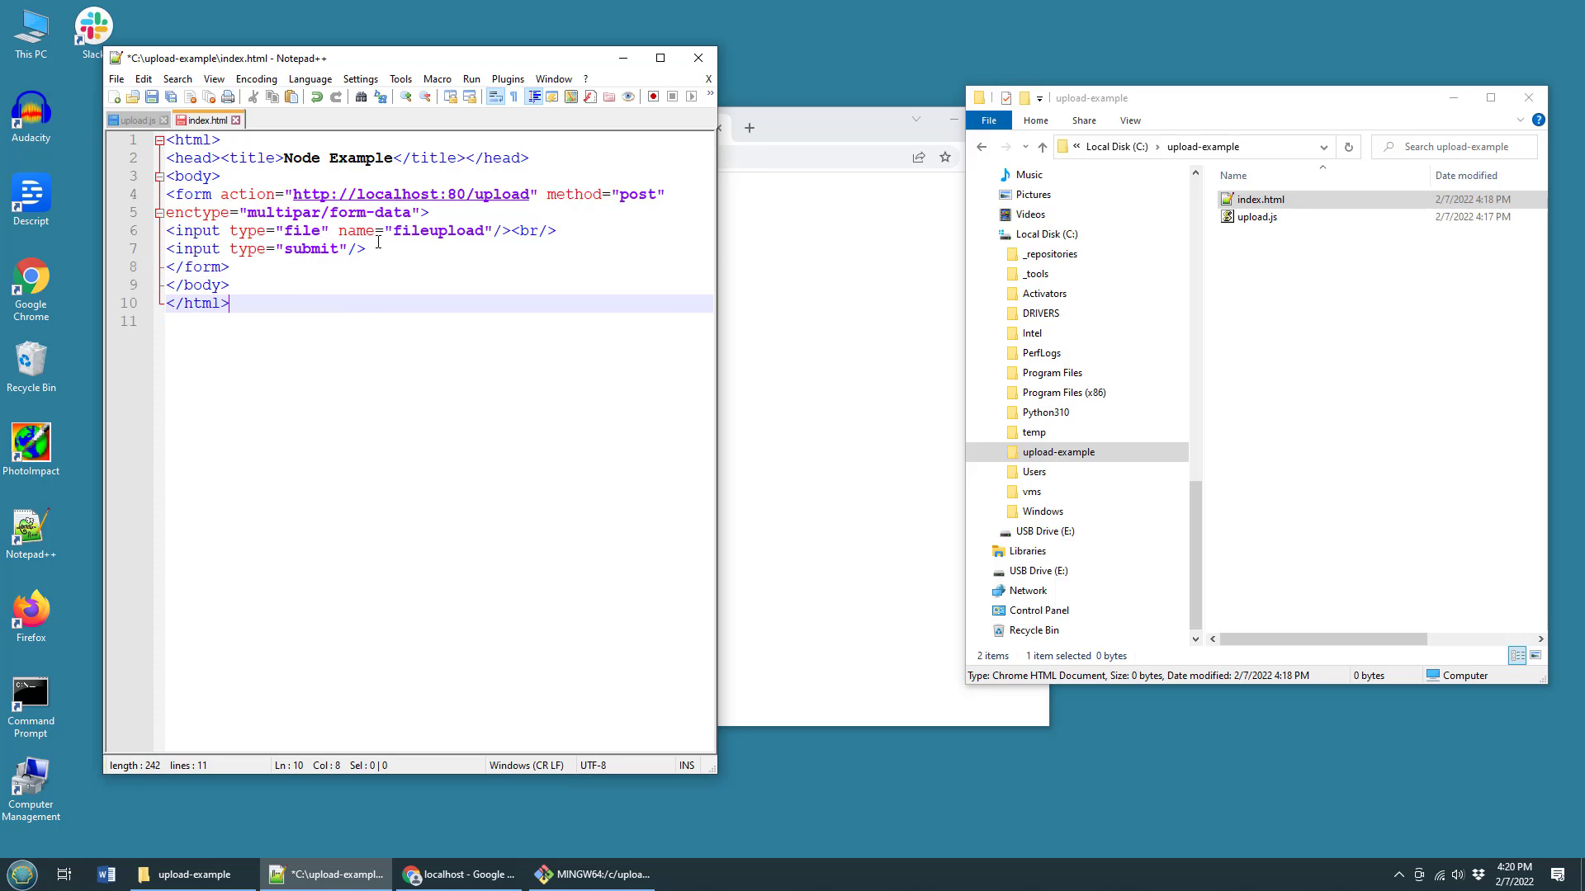
key(ctrl+s)
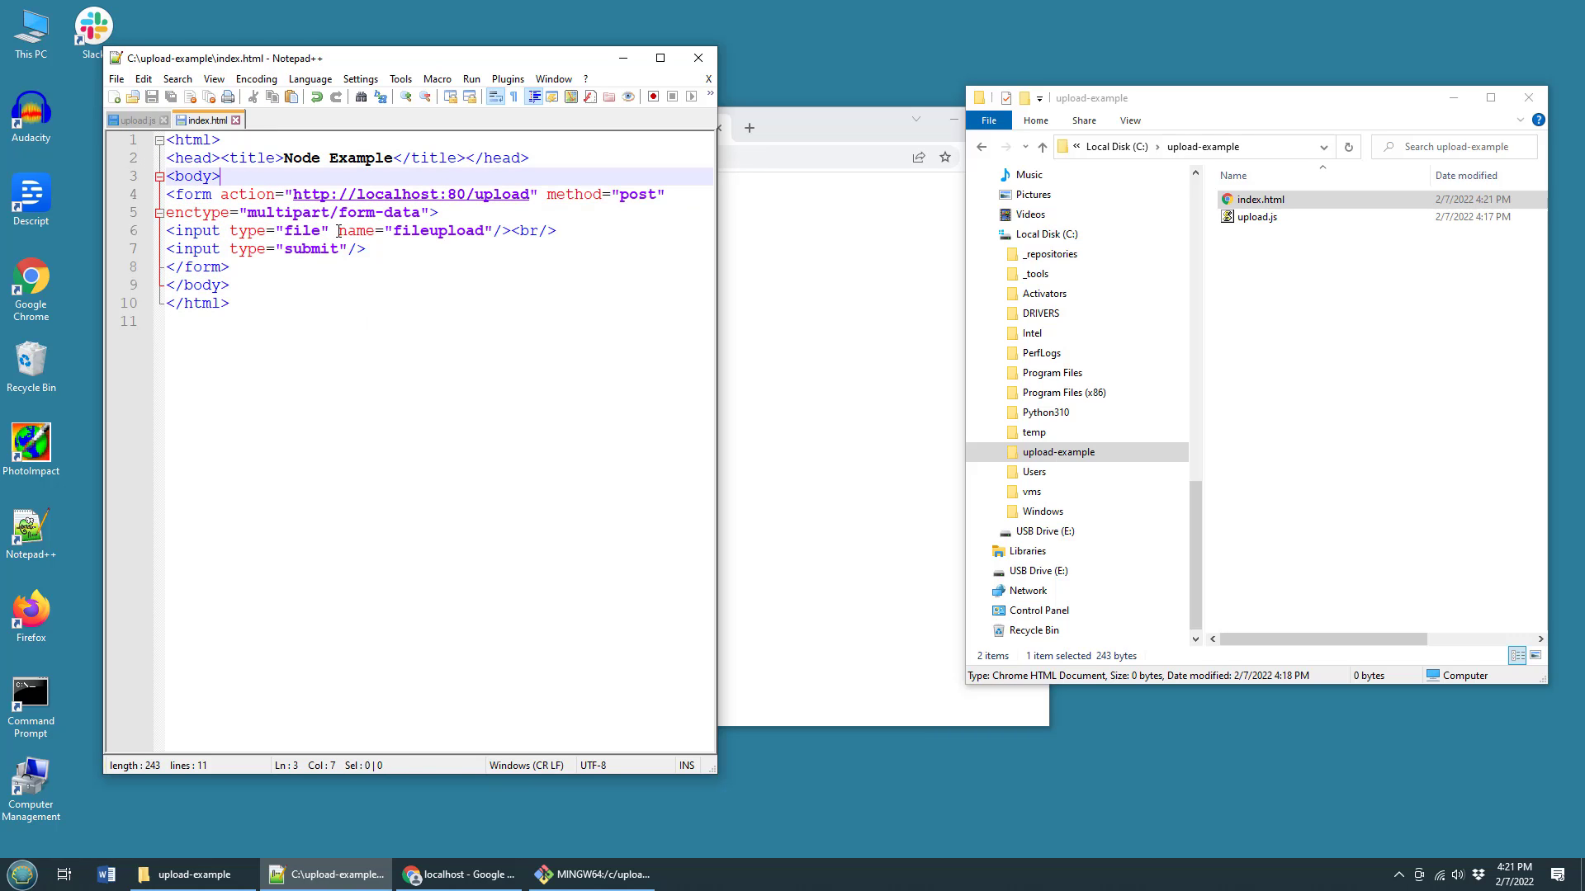
- Open index.html in Chrome, then glance at upload.js in Notepad++ and return to index.html
click(1260, 199)
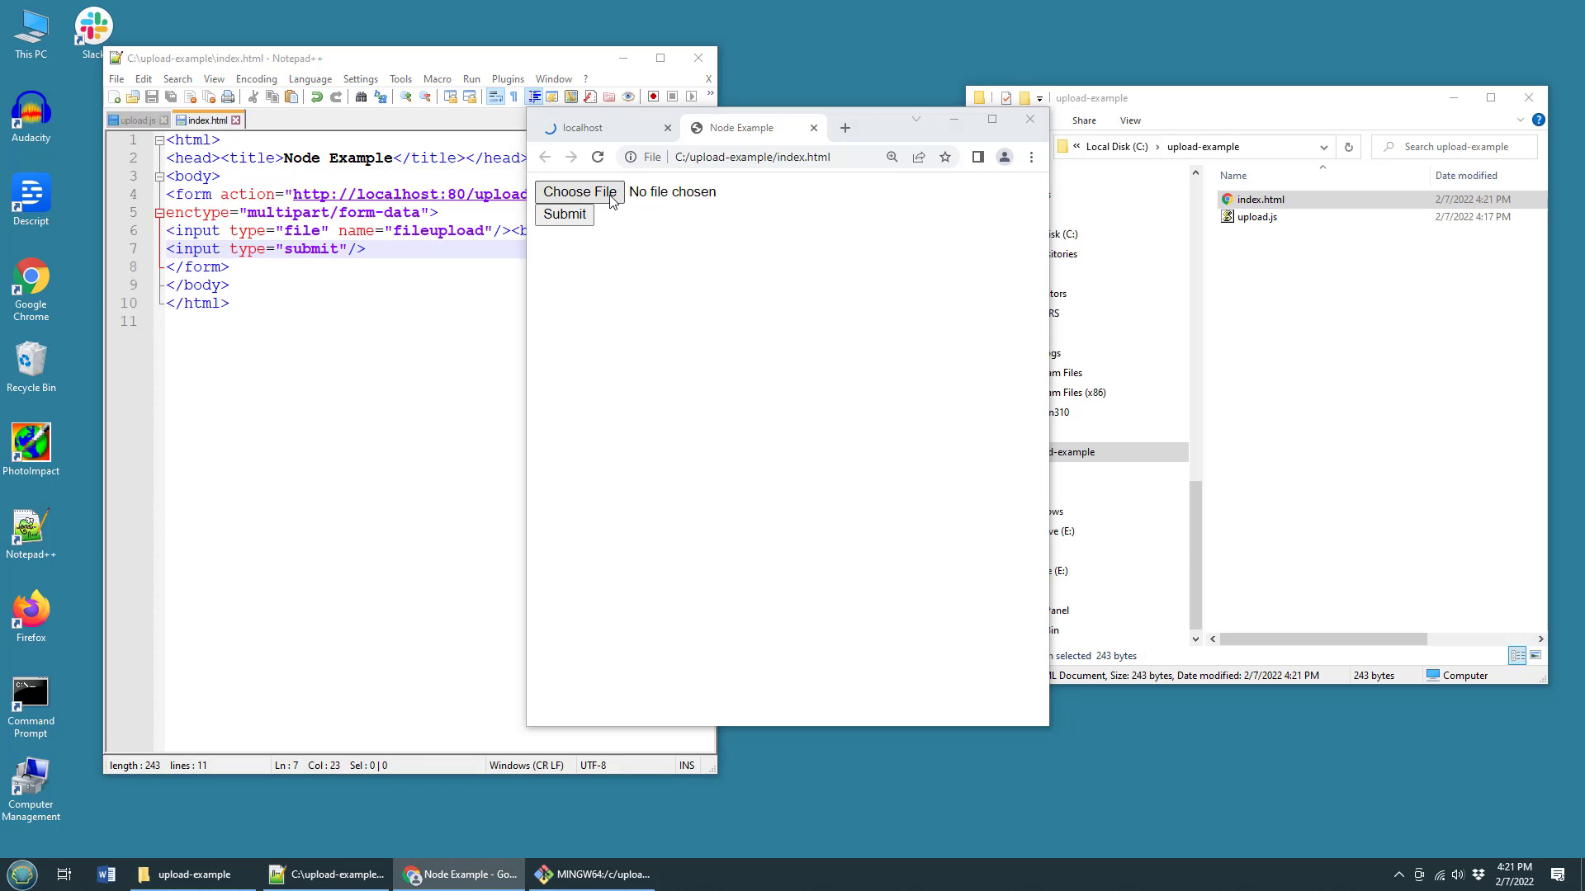
click(580, 192)
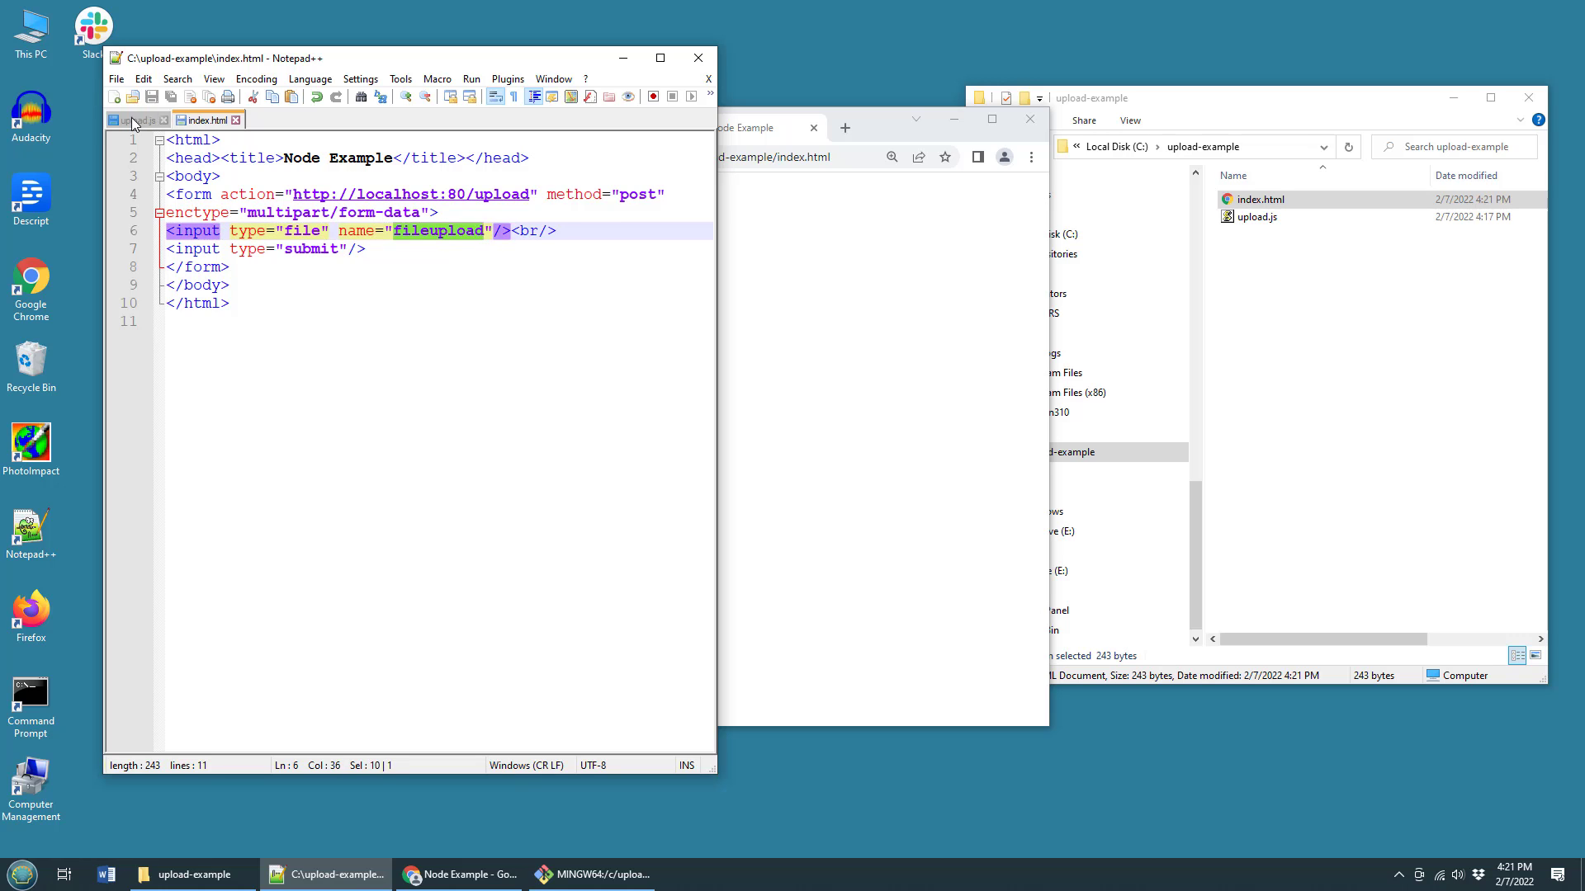
click(137, 119)
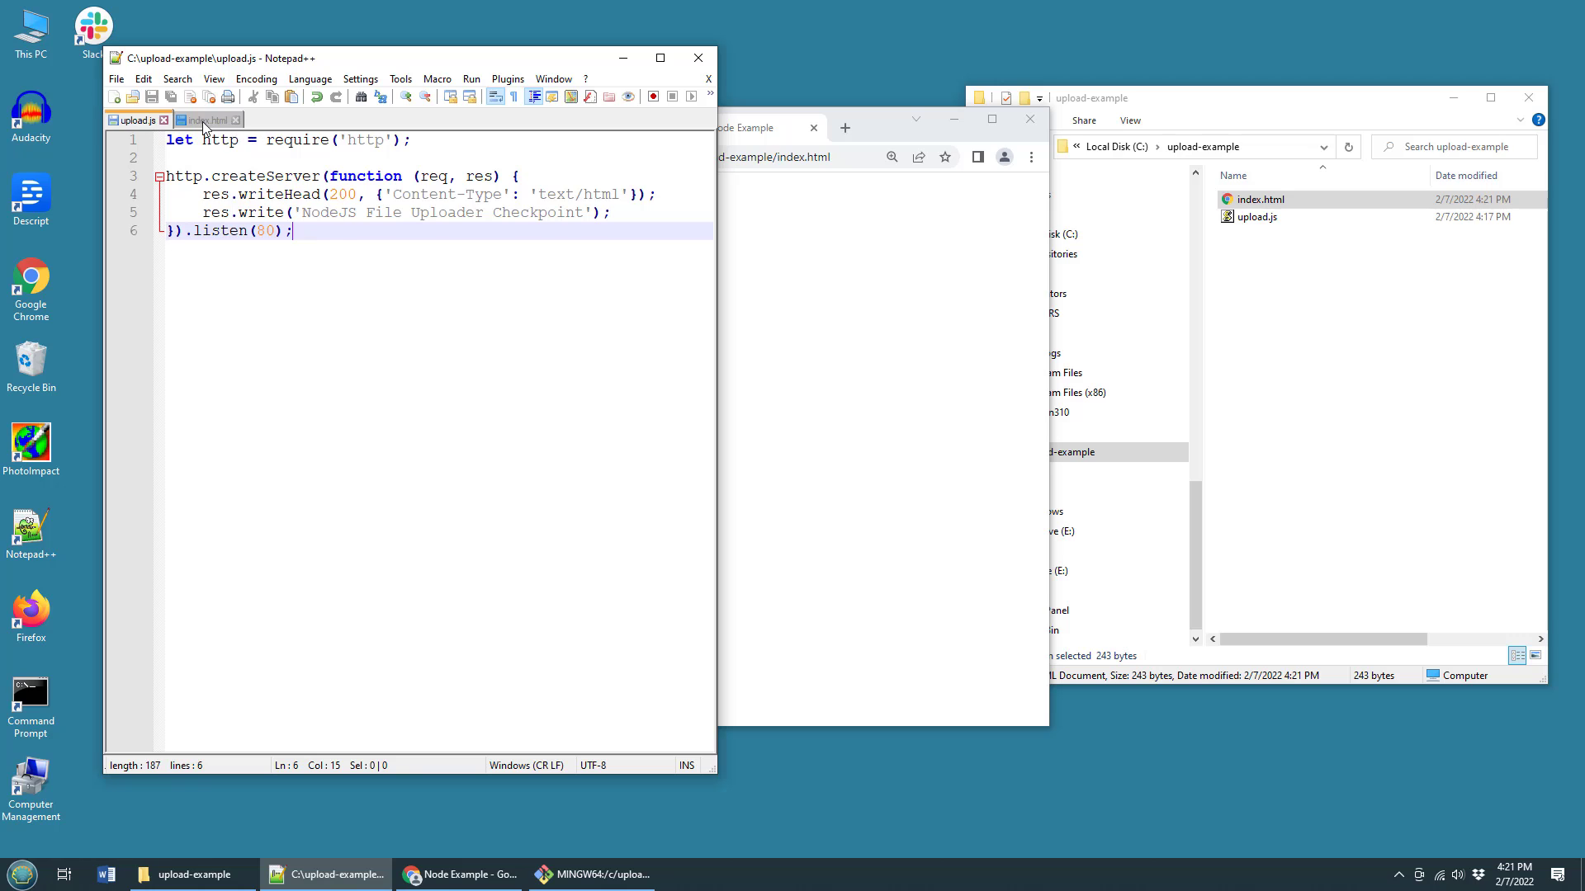
click(206, 119)
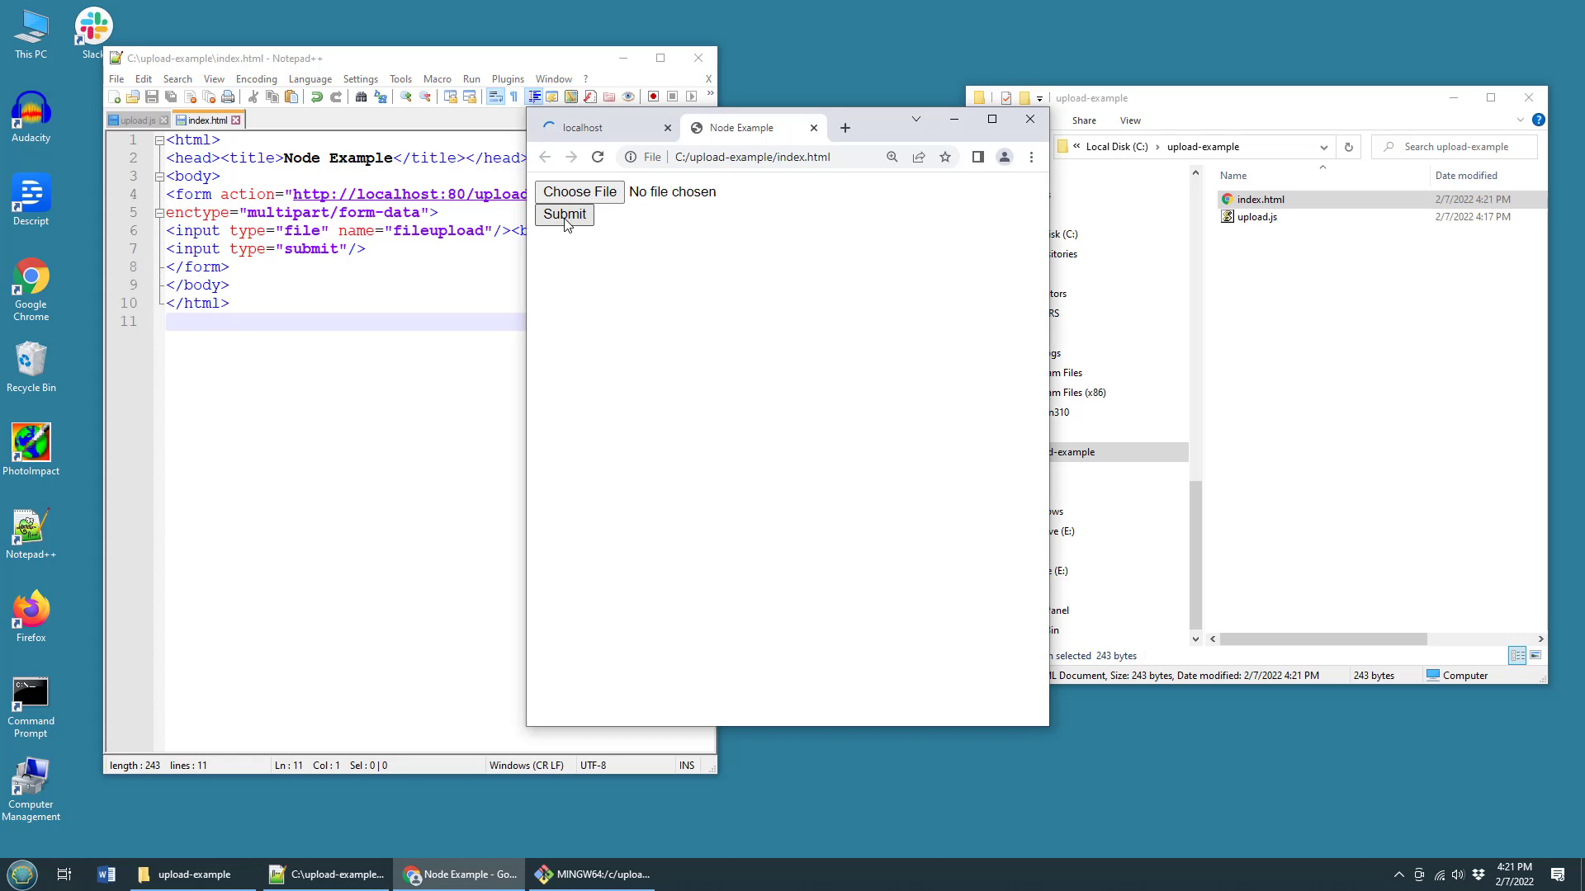
- Submit the upload form in Chrome, then switch Notepad++ to upload.js
click(564, 215)
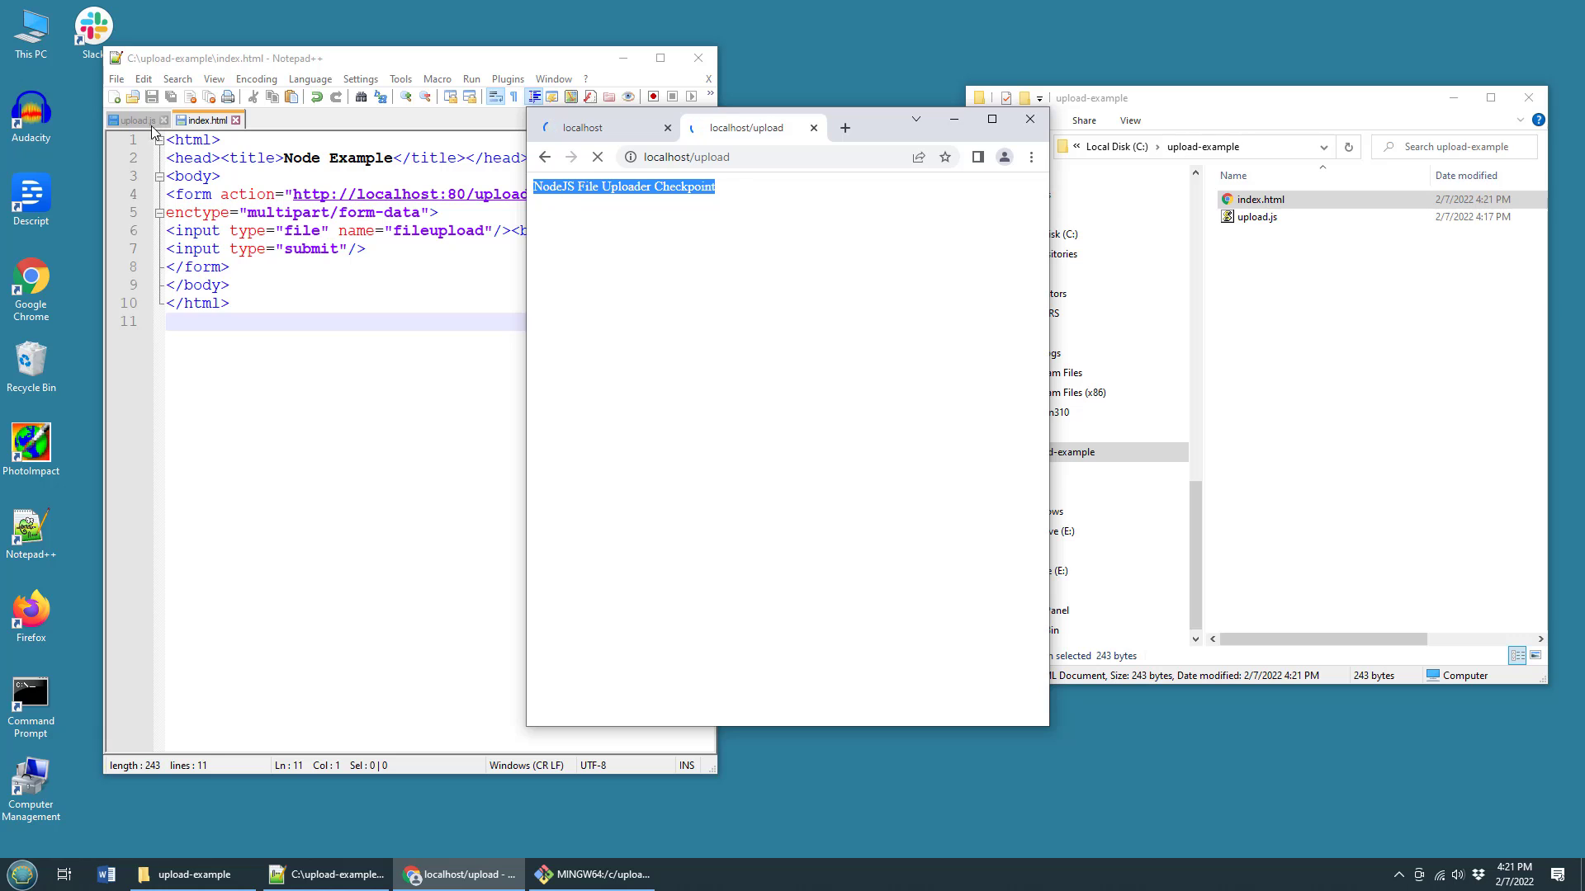
click(134, 119)
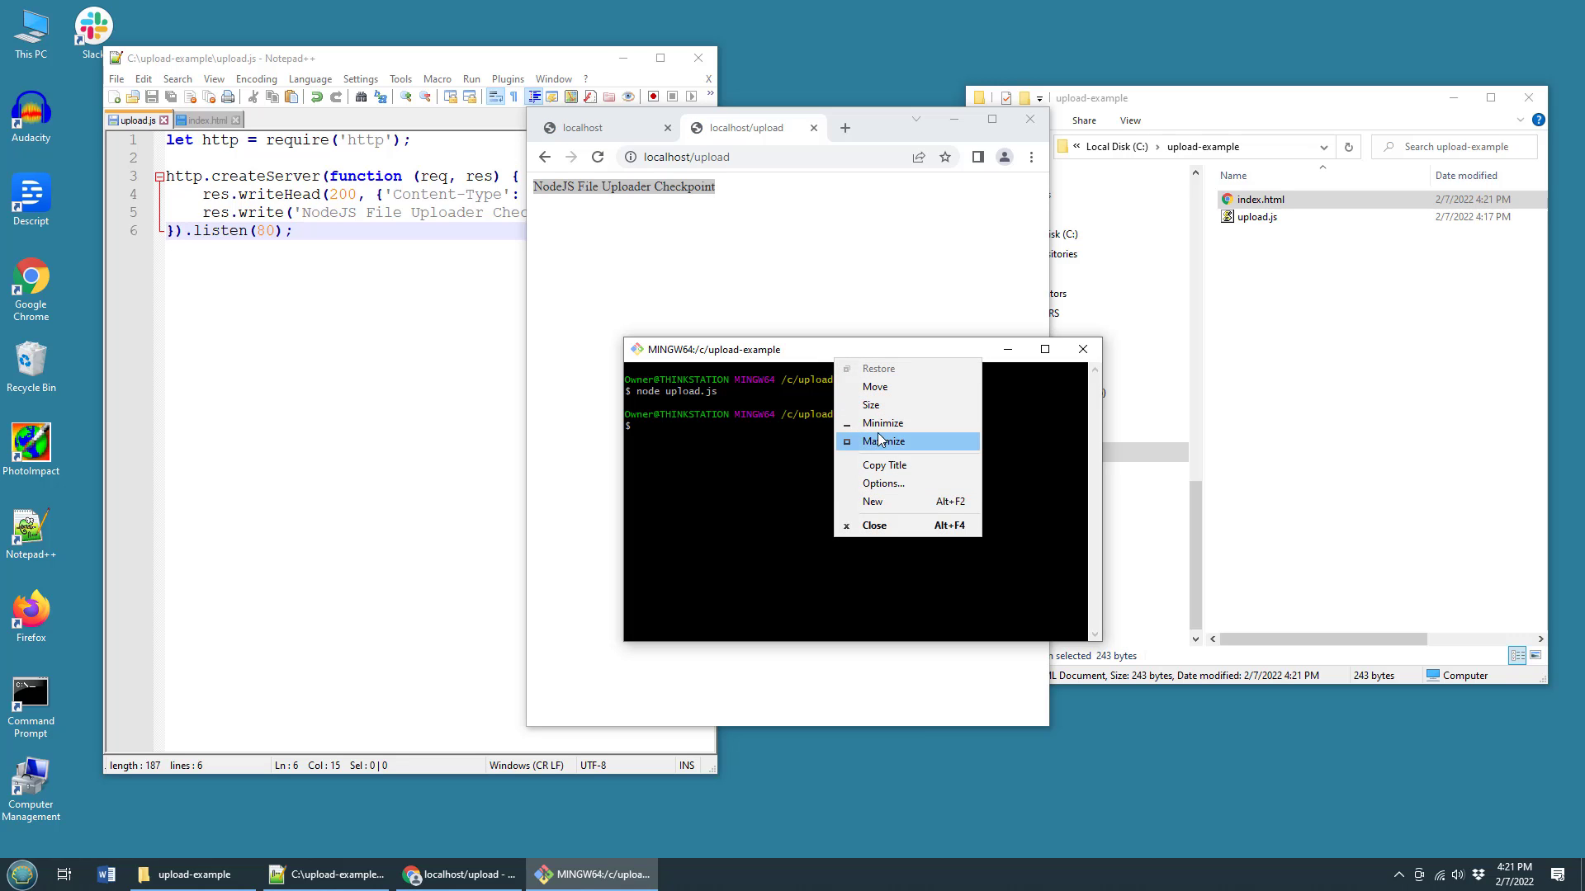
- Enlarge the Git Bash terminal font to 16pt
click(882, 483)
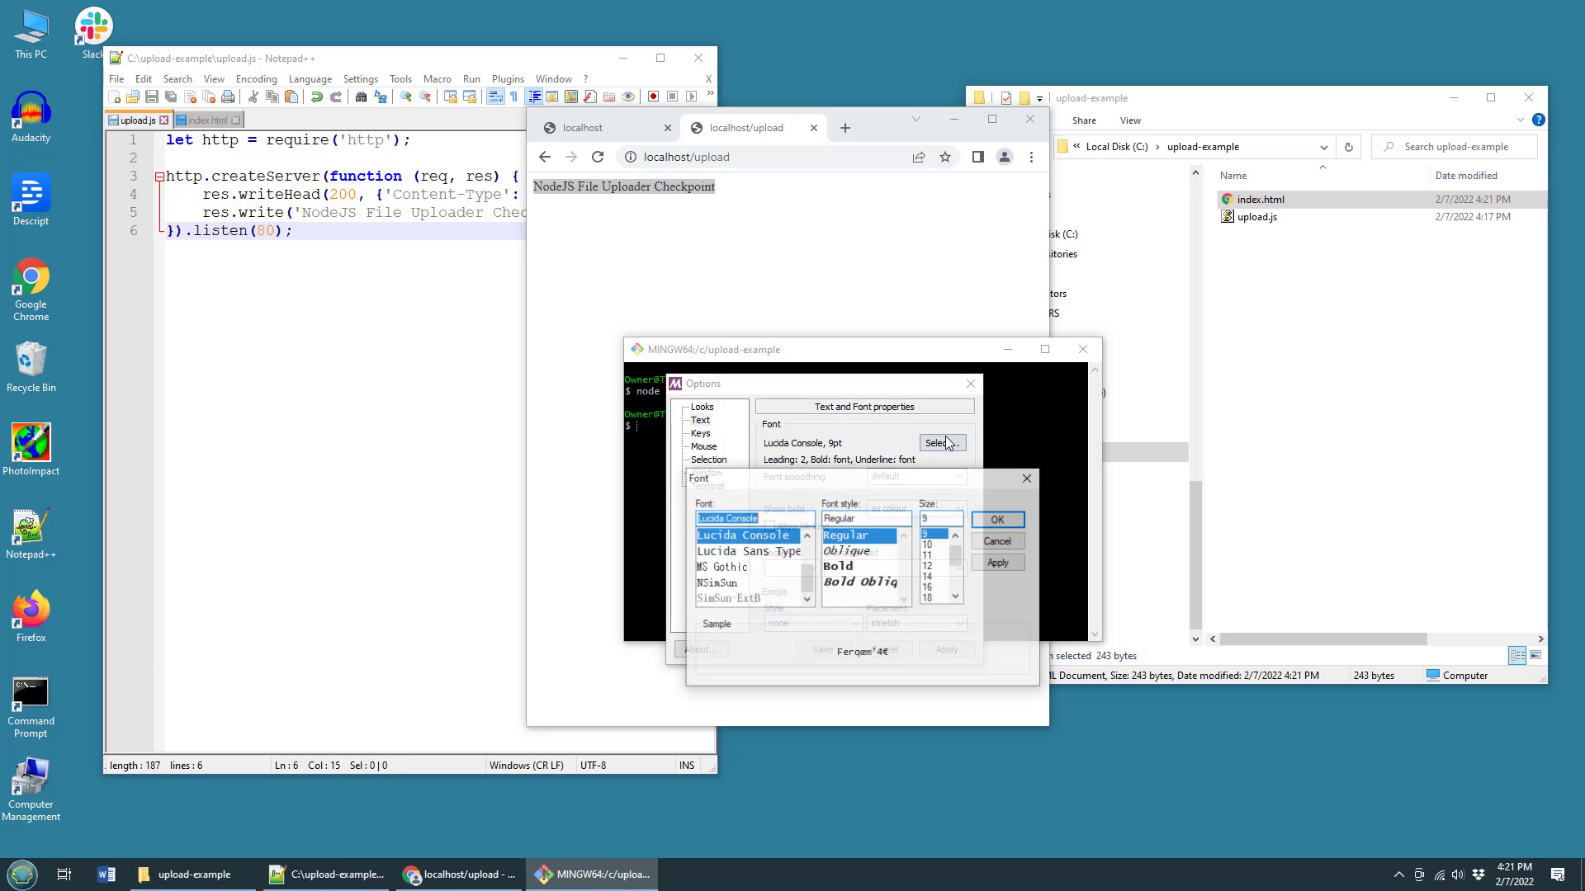
click(926, 596)
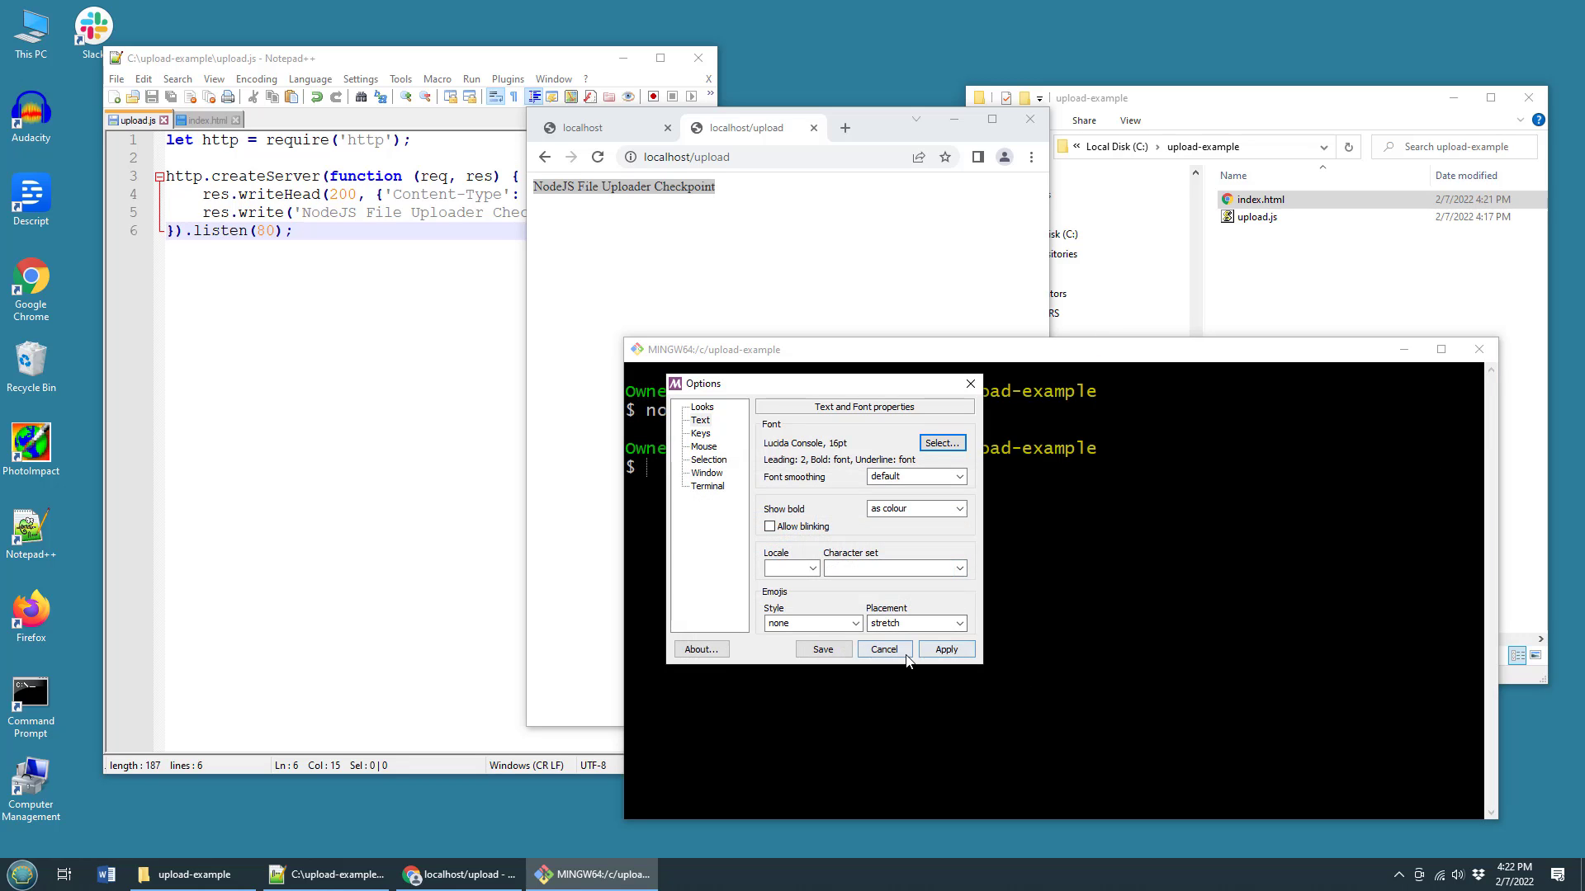
click(882, 649)
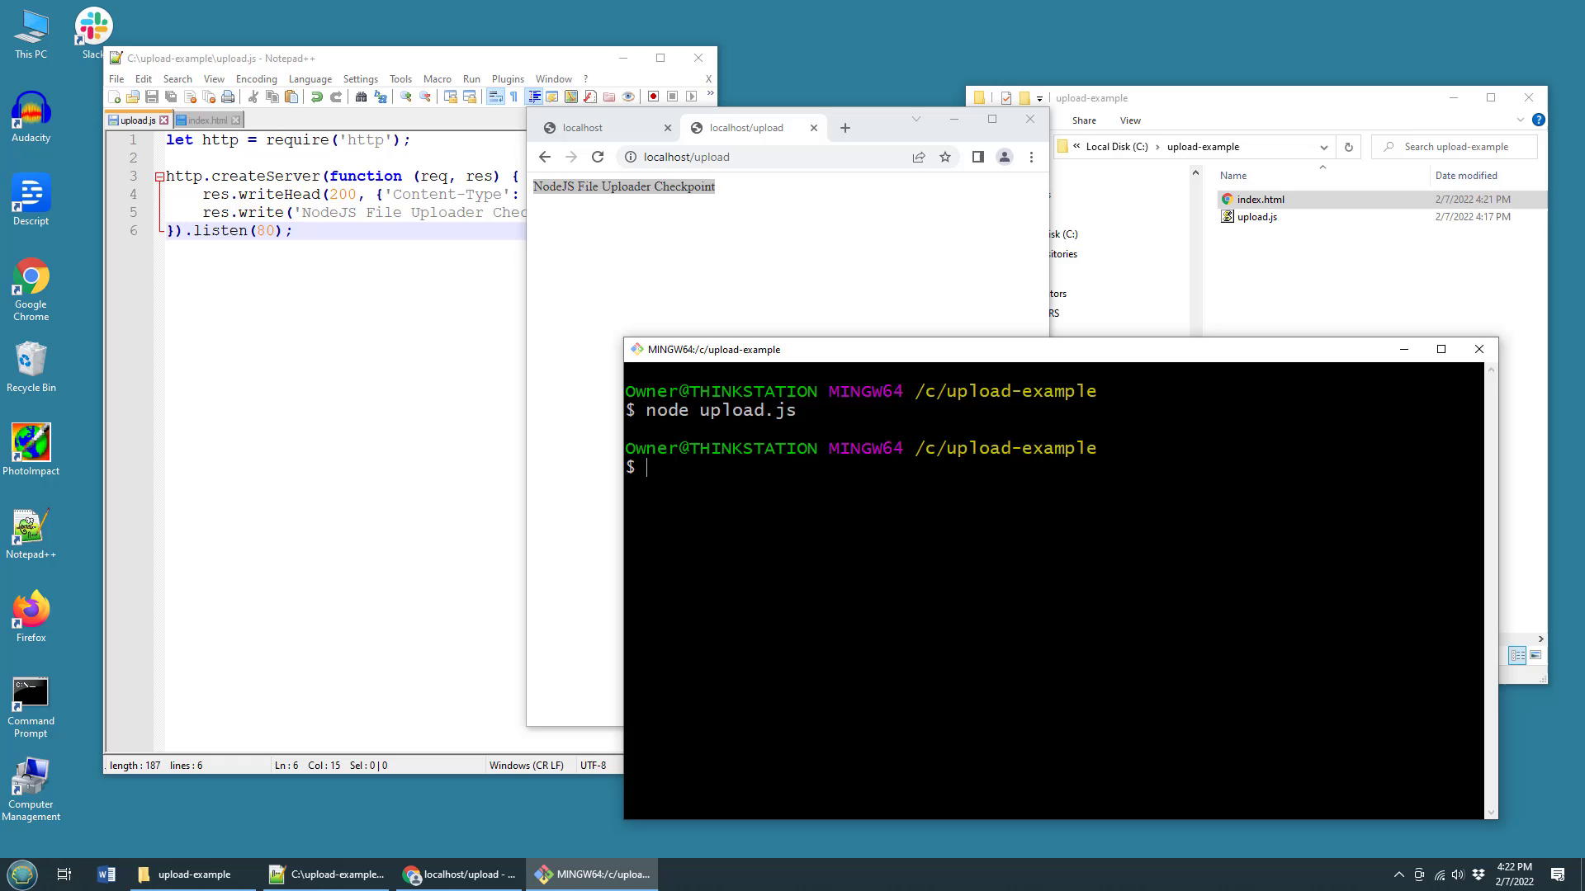
- Run npm install fs, then npm install formidable in the project
text(npm)
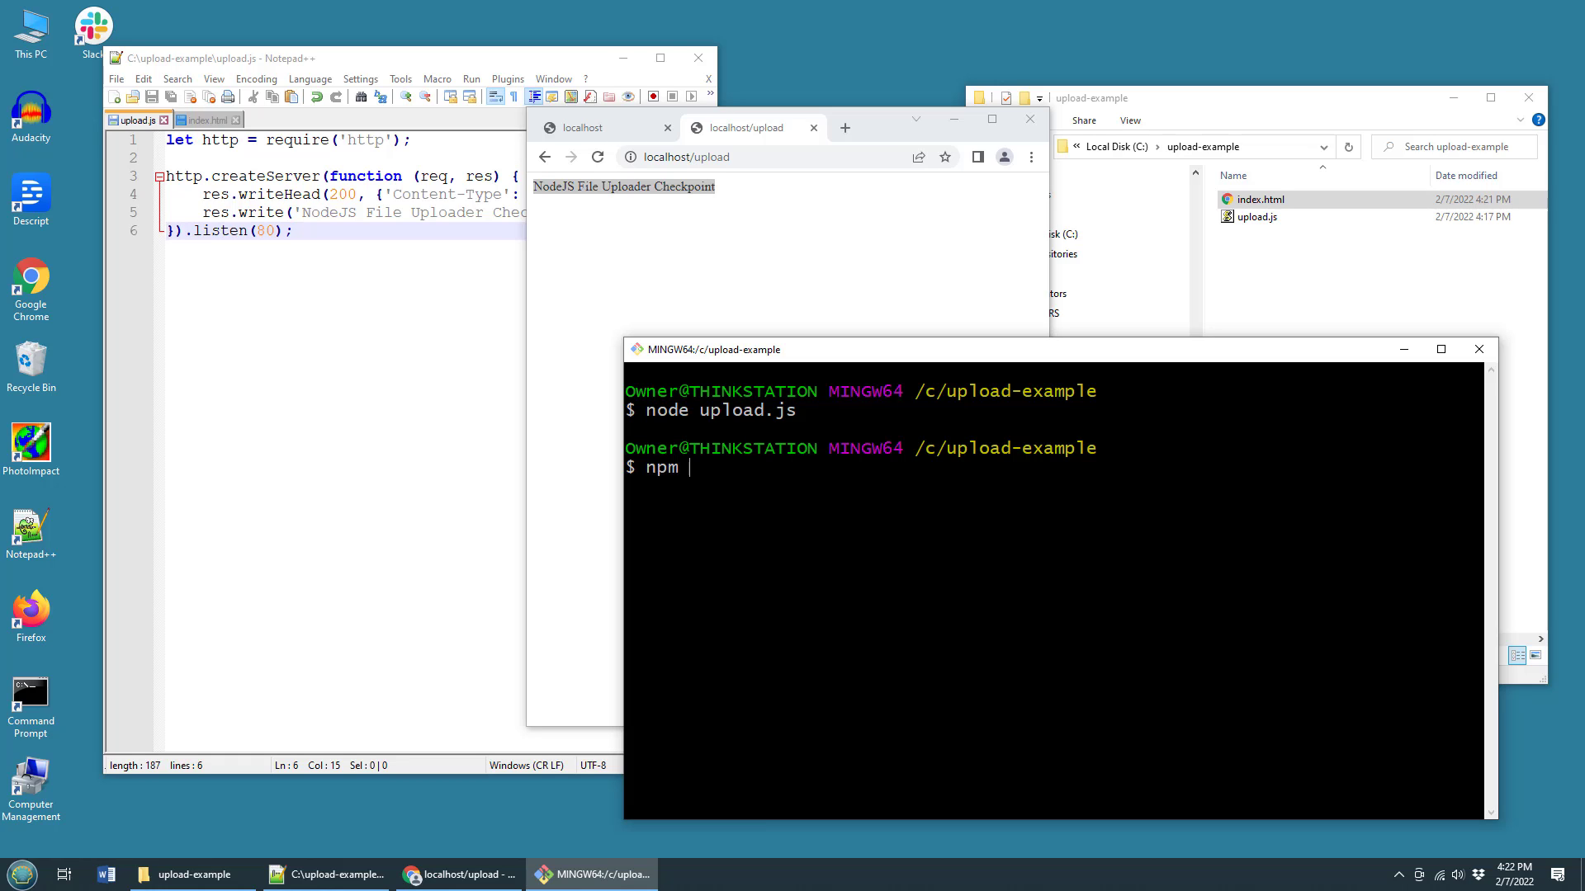
text(install fs)
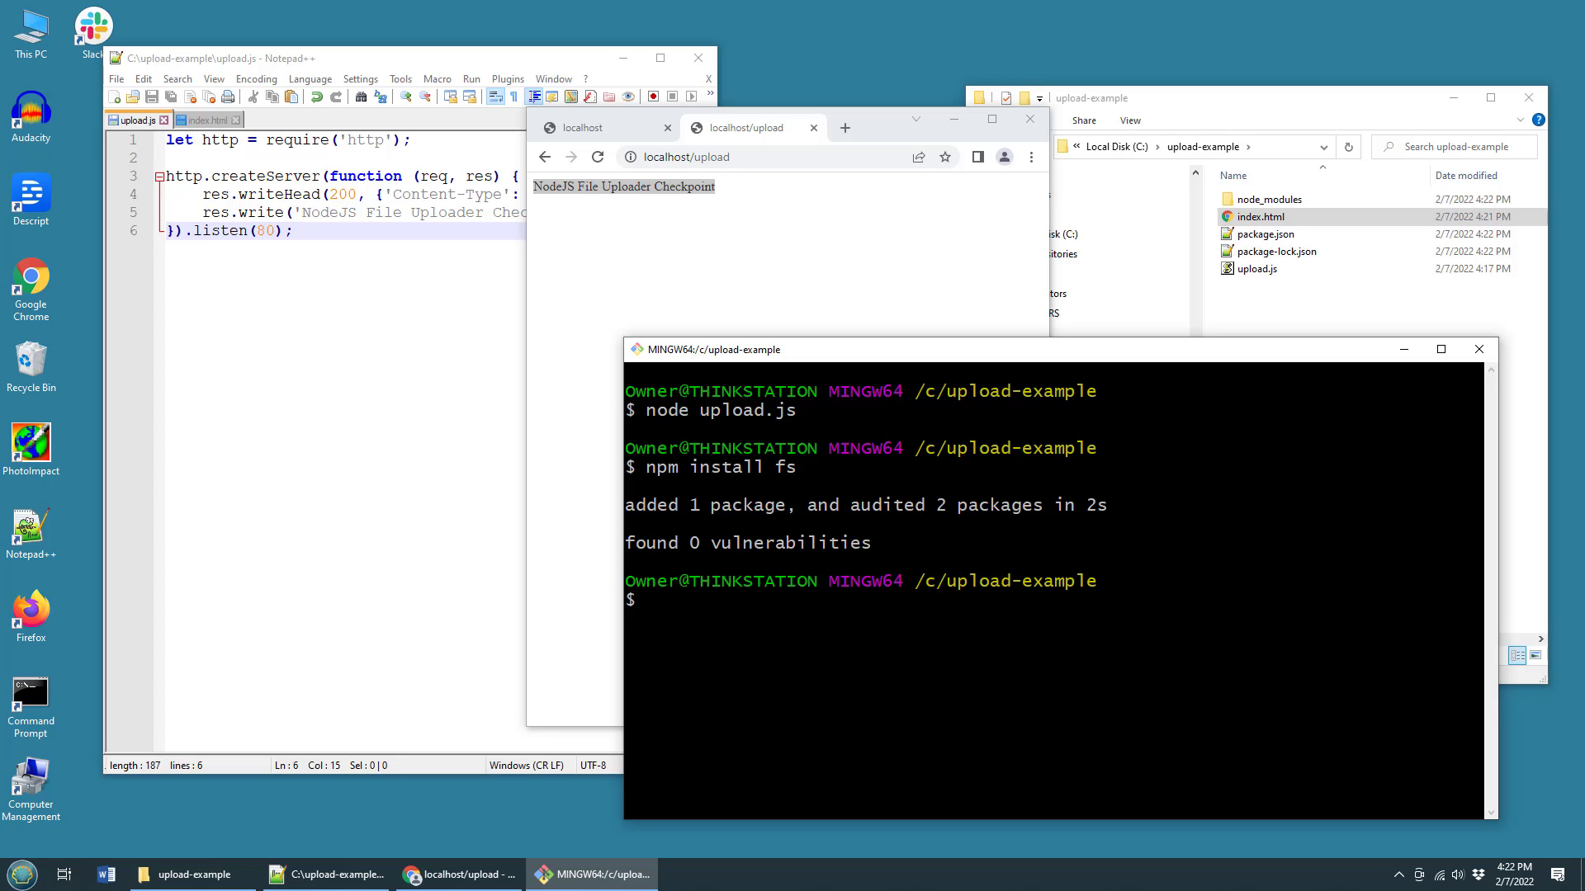
text(npm install from)
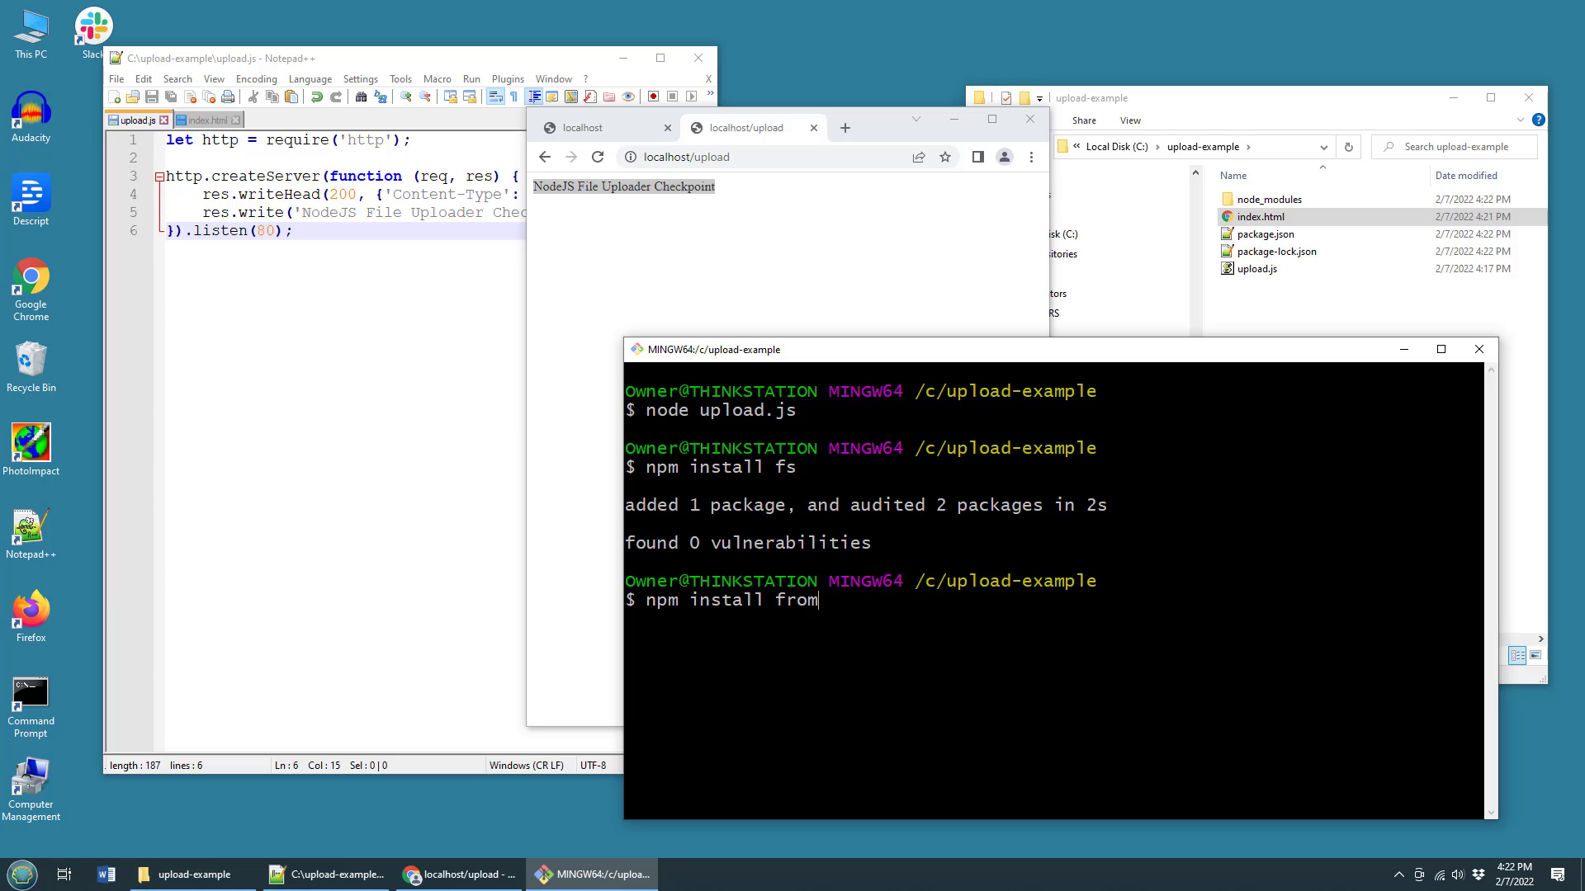
text(ida)
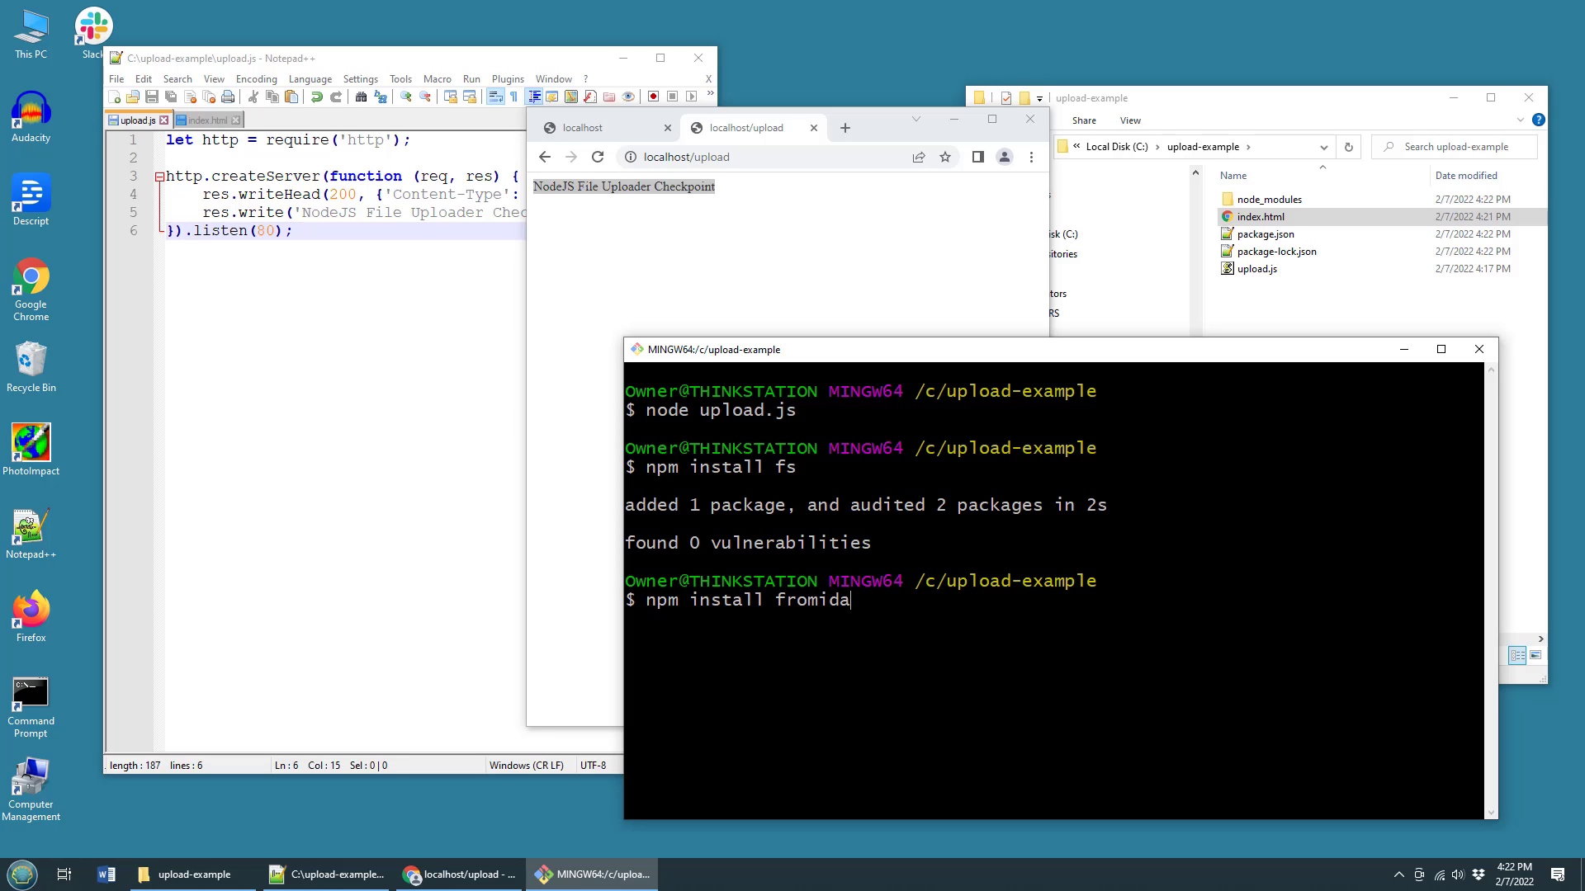
text(b)
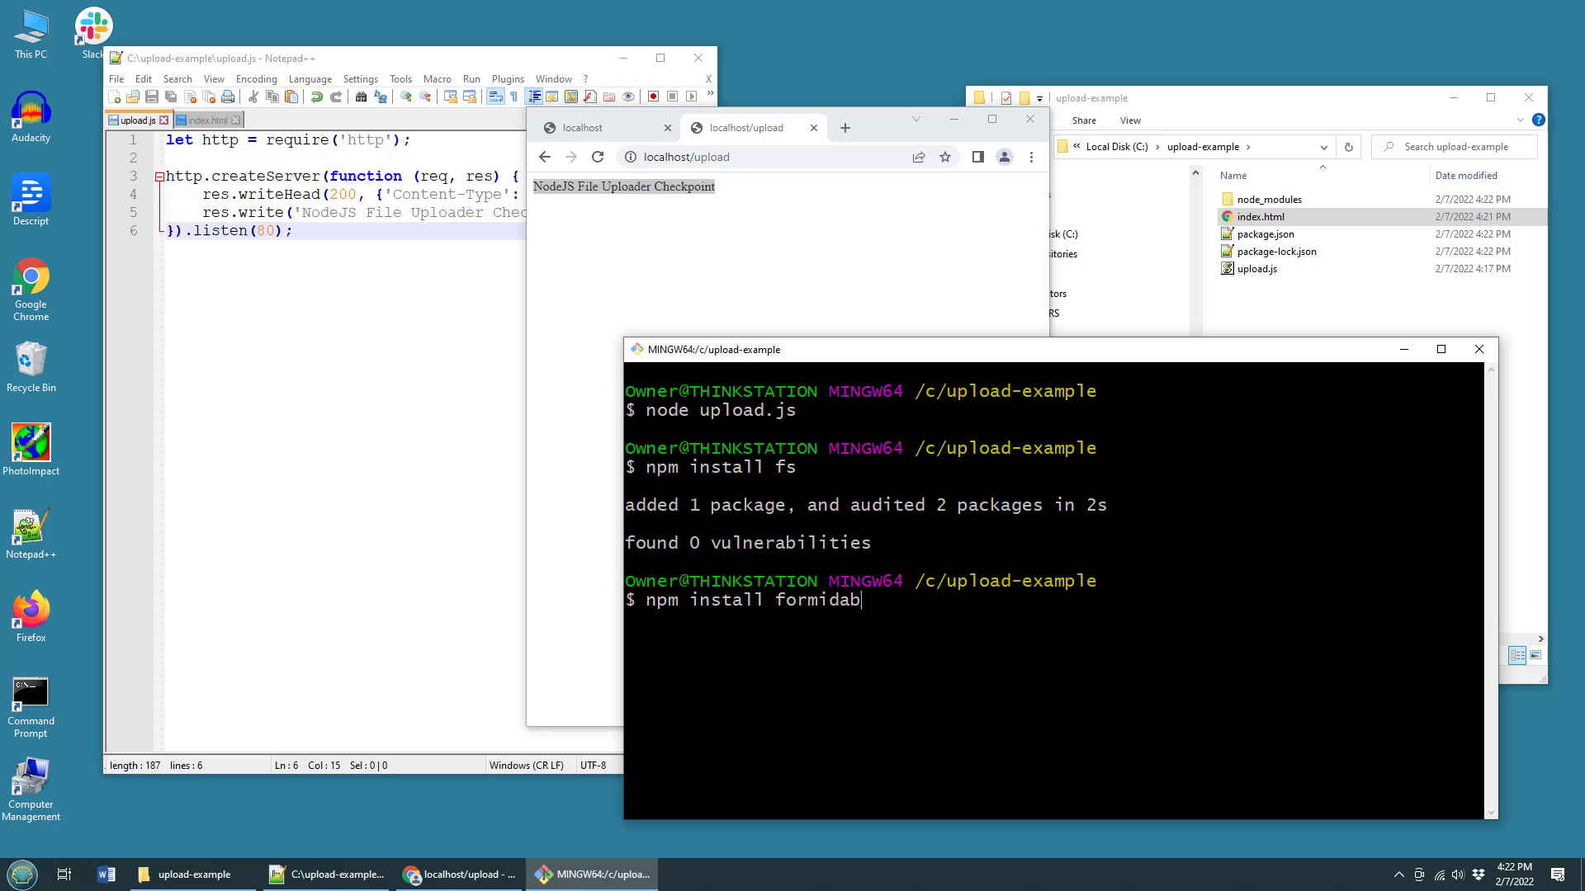
text(le)
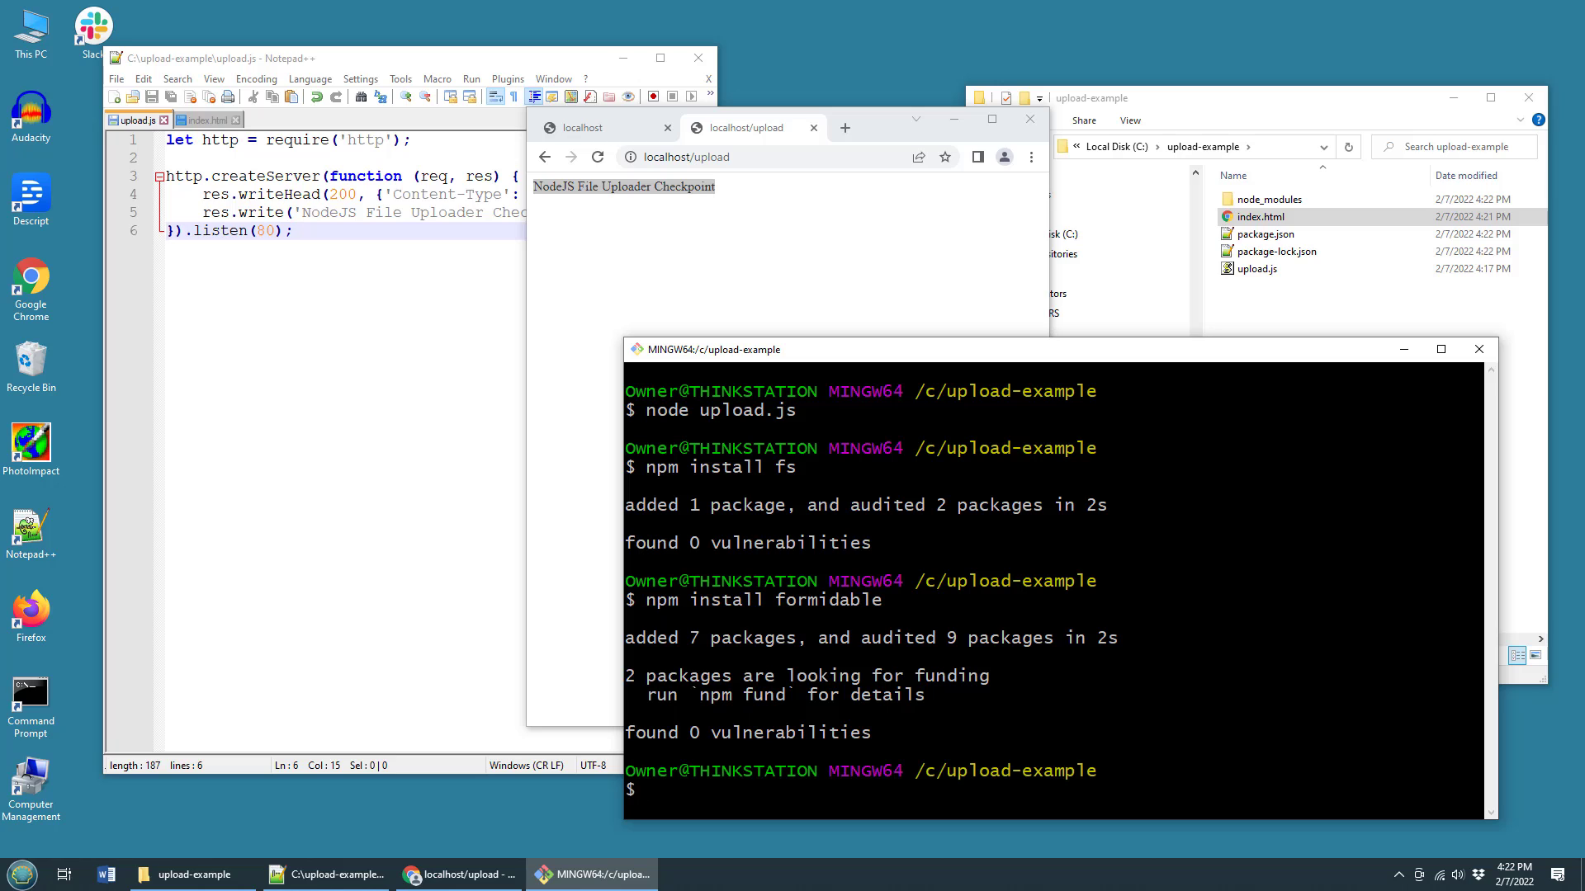
mouse_move(617, 453)
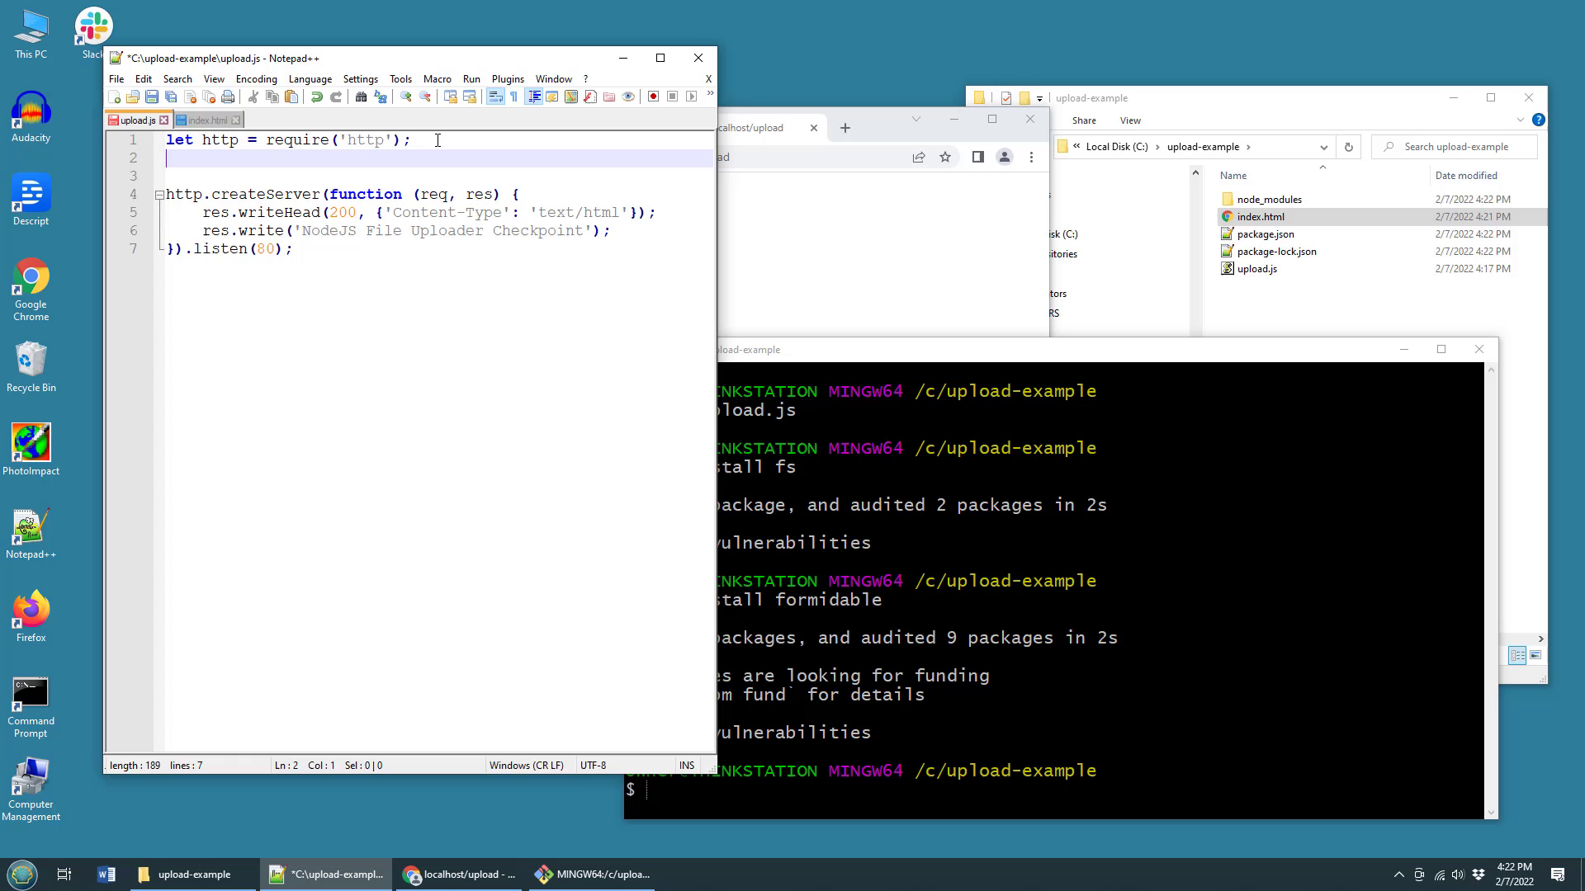
- Add let fs = require('fs') and let formidable = require('formidable') below the http line
text(let http)
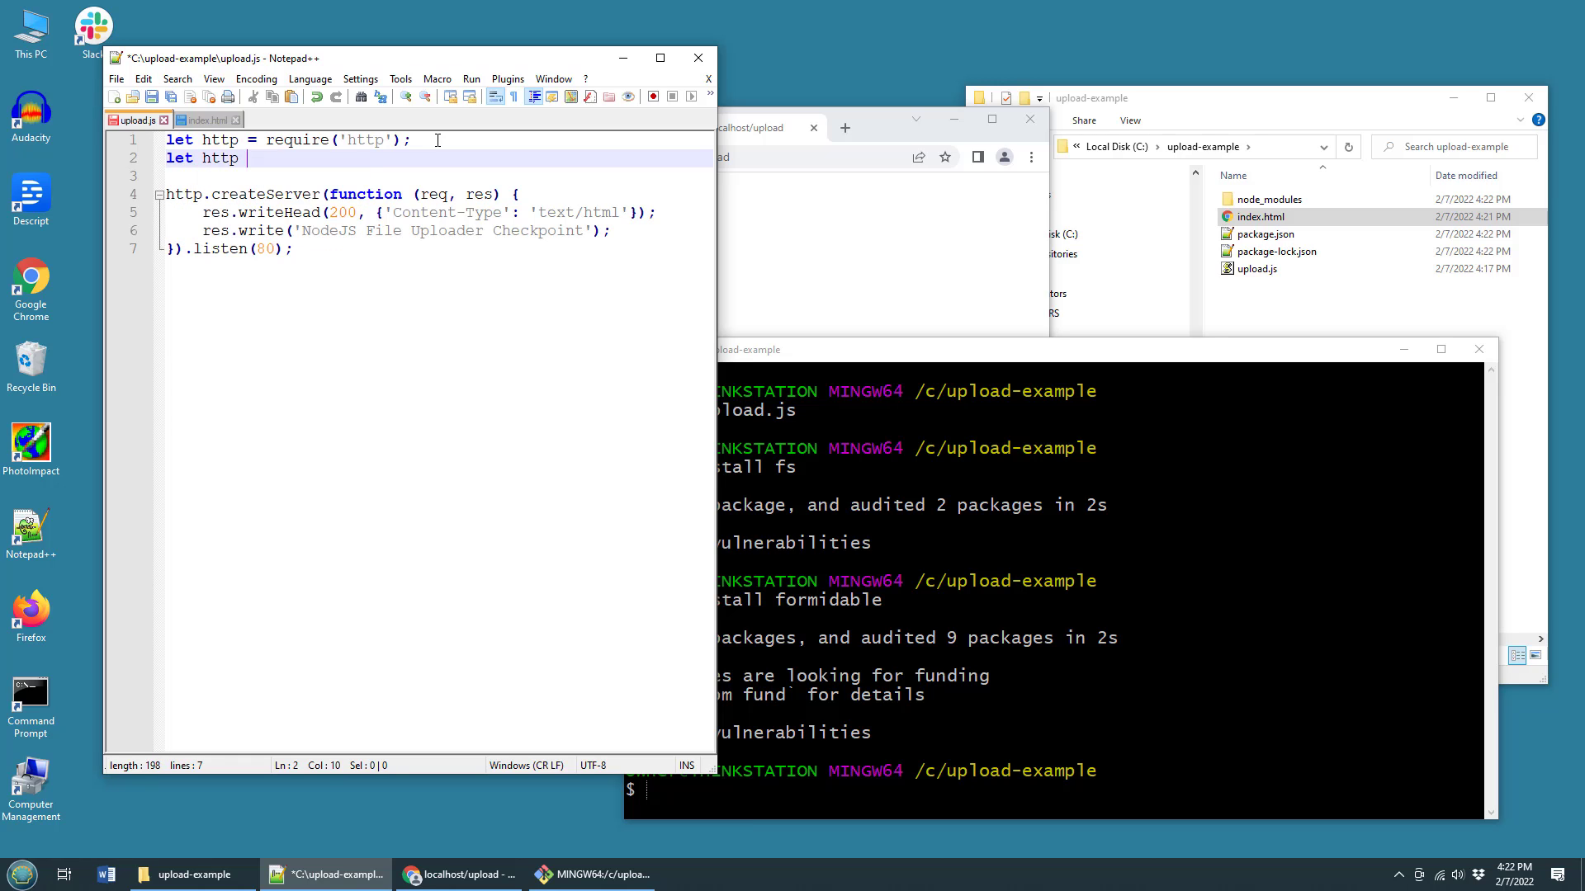
text(-)
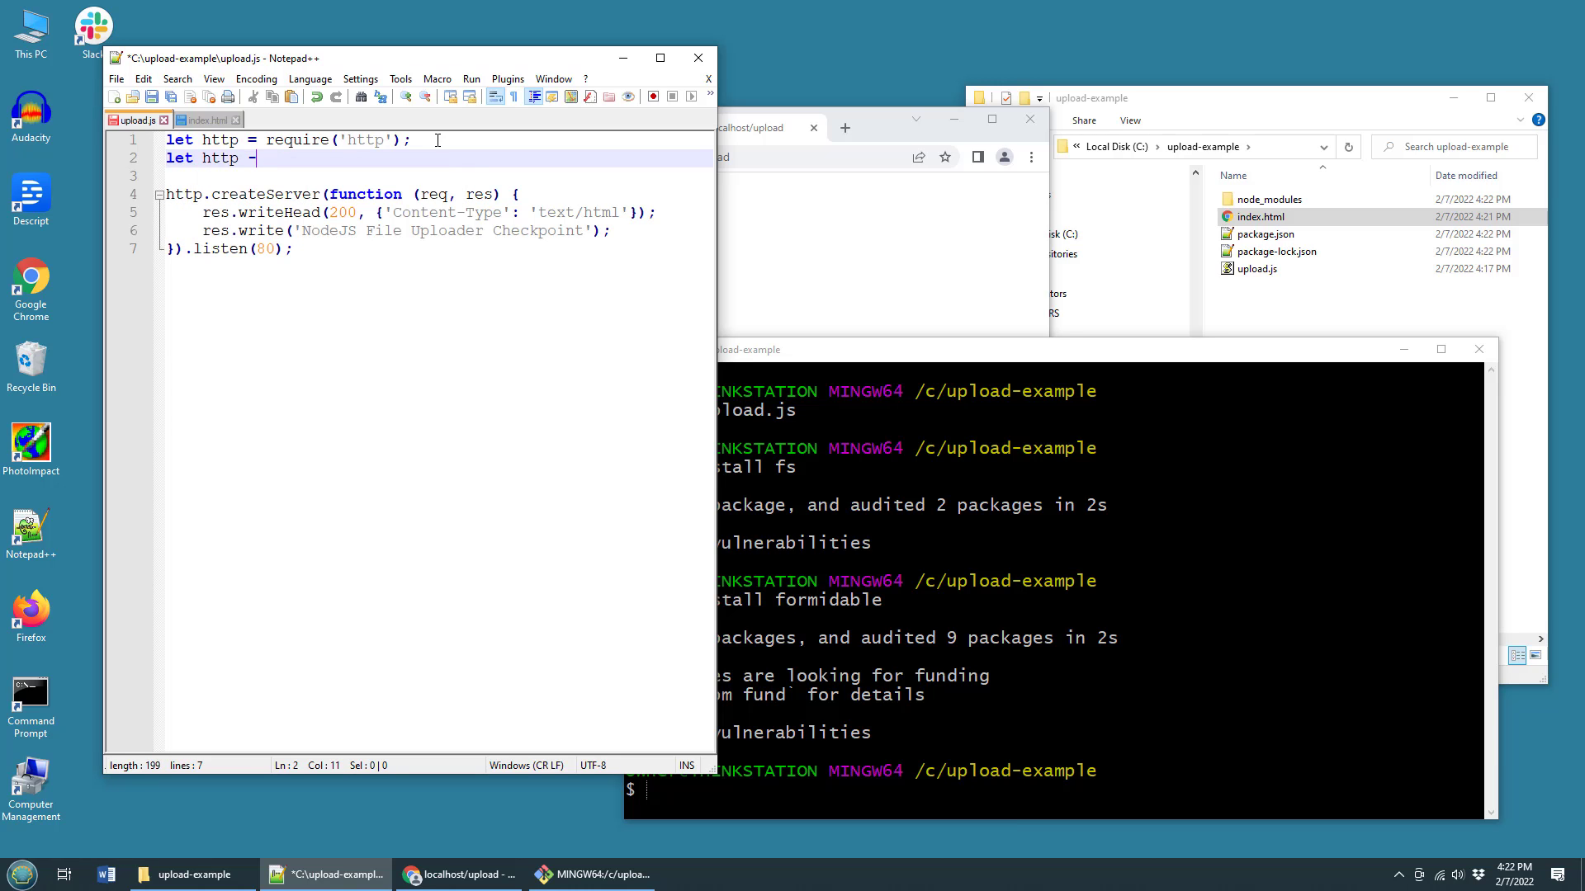
text(r)
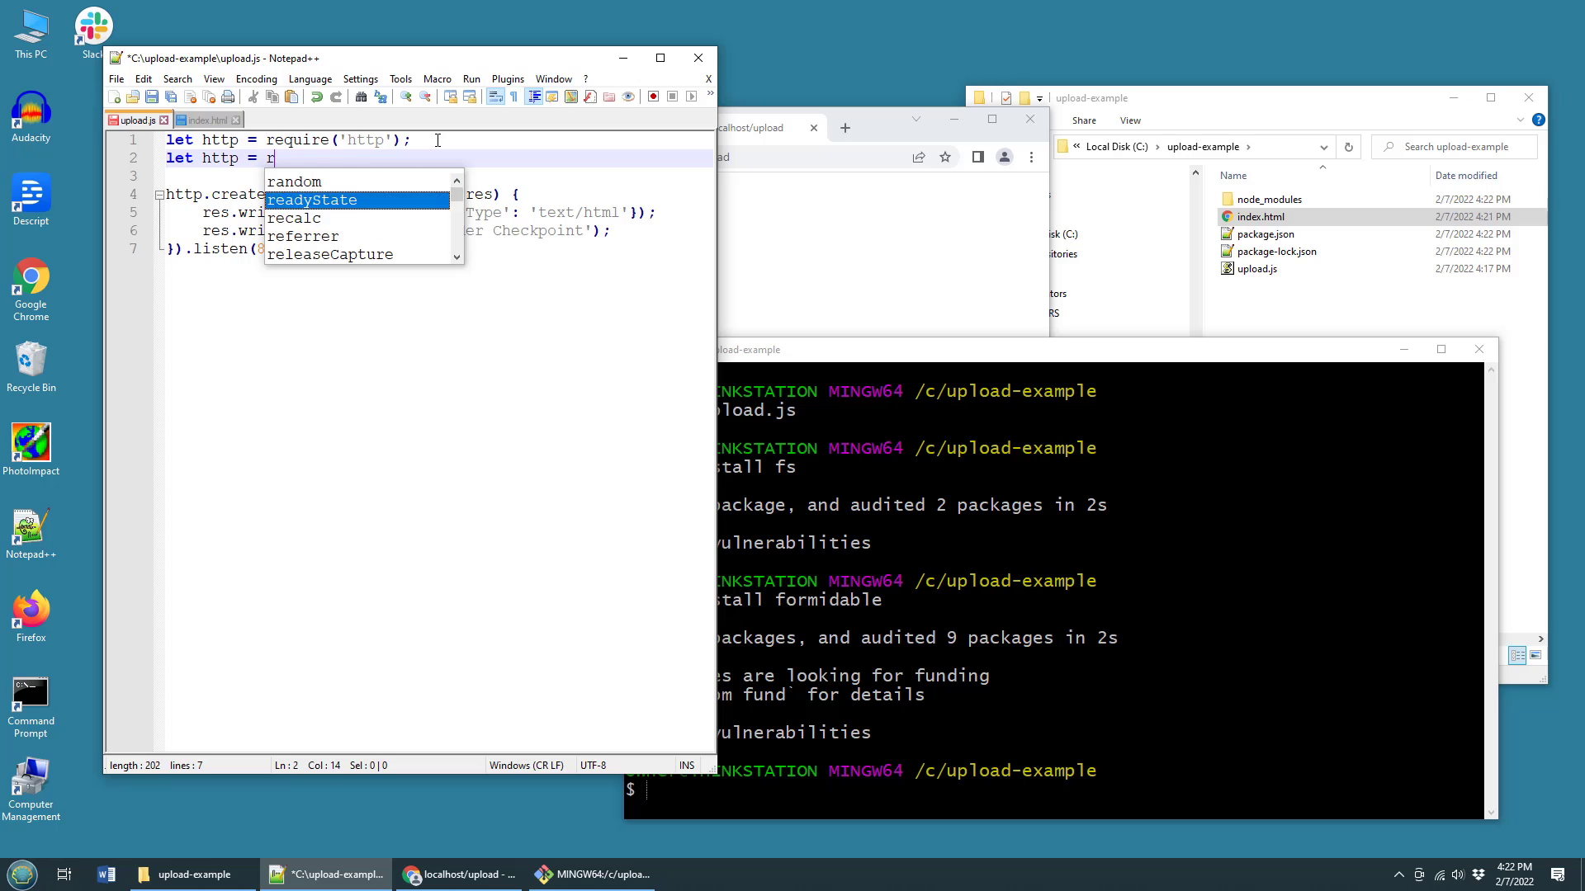
text(equire(')
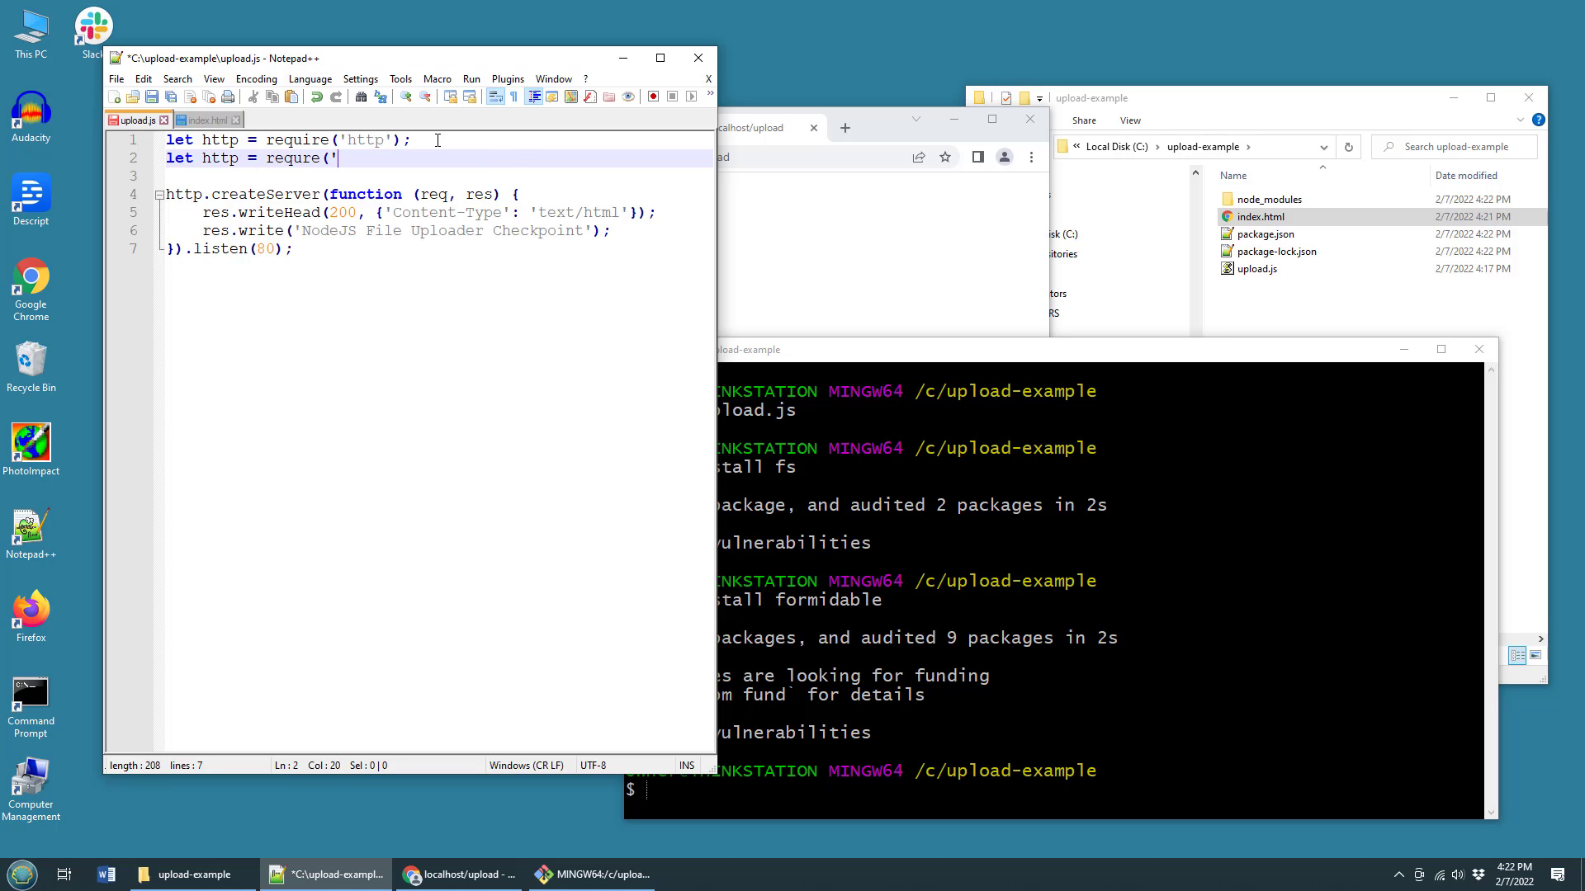
text(fs');)
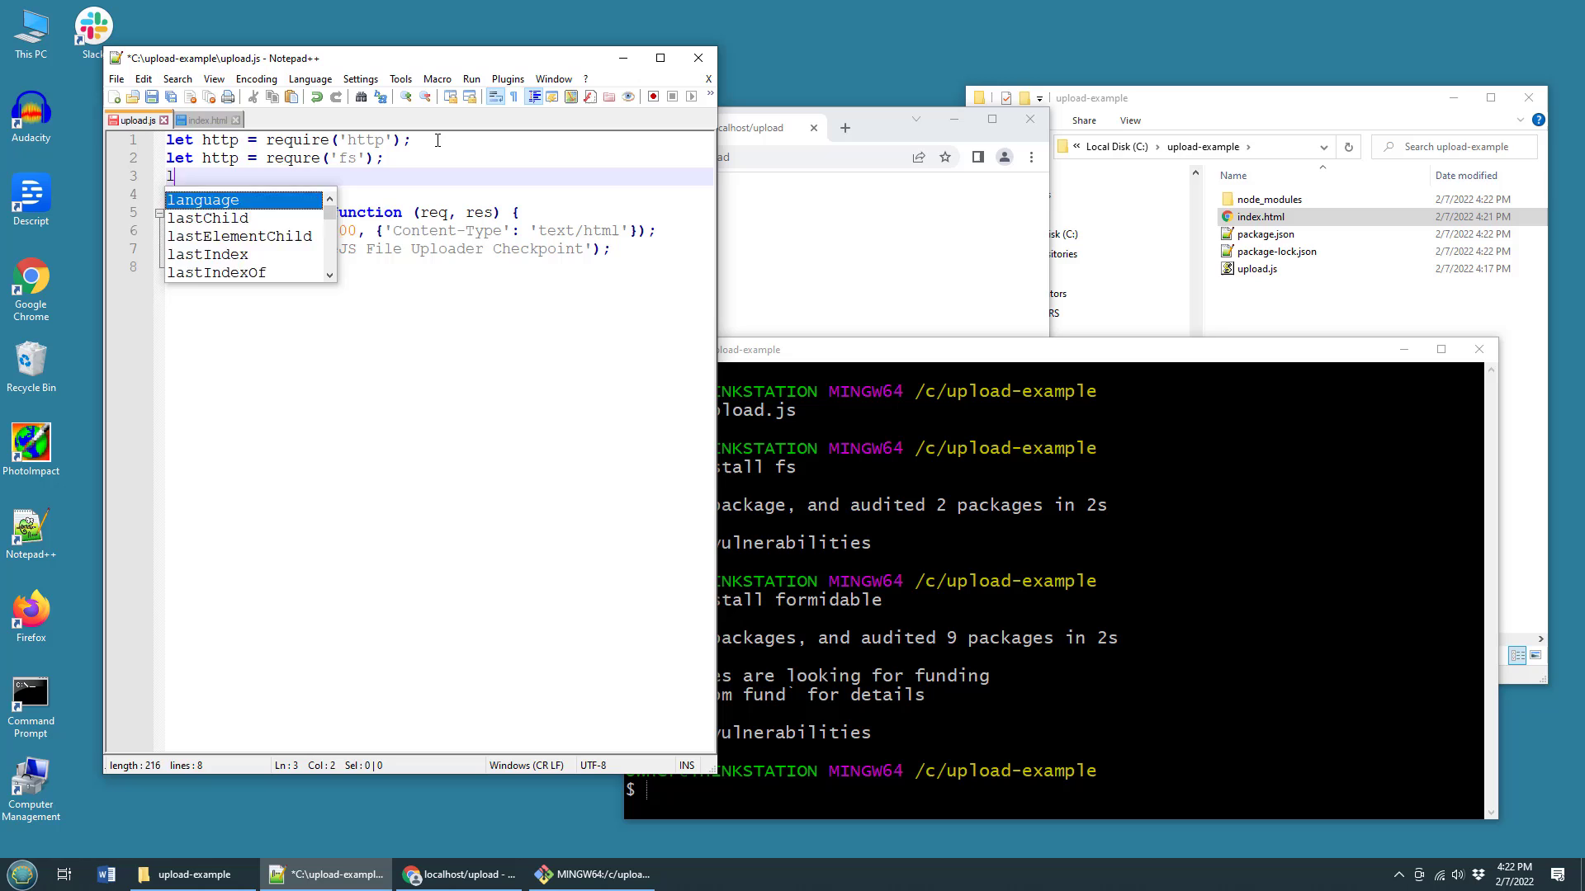
text(let)
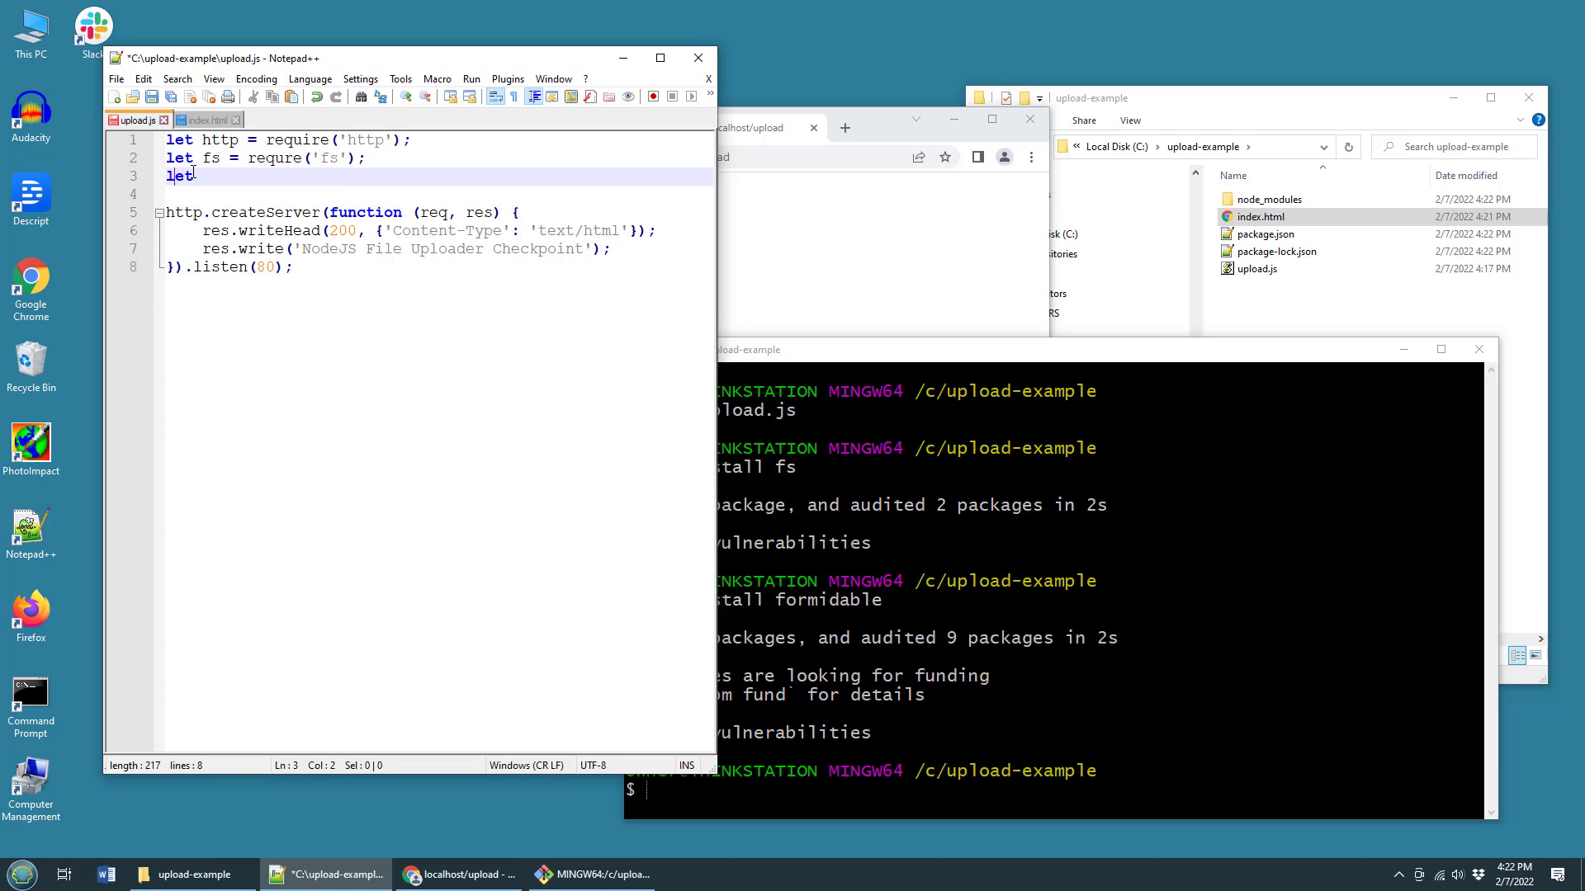
text(formidable)
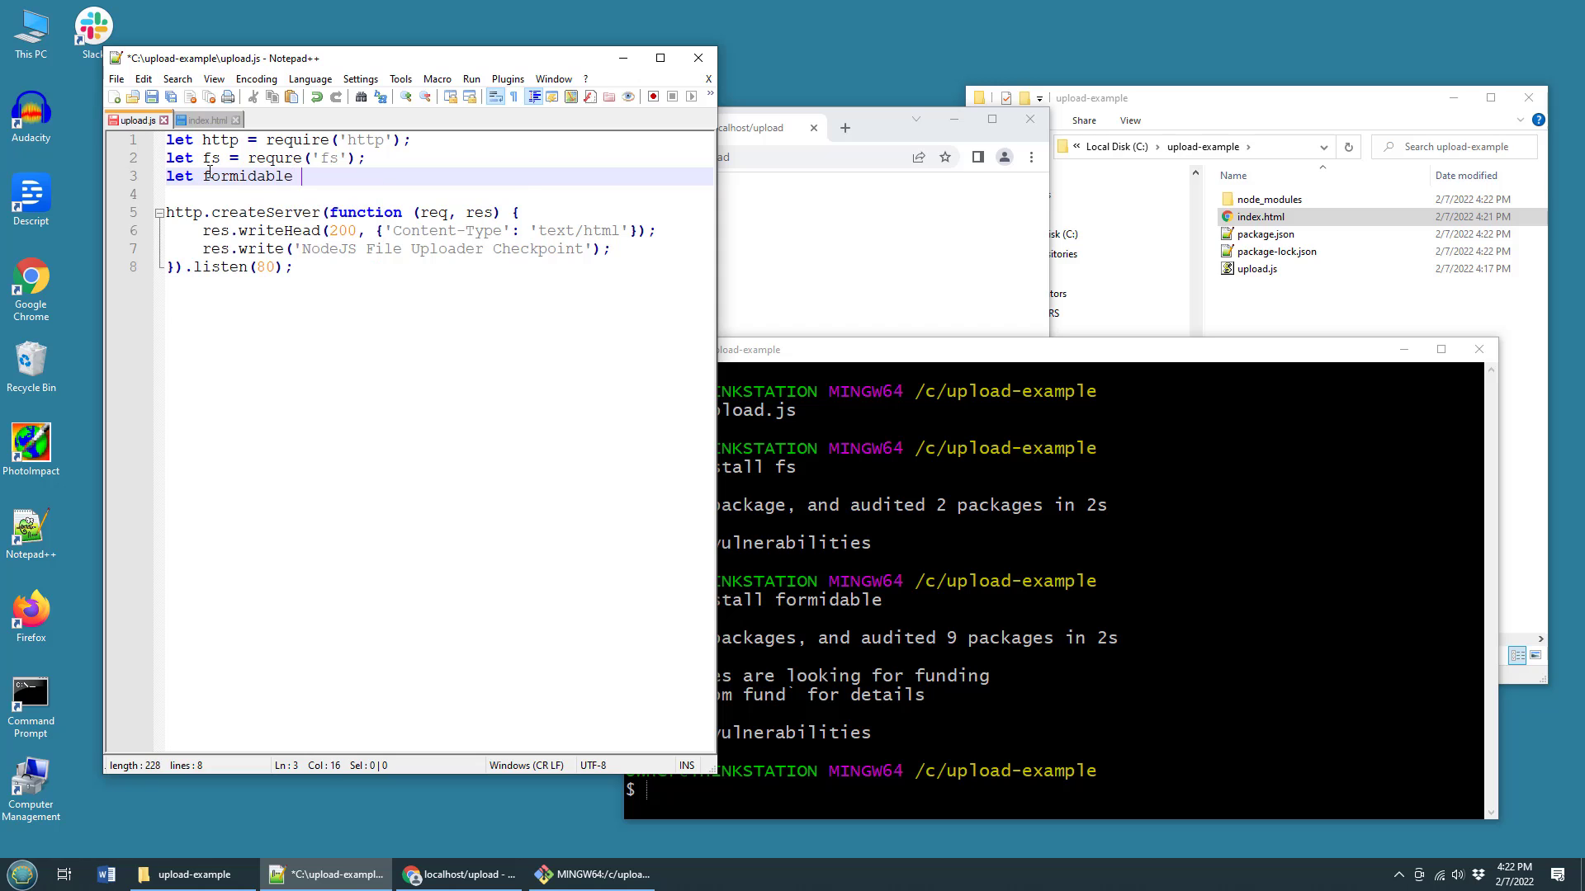
text(= require(')
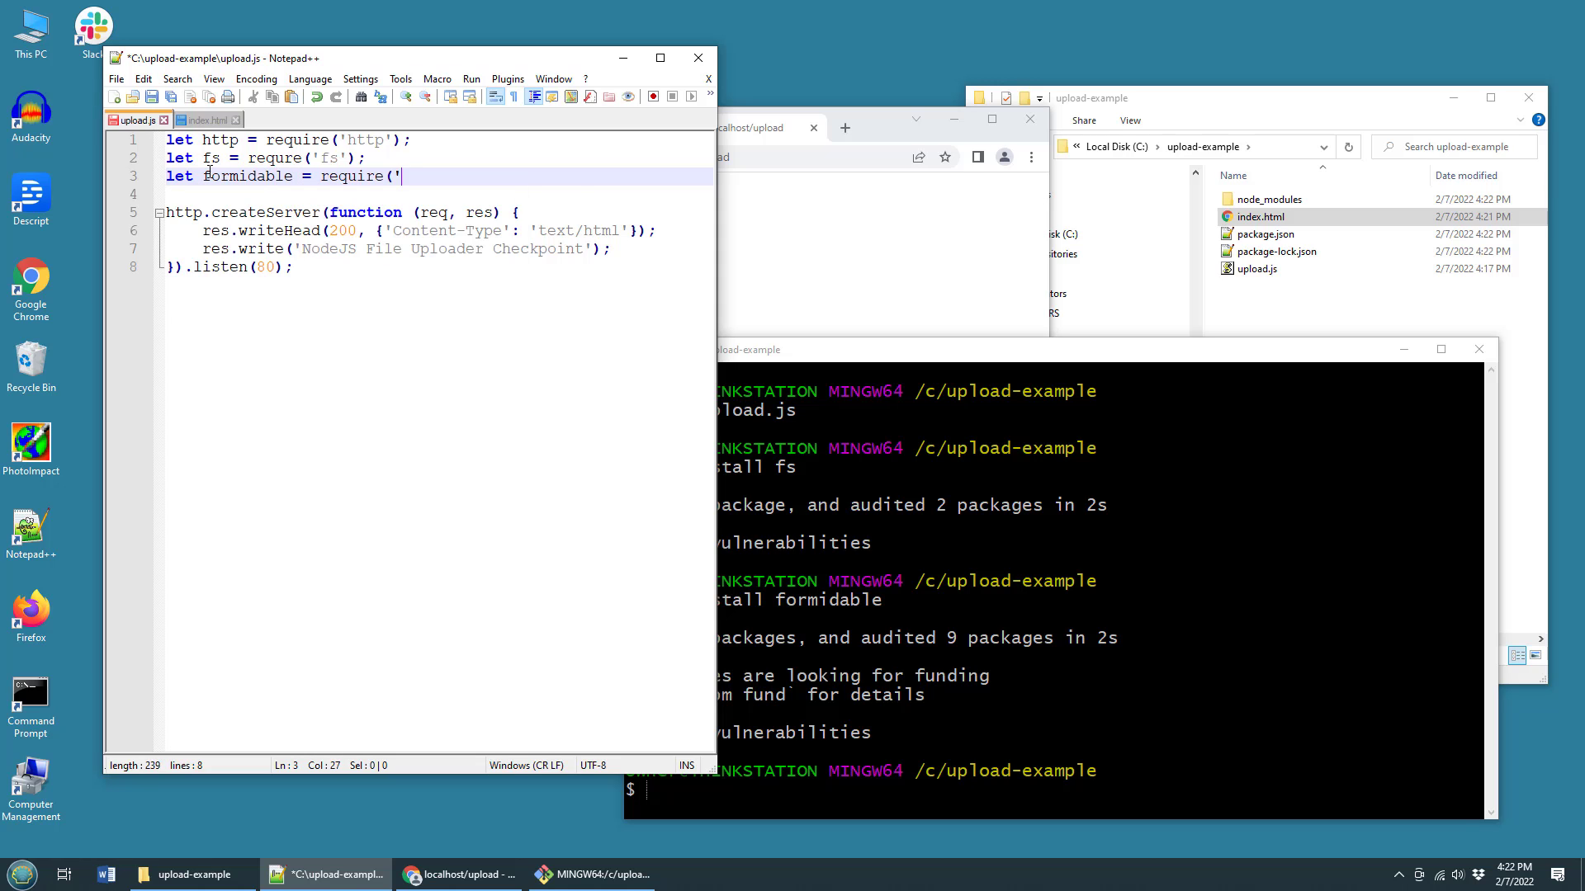
text(formidable');)
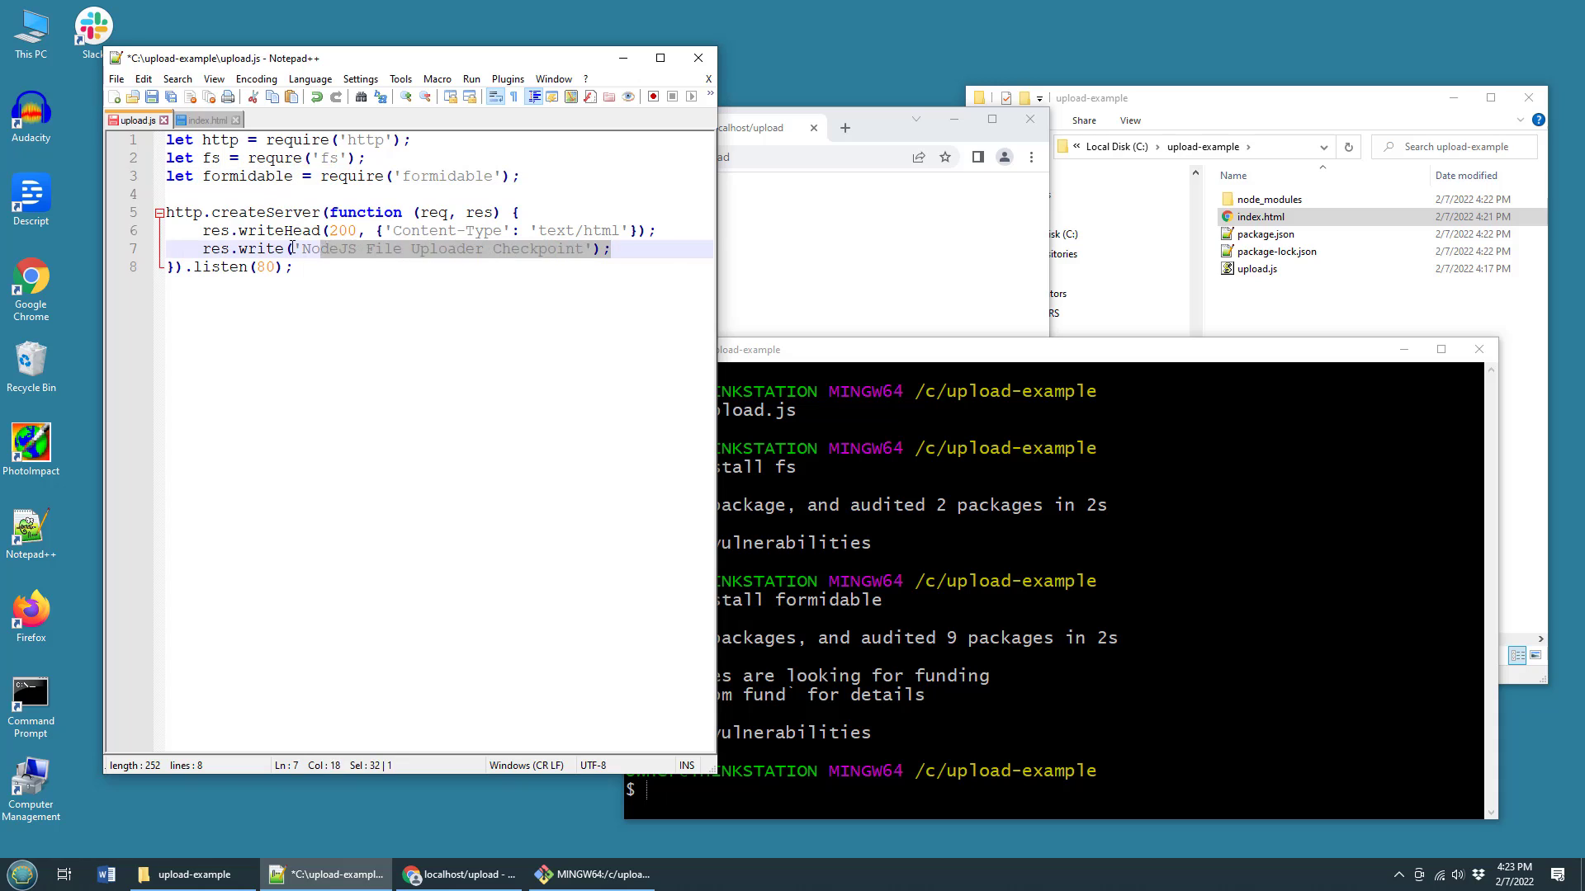
- Delete the placeholder writeHead/write lines and declare a new formidable IncomingForm
key(Delete)
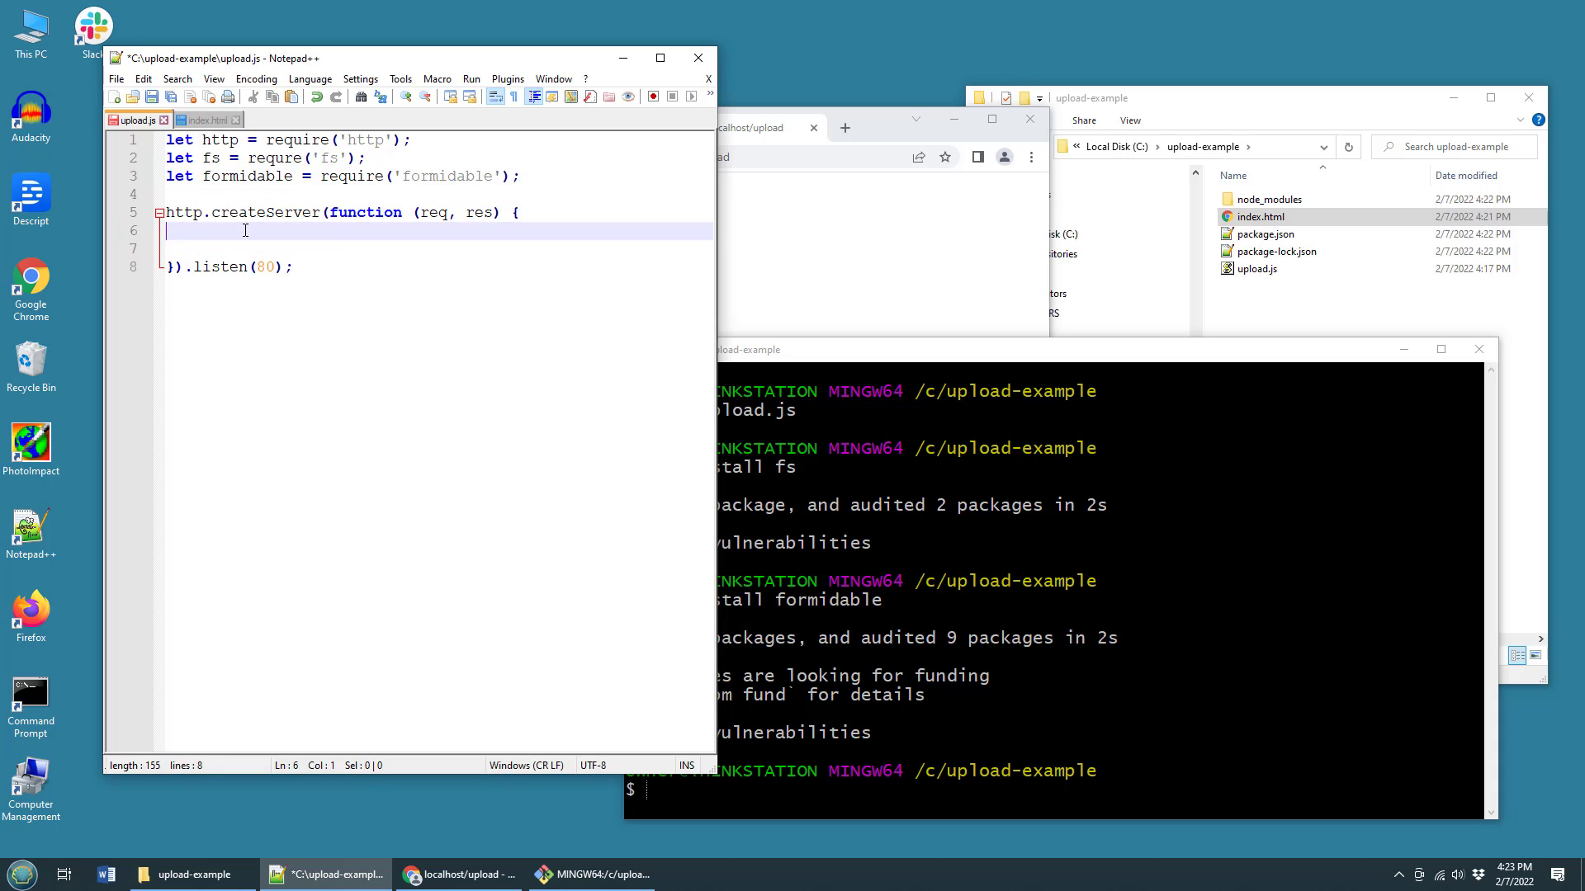
text(let re)
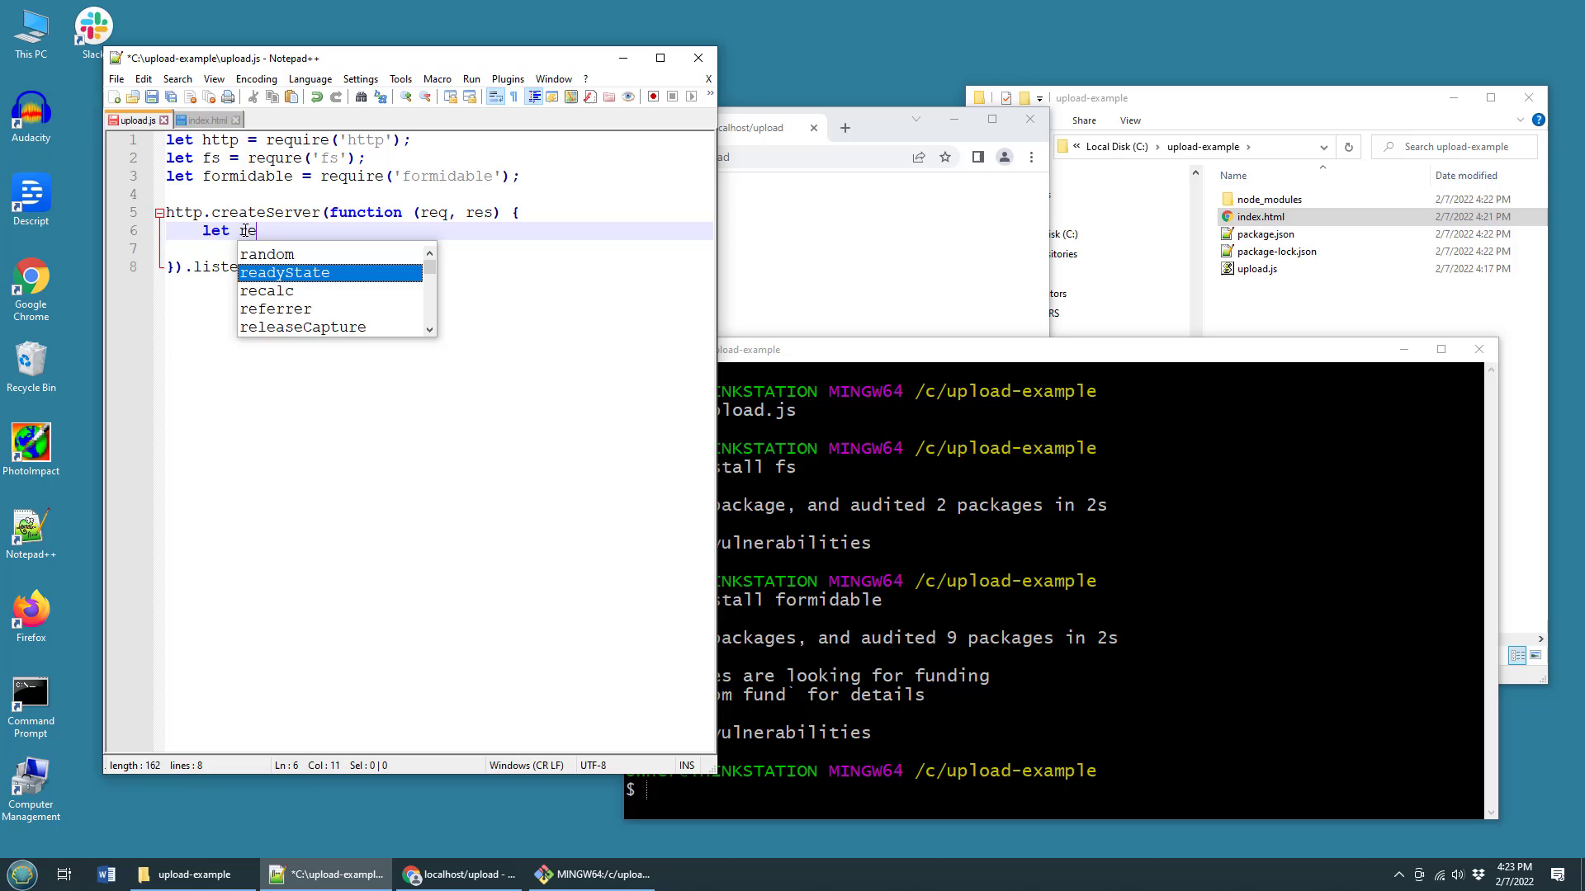
text(orm = new)
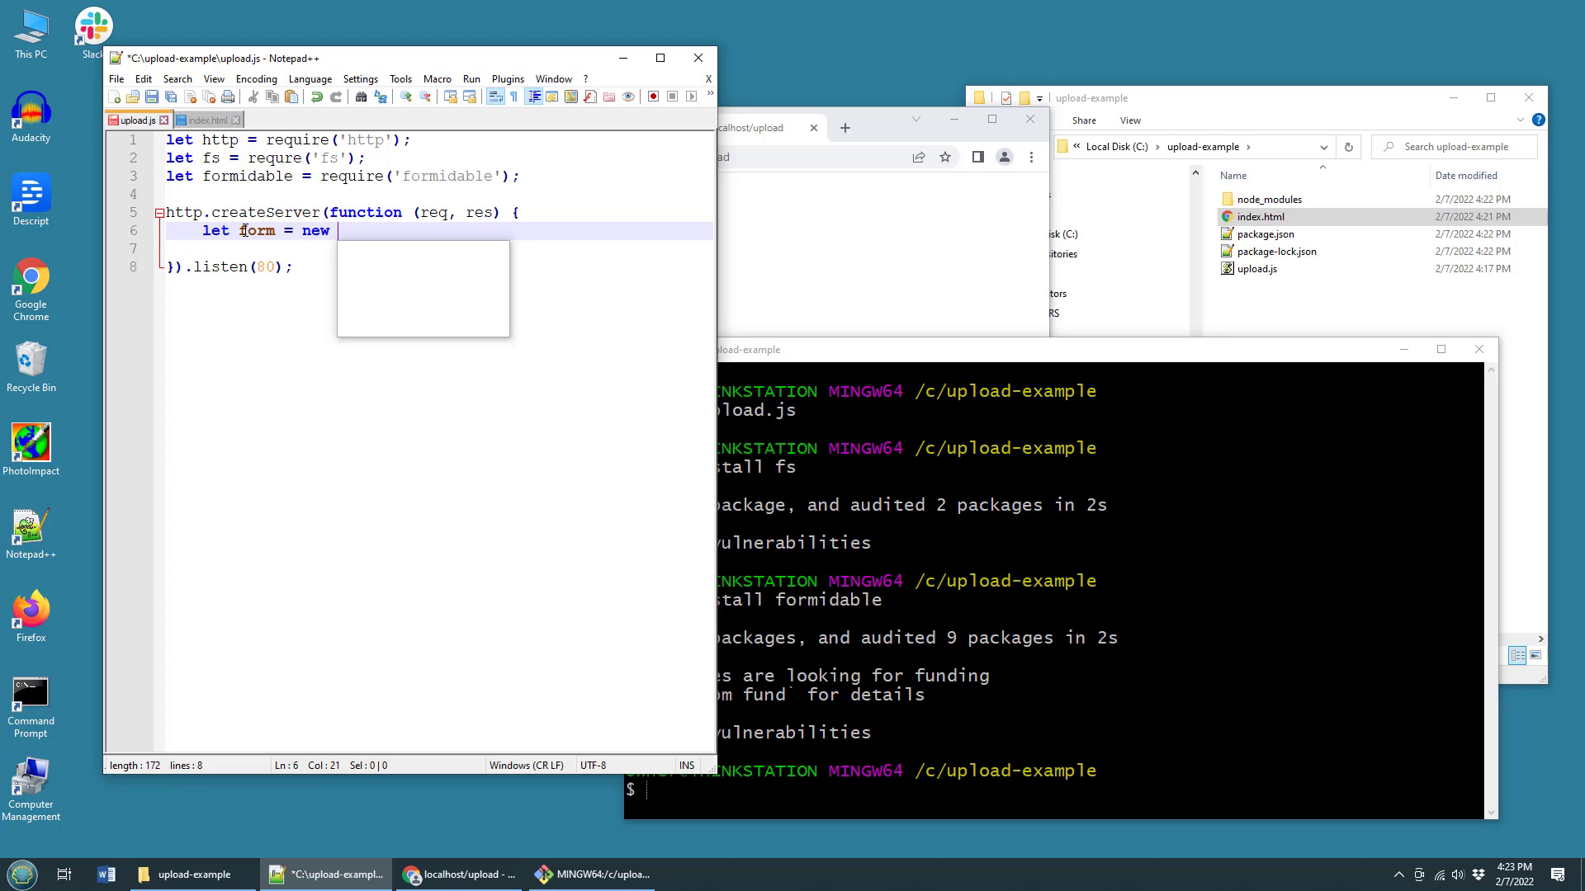
text(formidable.IncomingForm();)
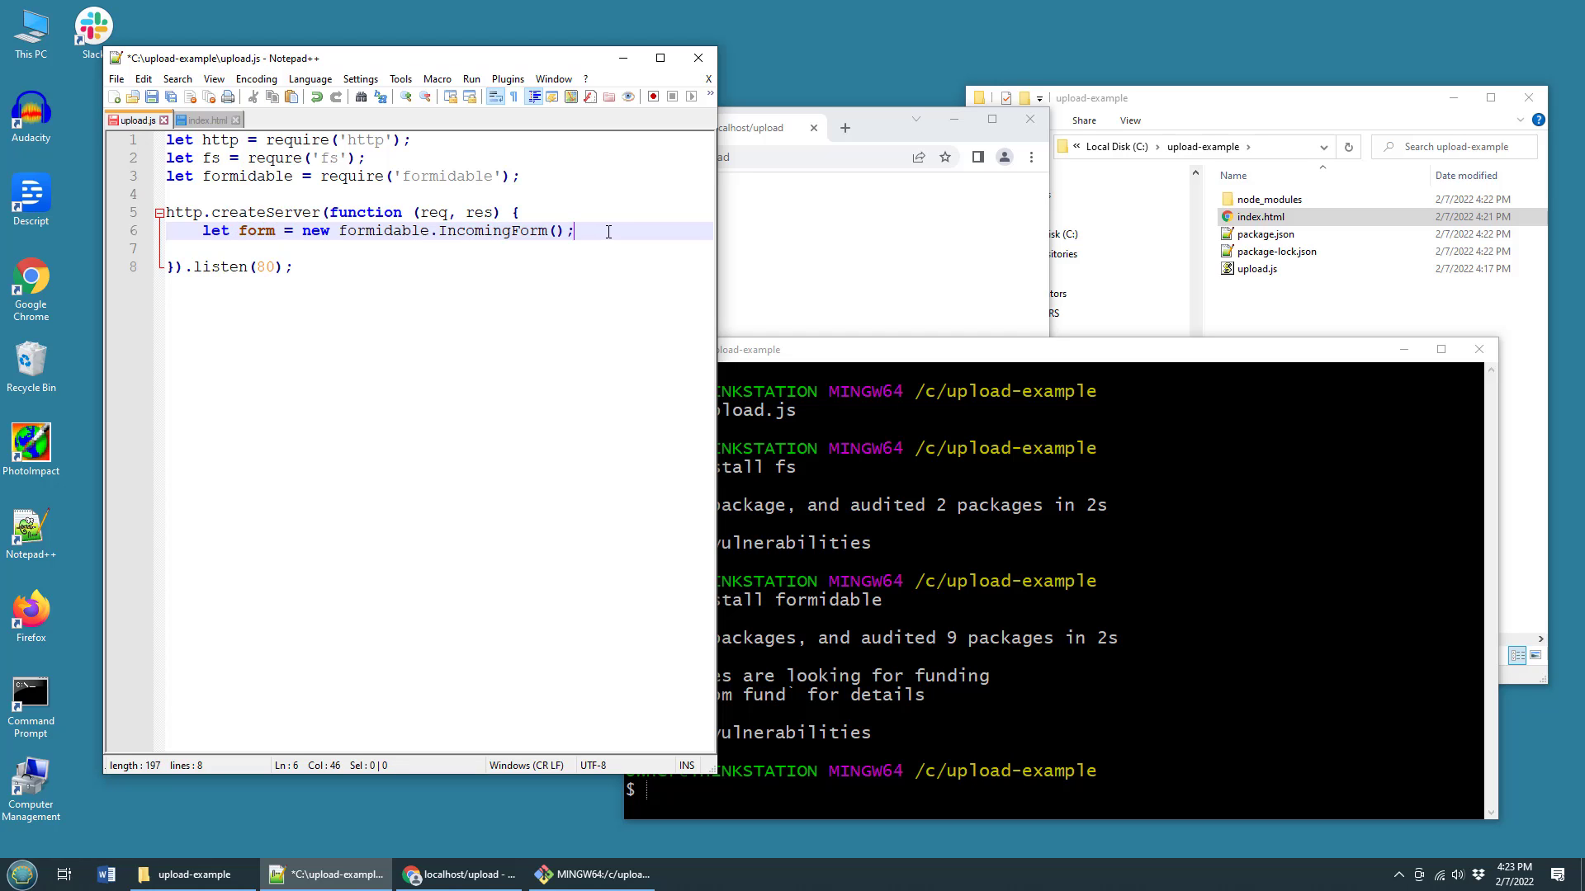
- Begin the form.parse(req, function(error, fields, file) { callback
text(f)
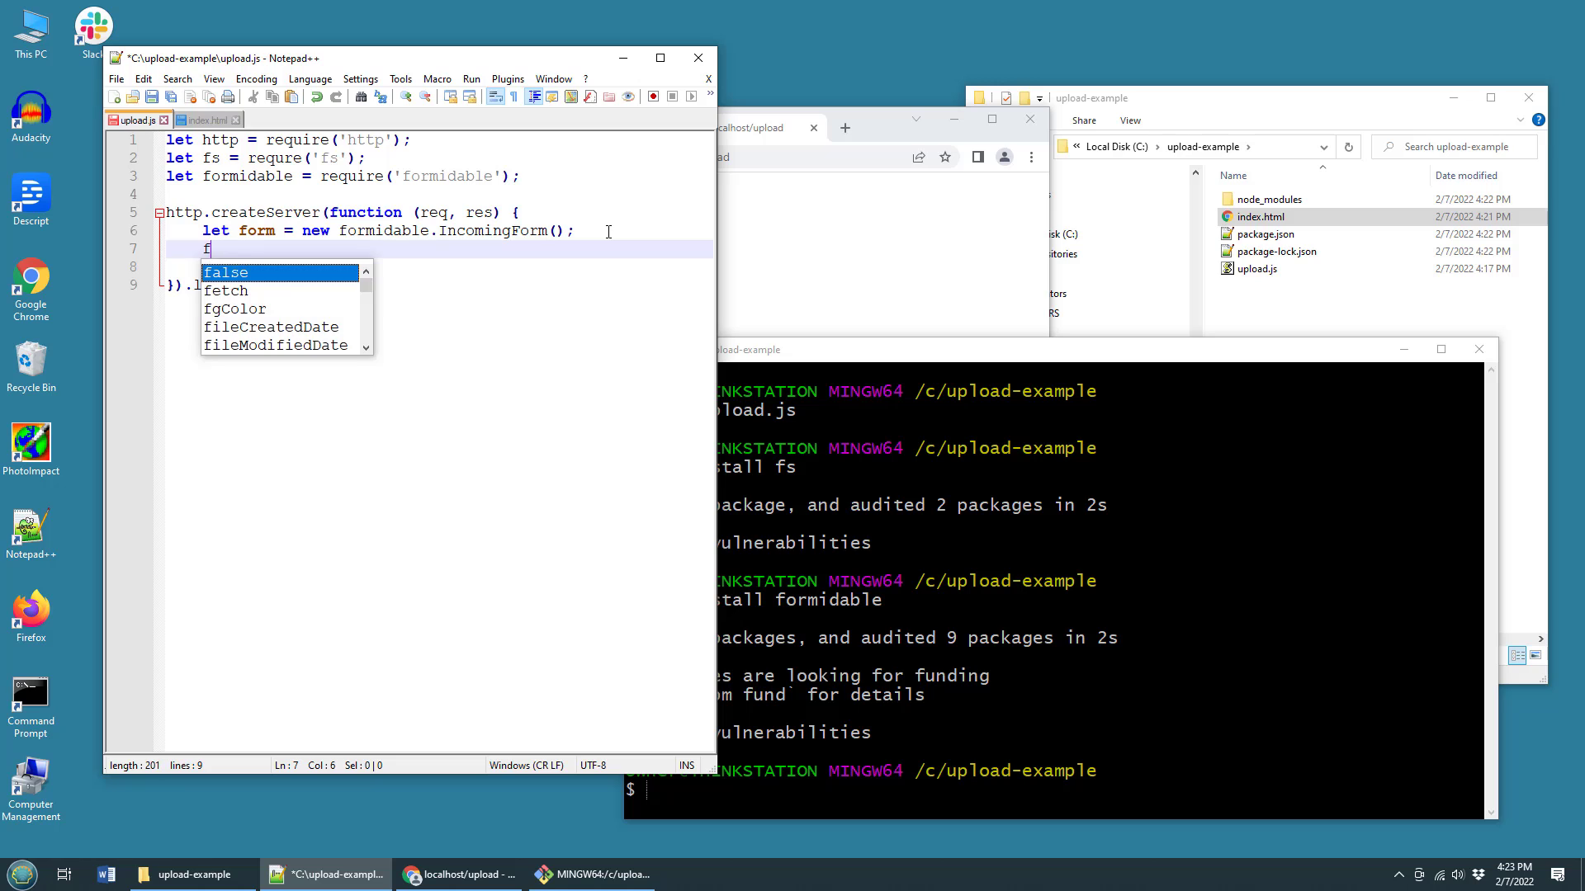
text(orm)
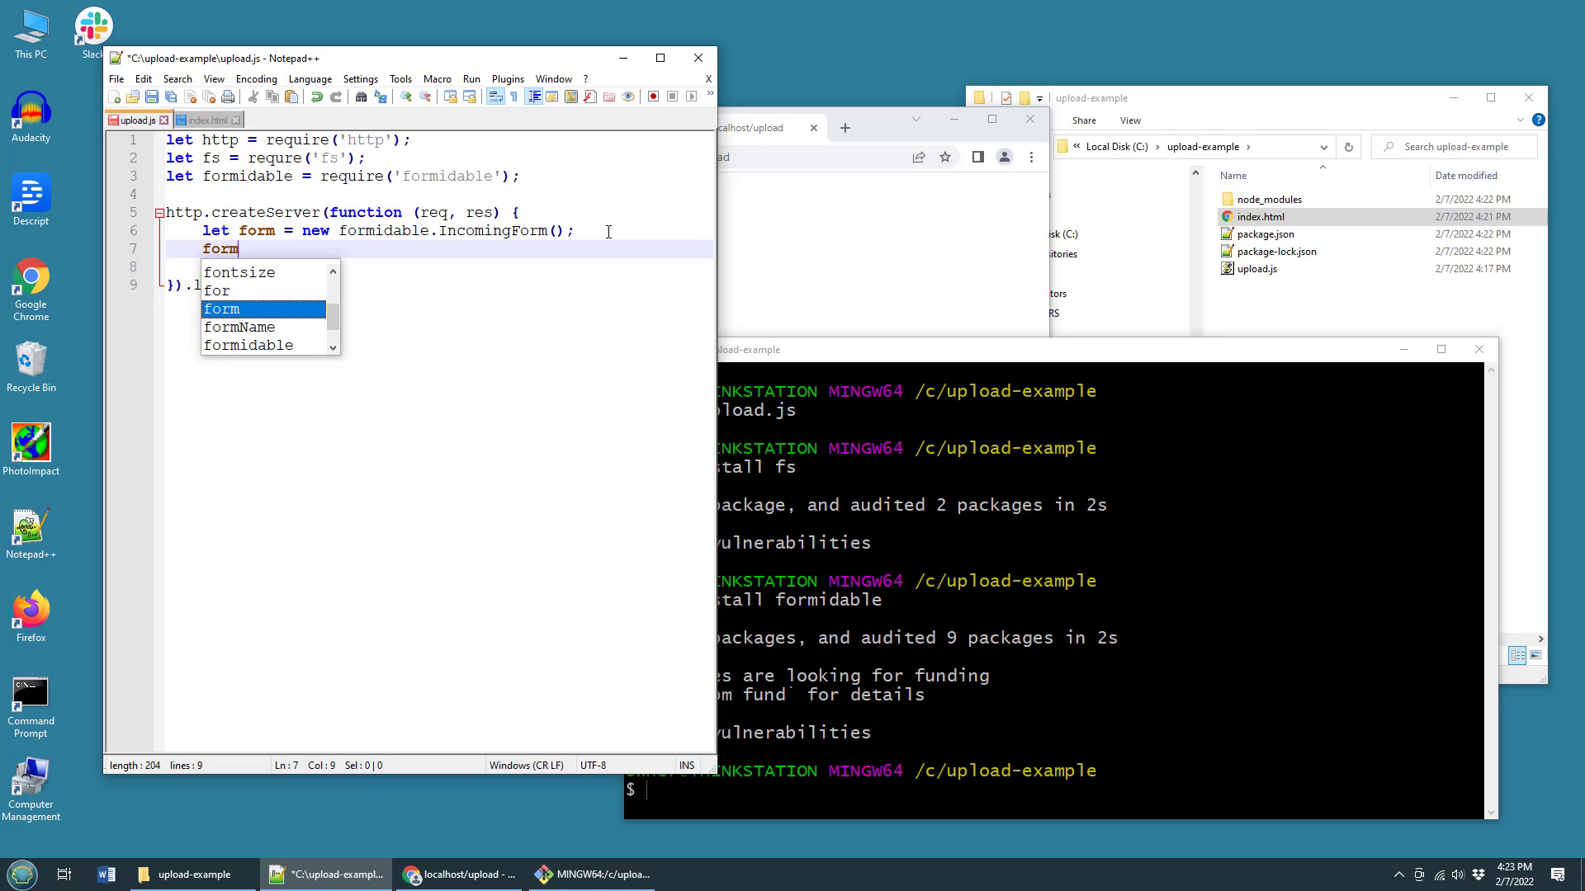
text(.pare(re)
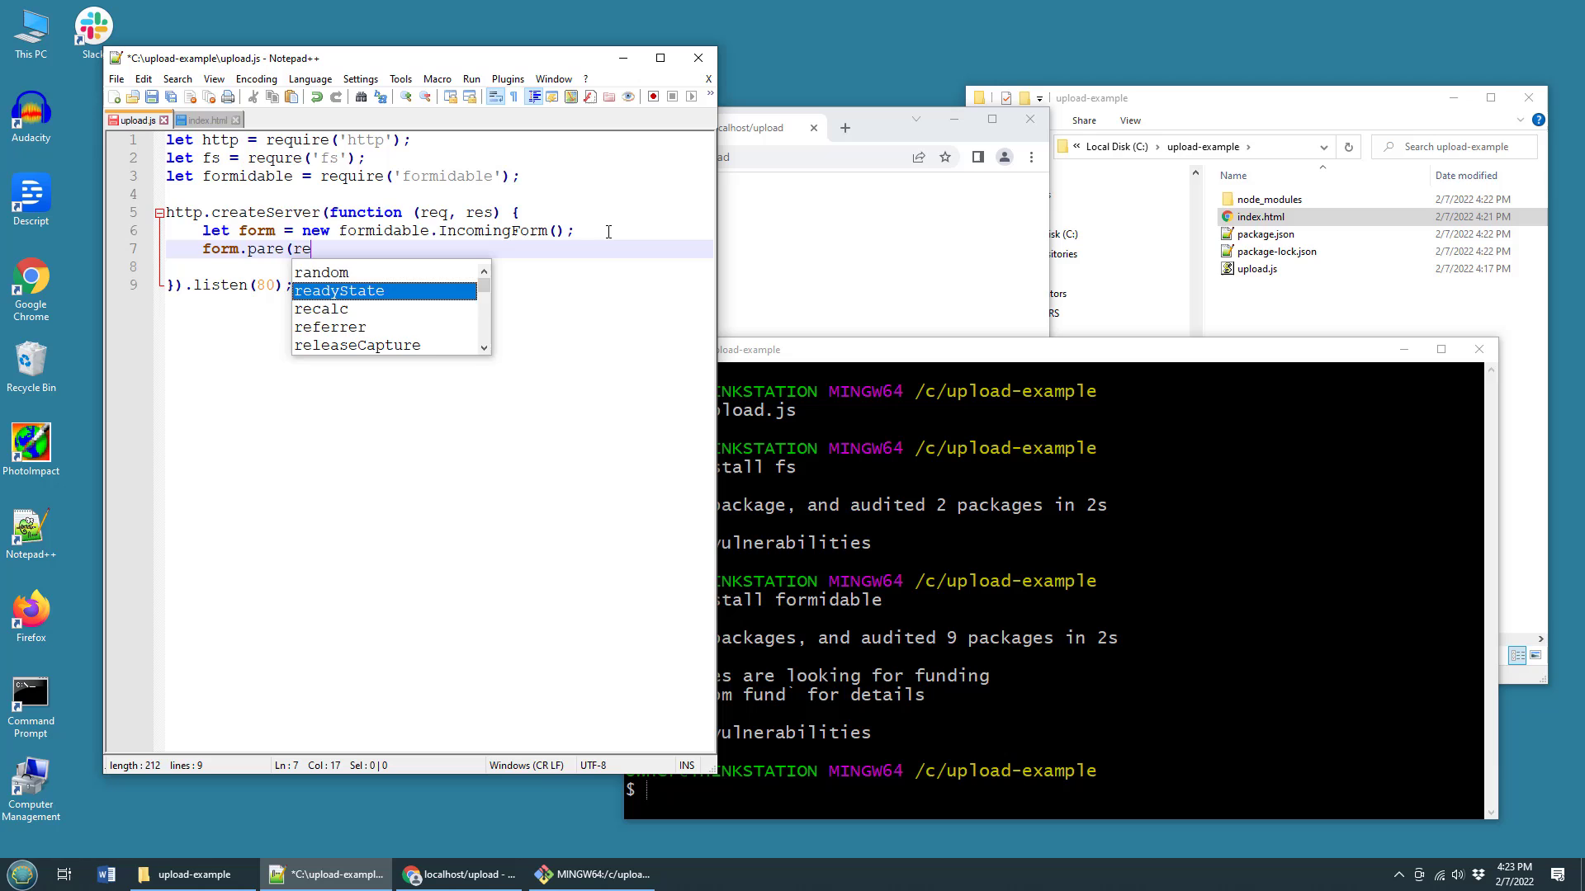
text(q, fucn)
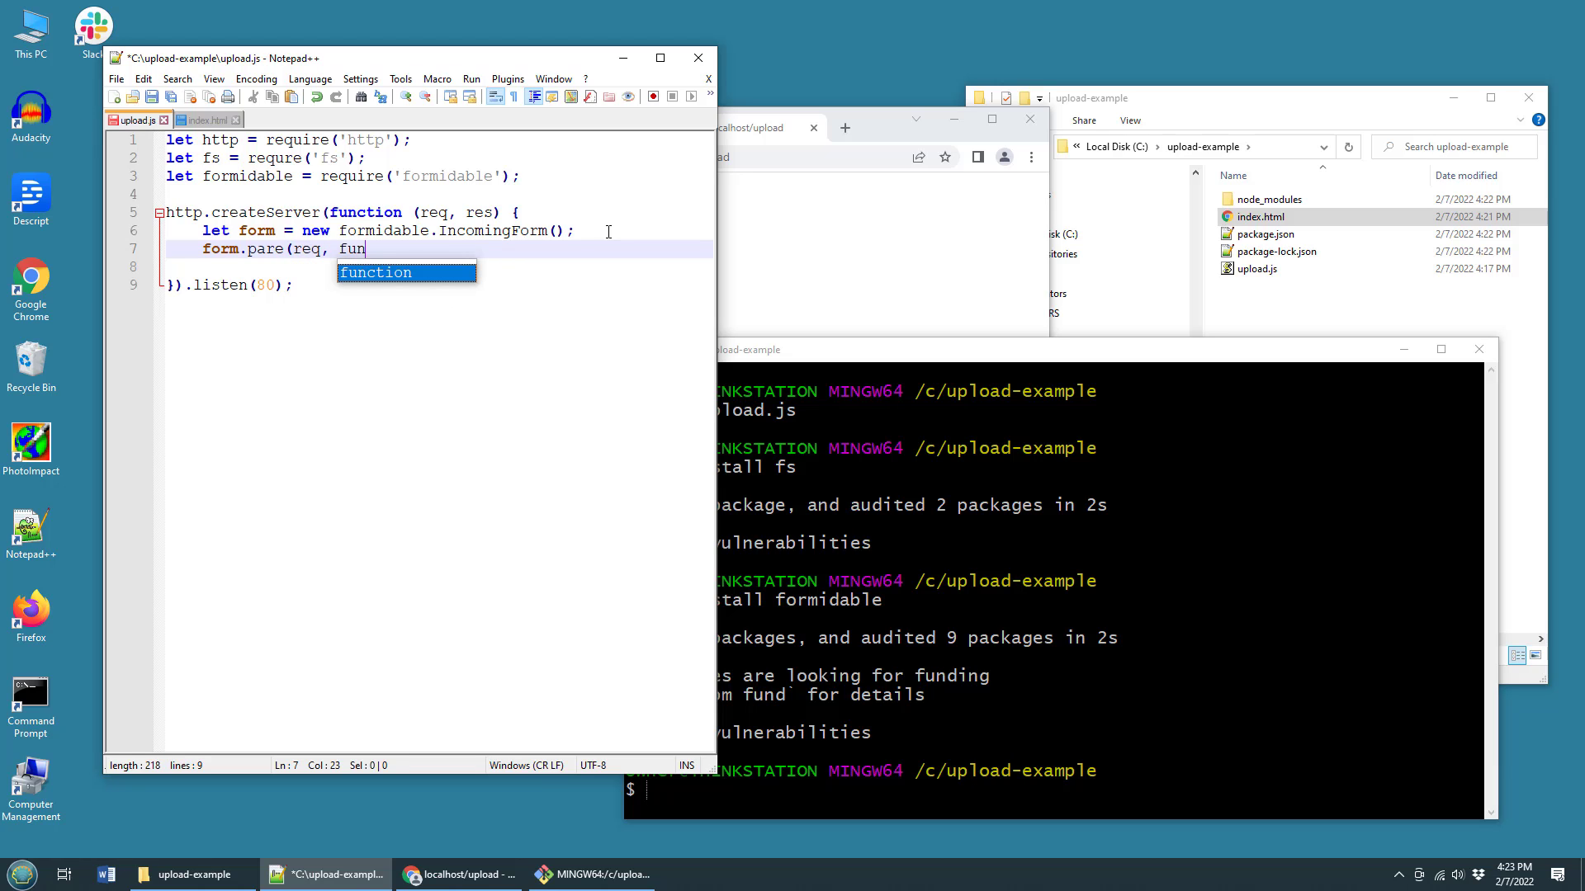
text(ction(e)
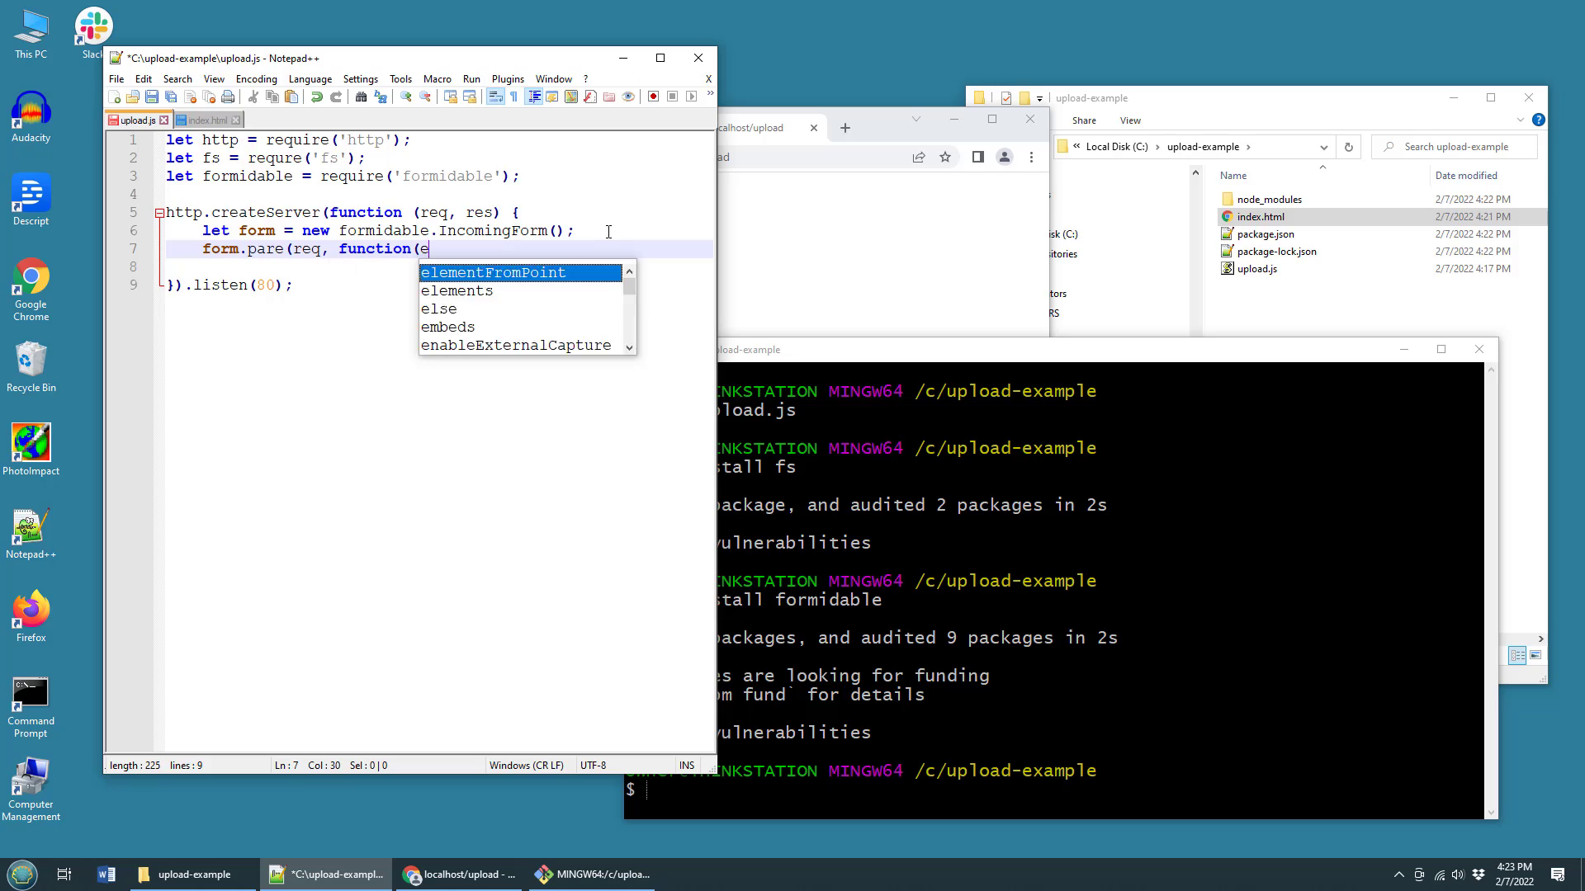
text(rror, fields)
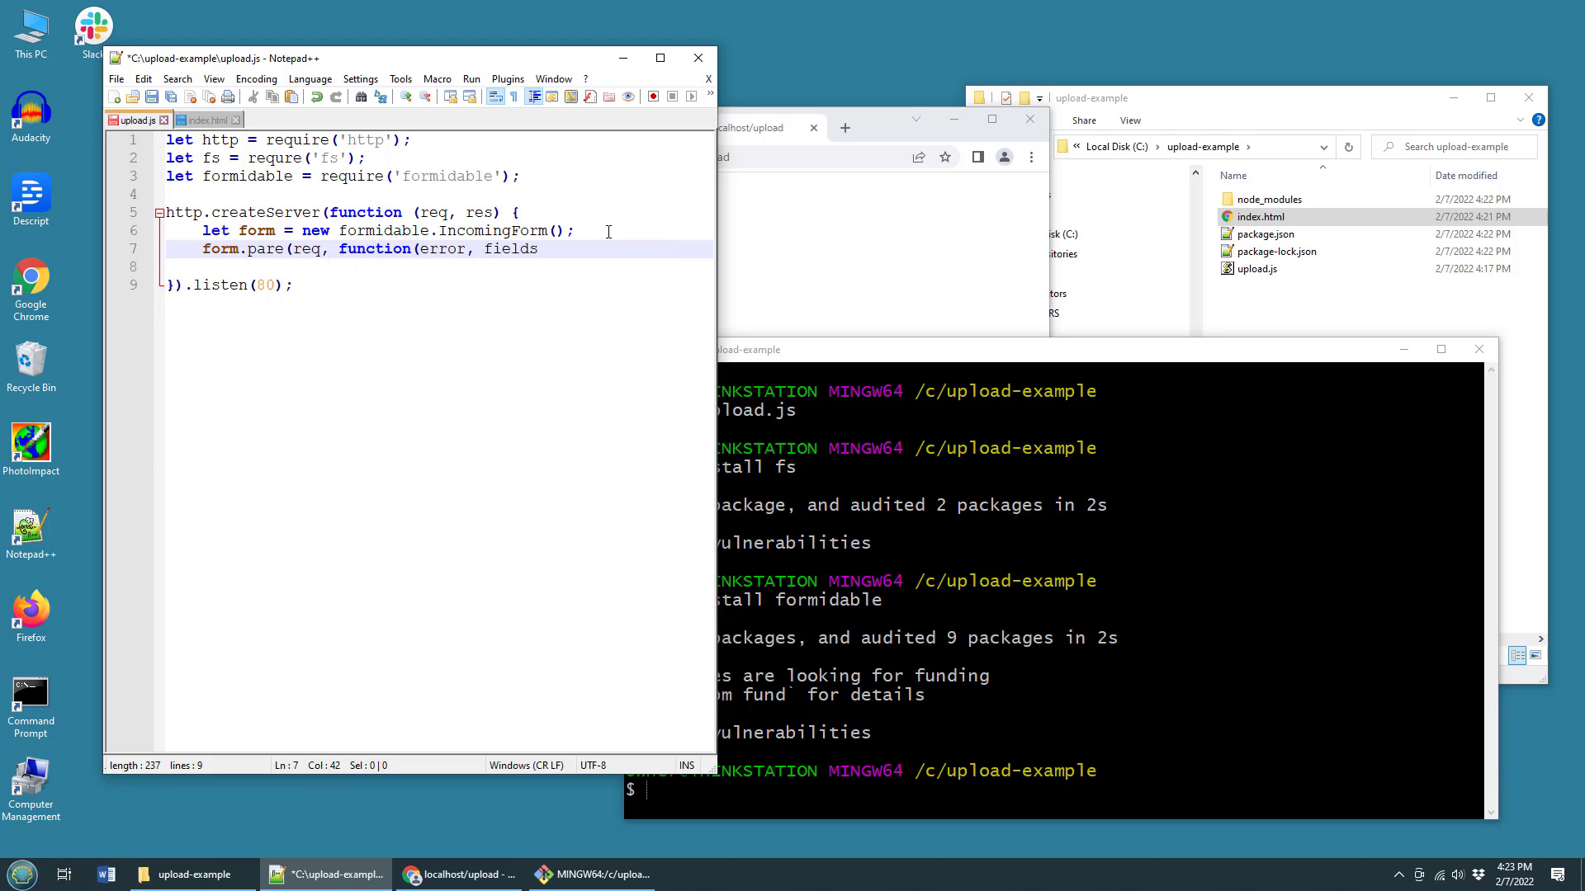
text(, file) {)
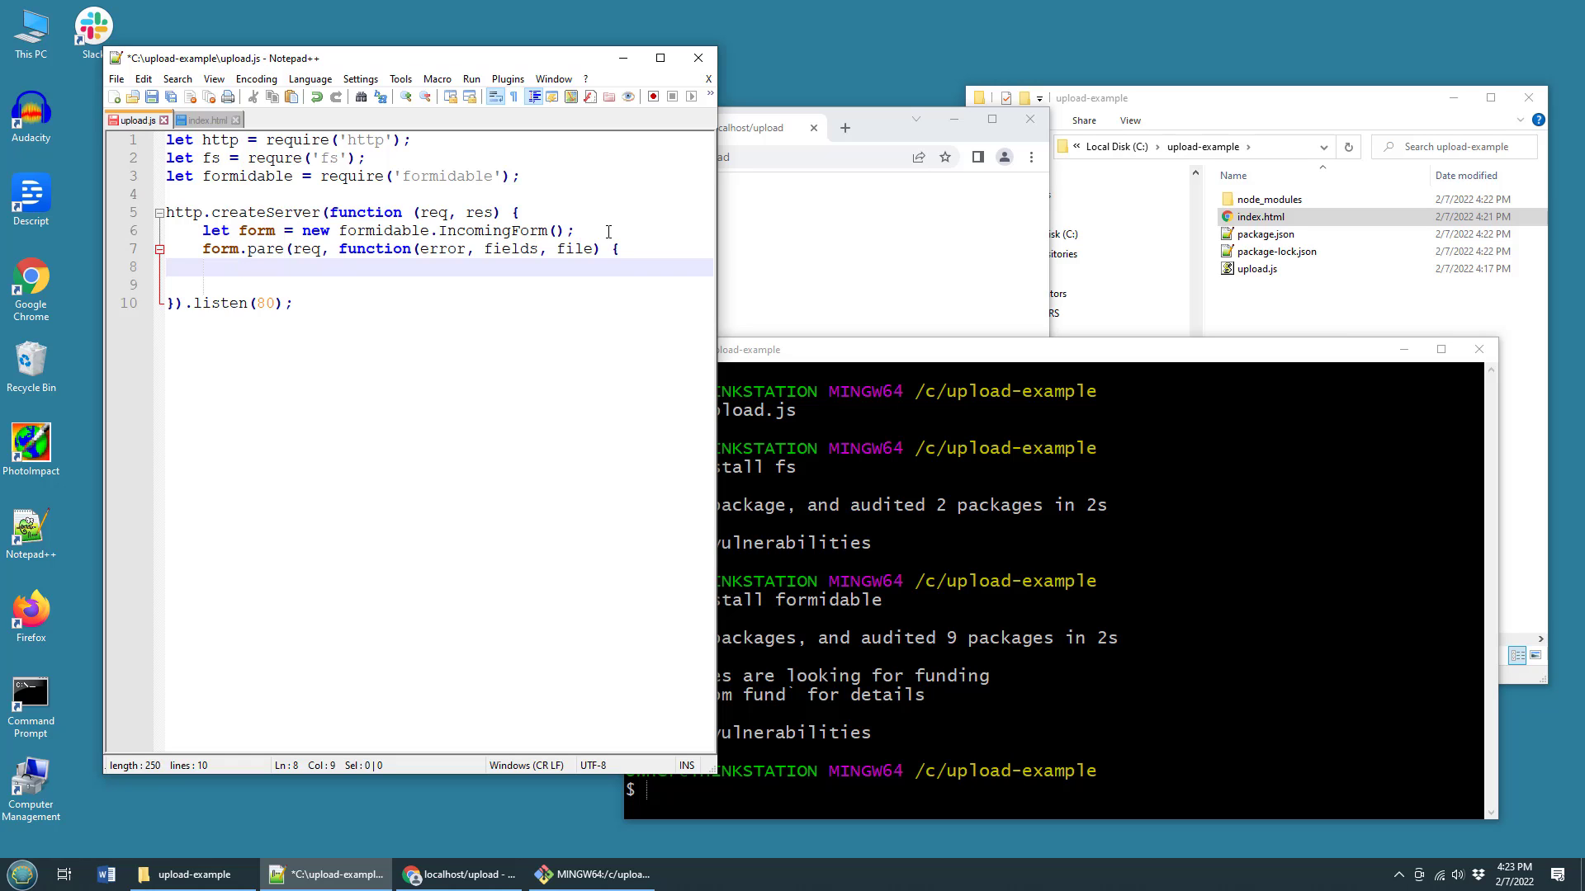
- Assign file.fileupload.filepath to a variable and verify the fileupload name in index.html
text(l)
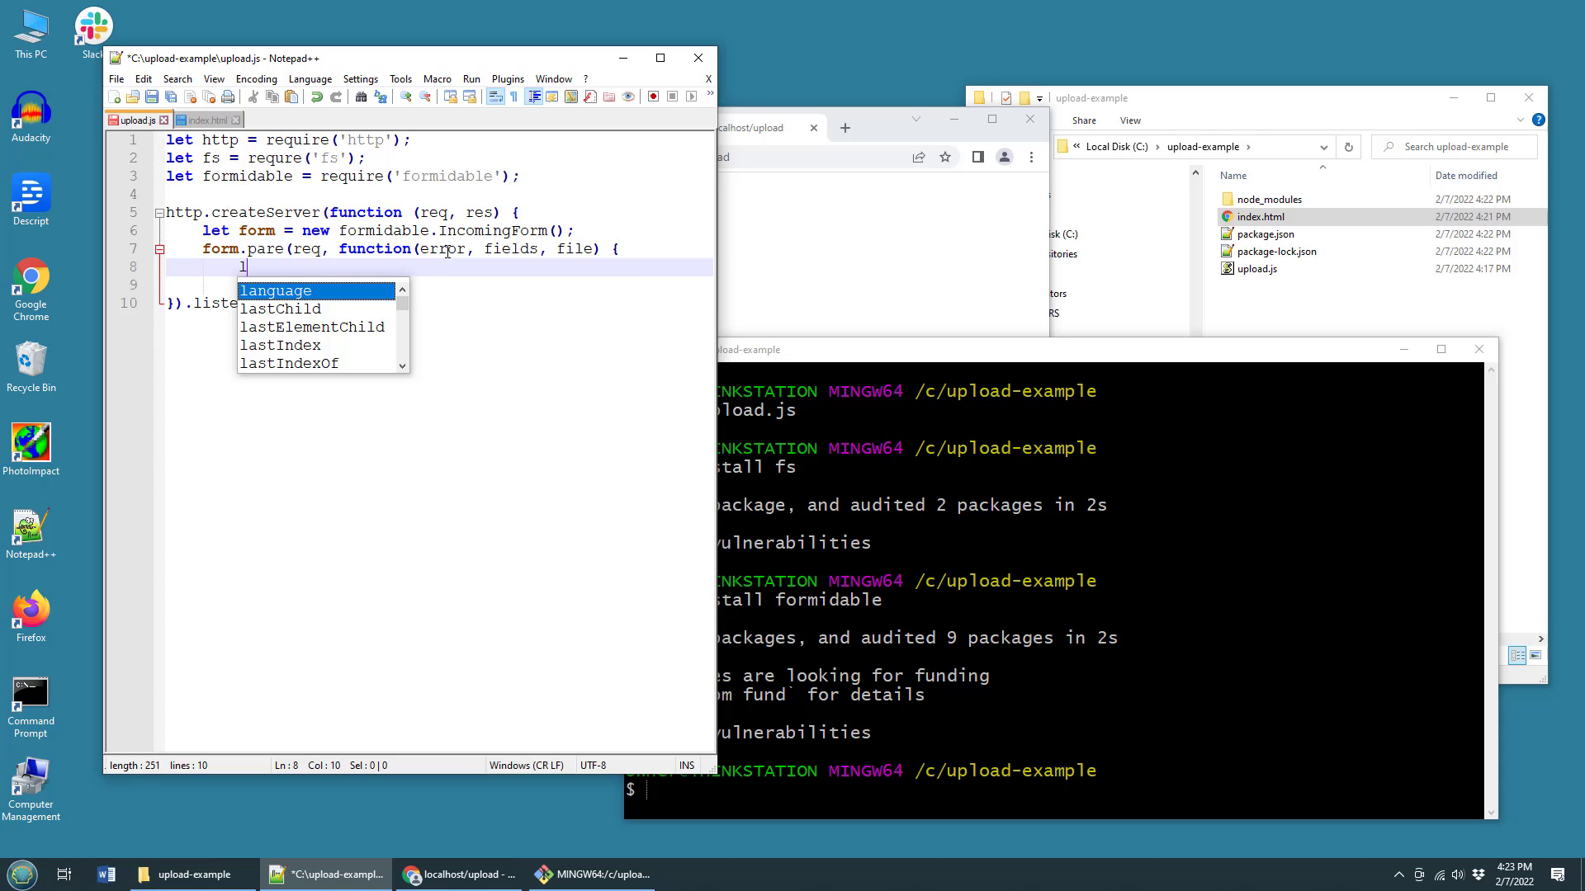
text(et)
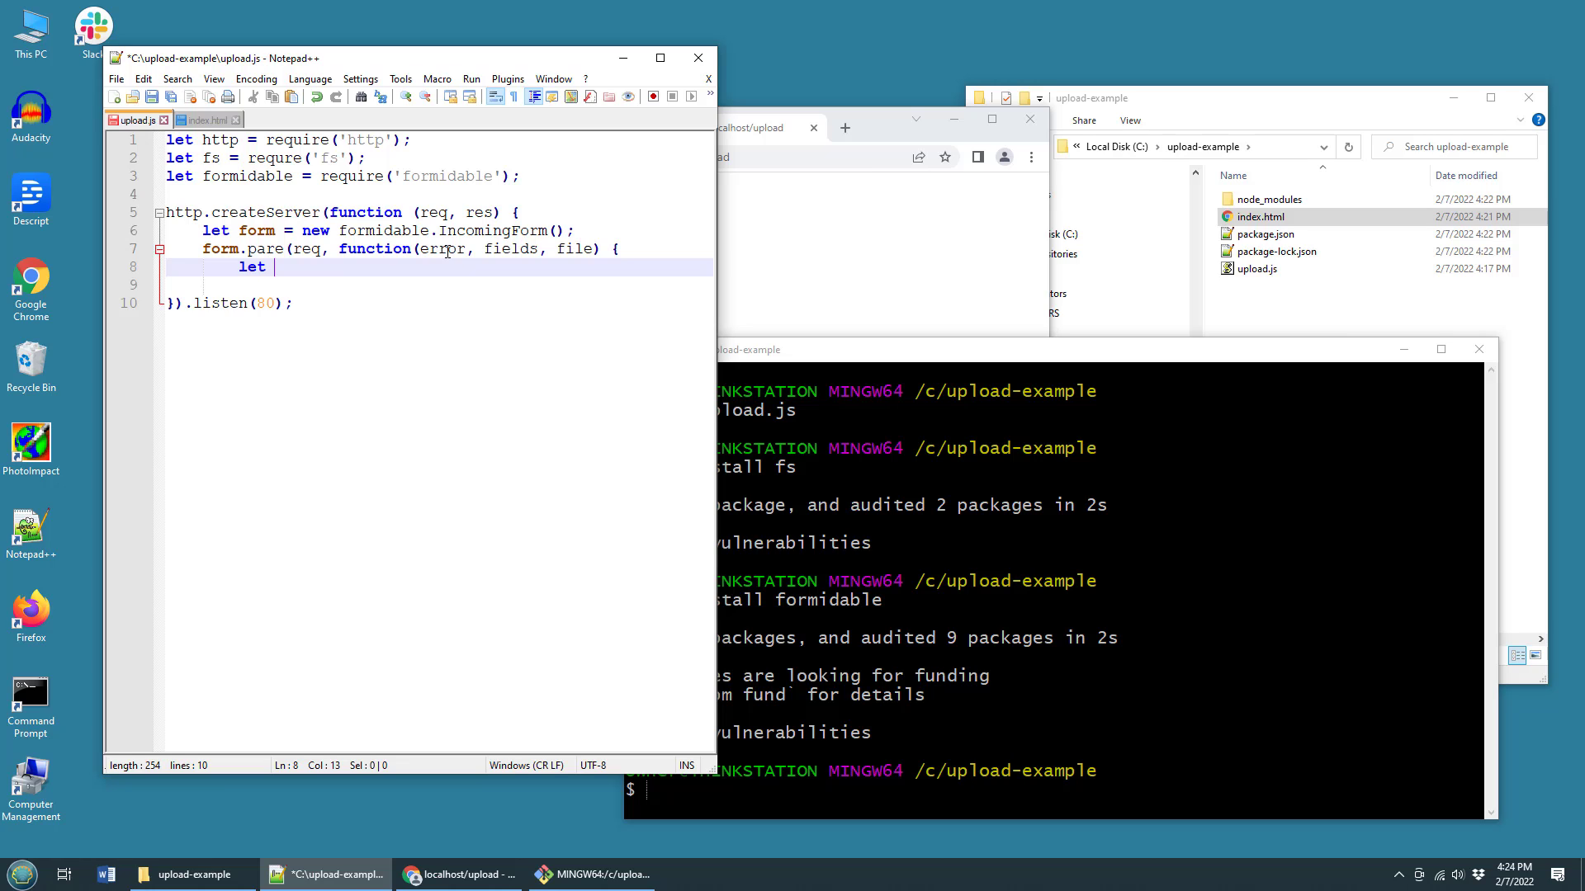
text(file = f)
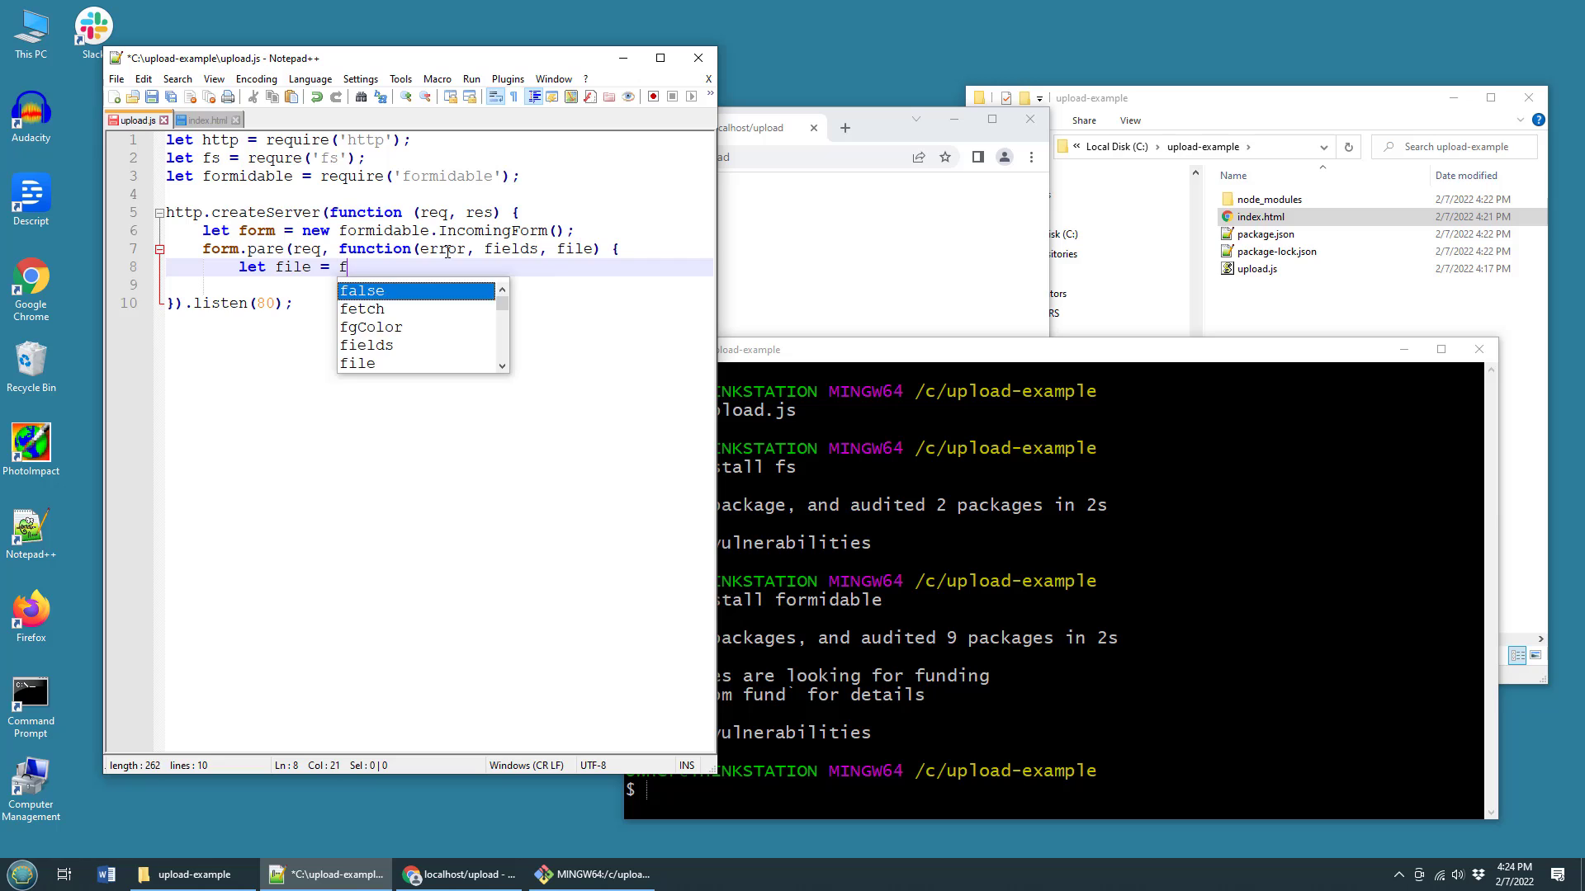
text(ile.fileupl)
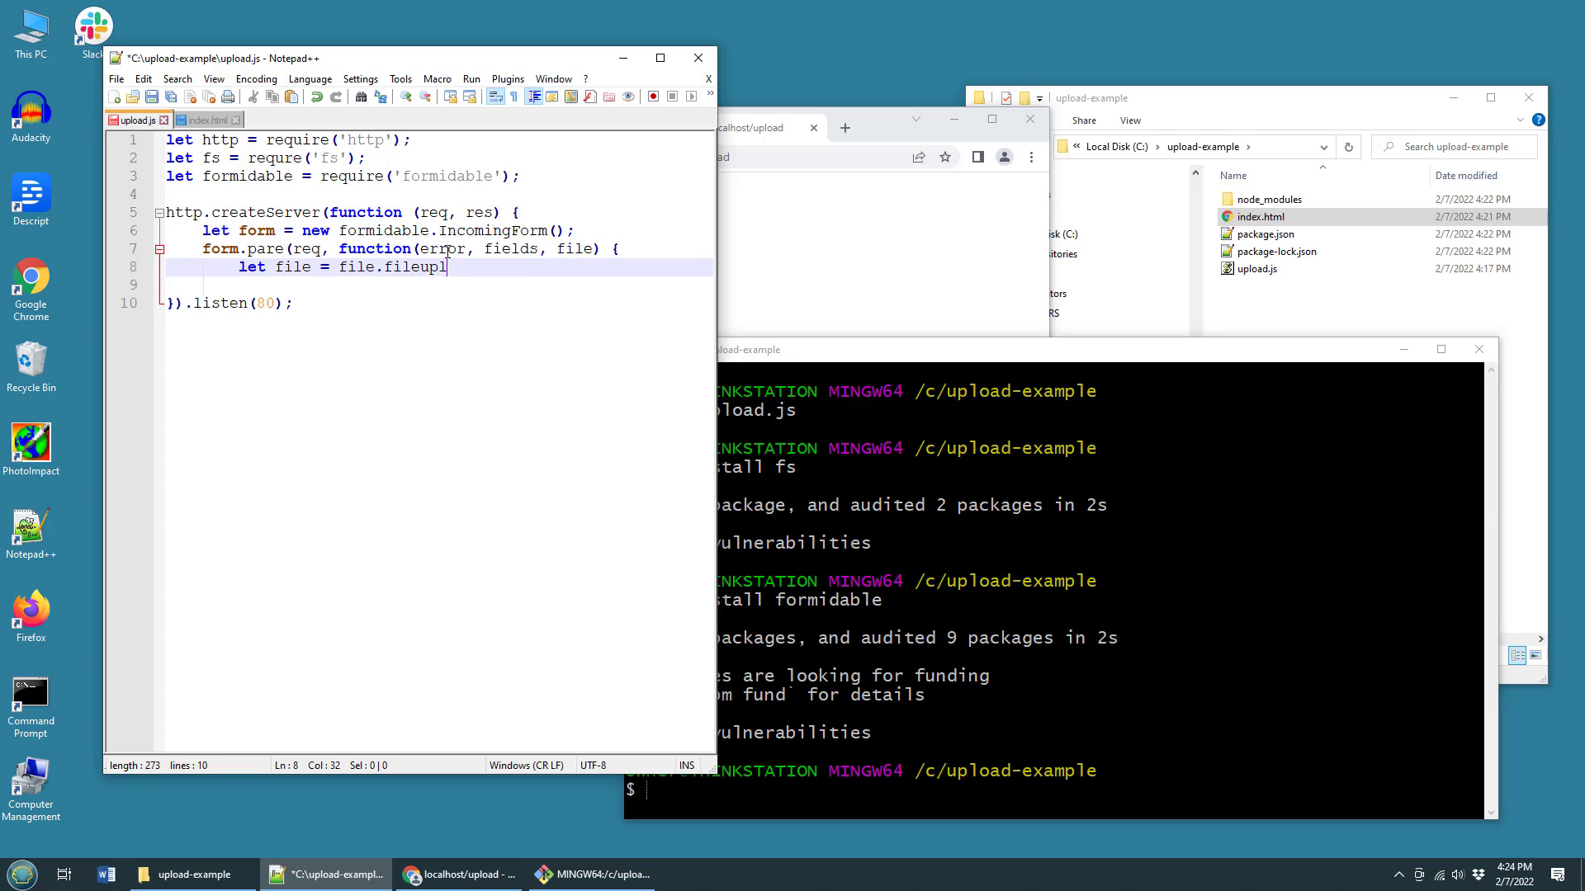
text(oad.filepath;)
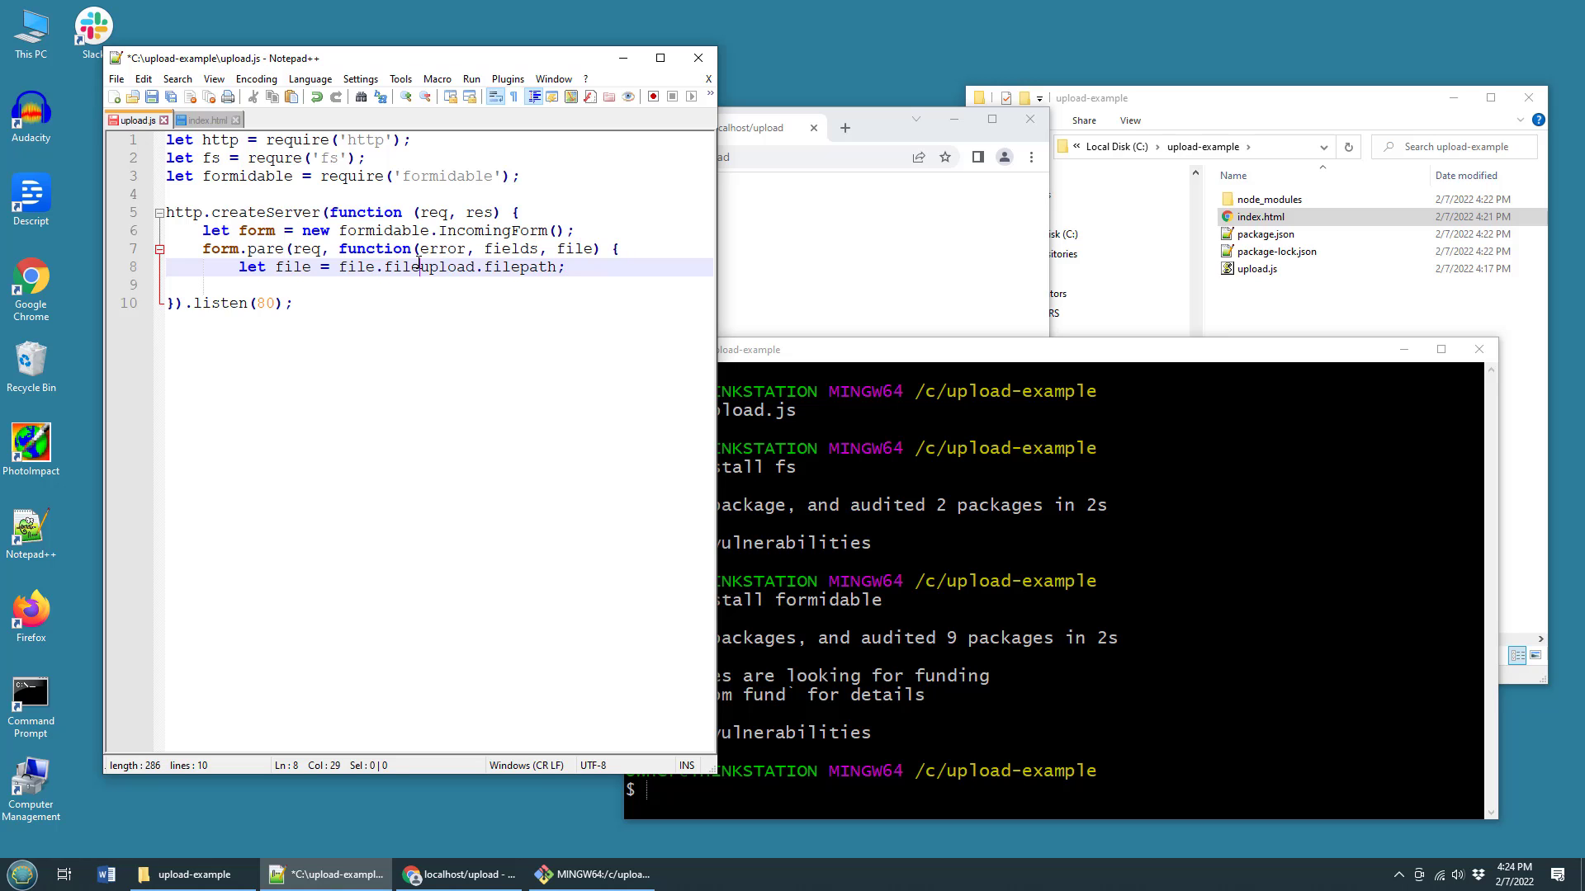
click(205, 119)
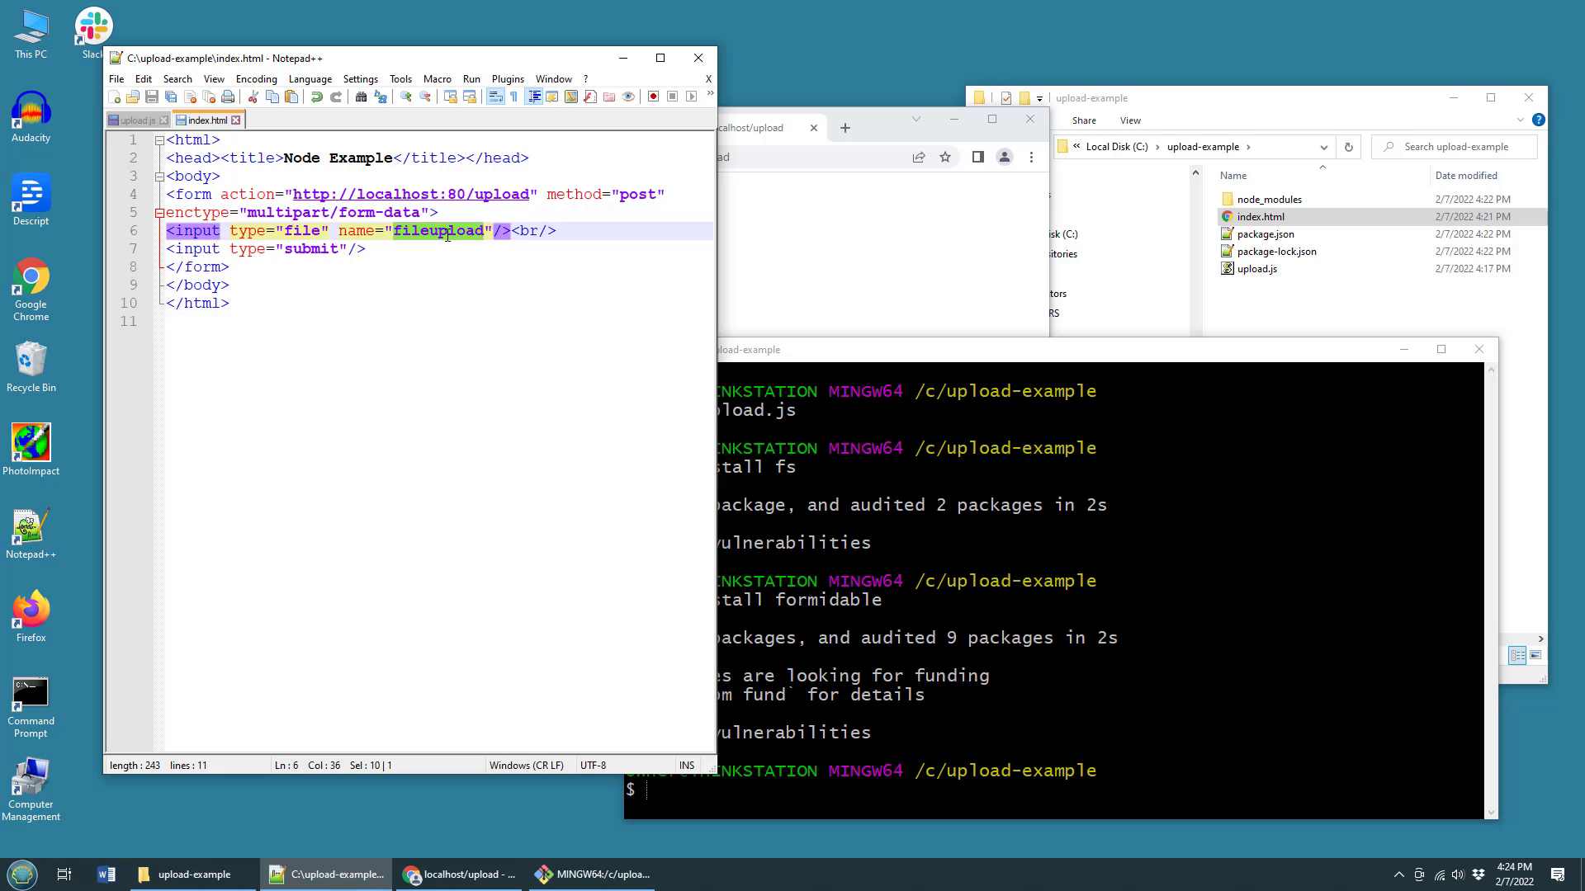
click(136, 119)
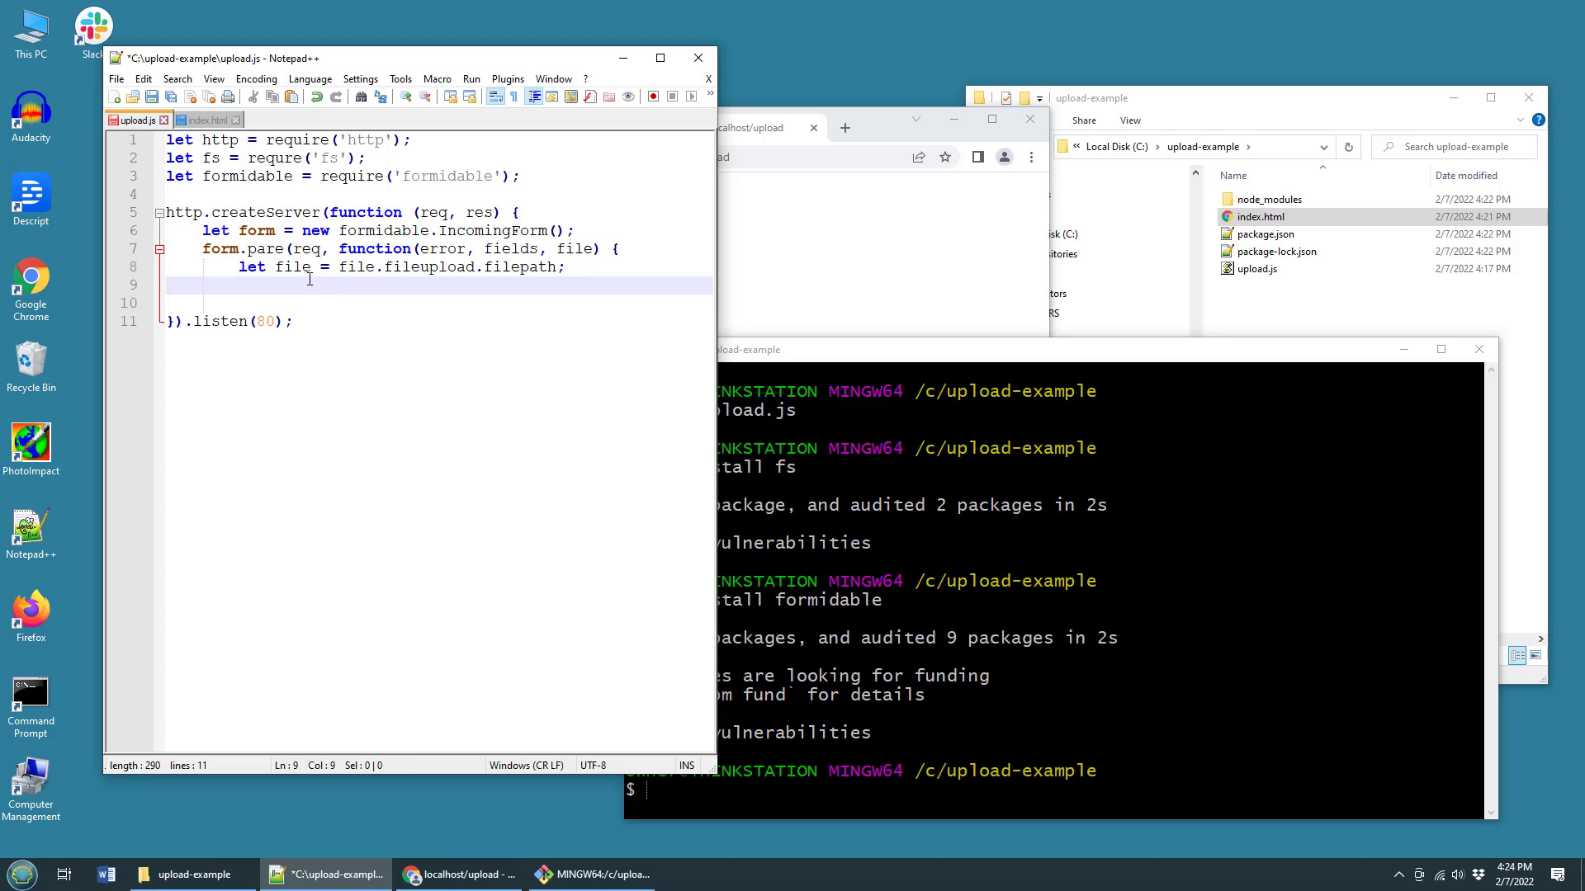
- Rename the variable to filepath and add let newpath = 'C:/upload-example/'
click(314, 267)
text(let new)
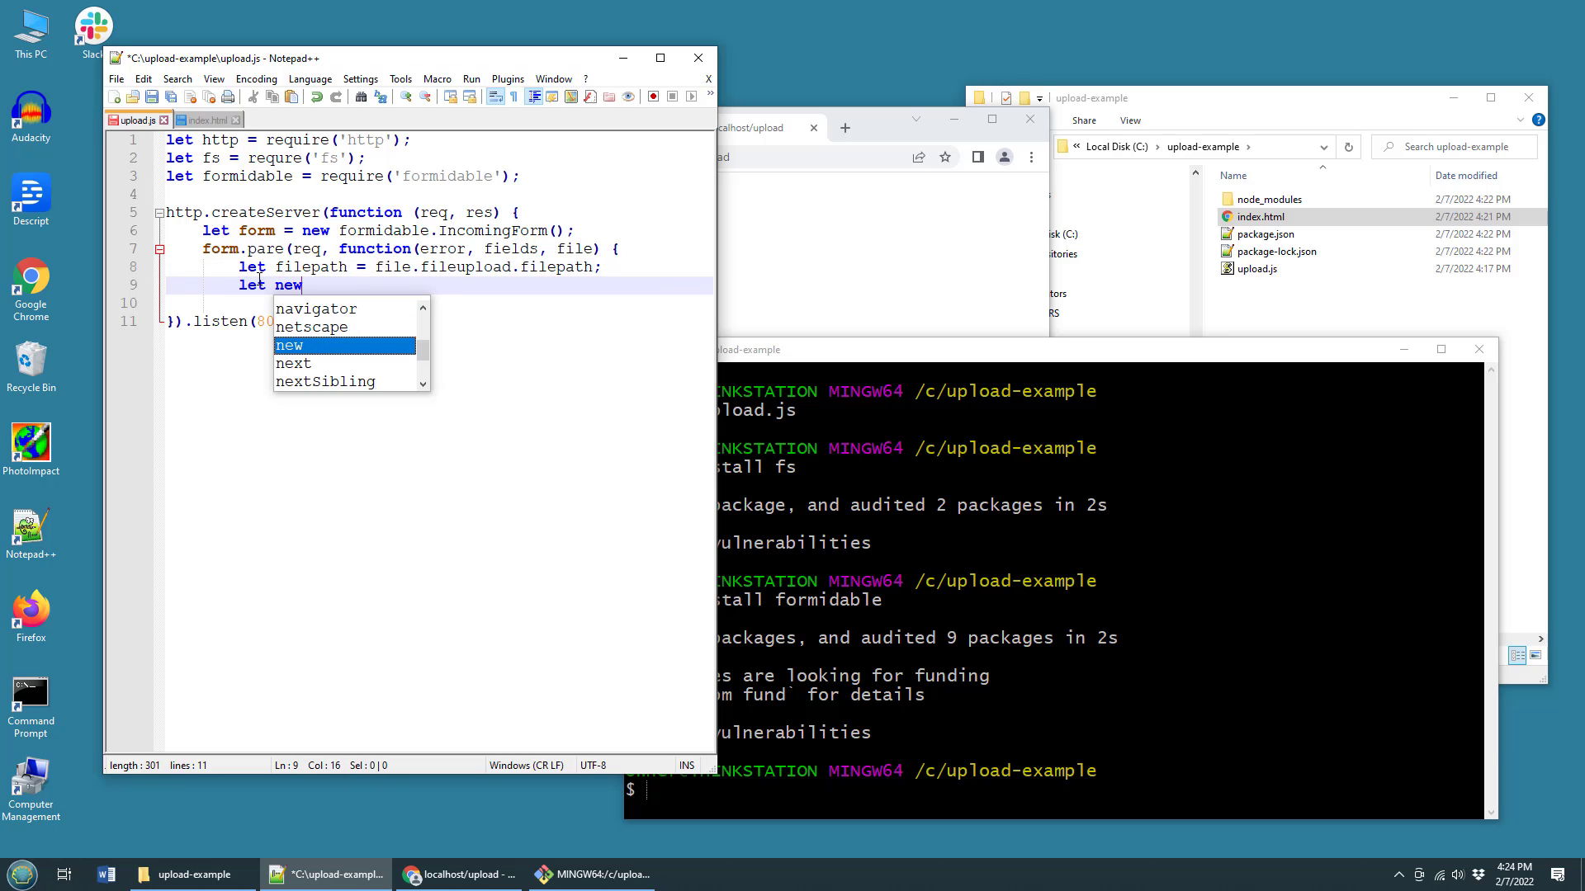
text(path = ")
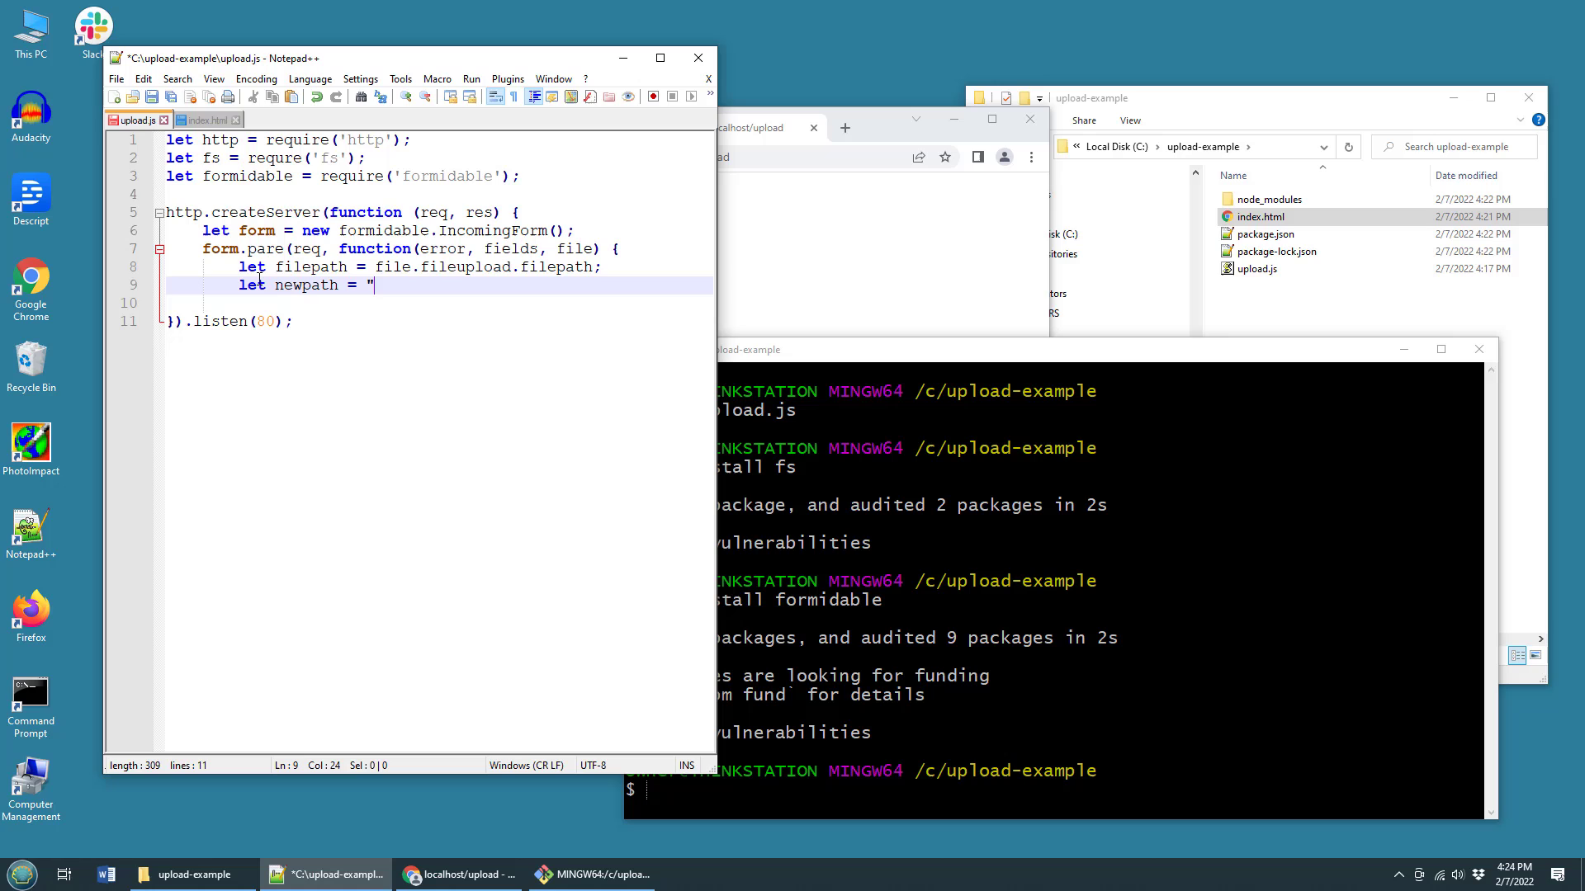
text(C)
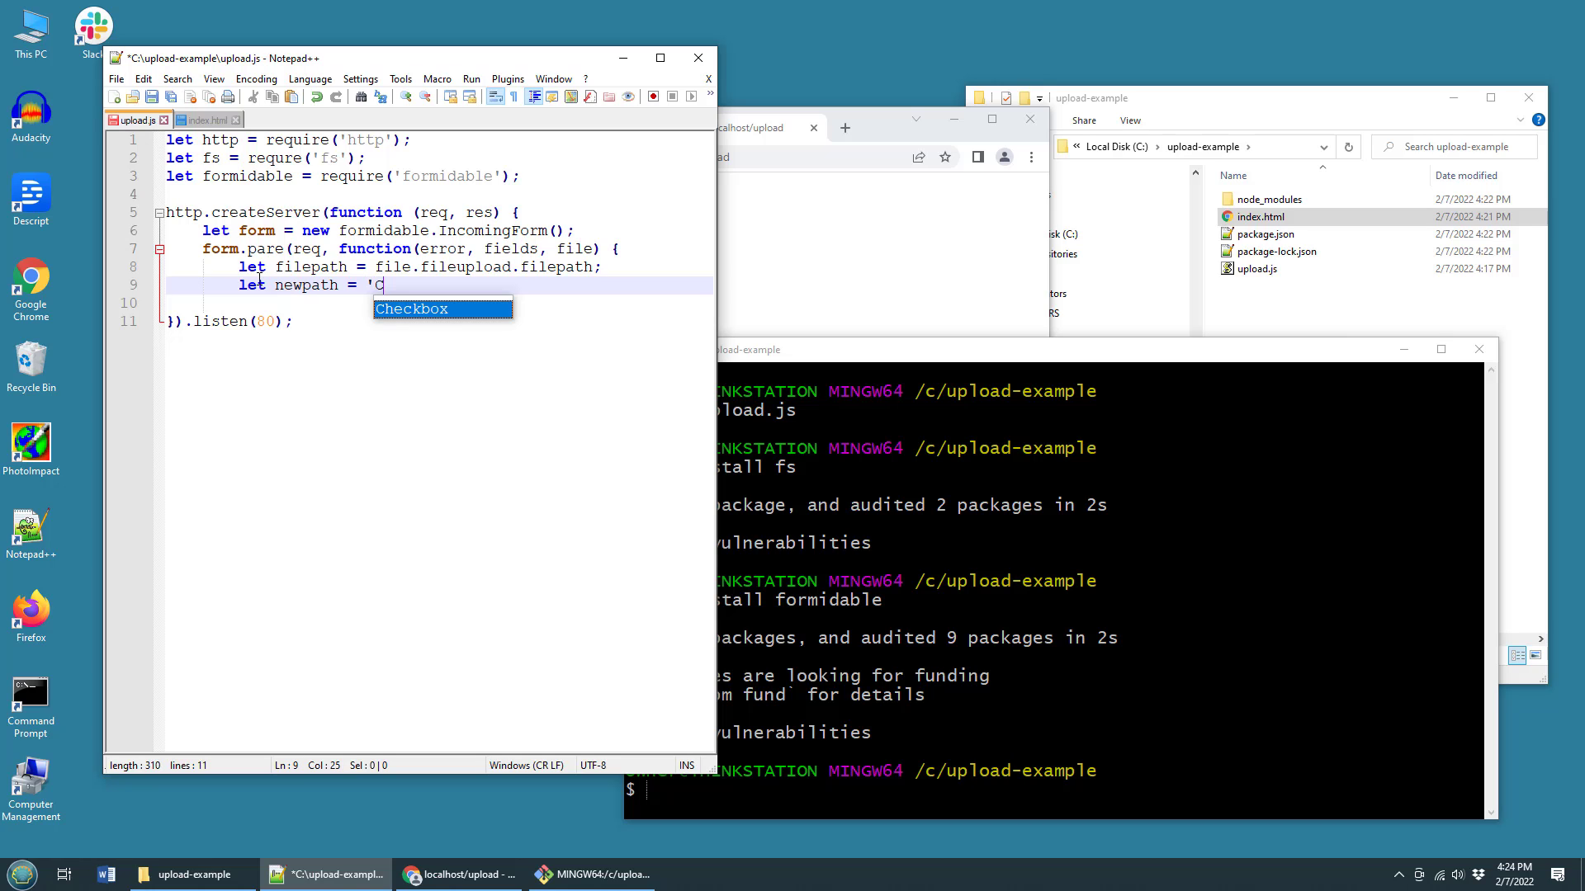
text(:/upload-examp)
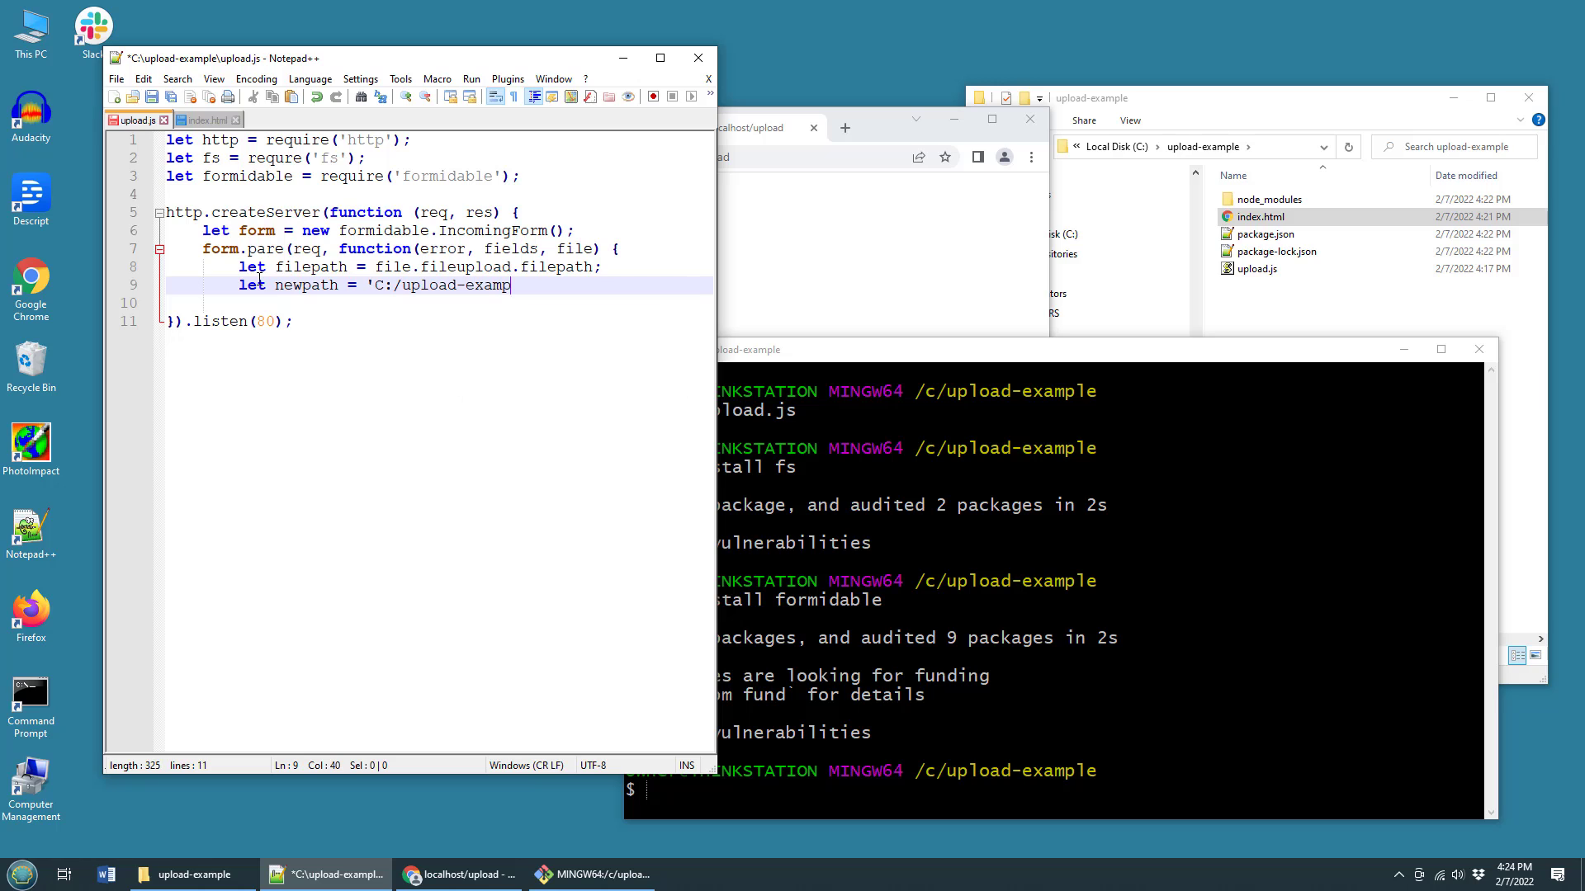
text(le/';)
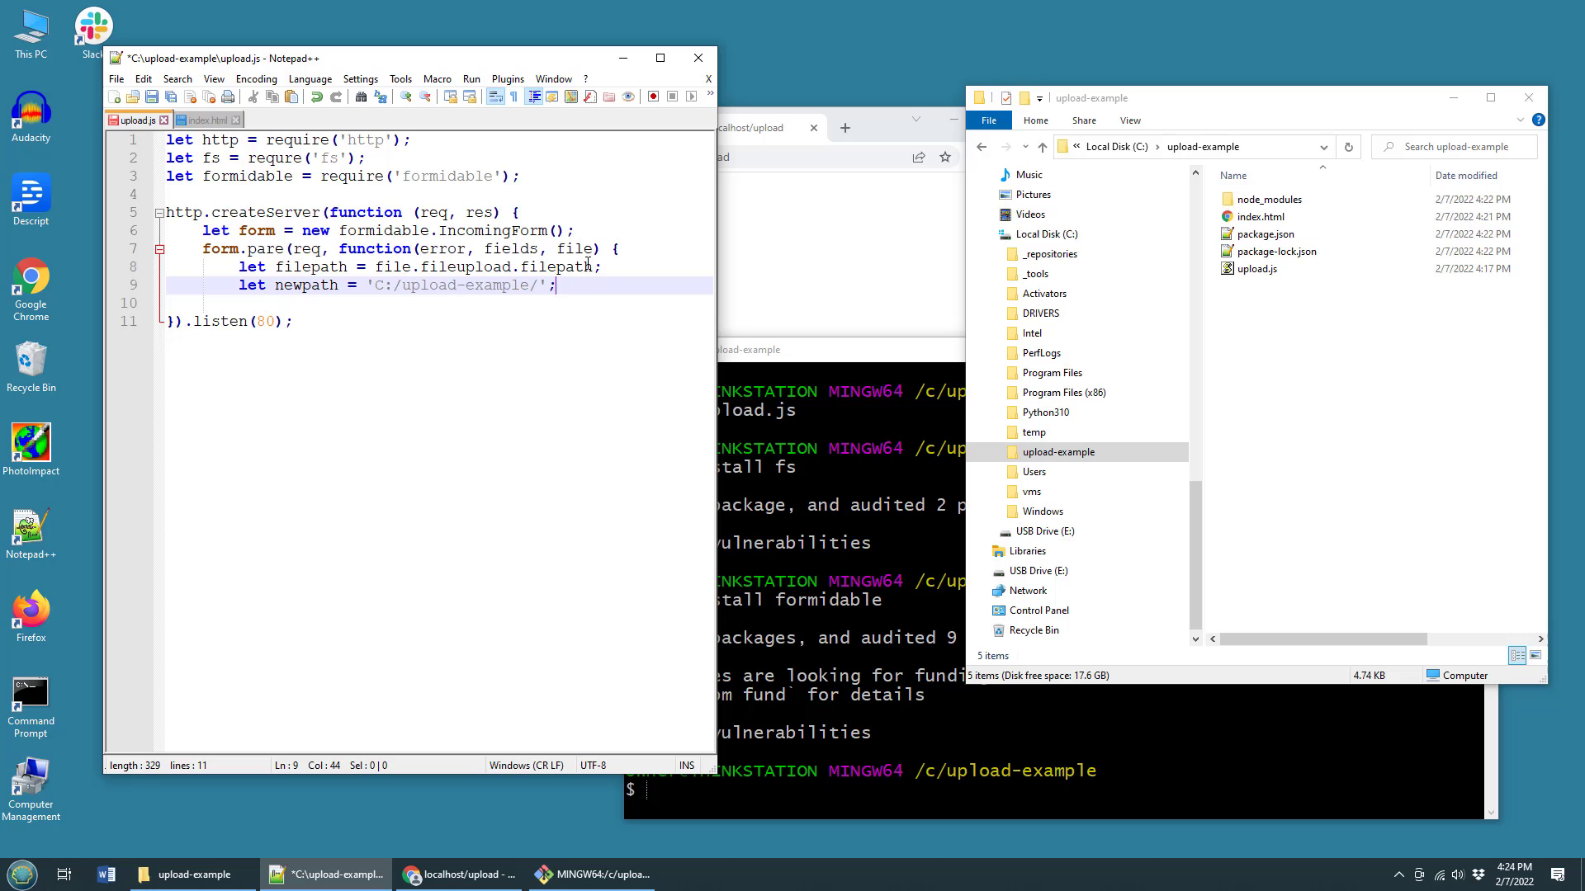
- Append file.fileupload.originalFilename to newpath
double_click(556, 267)
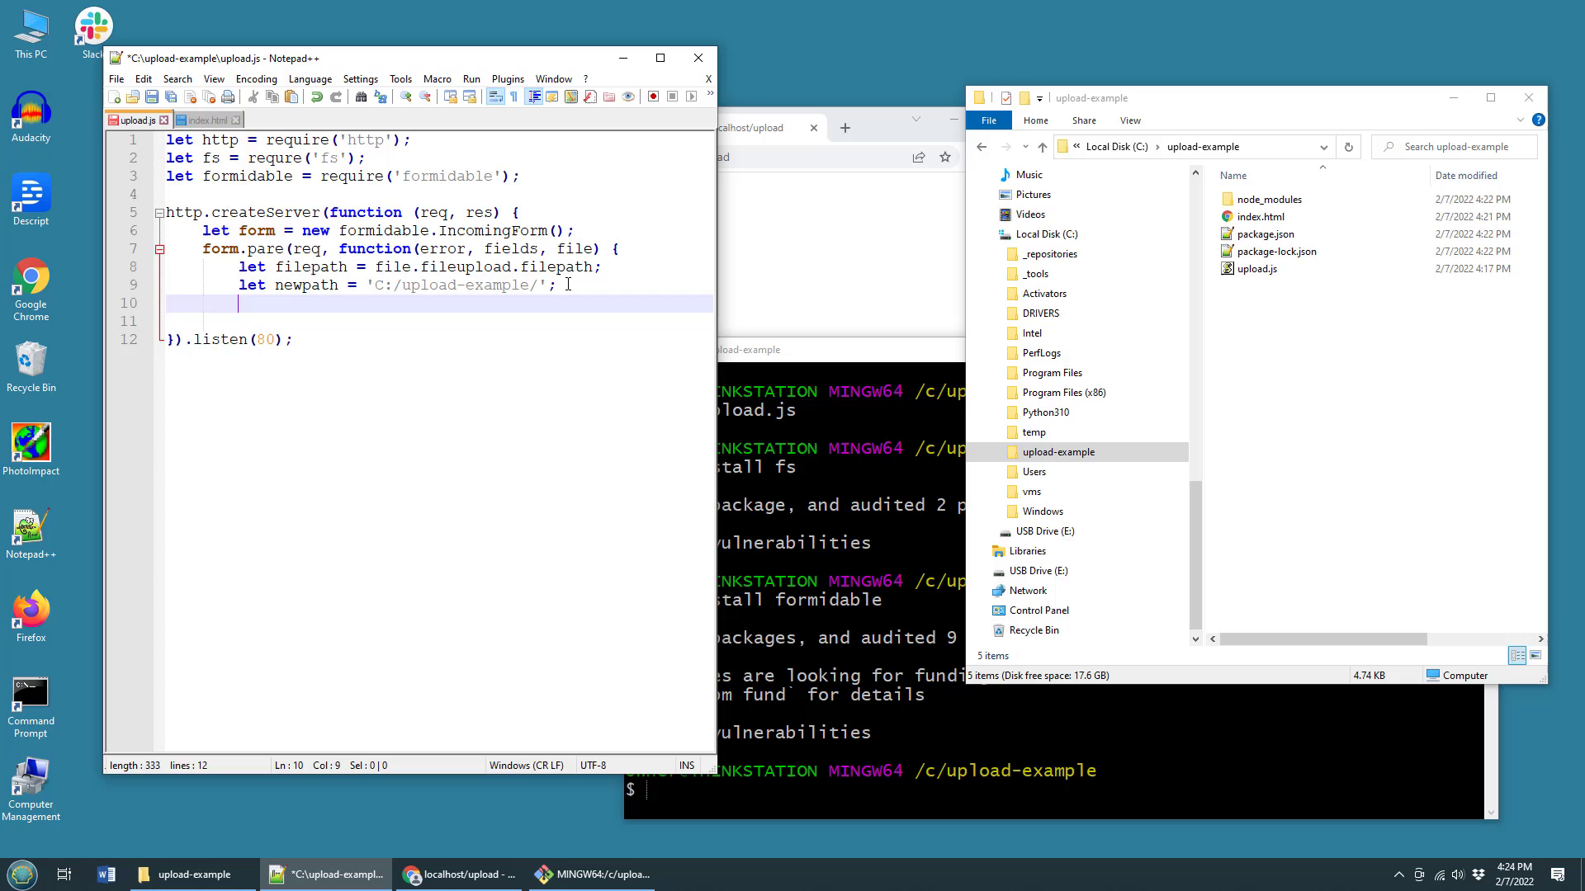
text(newpath +)
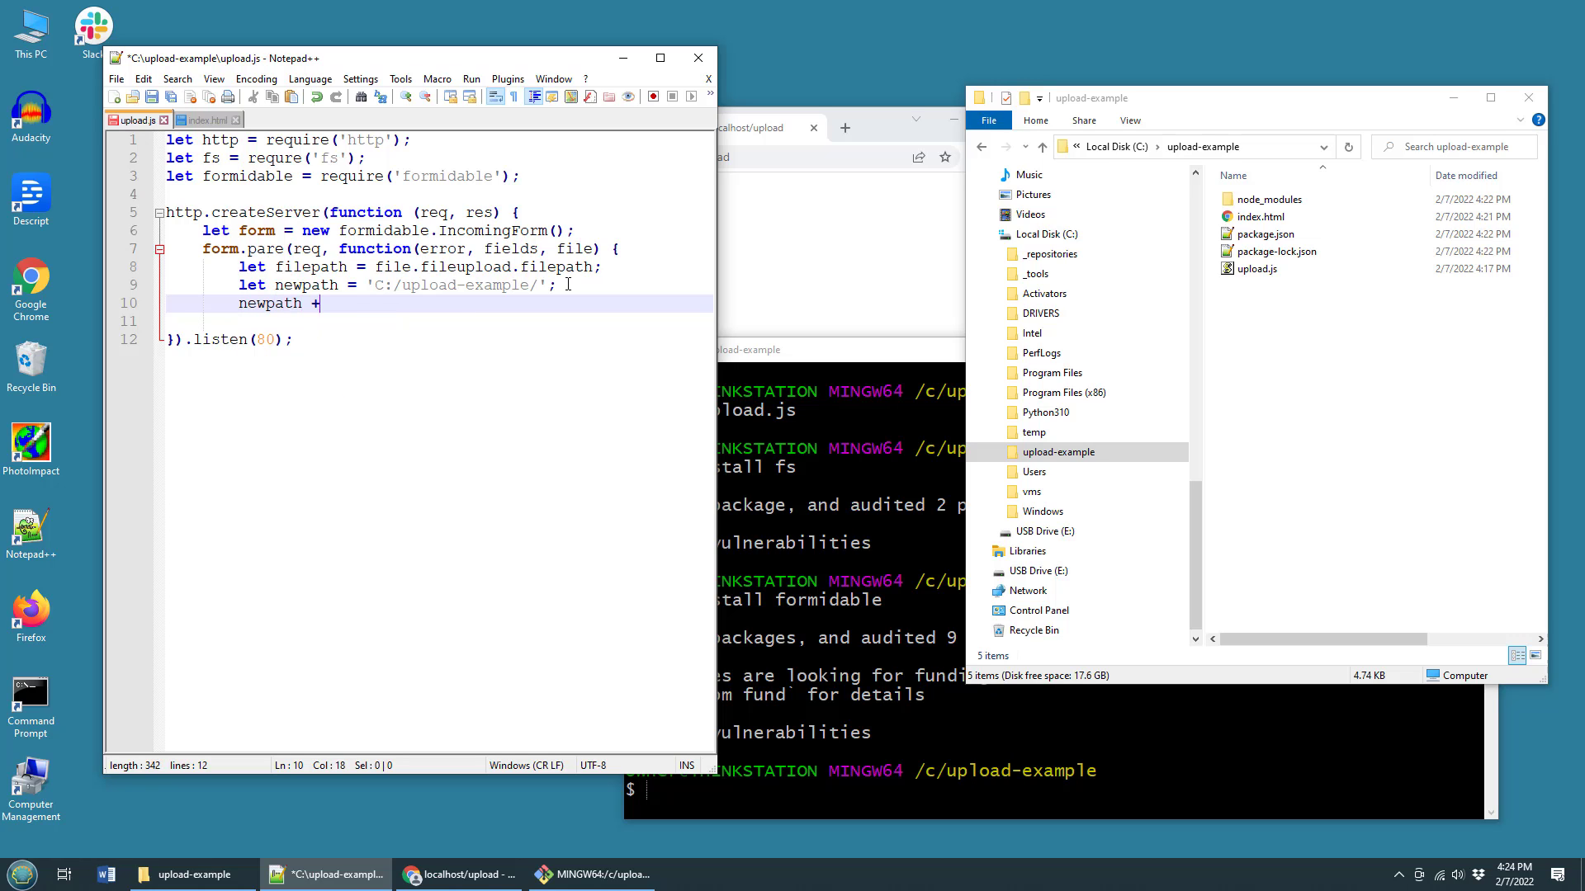
text(=)
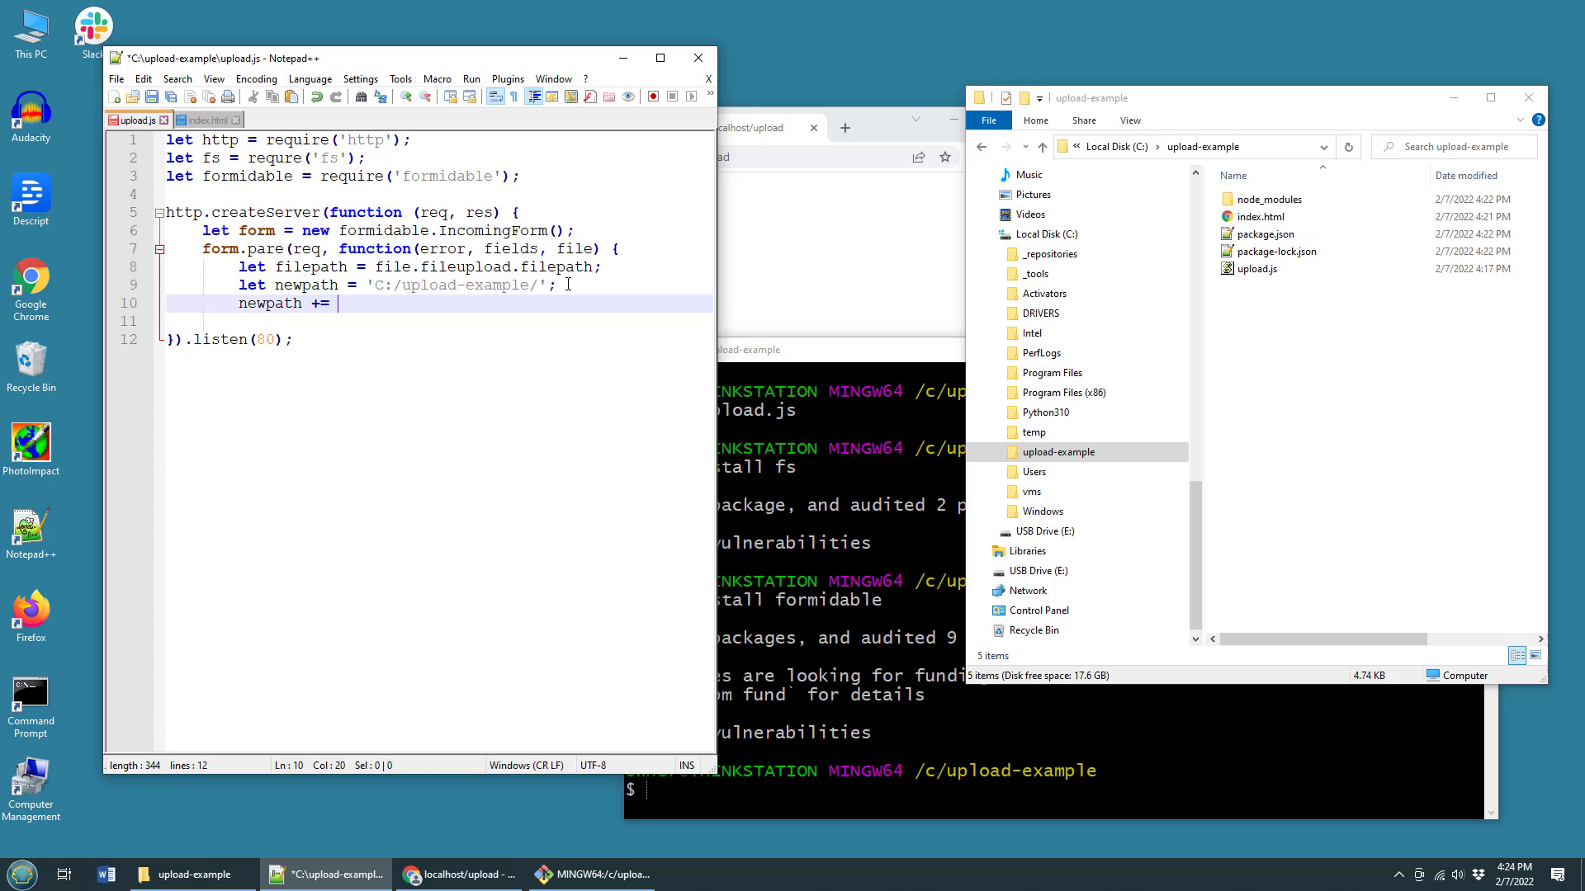
text(file)
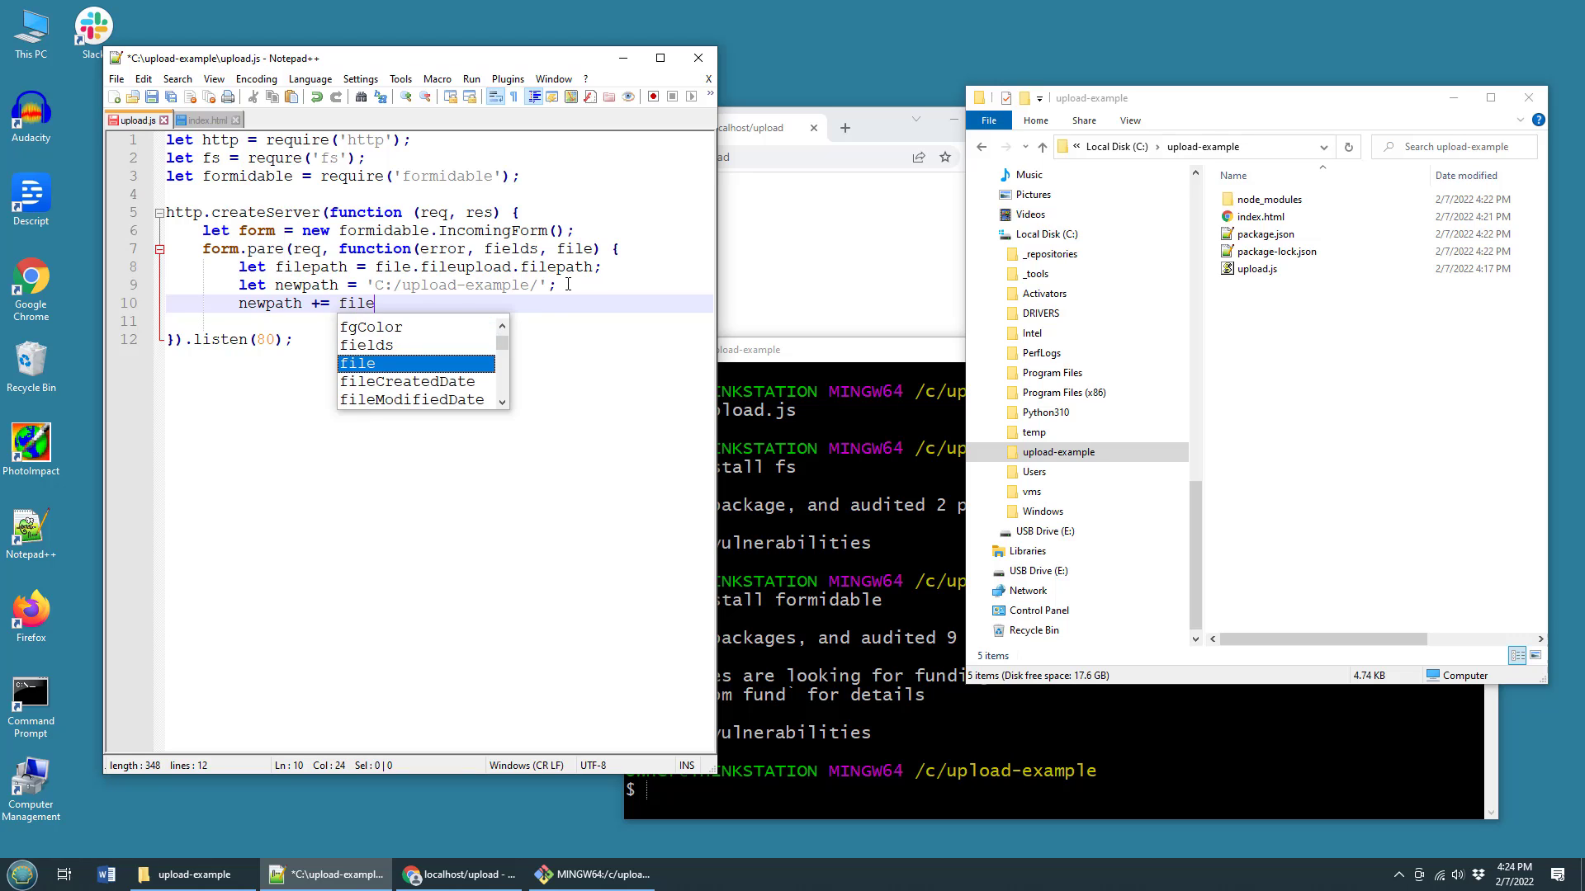
text(.fileupload.)
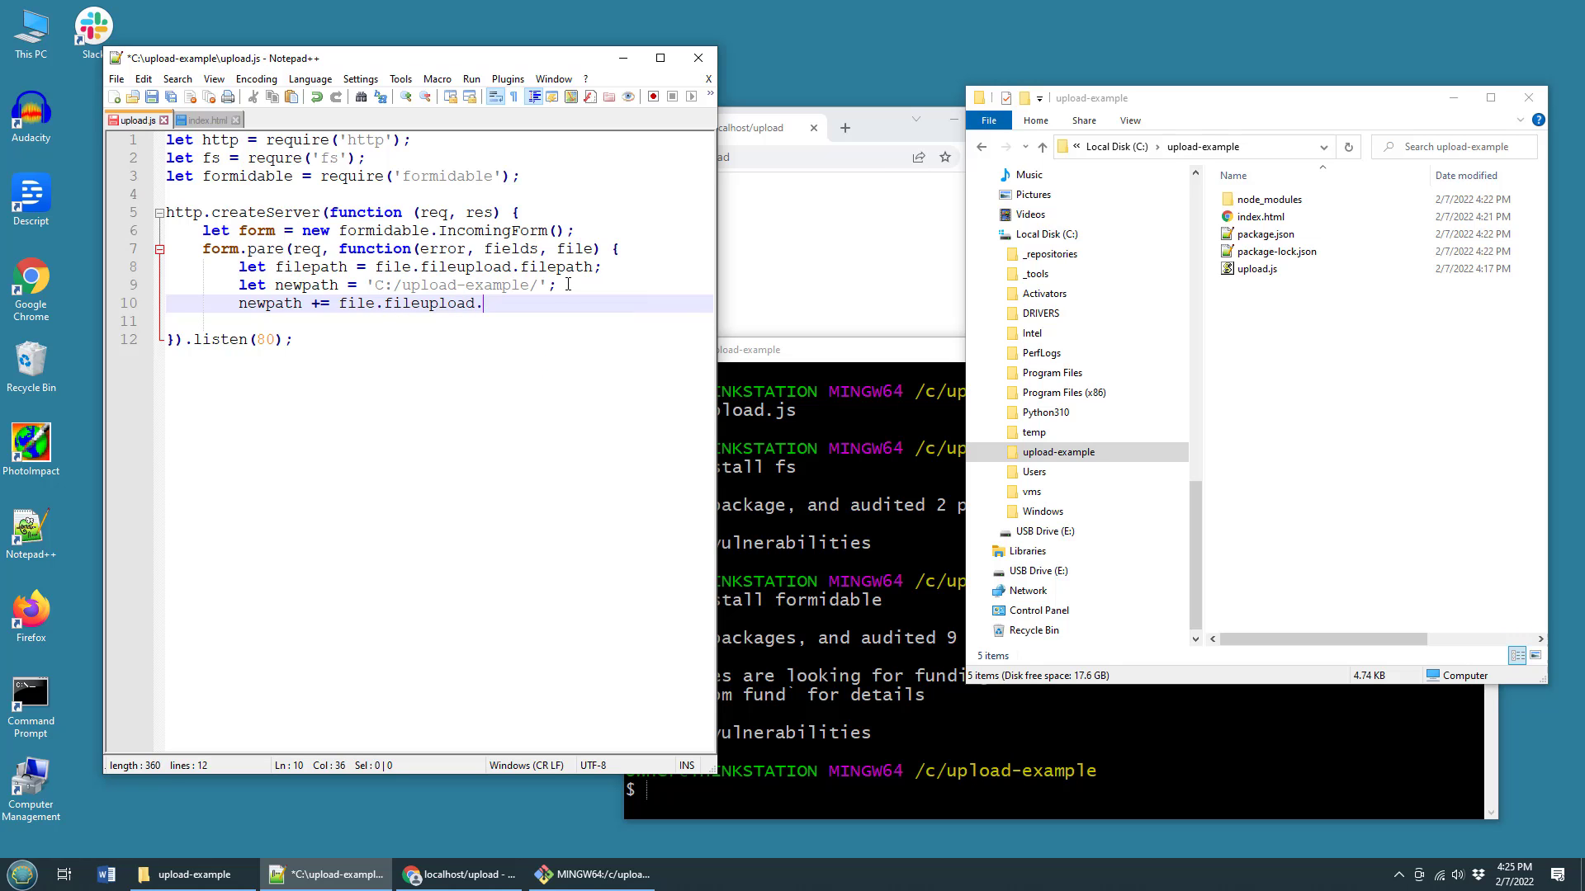
text(originalFile)
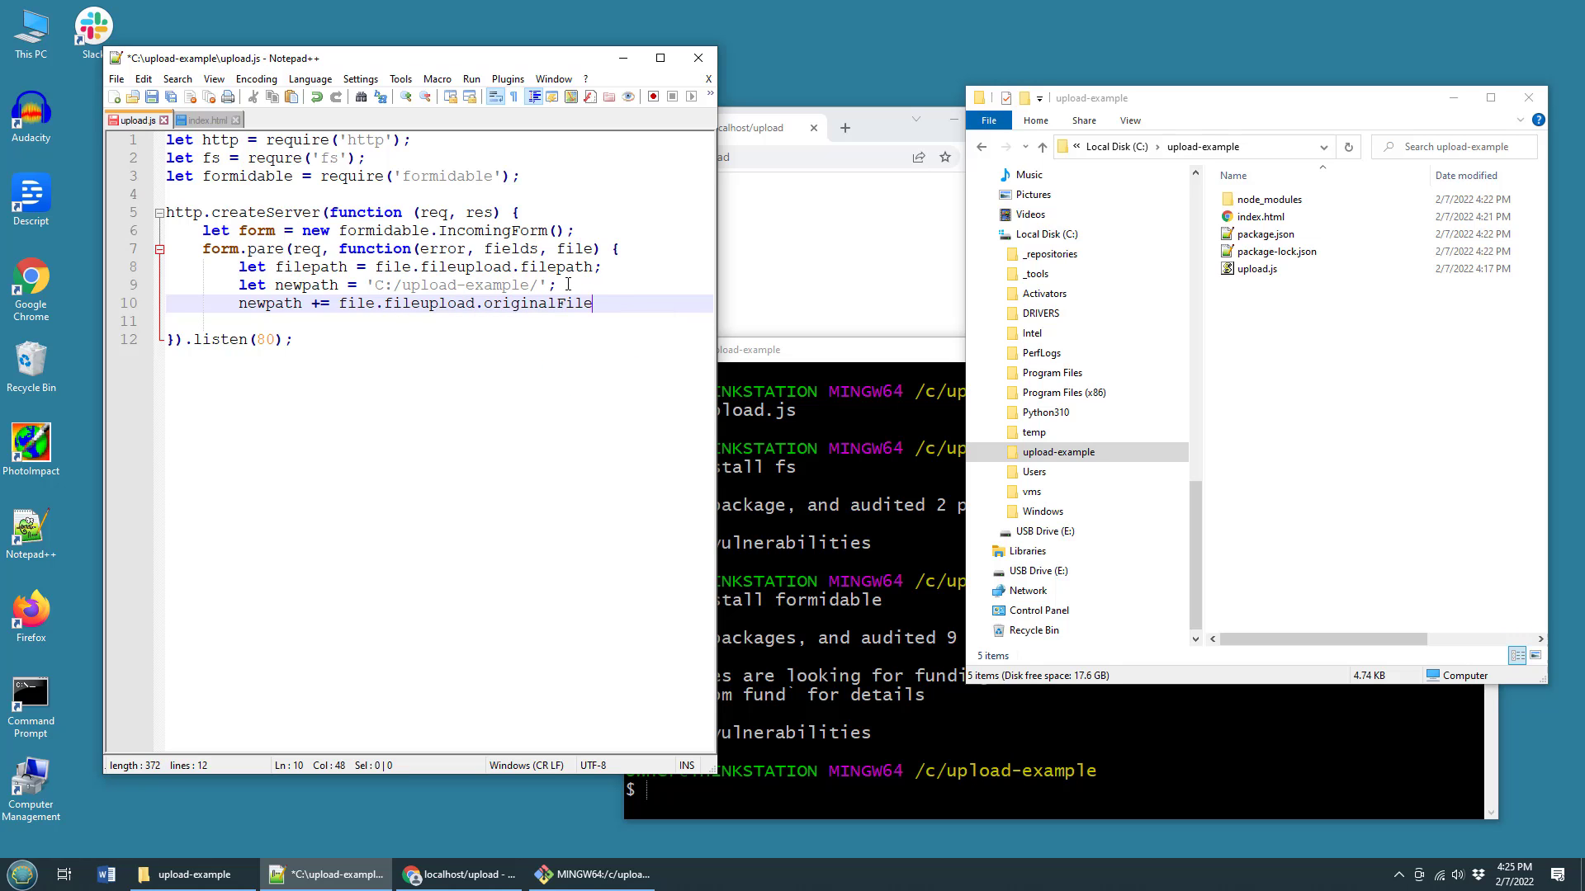
text(name;)
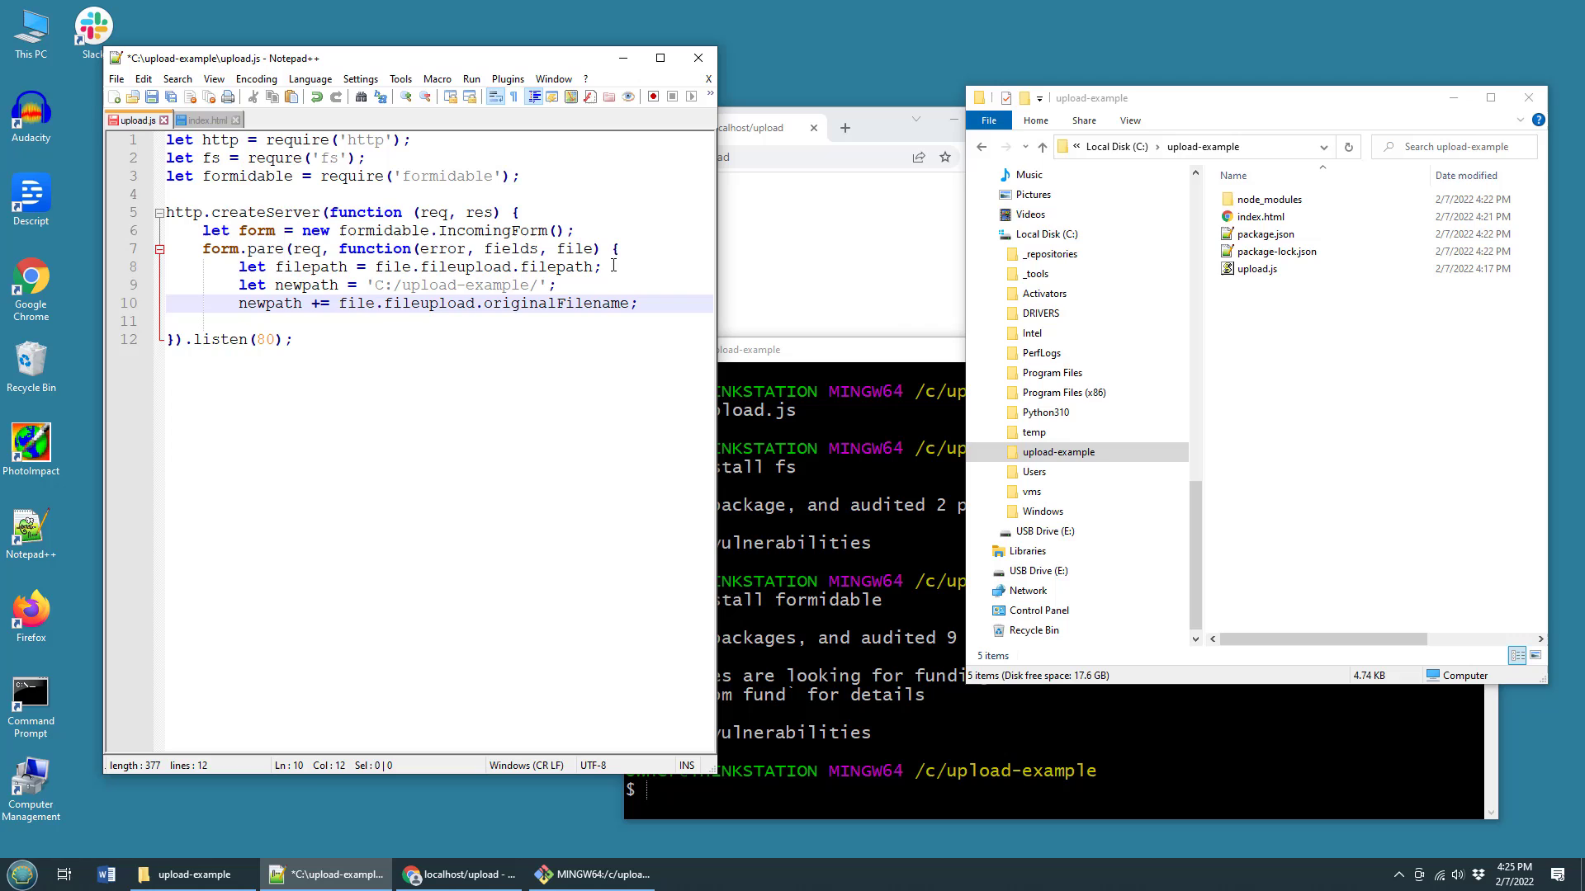
- Add an fs.rename(filepath, newpath callback on a new line 11
click(1058, 452)
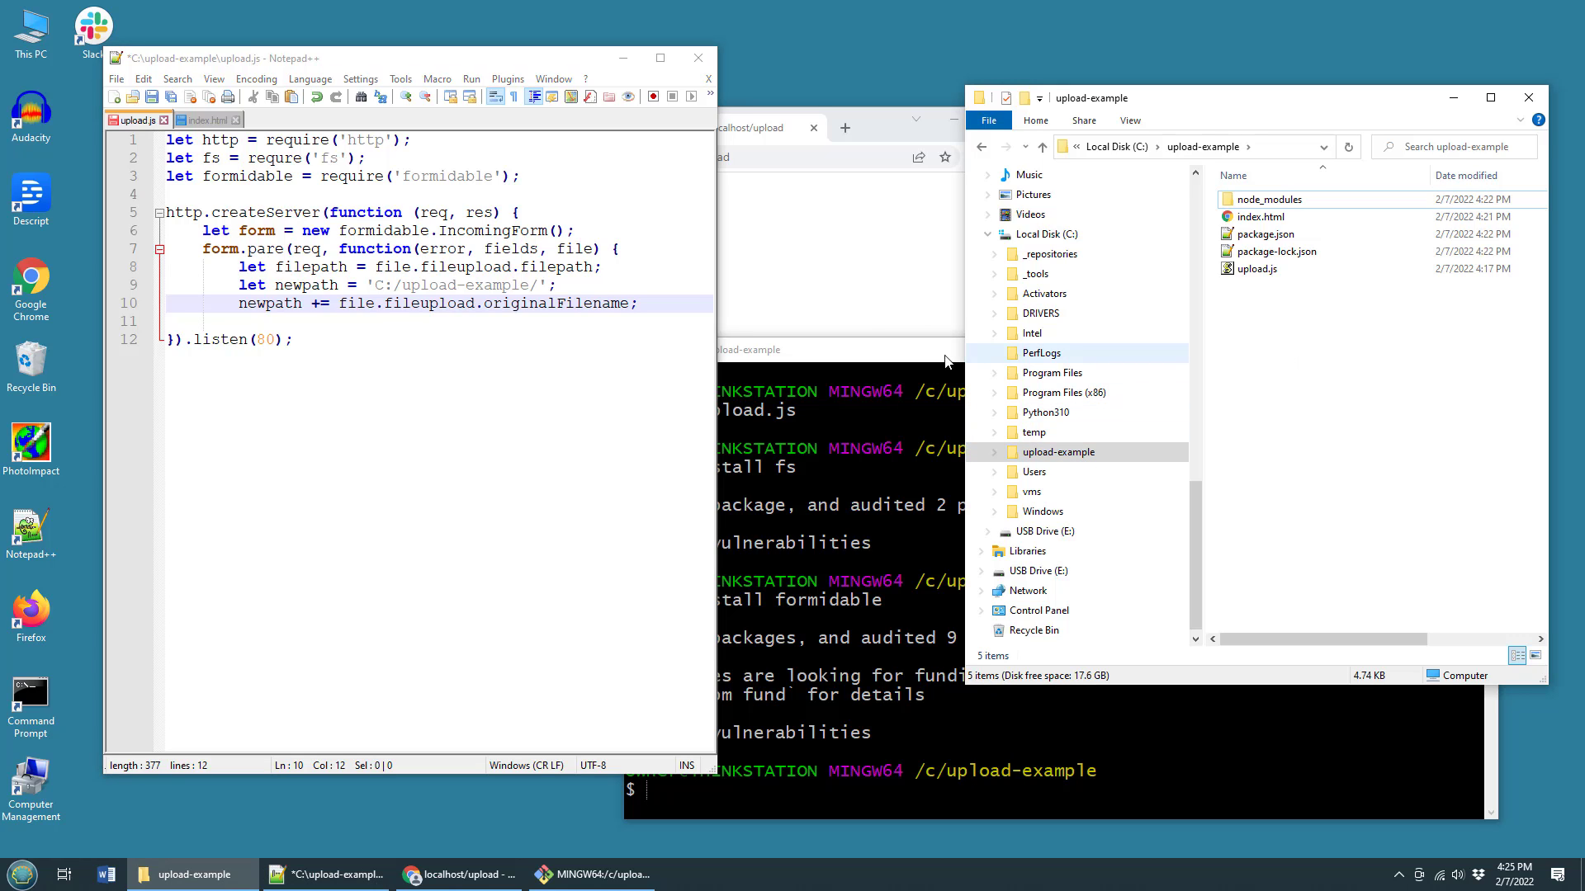
click(648, 303)
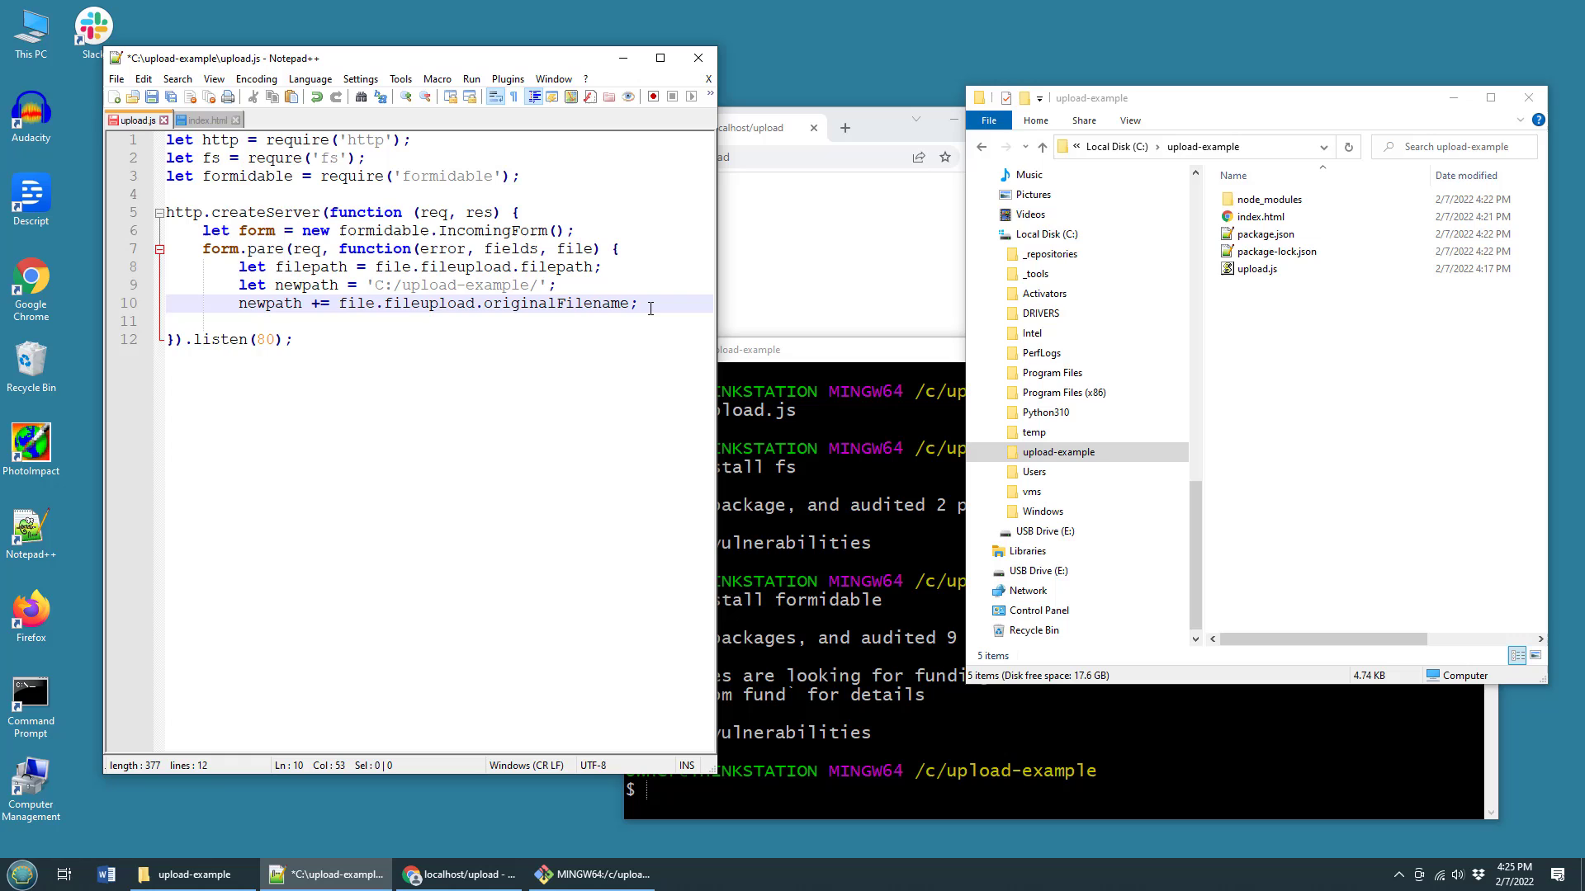
key(enter)
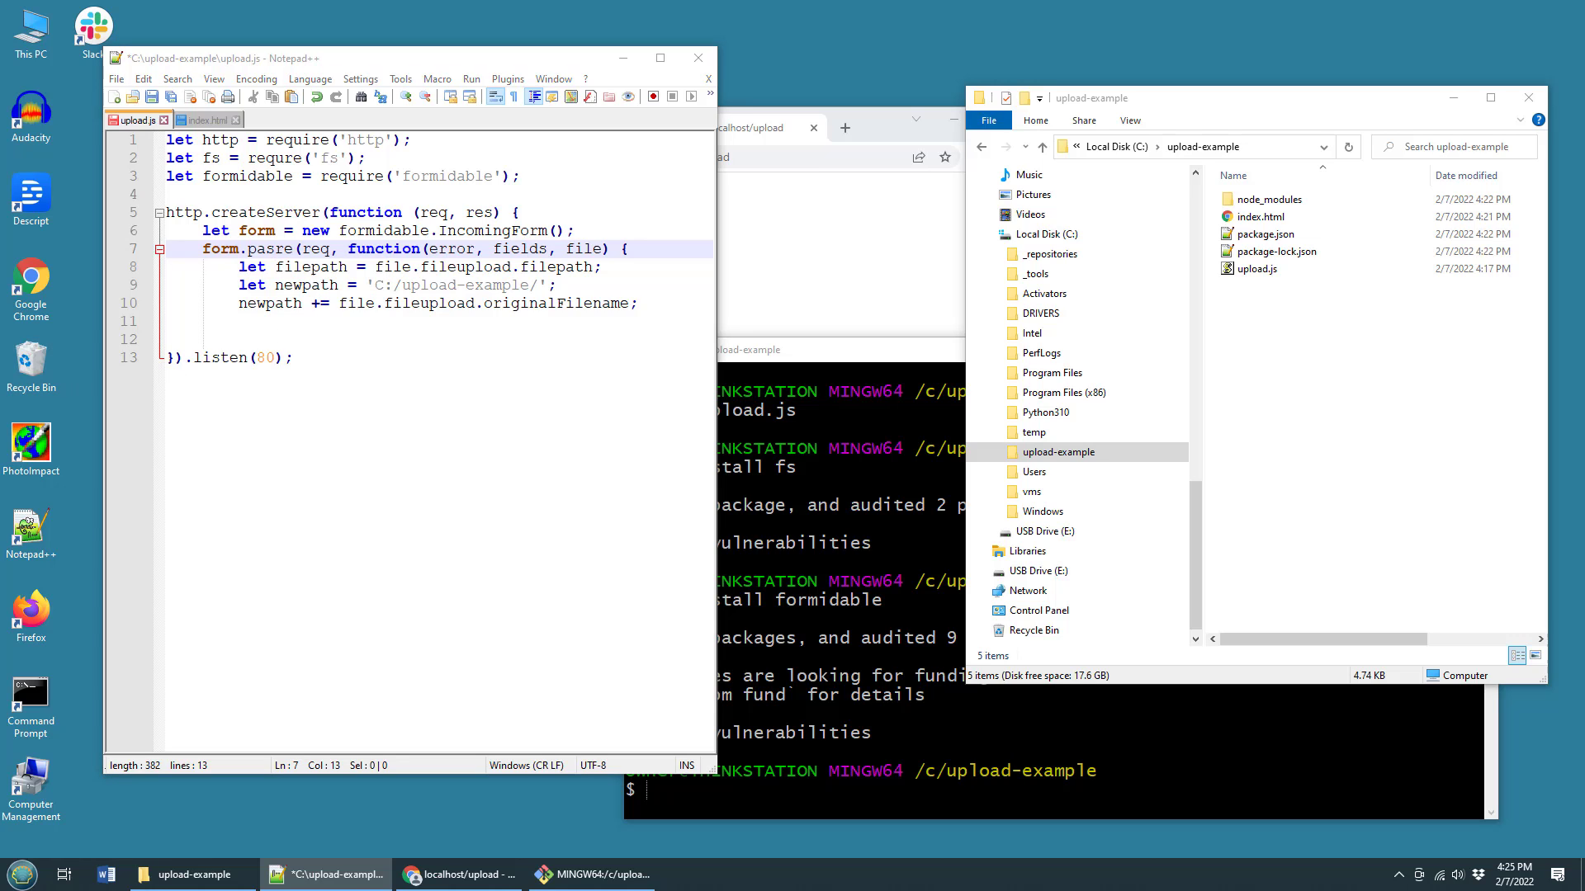
click(650, 305)
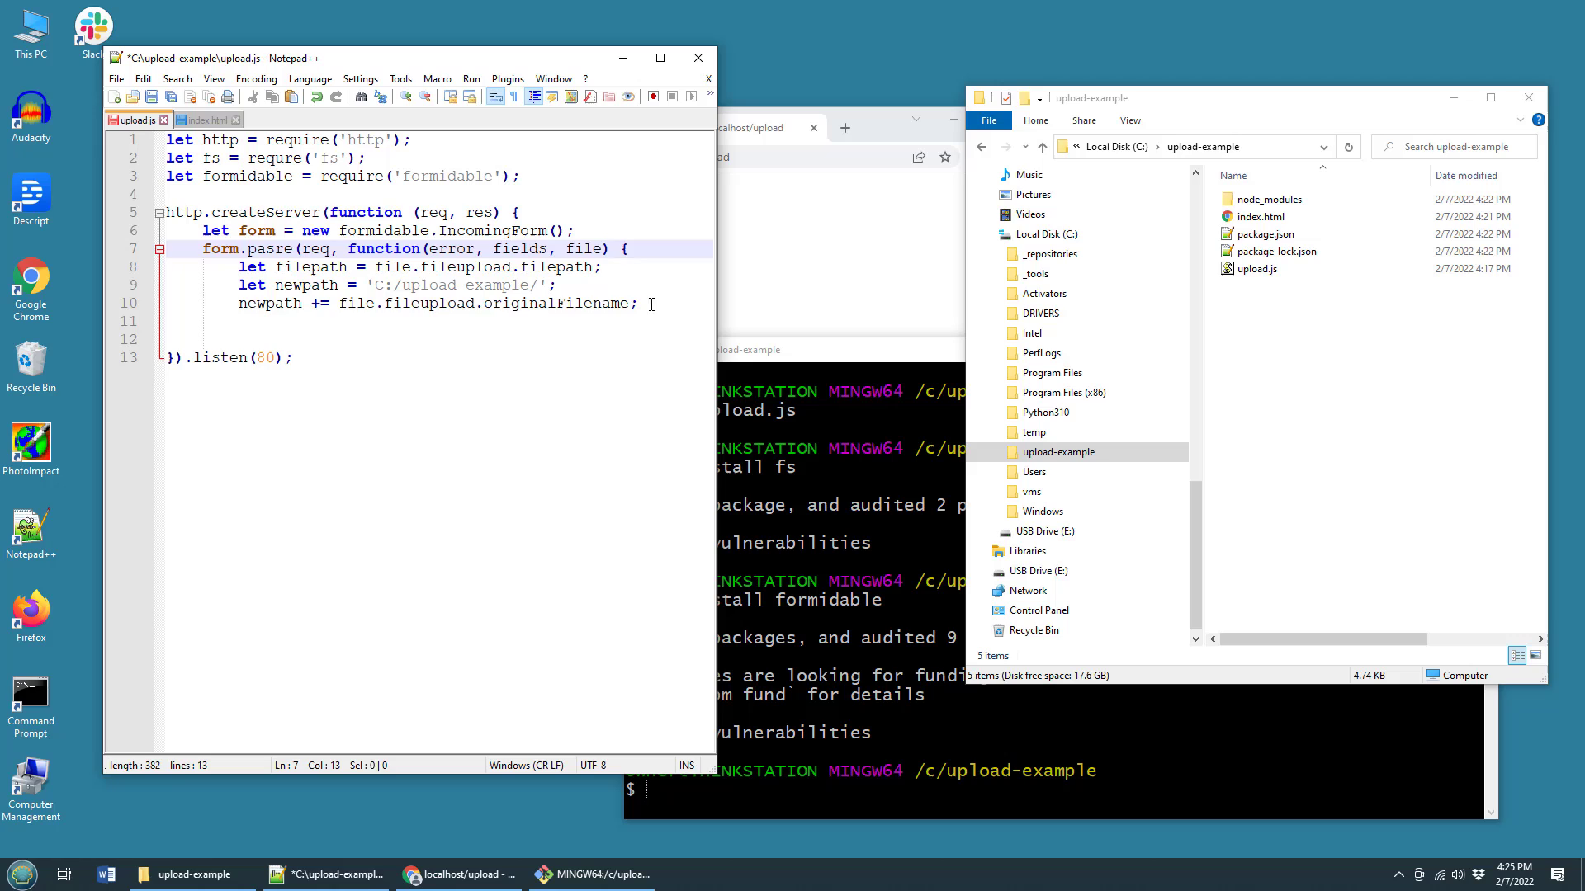
text(f)
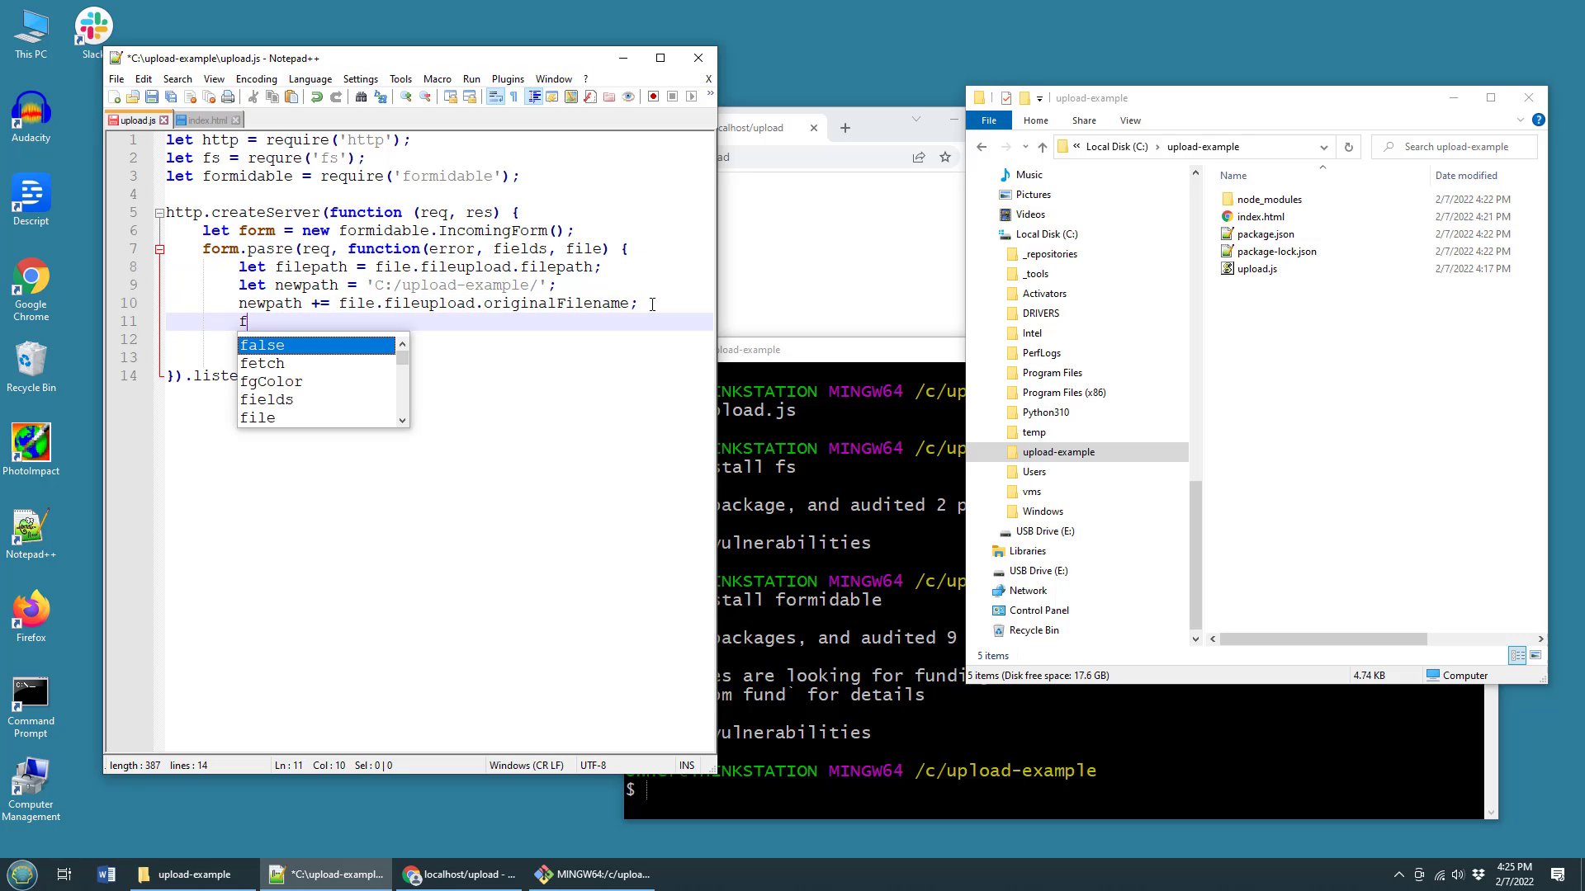
text(s.re)
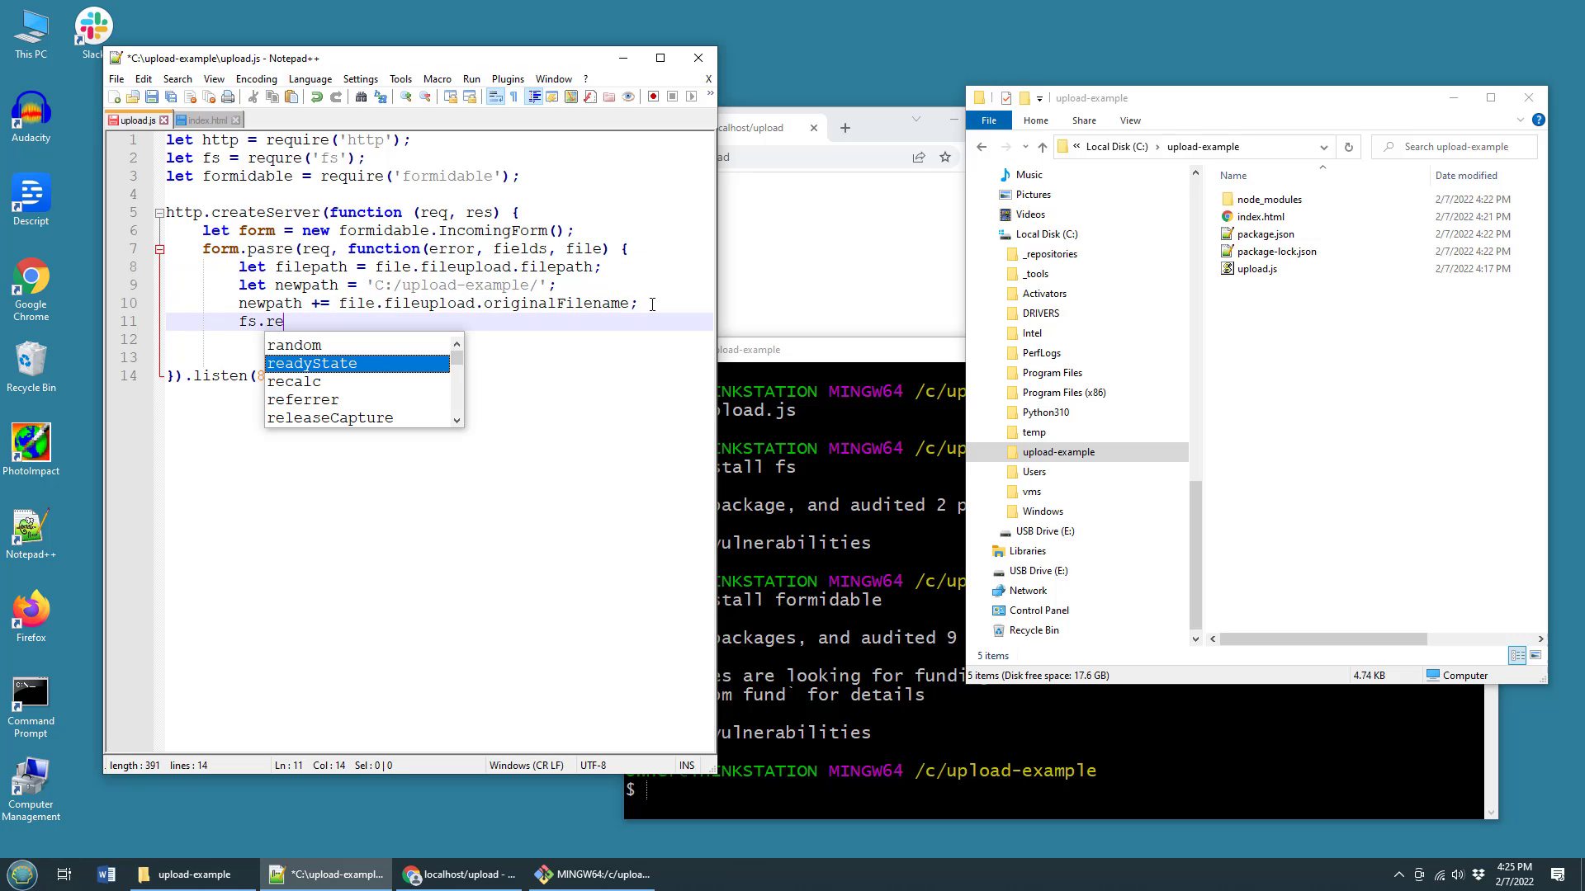
text(name()
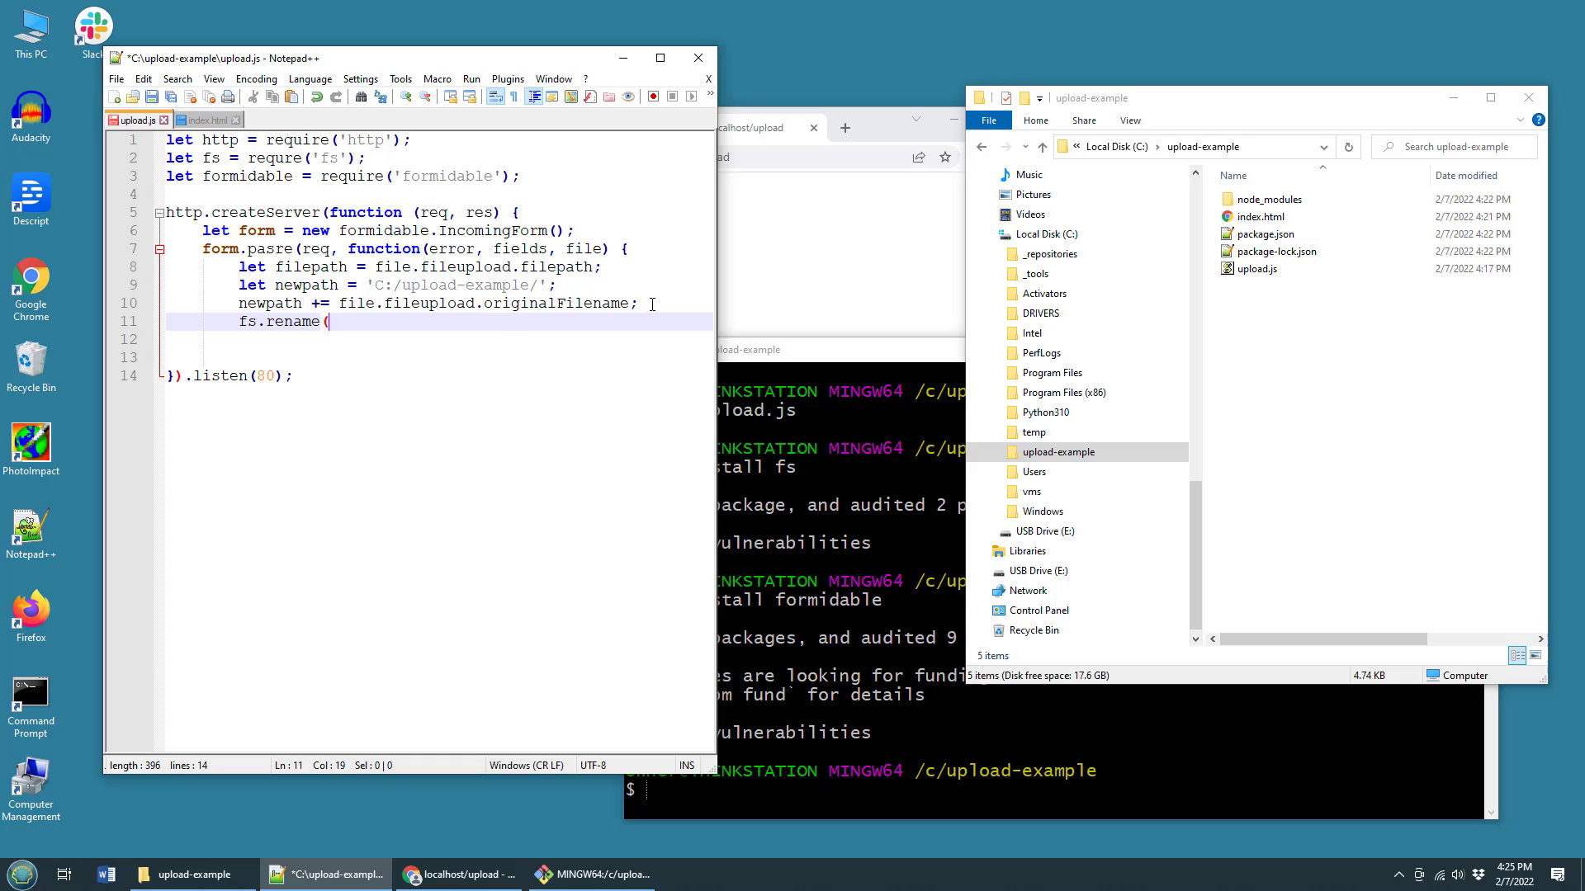
text(filepath, newpath, function() {)
click(437, 339)
text(res.)
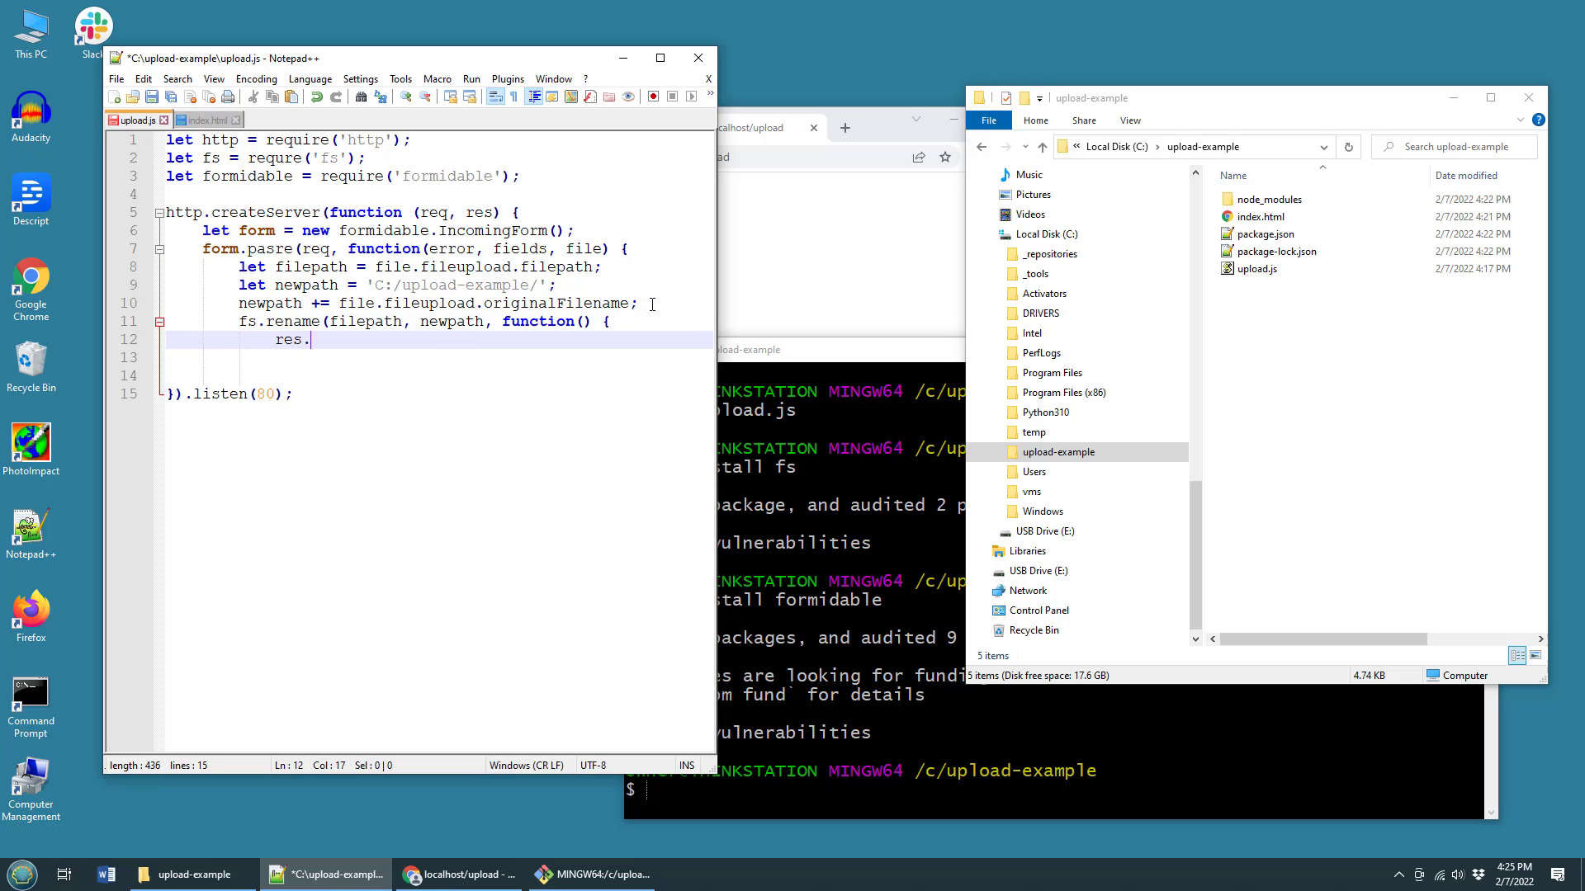
- Write 'NodeJS File Upload Success!', end the response, and close the braces
text(write()
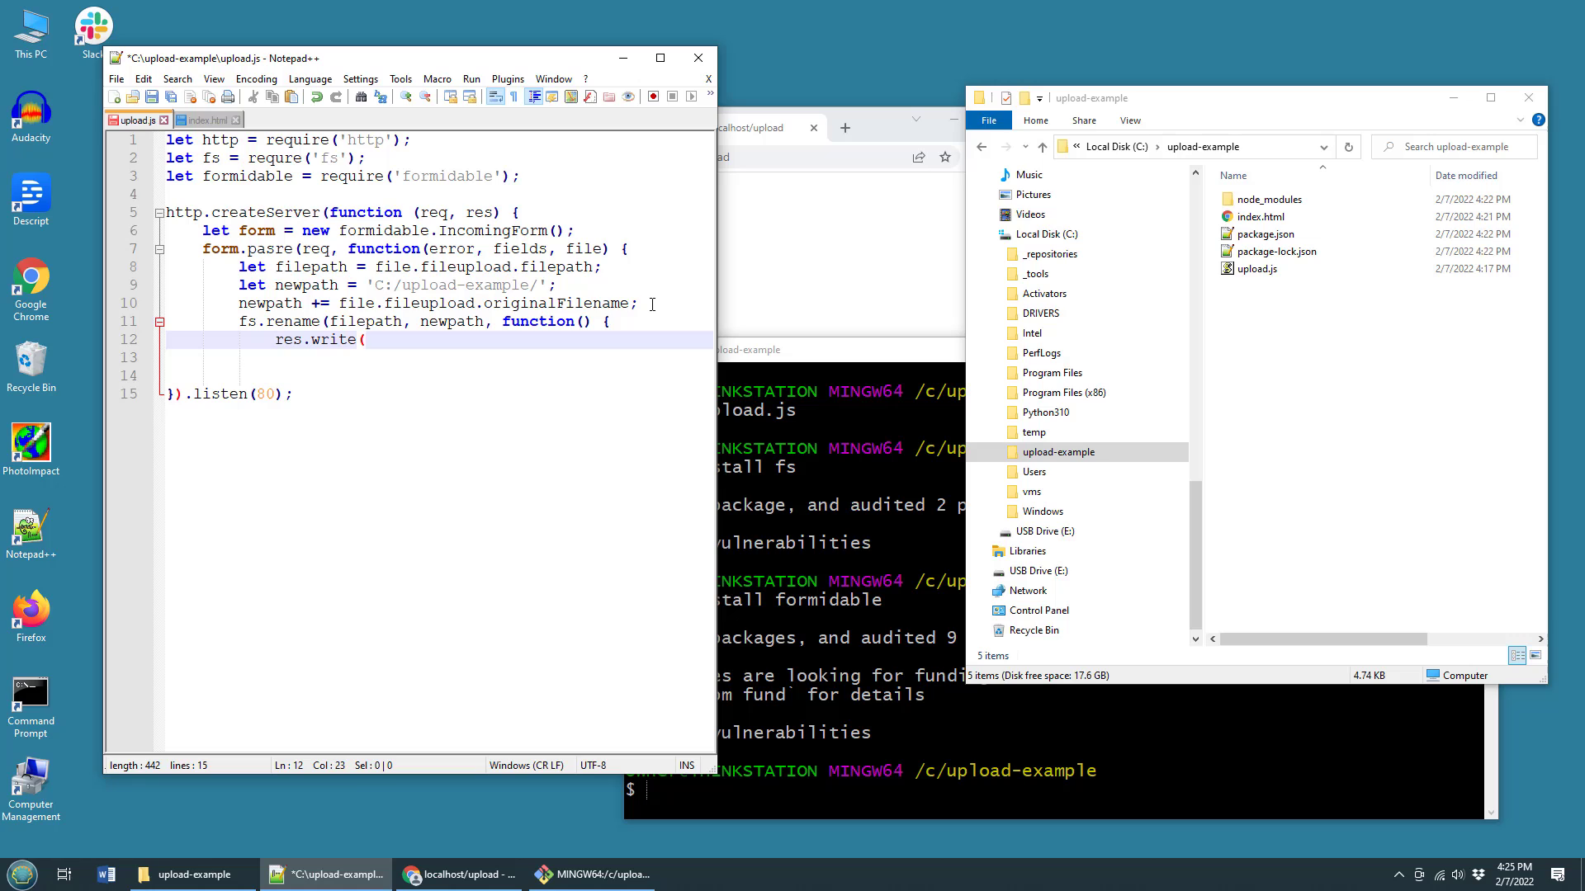
text('NodeJS File Upload Su)
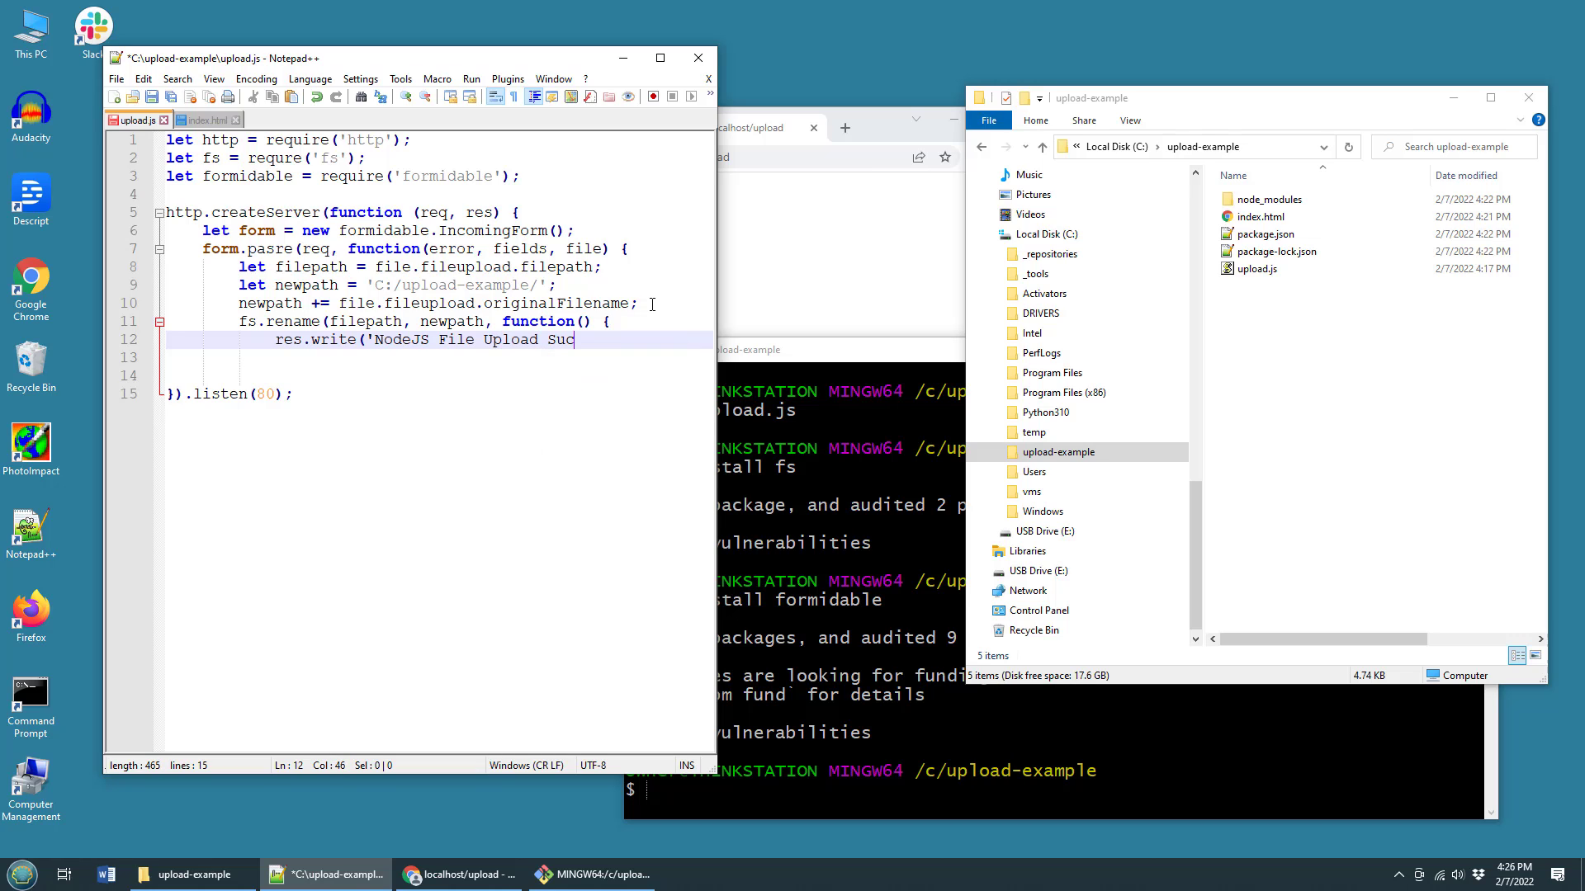
text(cess!'))
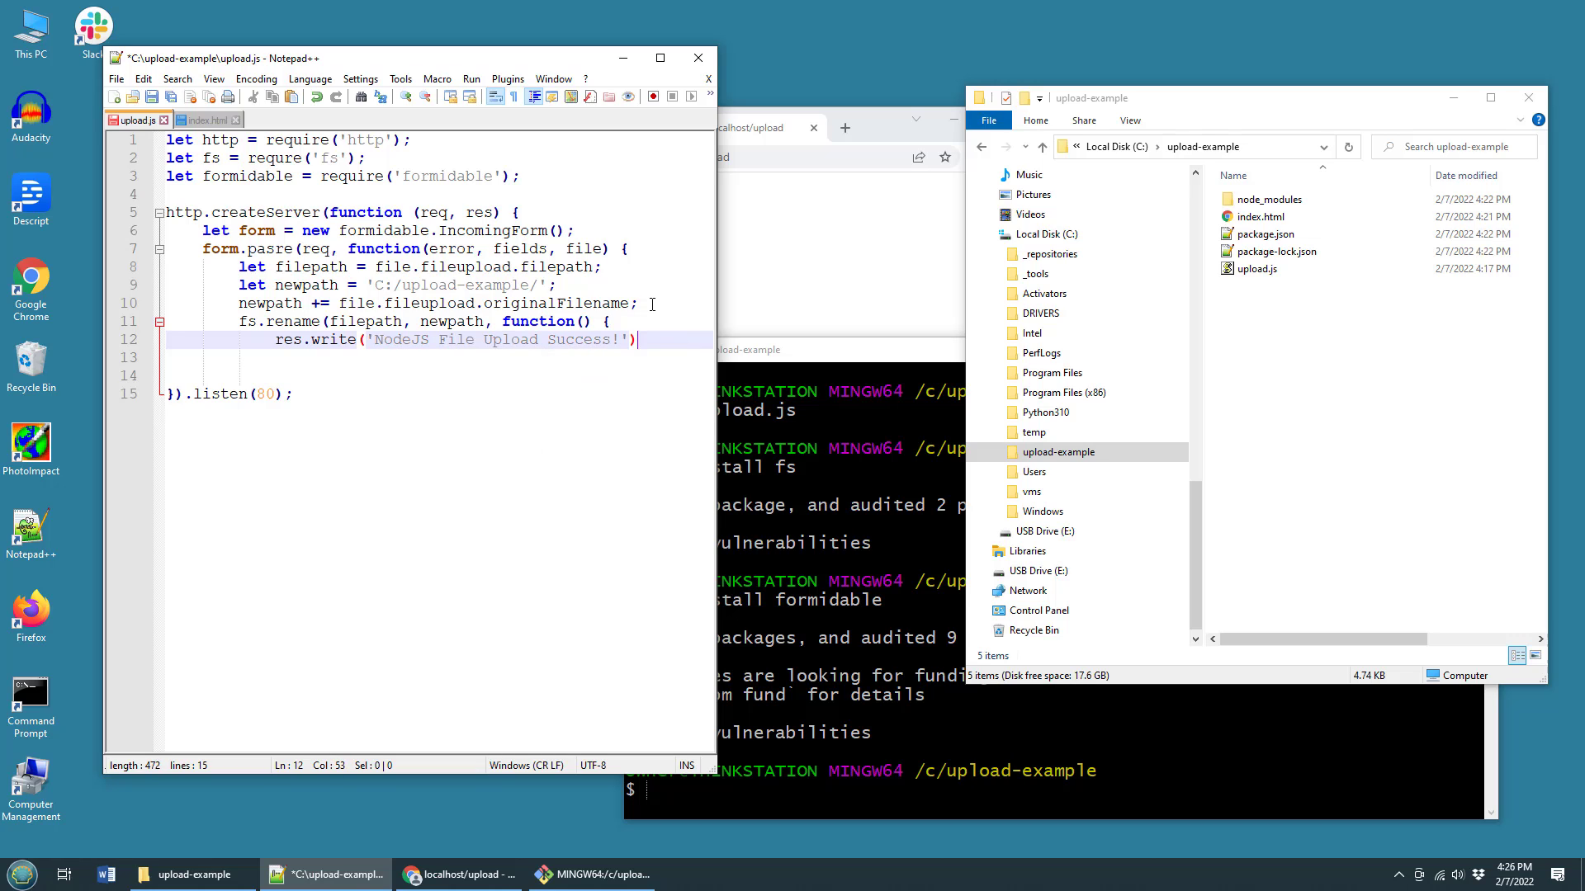
text(res.e)
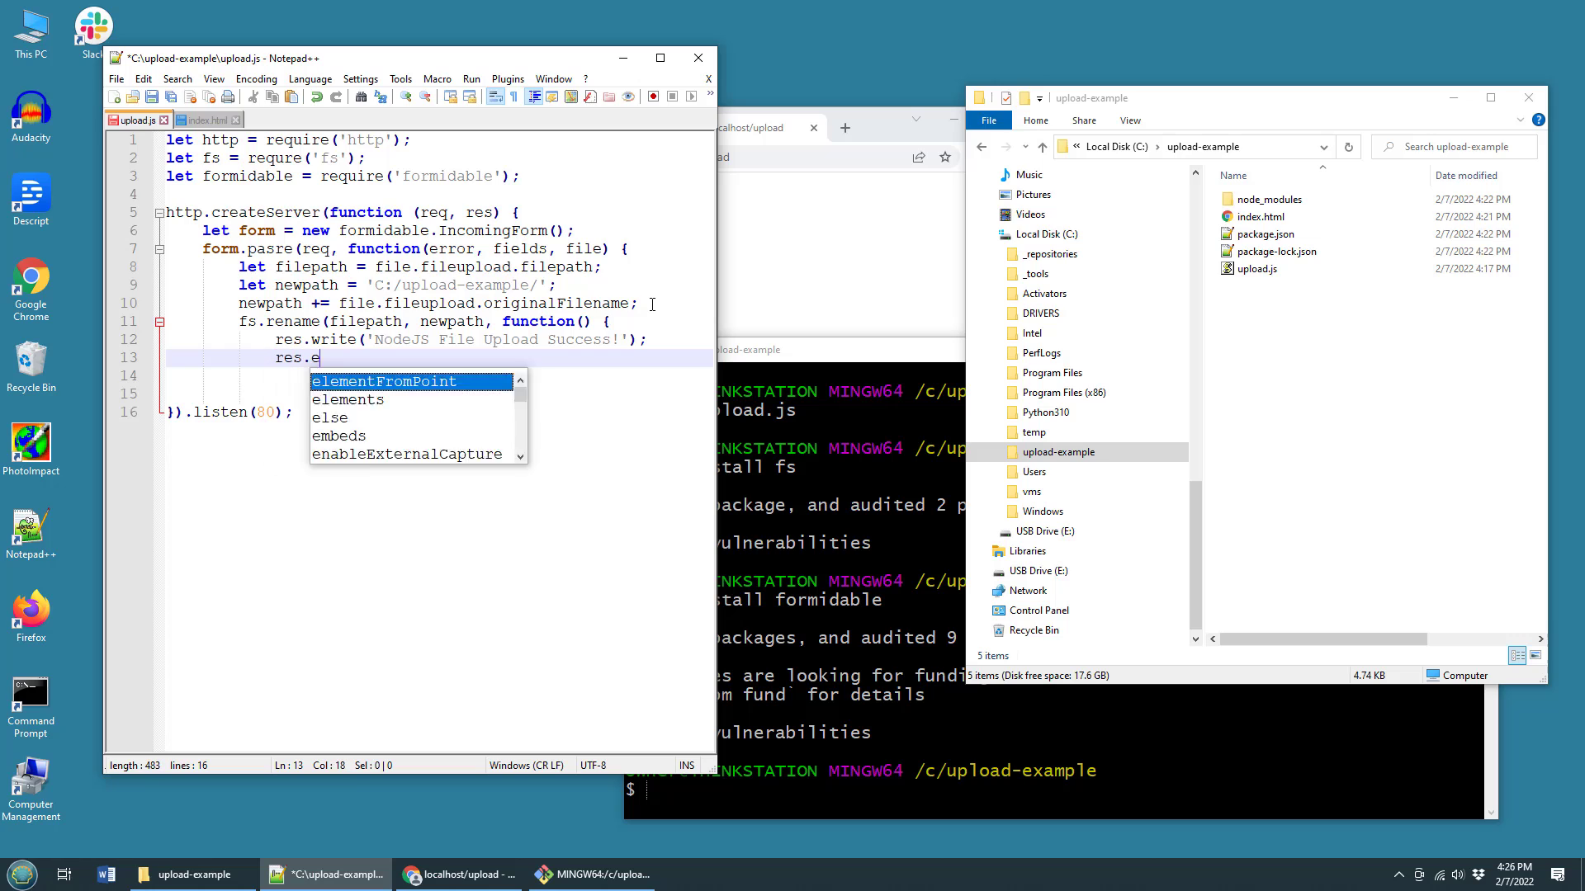
text(nd();)
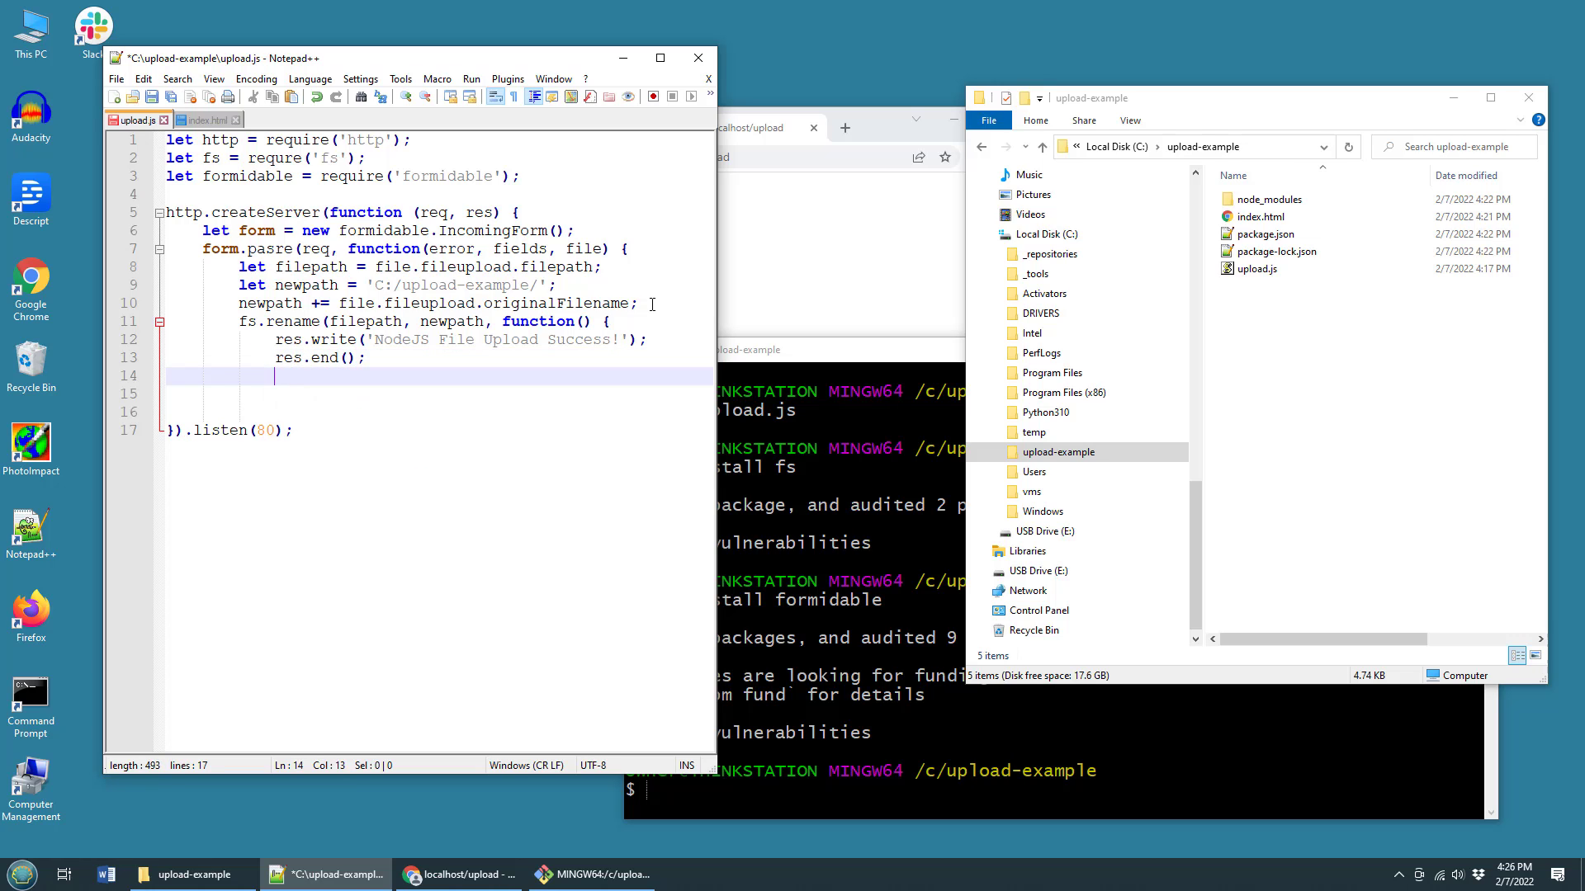
text(});)
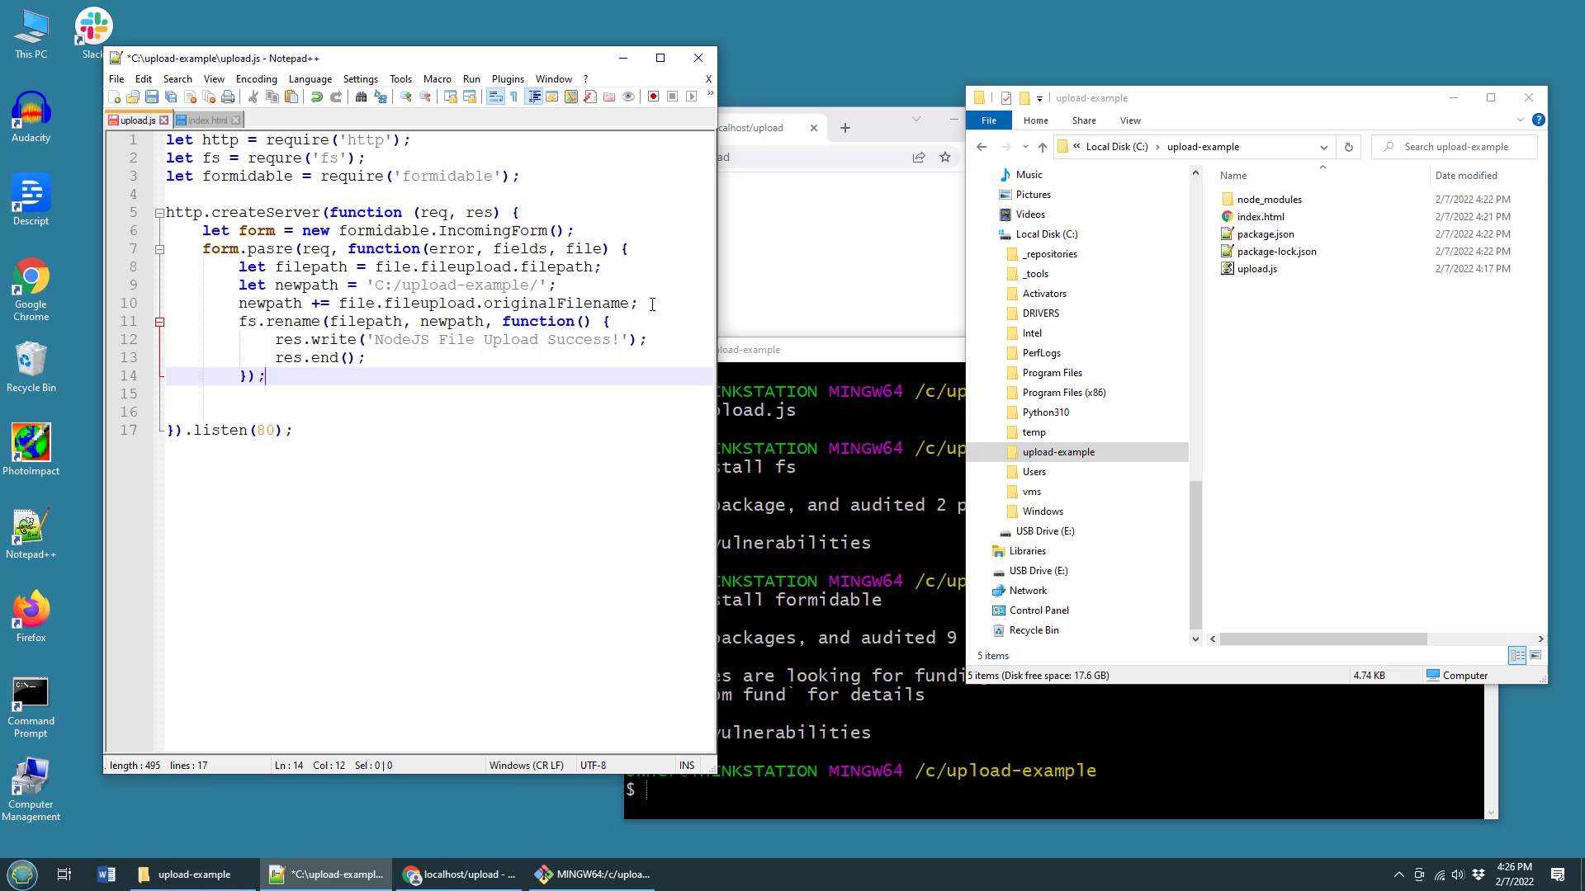
text({)
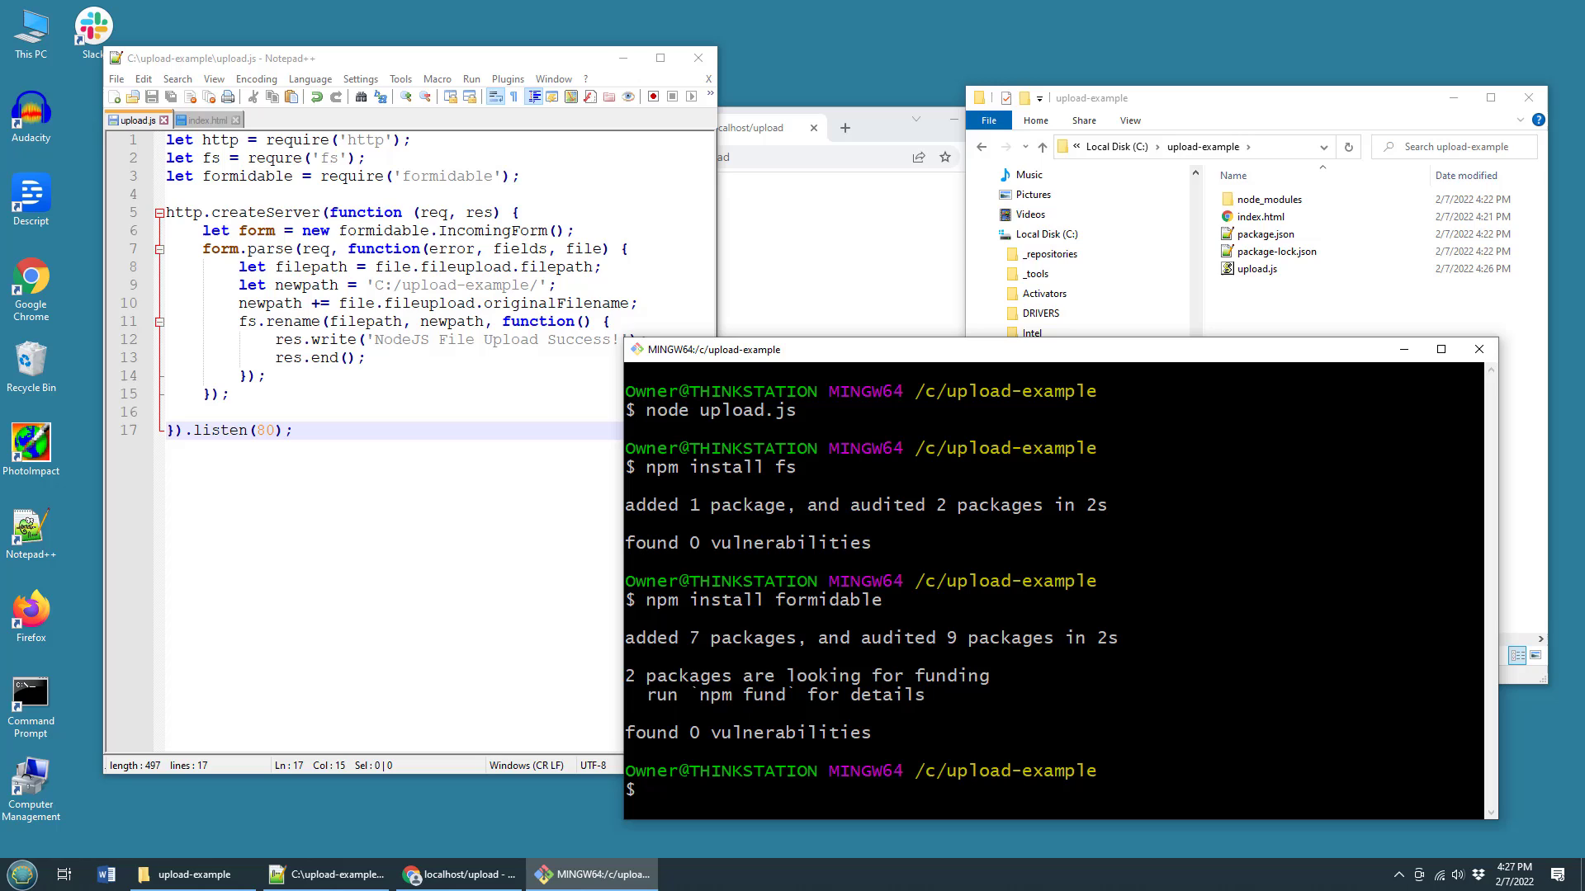
- Rerun npm install formidable and node upload.js, then bring up the localhost upload page
text(npm install formidable)
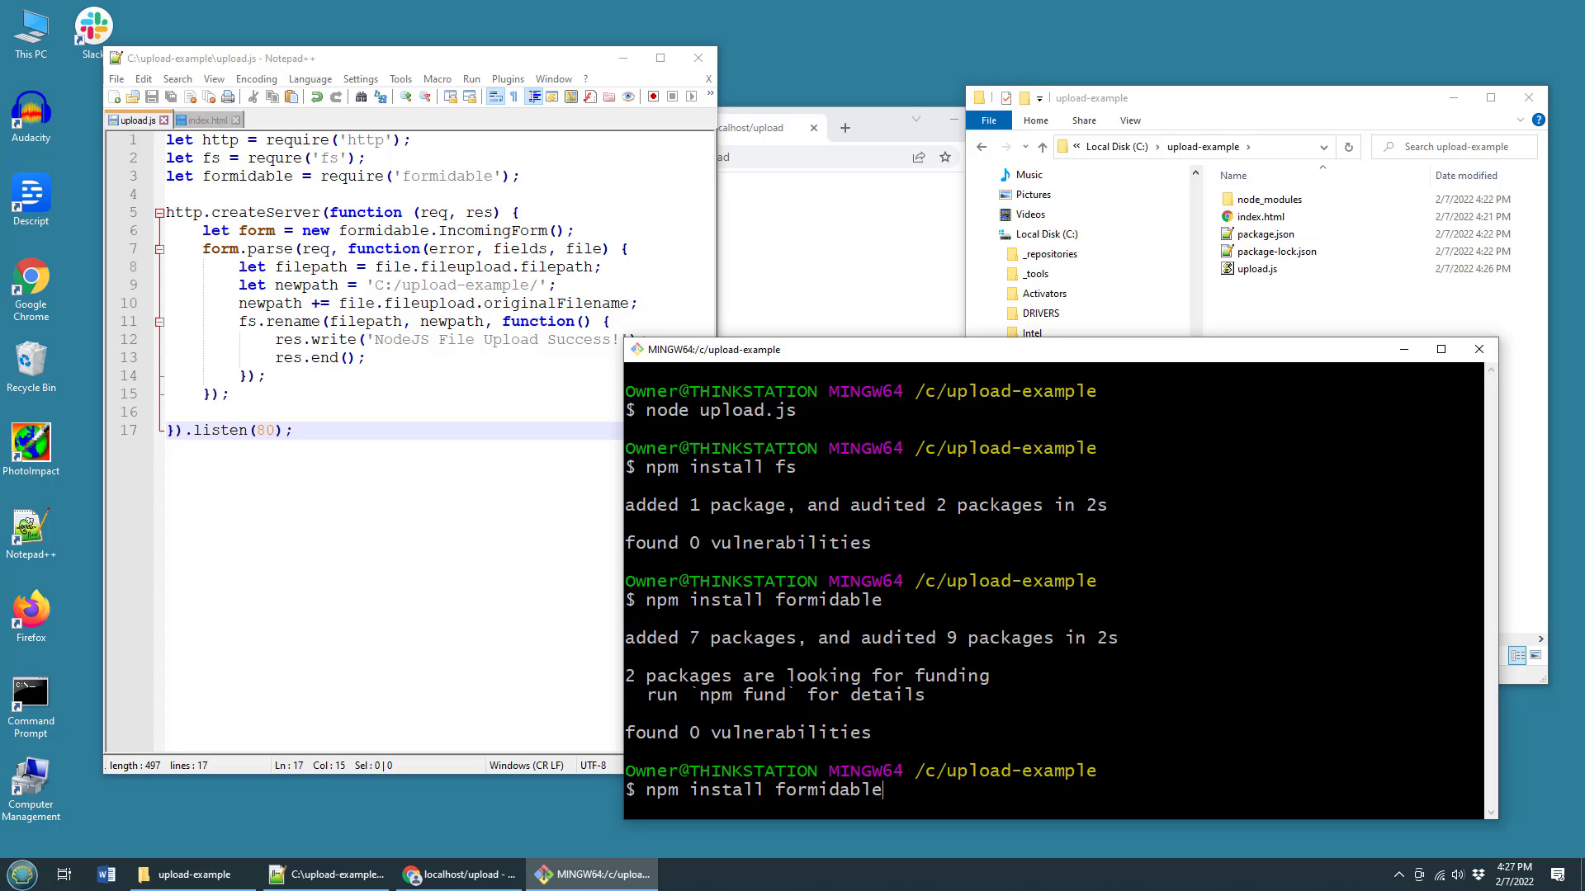
text(node upload.js)
click(390, 157)
text(i)
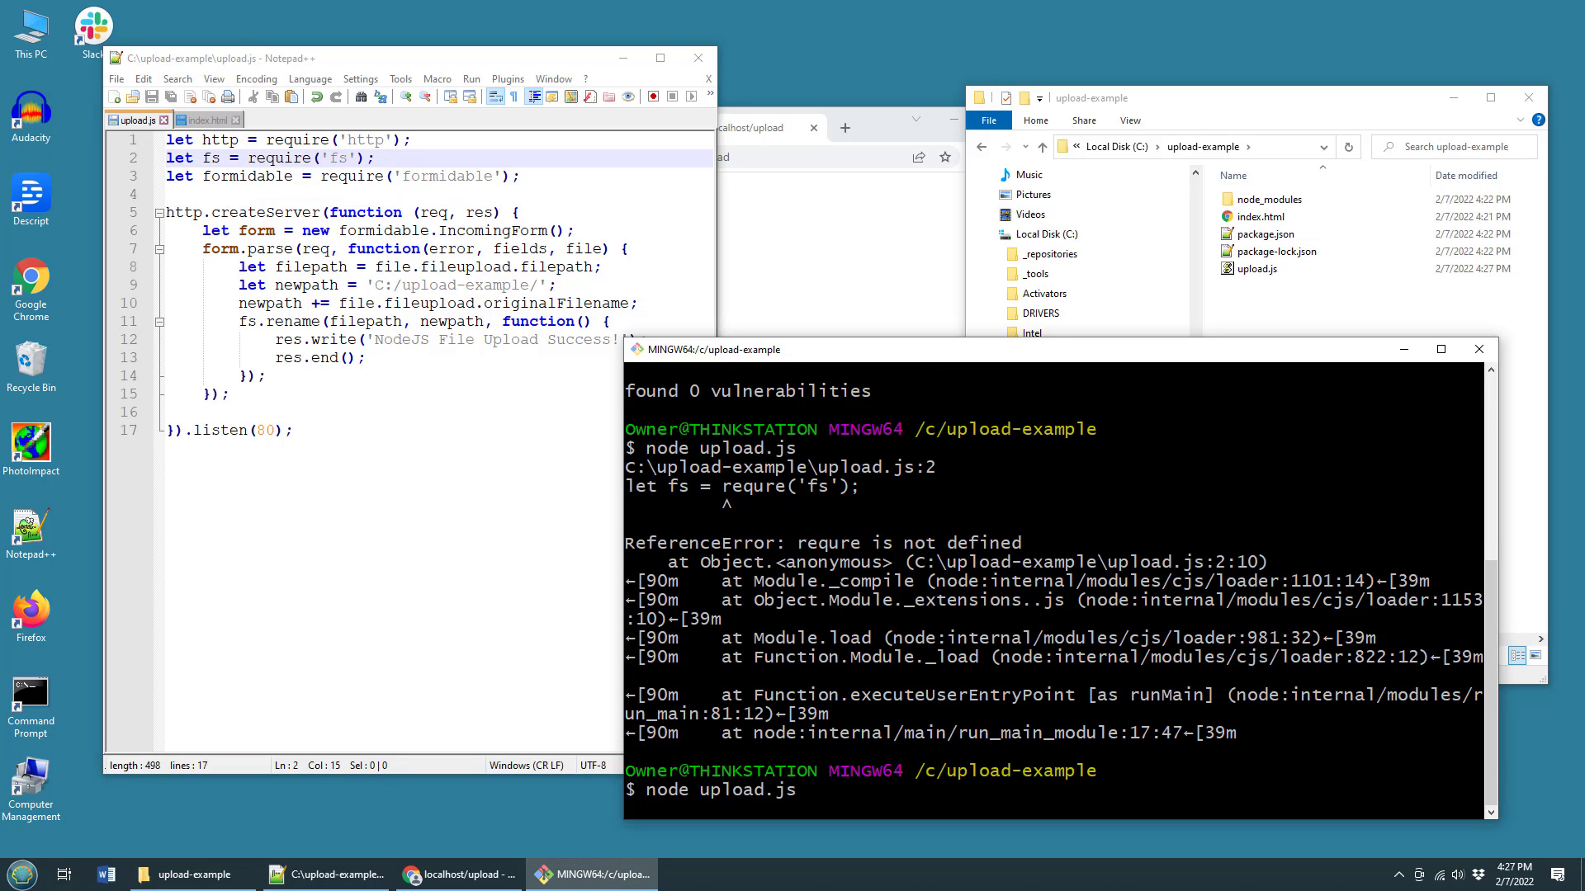
mouse_move(822, 324)
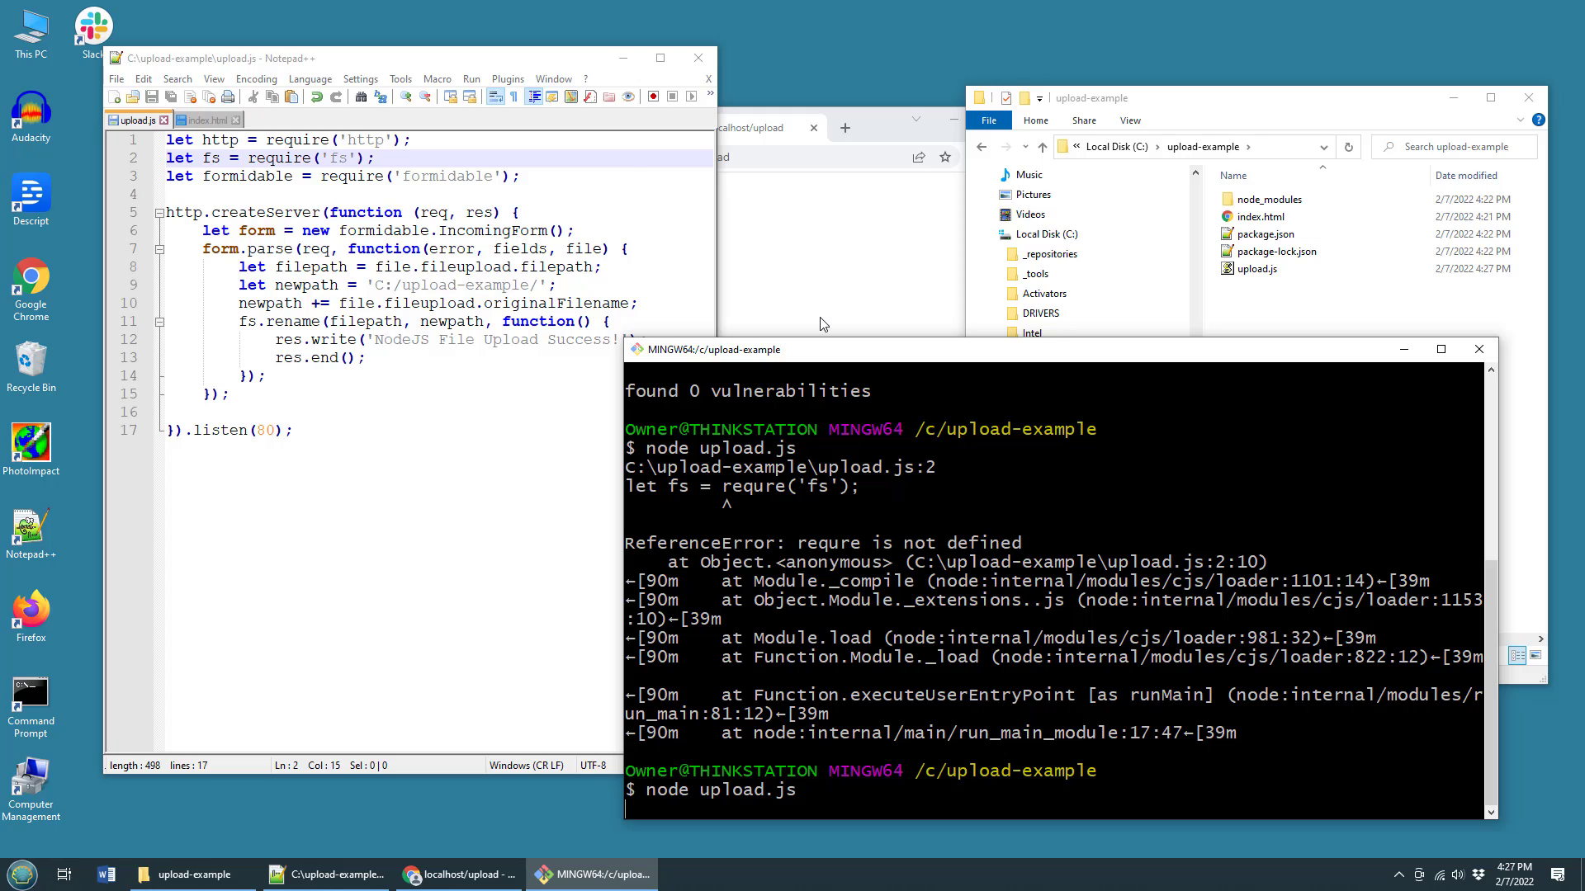
click(458, 874)
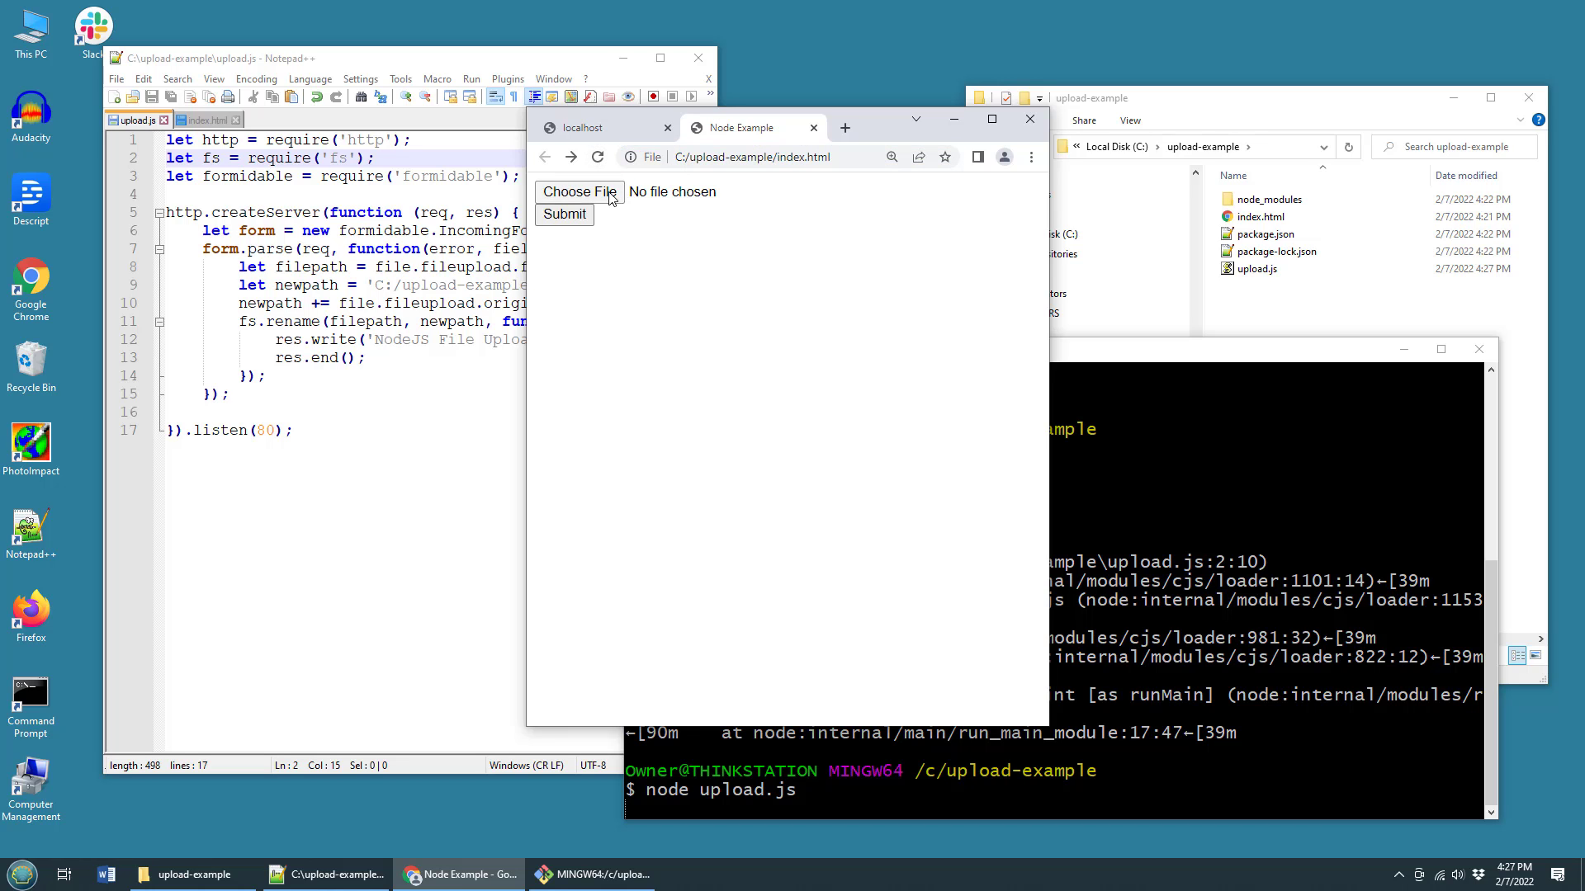
- Submit aws-logo.png from Downloads and confirm it appears in upload-example
click(580, 192)
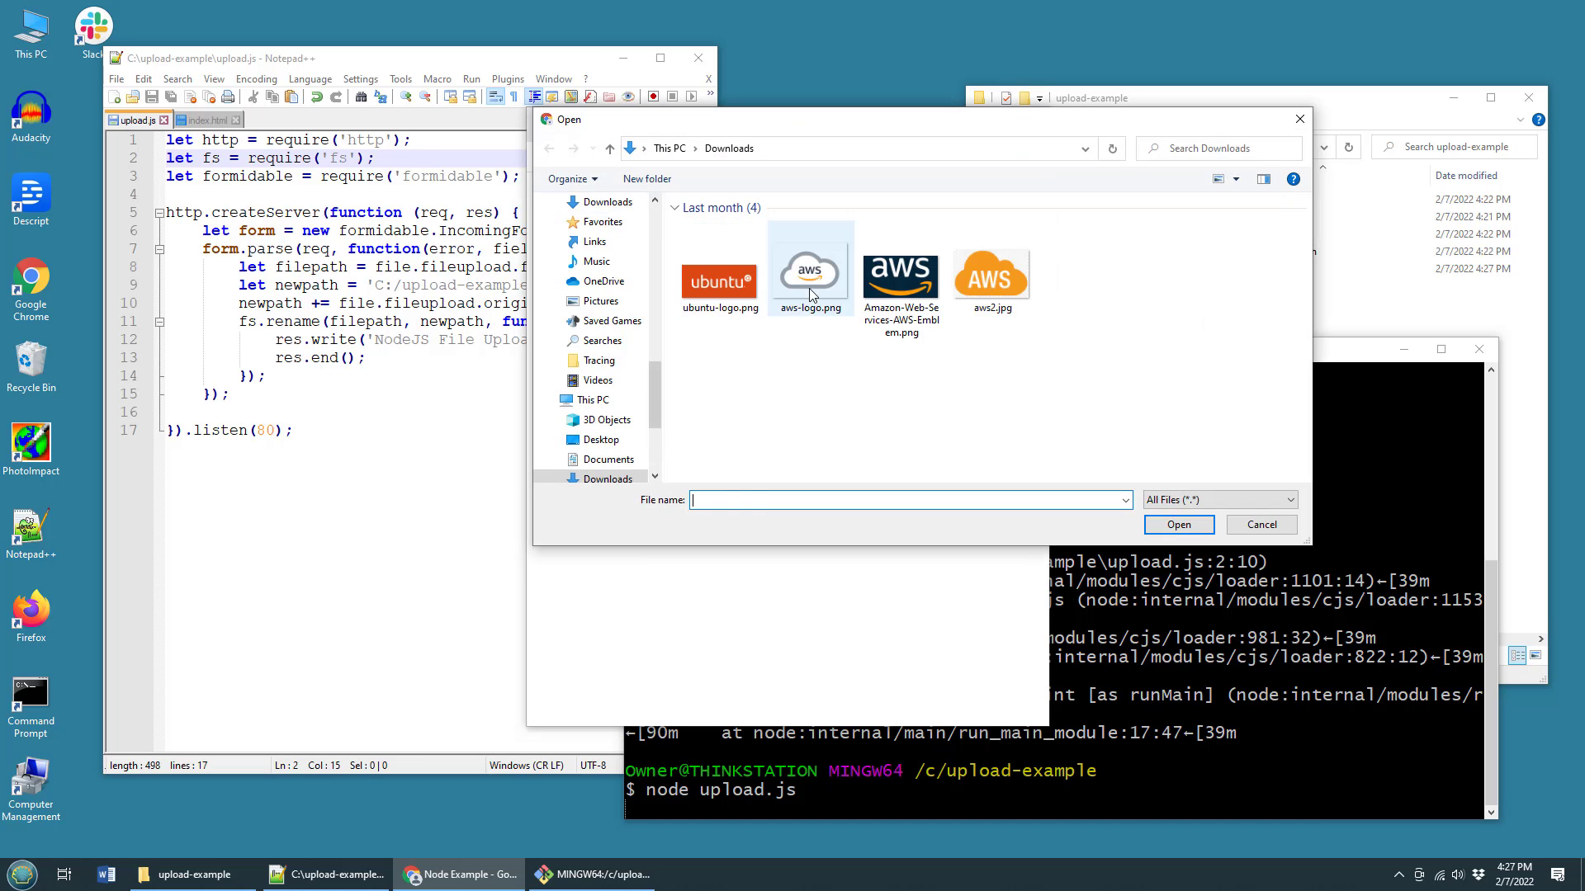
double_click(809, 266)
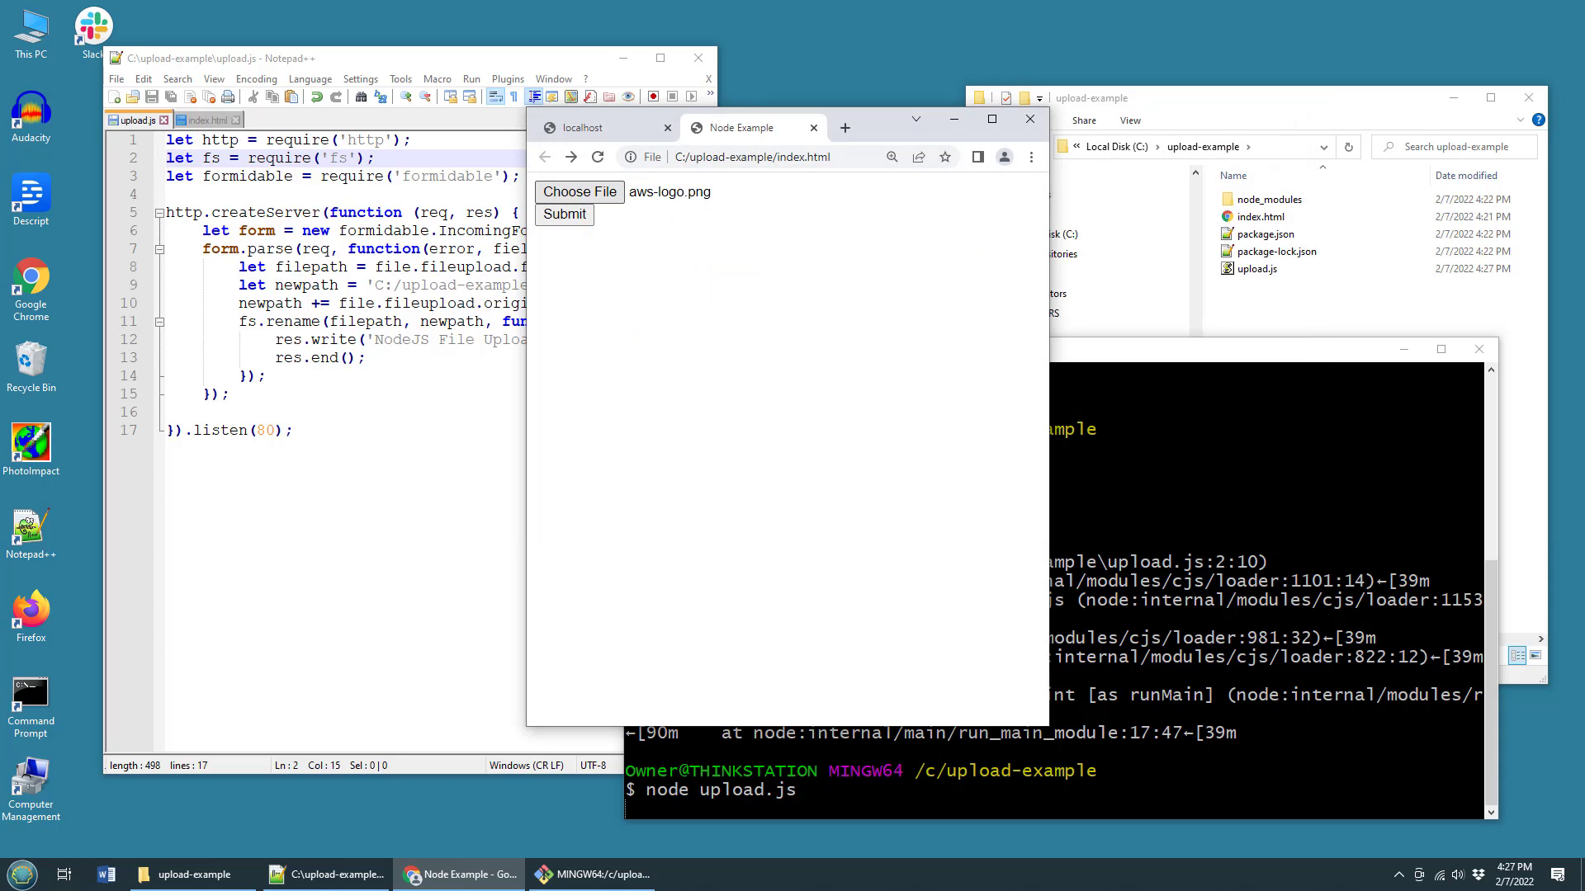
click(563, 213)
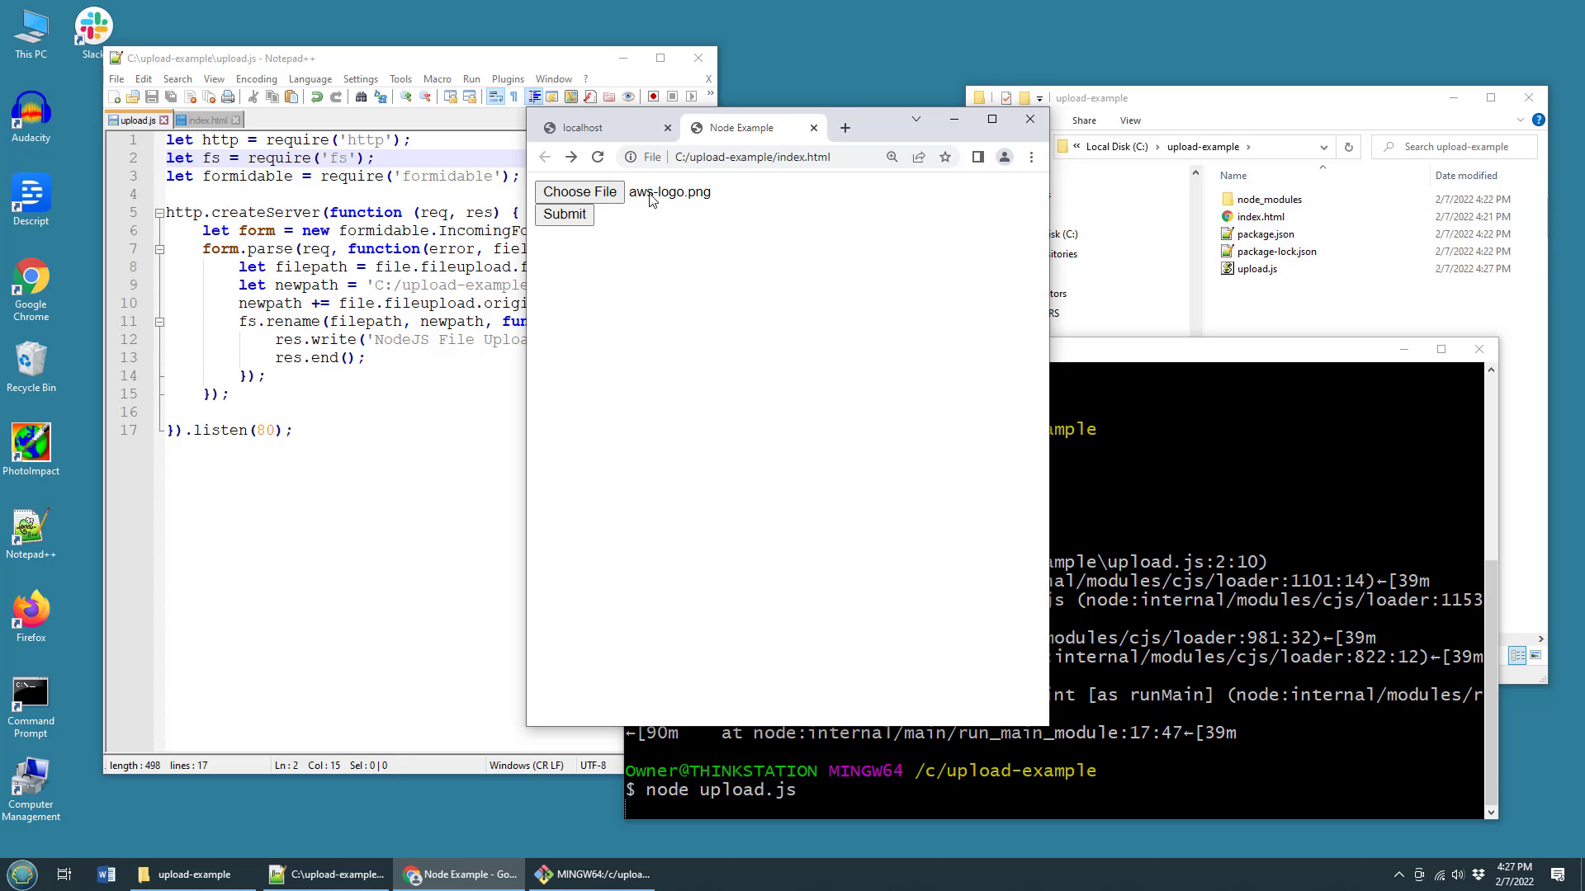
click(564, 213)
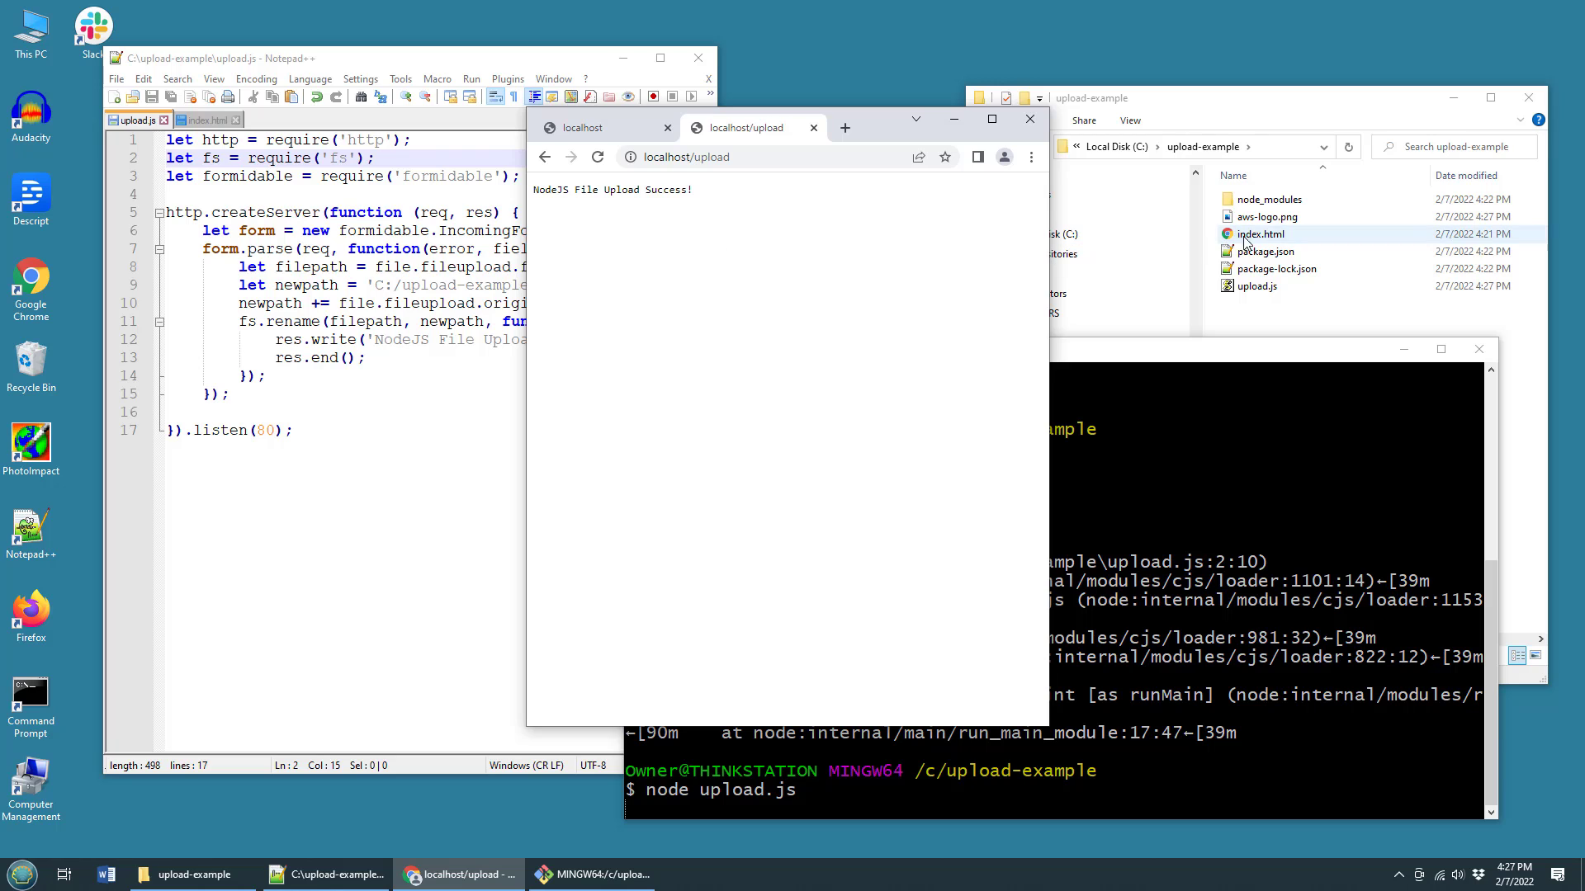
click(1266, 216)
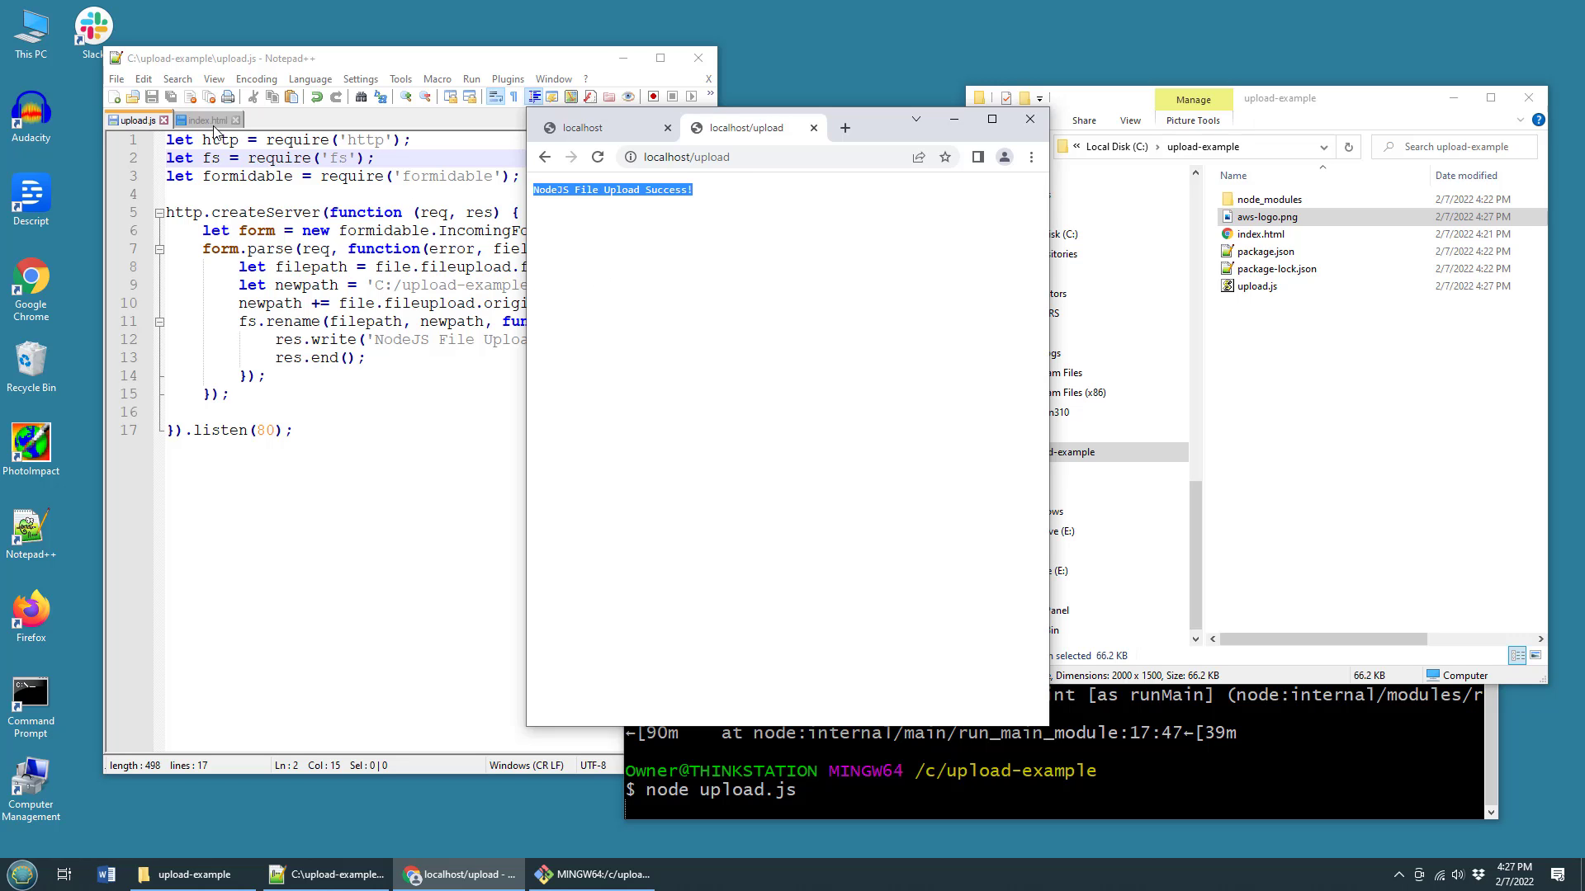
click(136, 121)
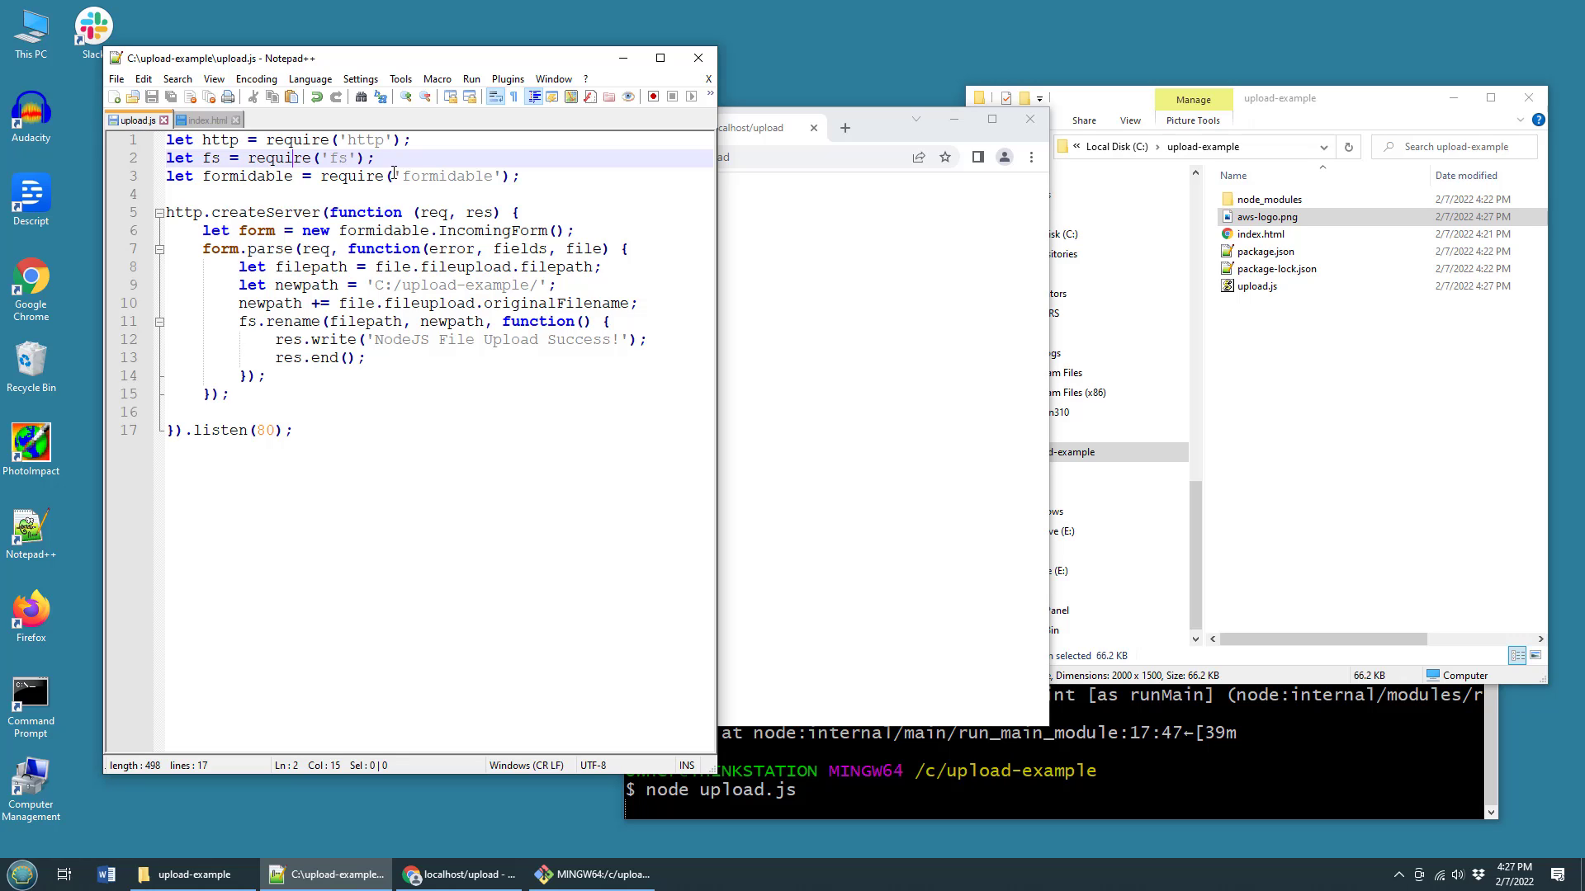
- Rework index.html's form markup into a file input and Upload button, checking upload.js
double_click(447, 176)
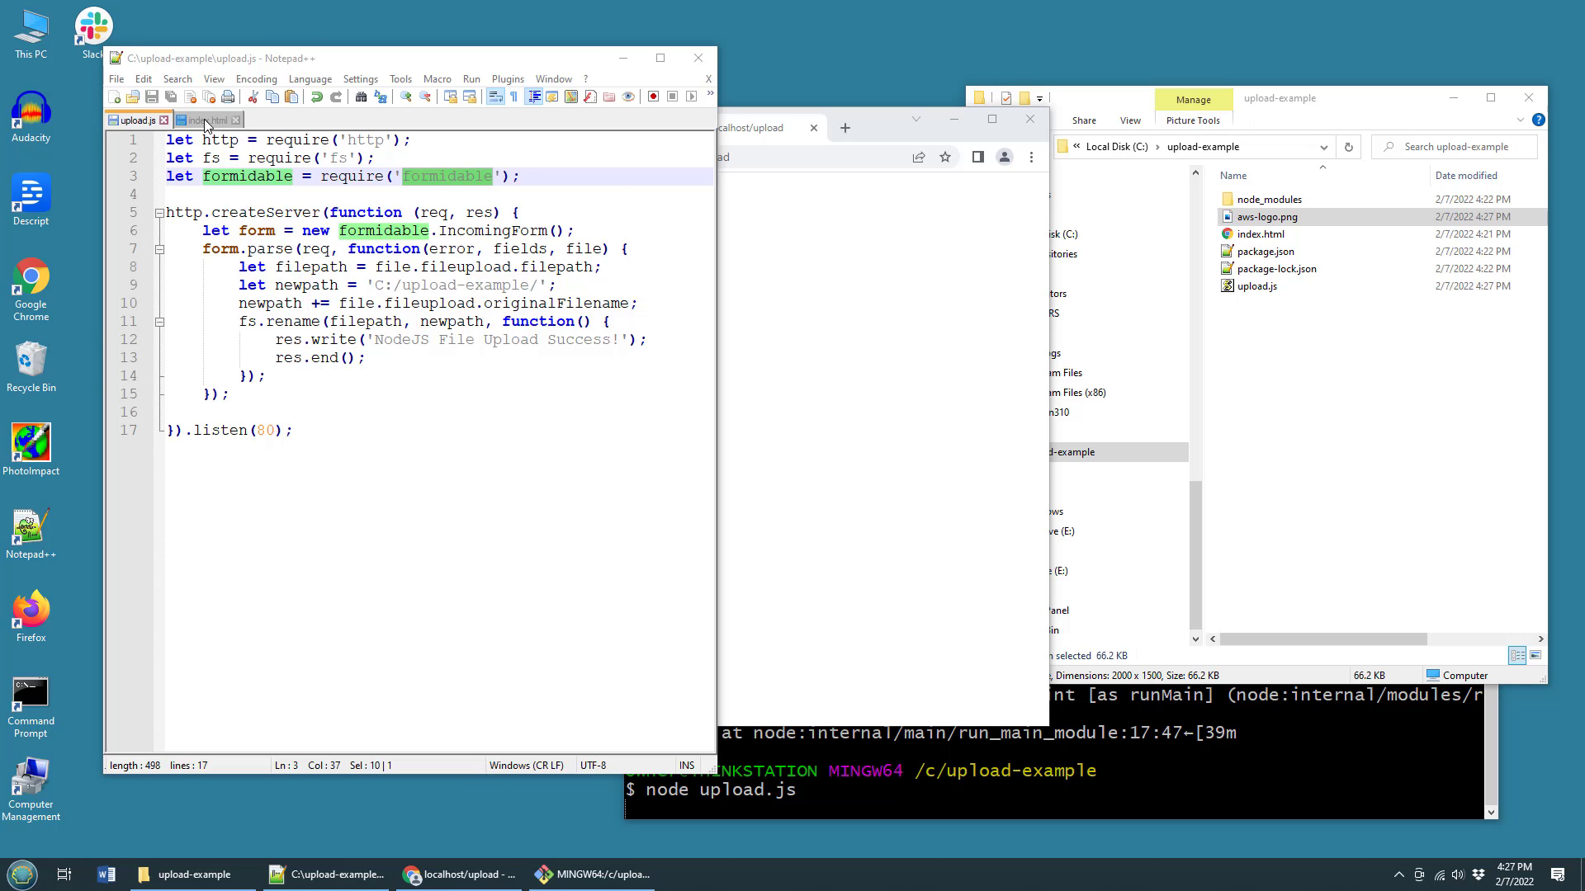
click(206, 119)
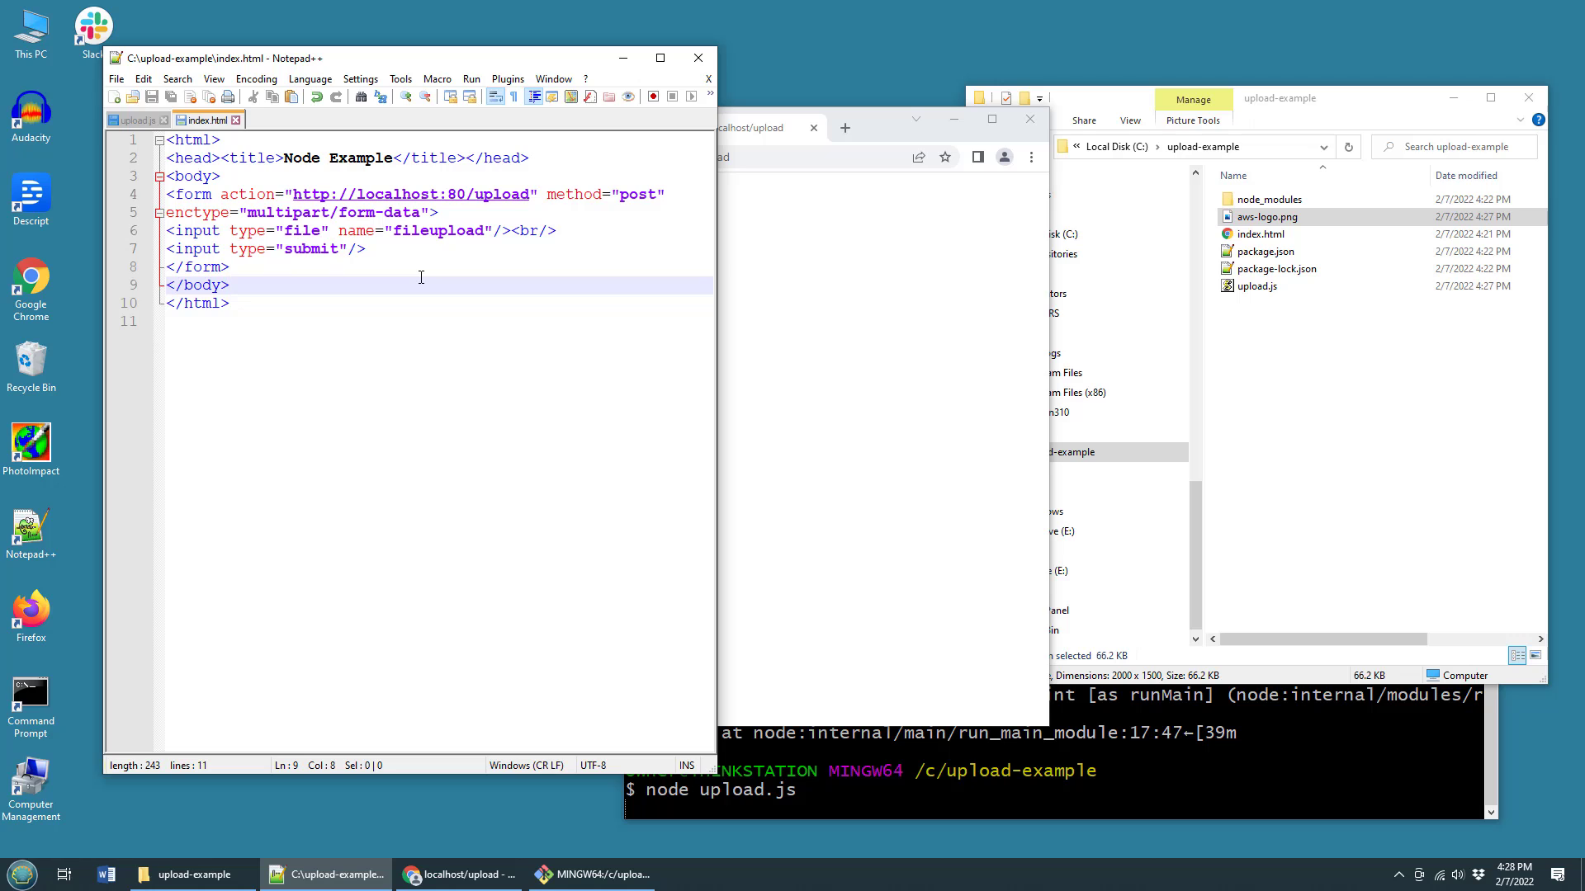
click(224, 175)
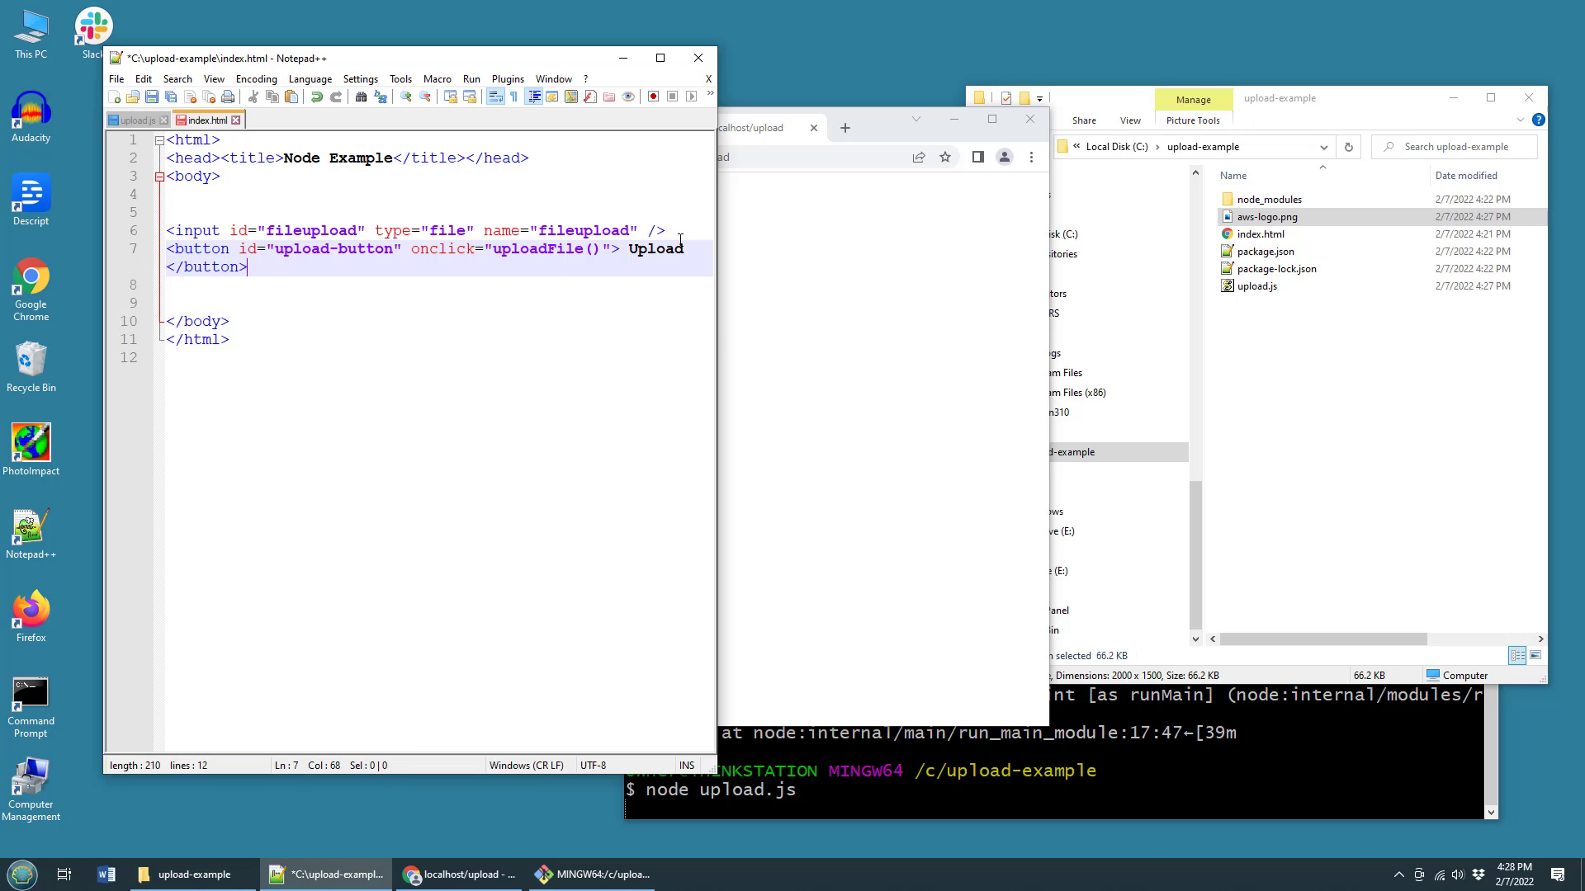
key(Enter)
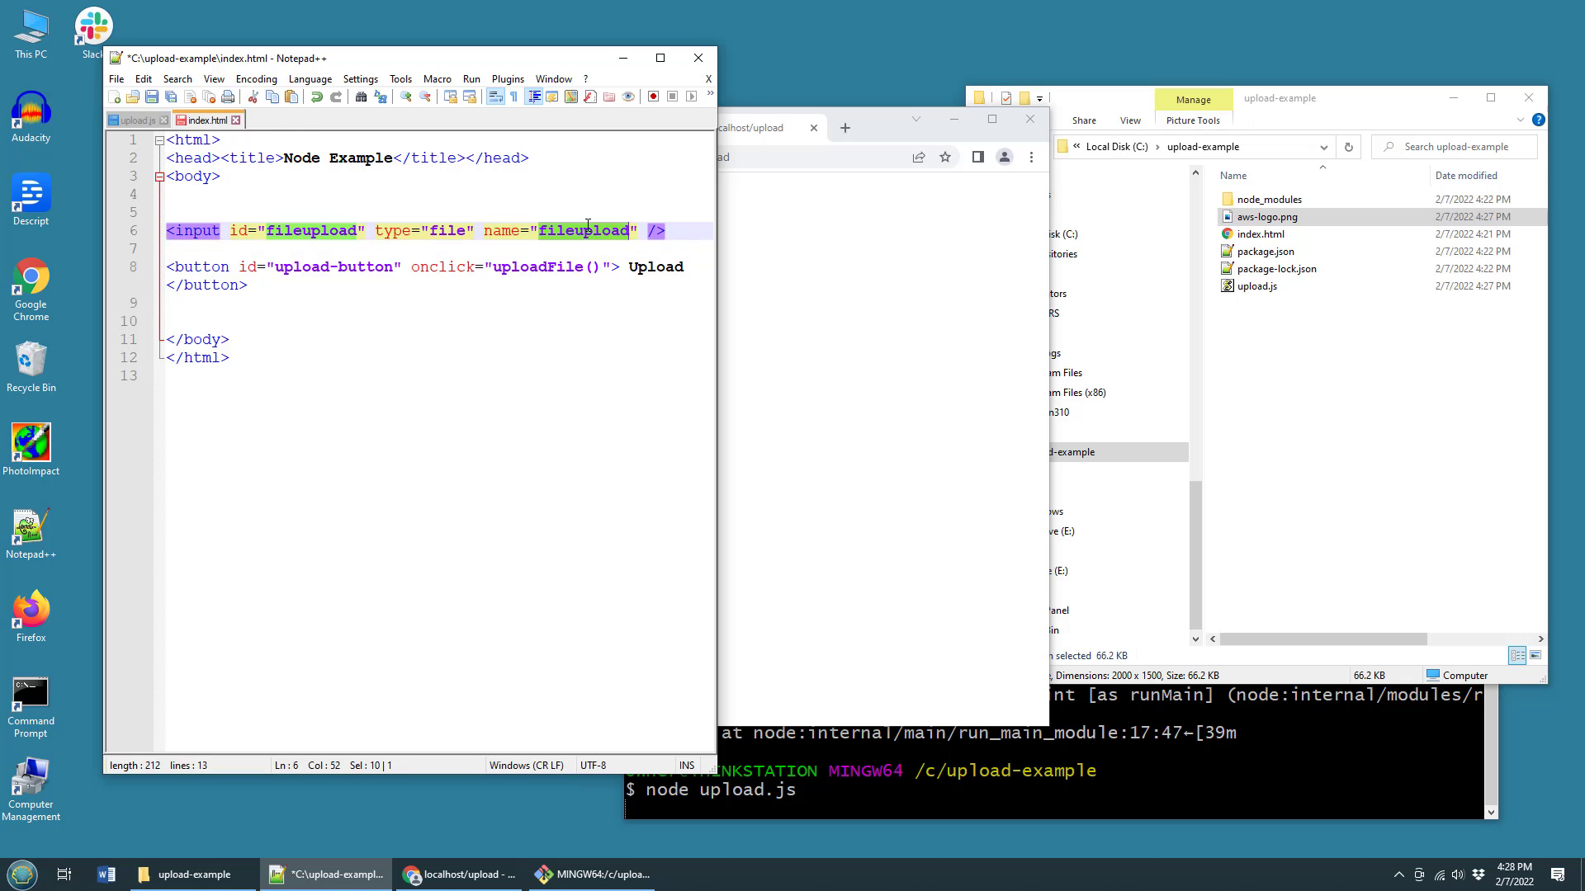
click(135, 119)
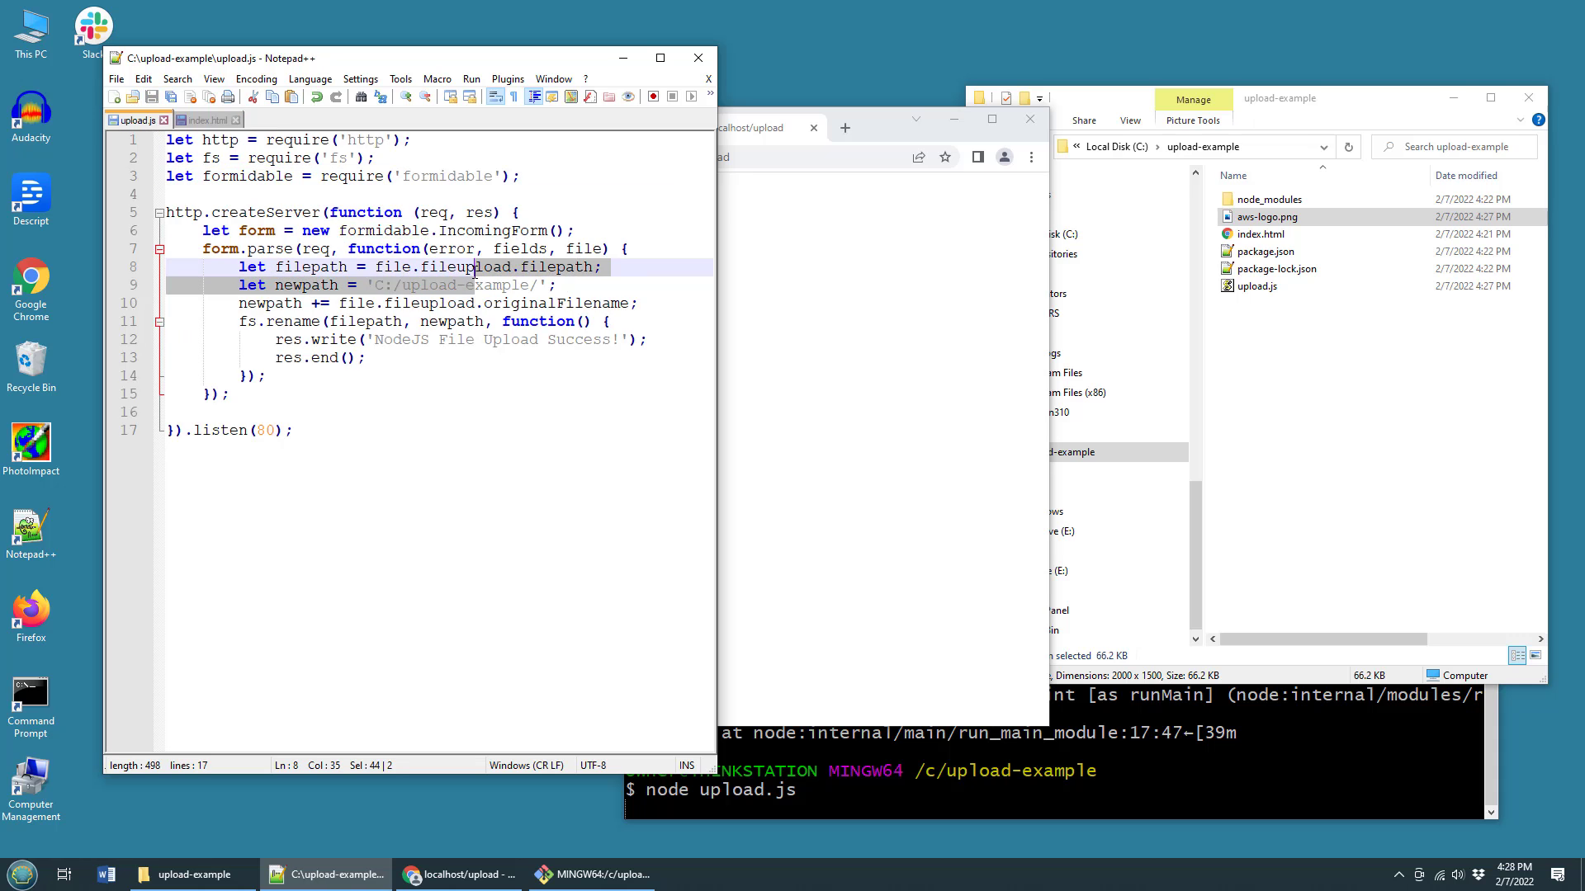
click(207, 119)
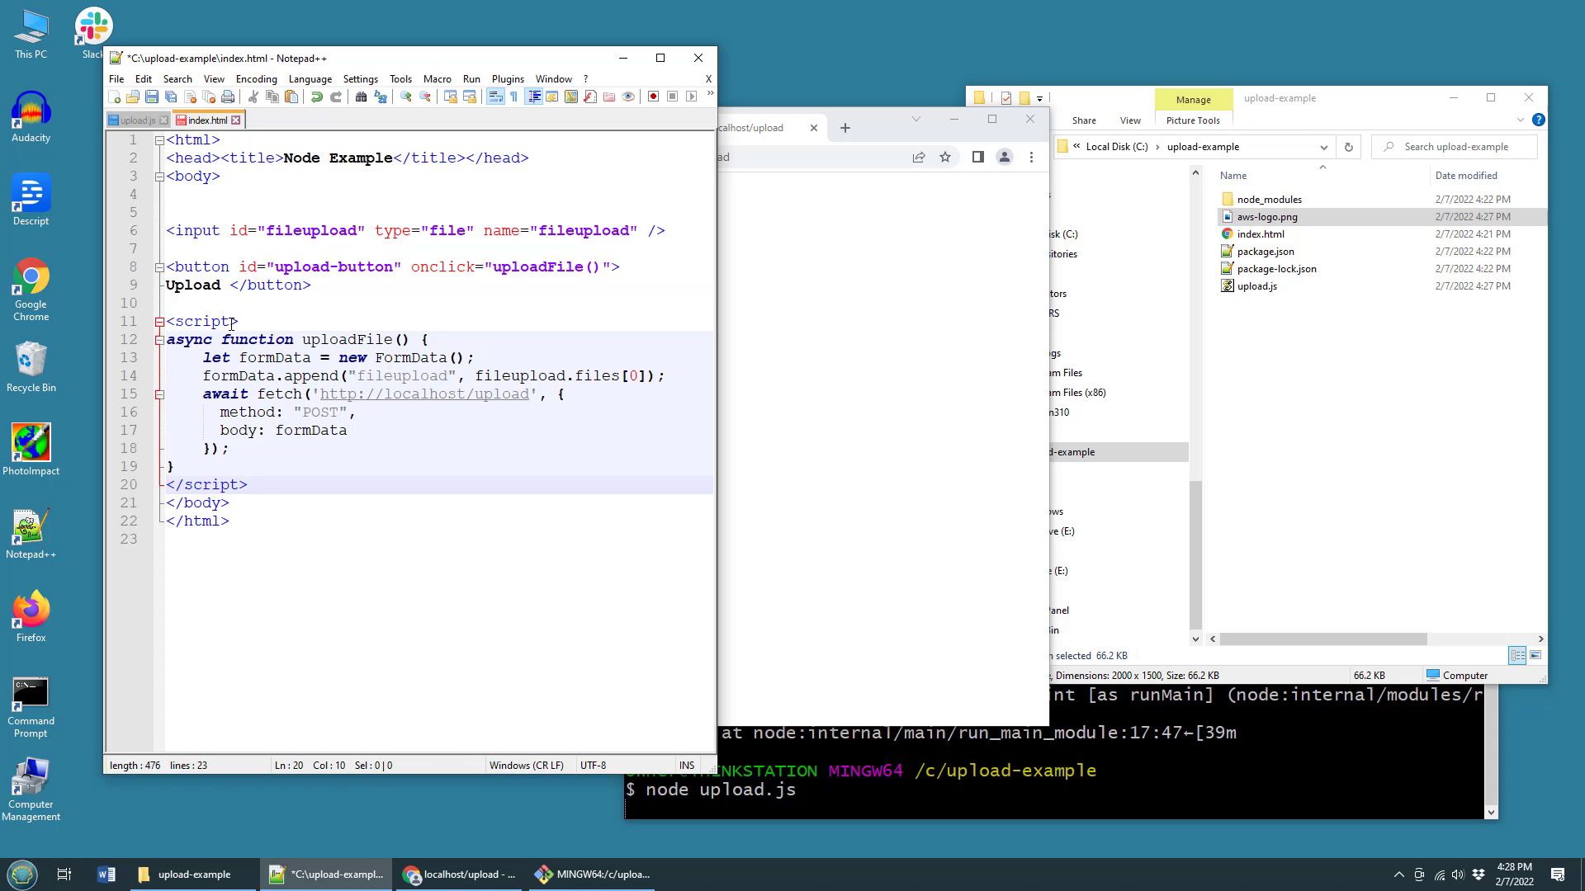
click(229, 503)
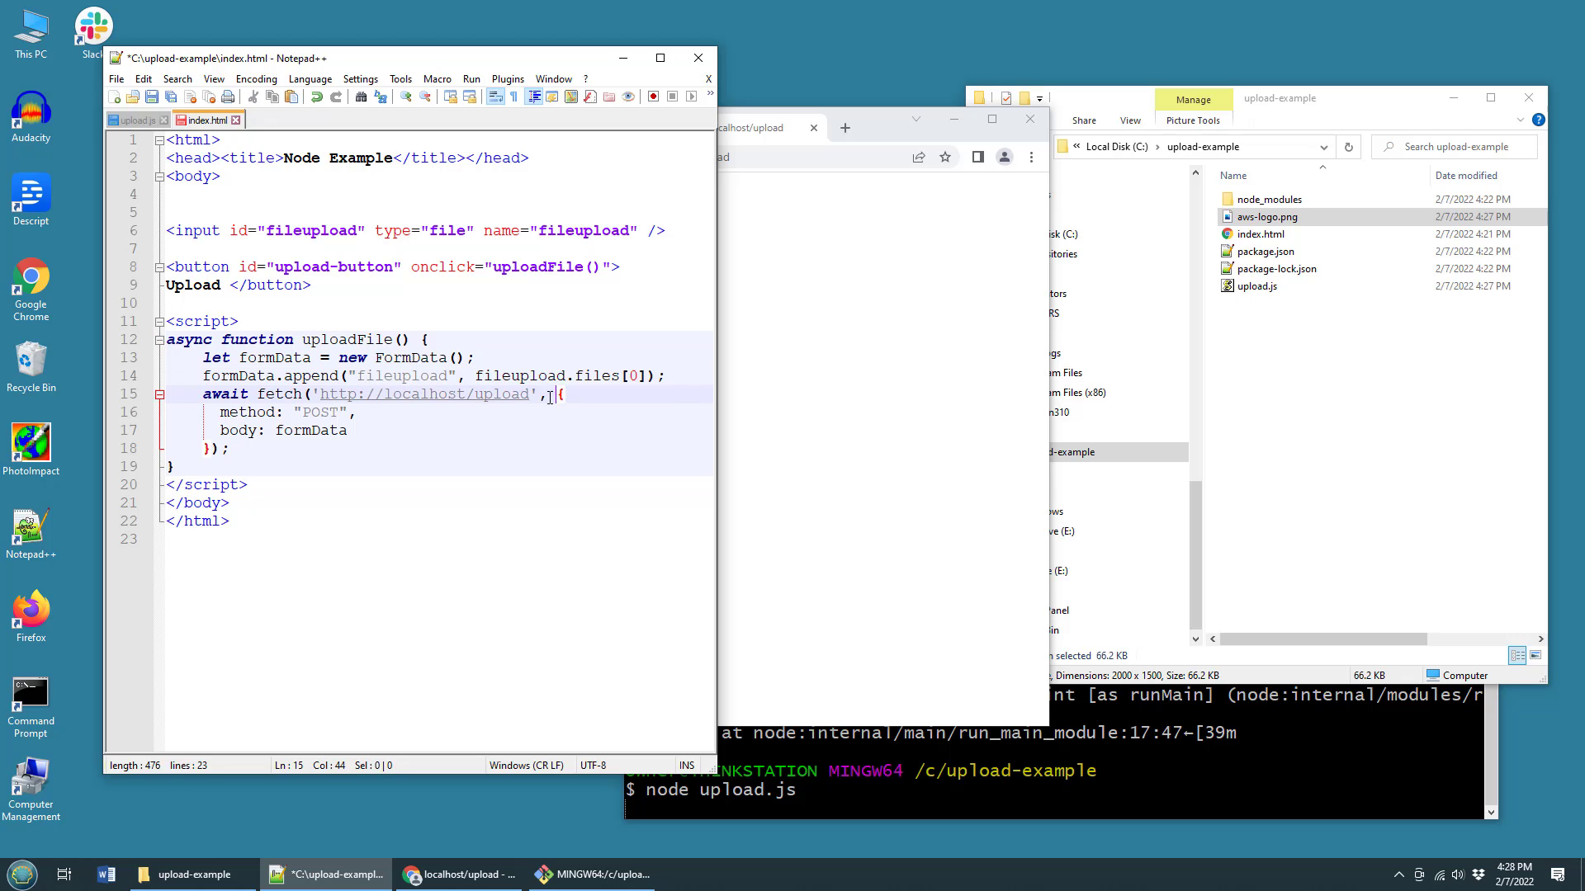
mouse_move(465, 410)
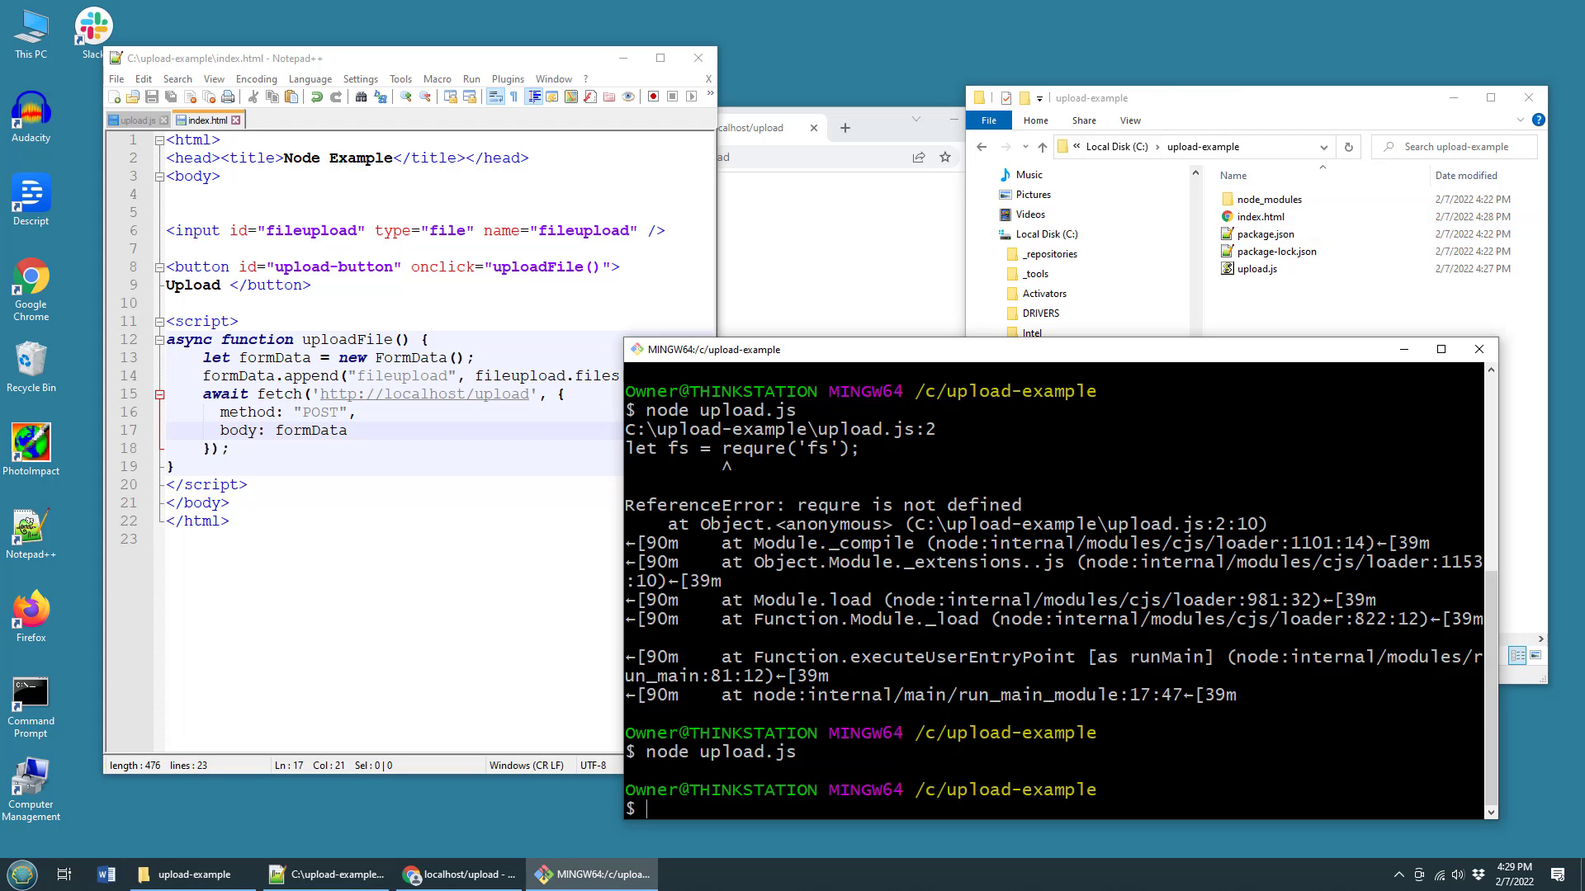
- Run node upload.js again in upload-example
text(node upload.js)
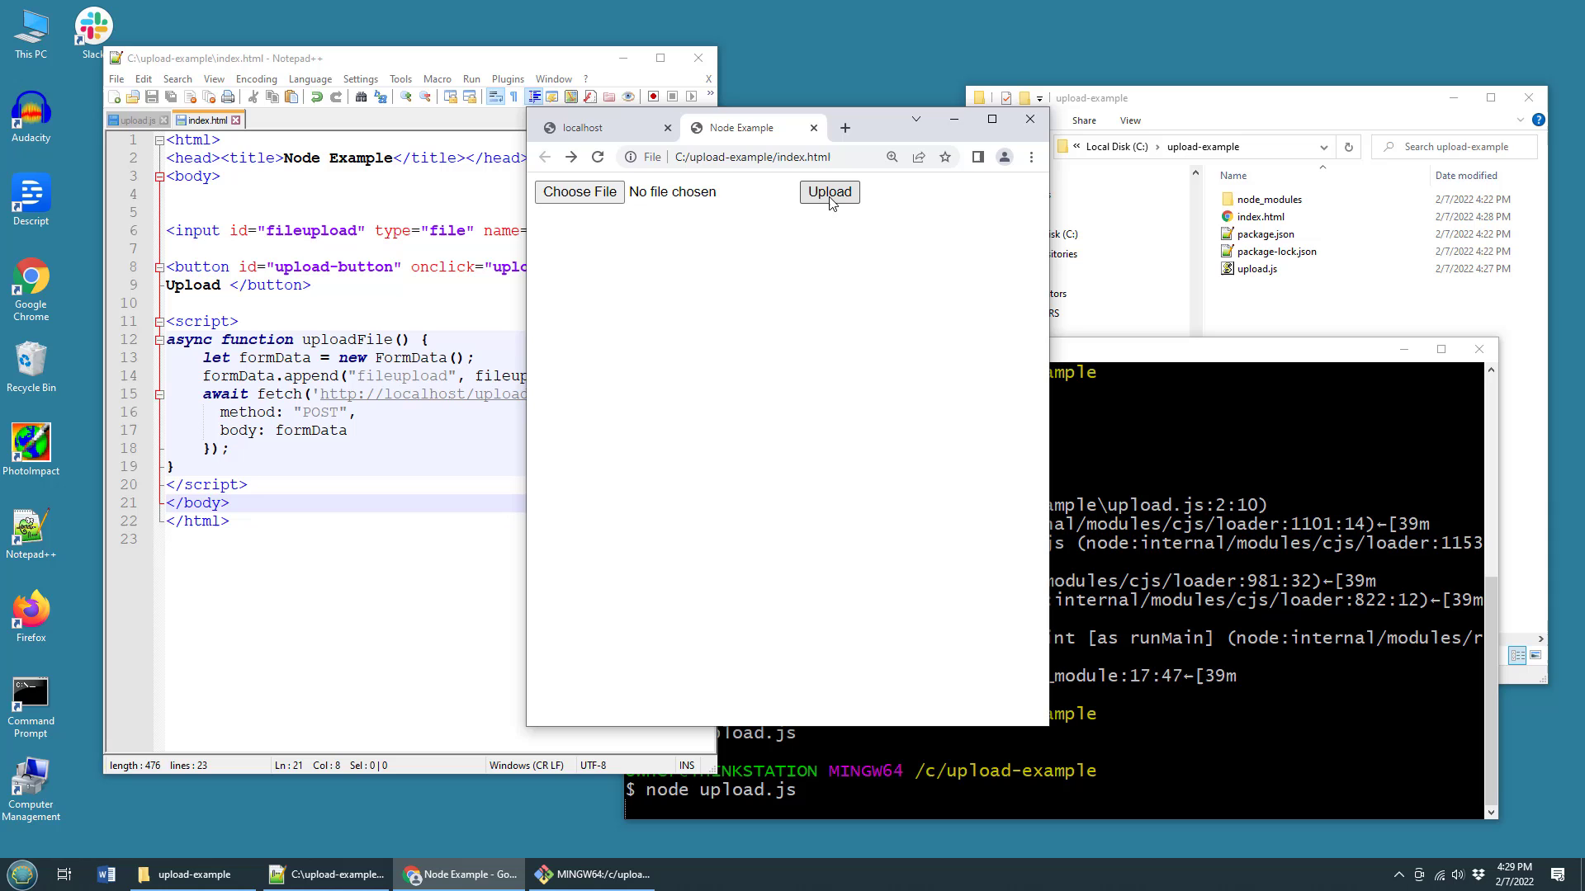
- Upload aws-logo.png from Downloads and inspect the uploaded file
click(578, 191)
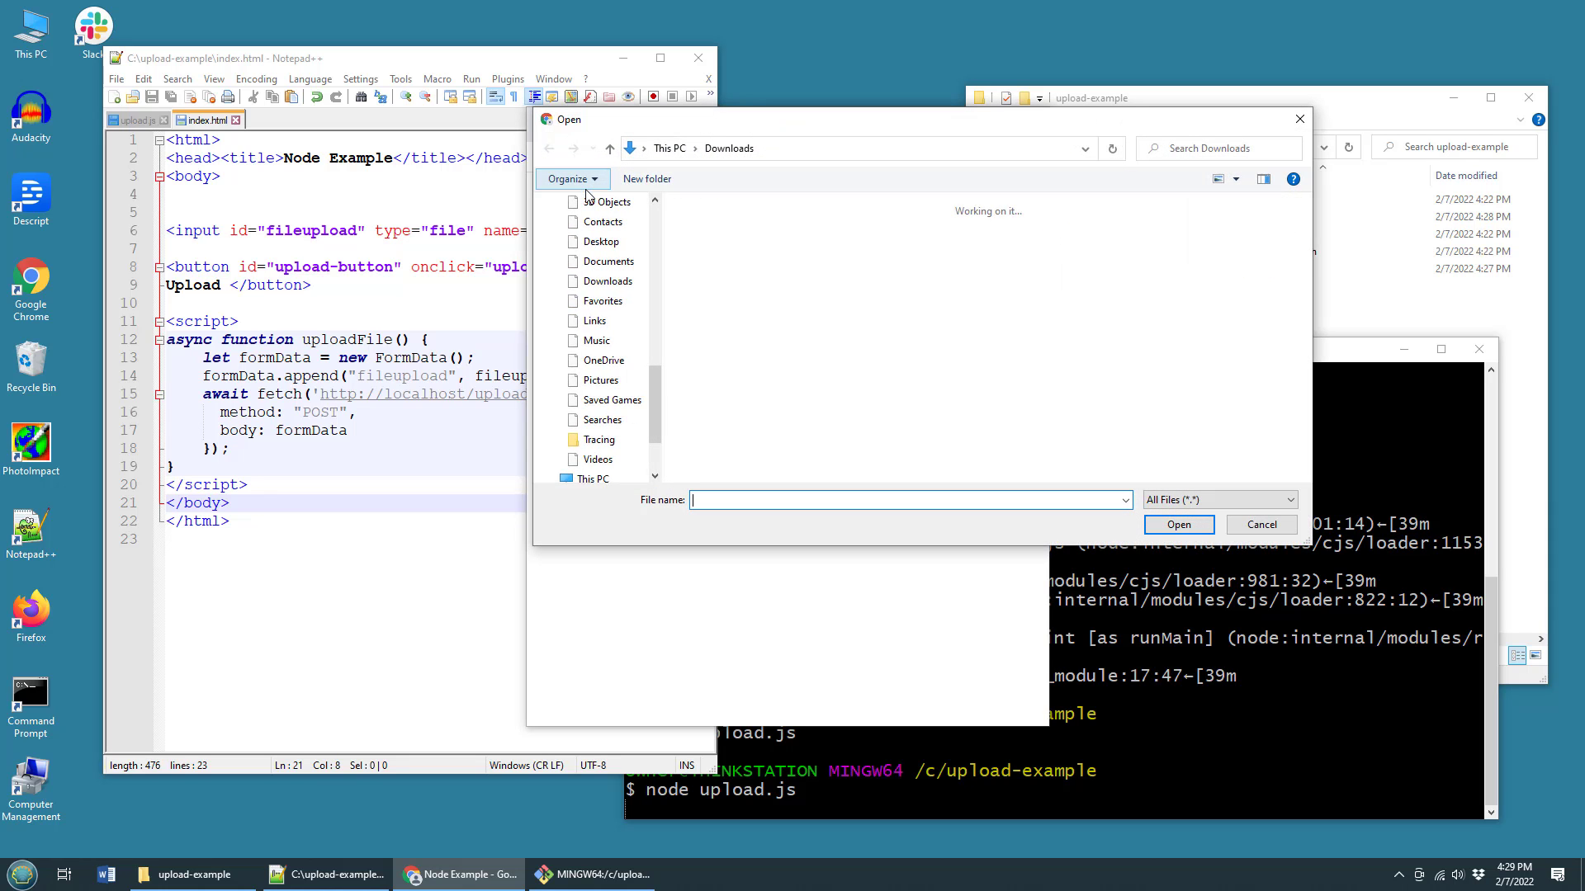
click(808, 271)
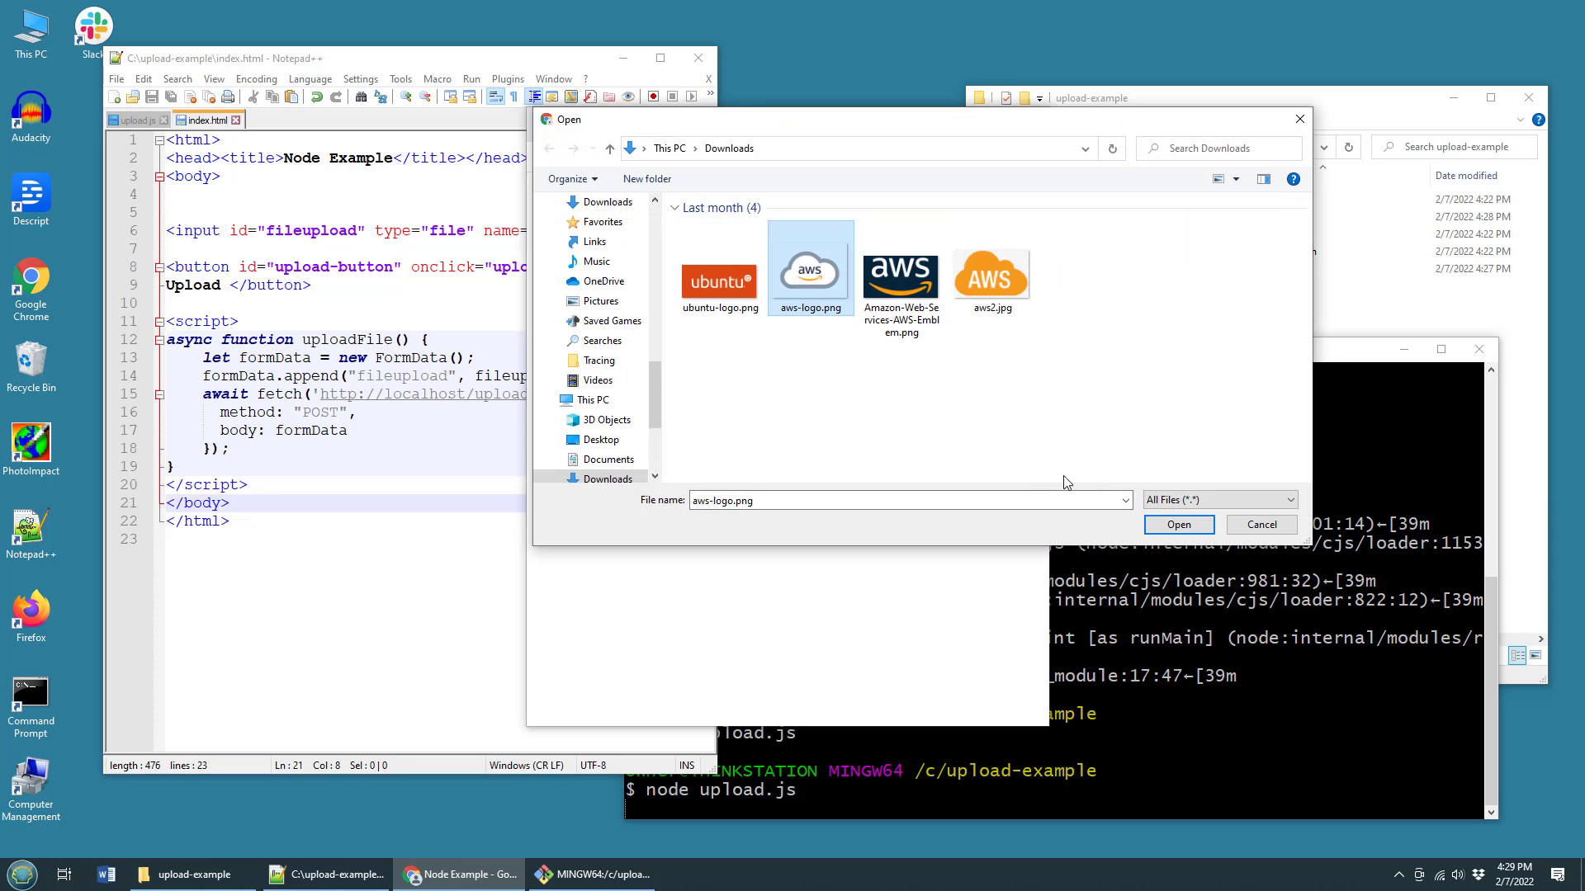
click(1176, 525)
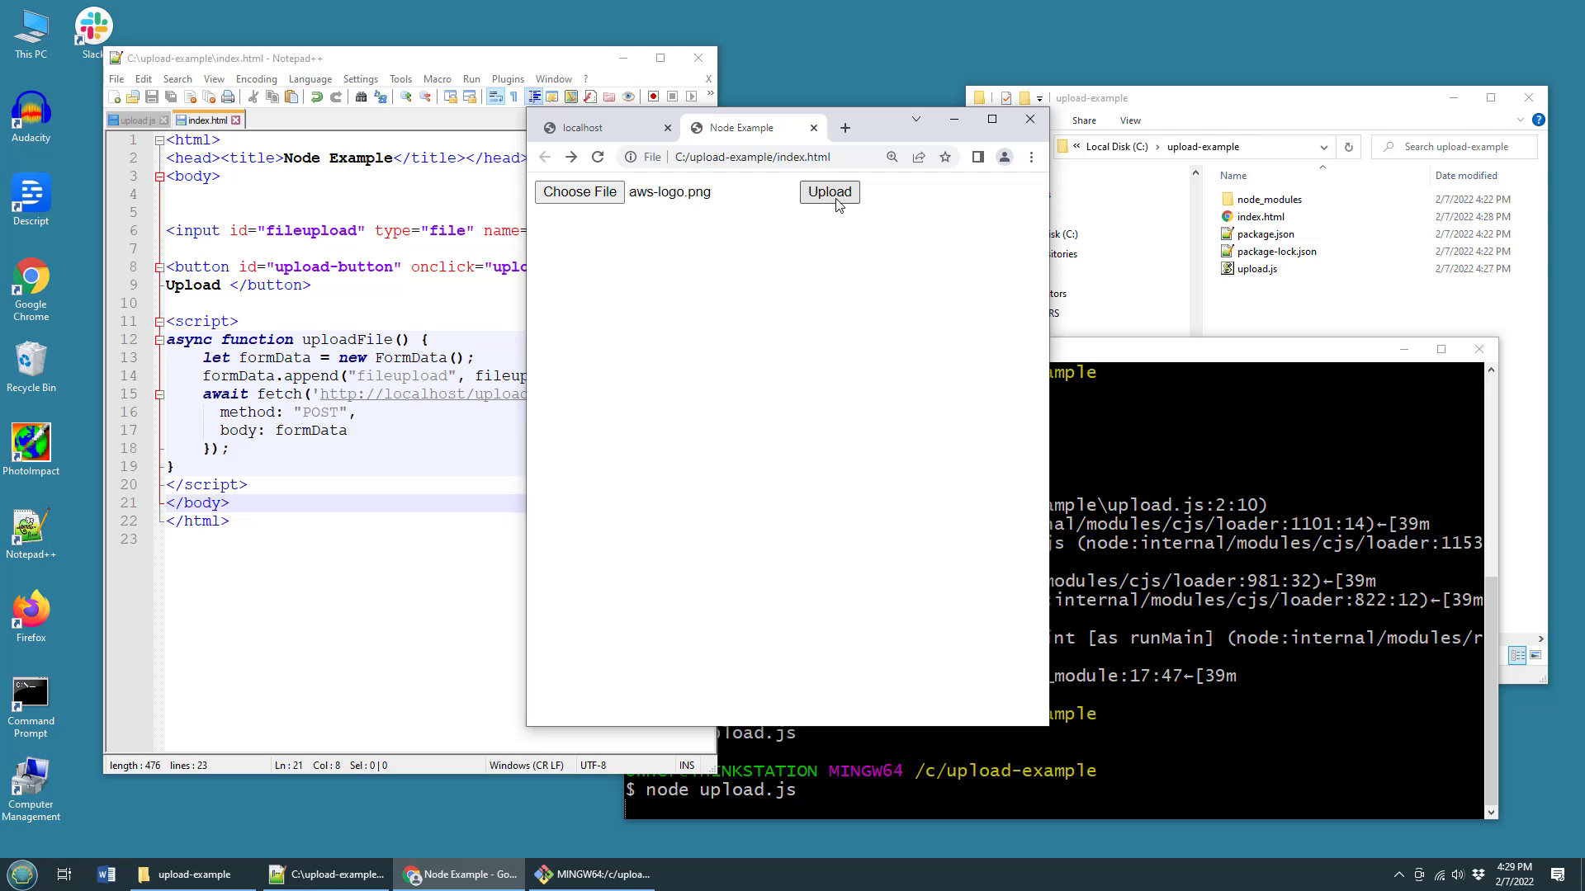
click(829, 192)
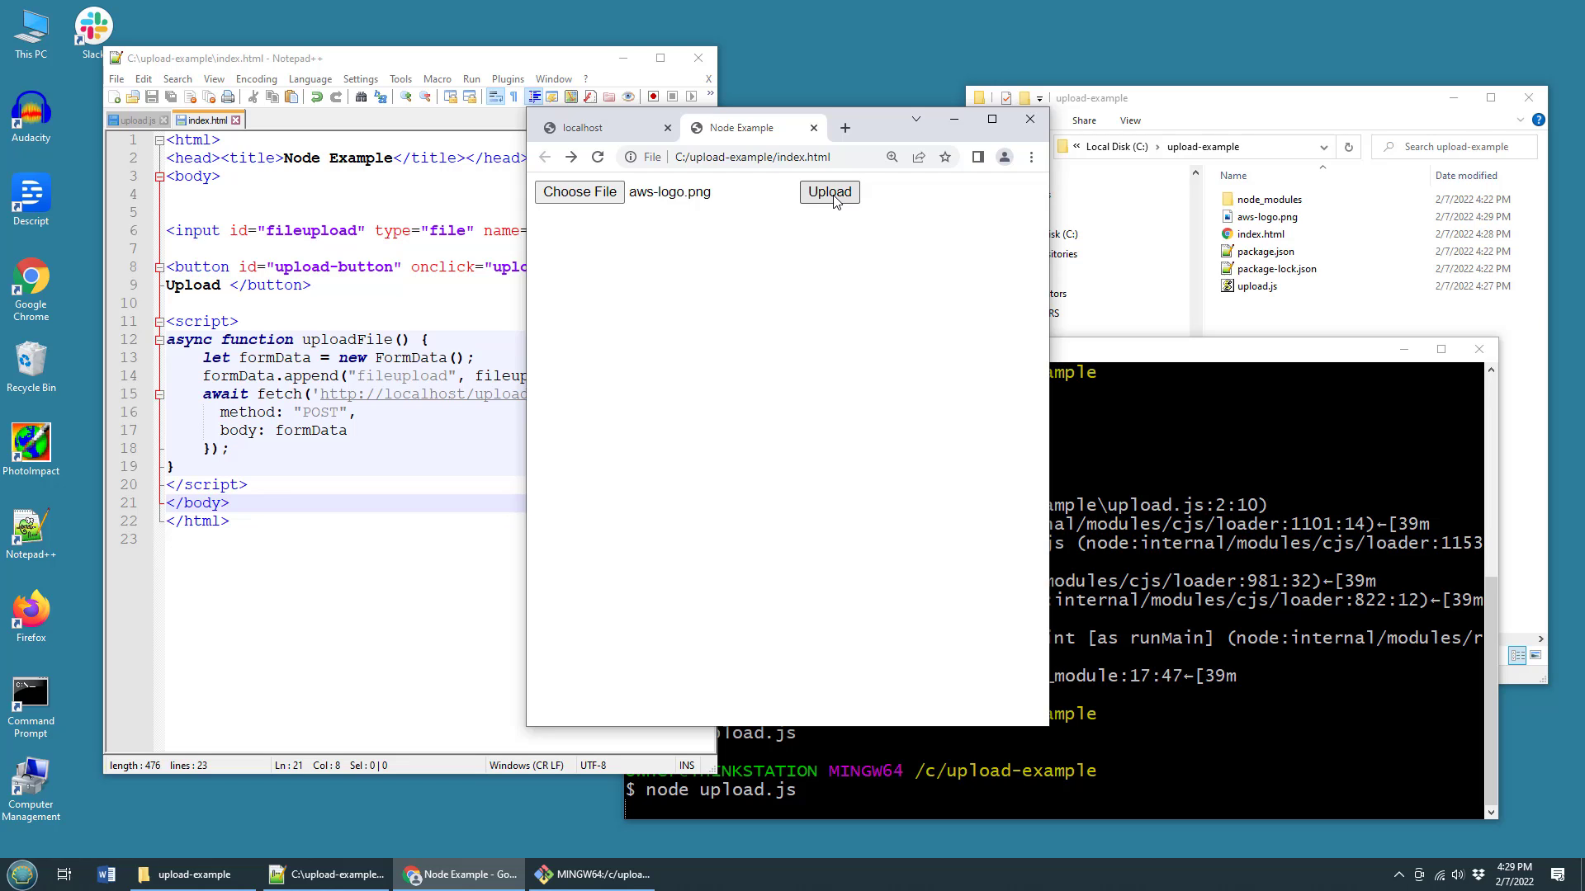
click(1266, 216)
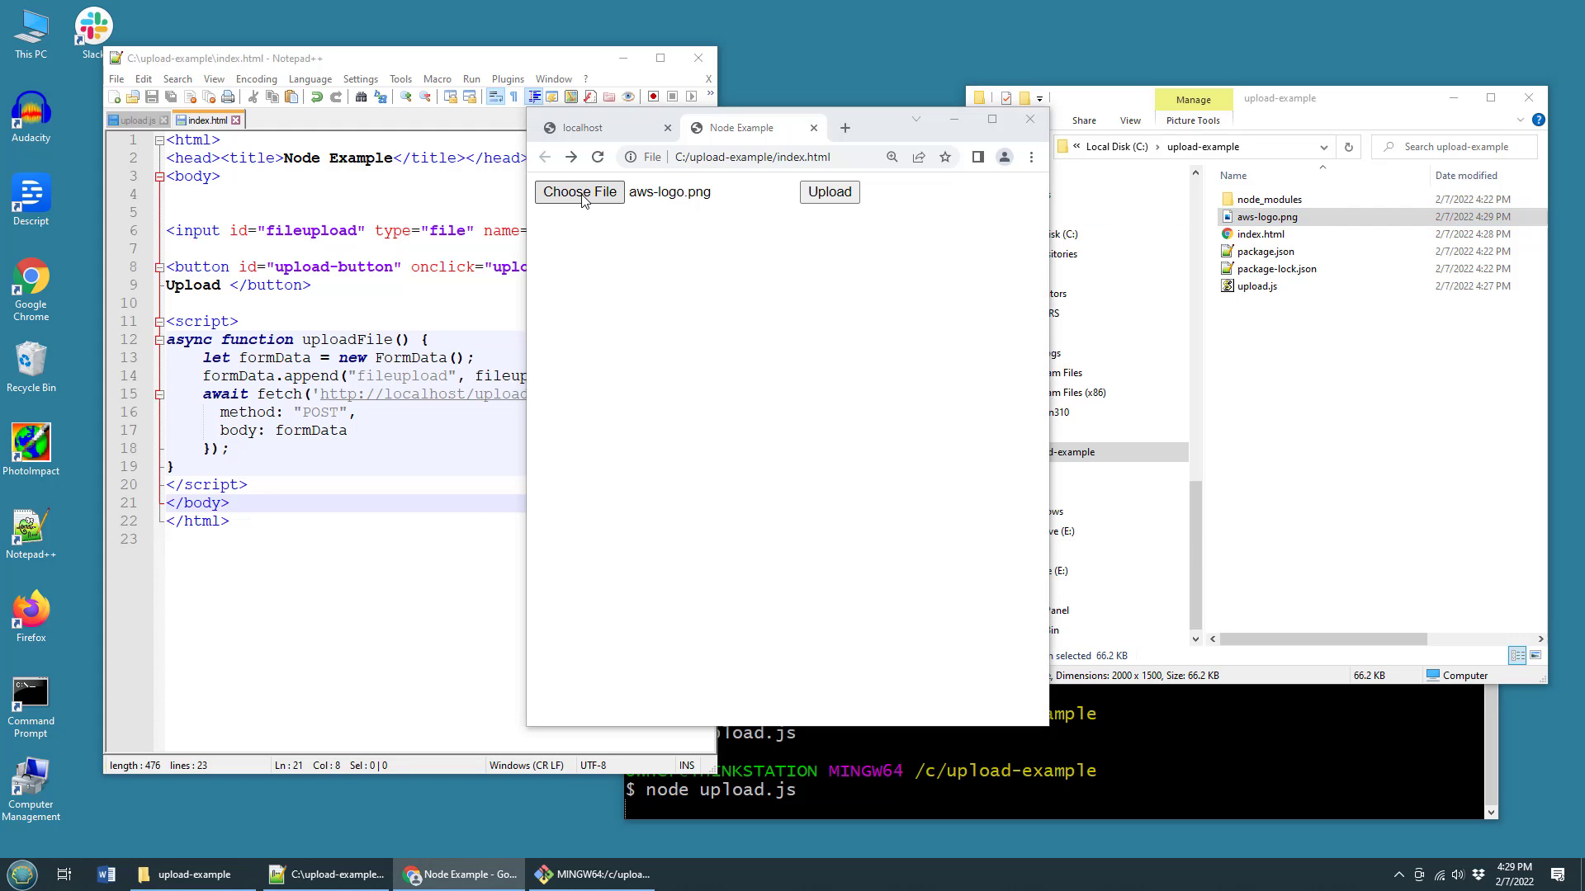
- Choose ubuntu-logo.png and aws2.jpg for upload, then return to upload.js in Notepad++
click(580, 193)
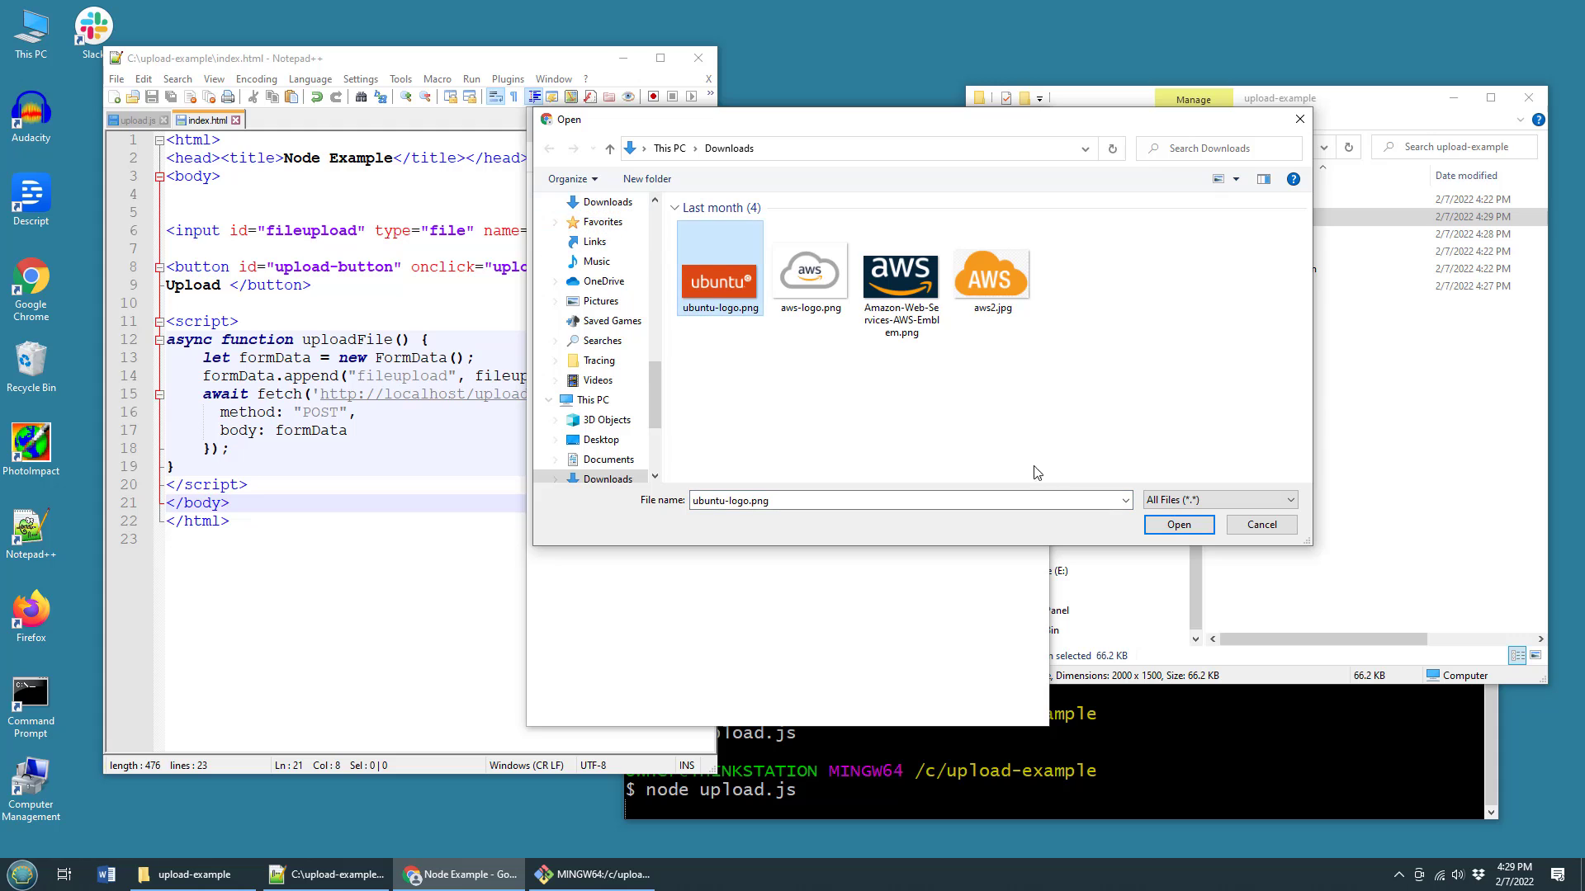
click(1176, 525)
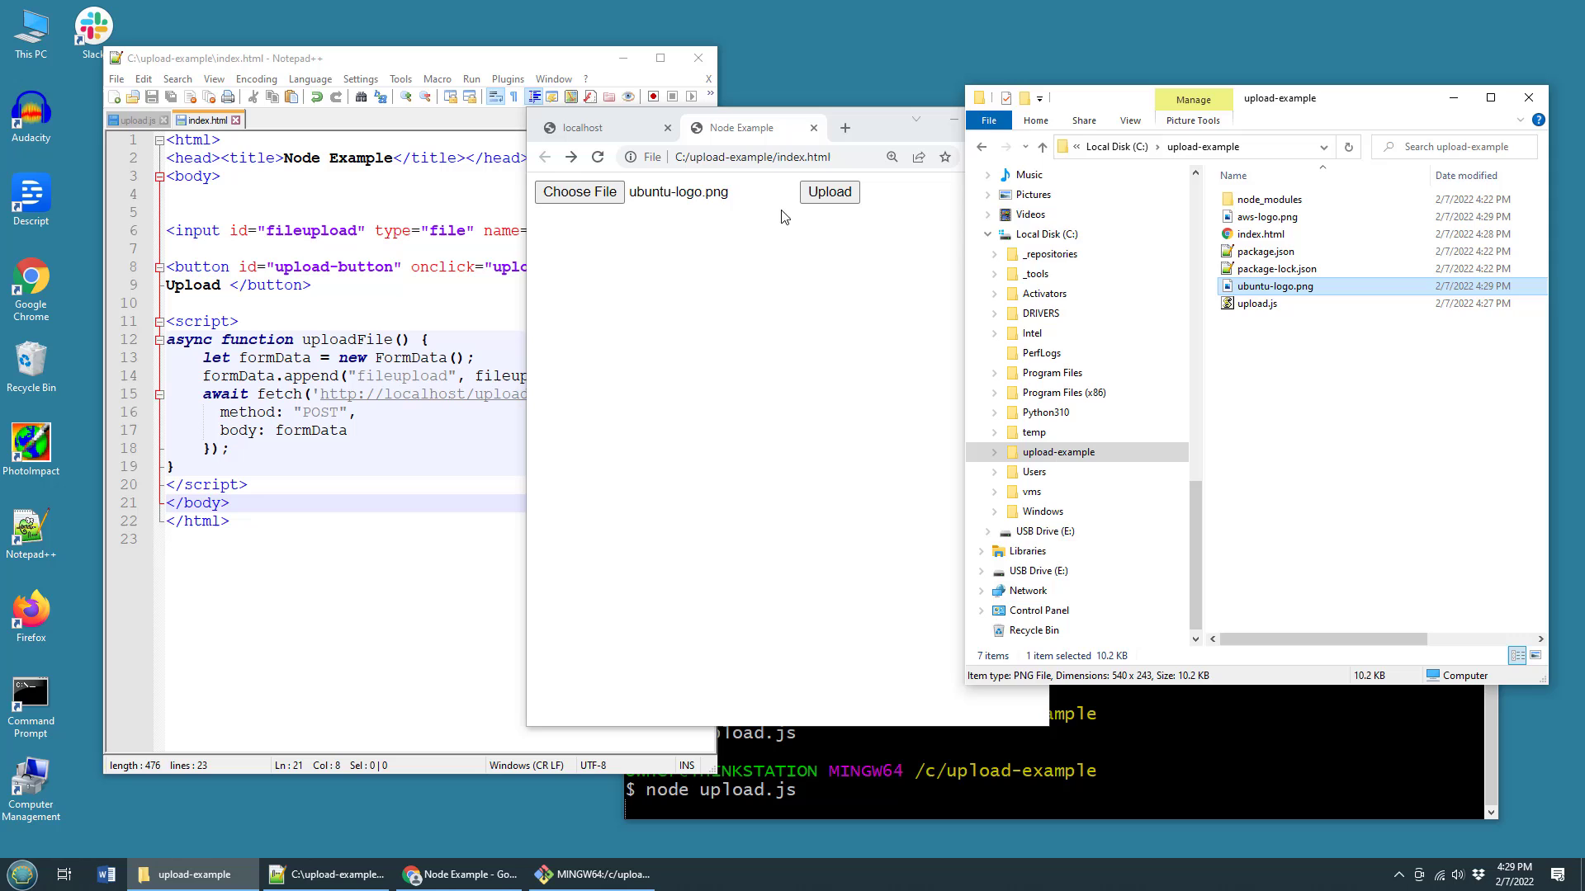
click(580, 190)
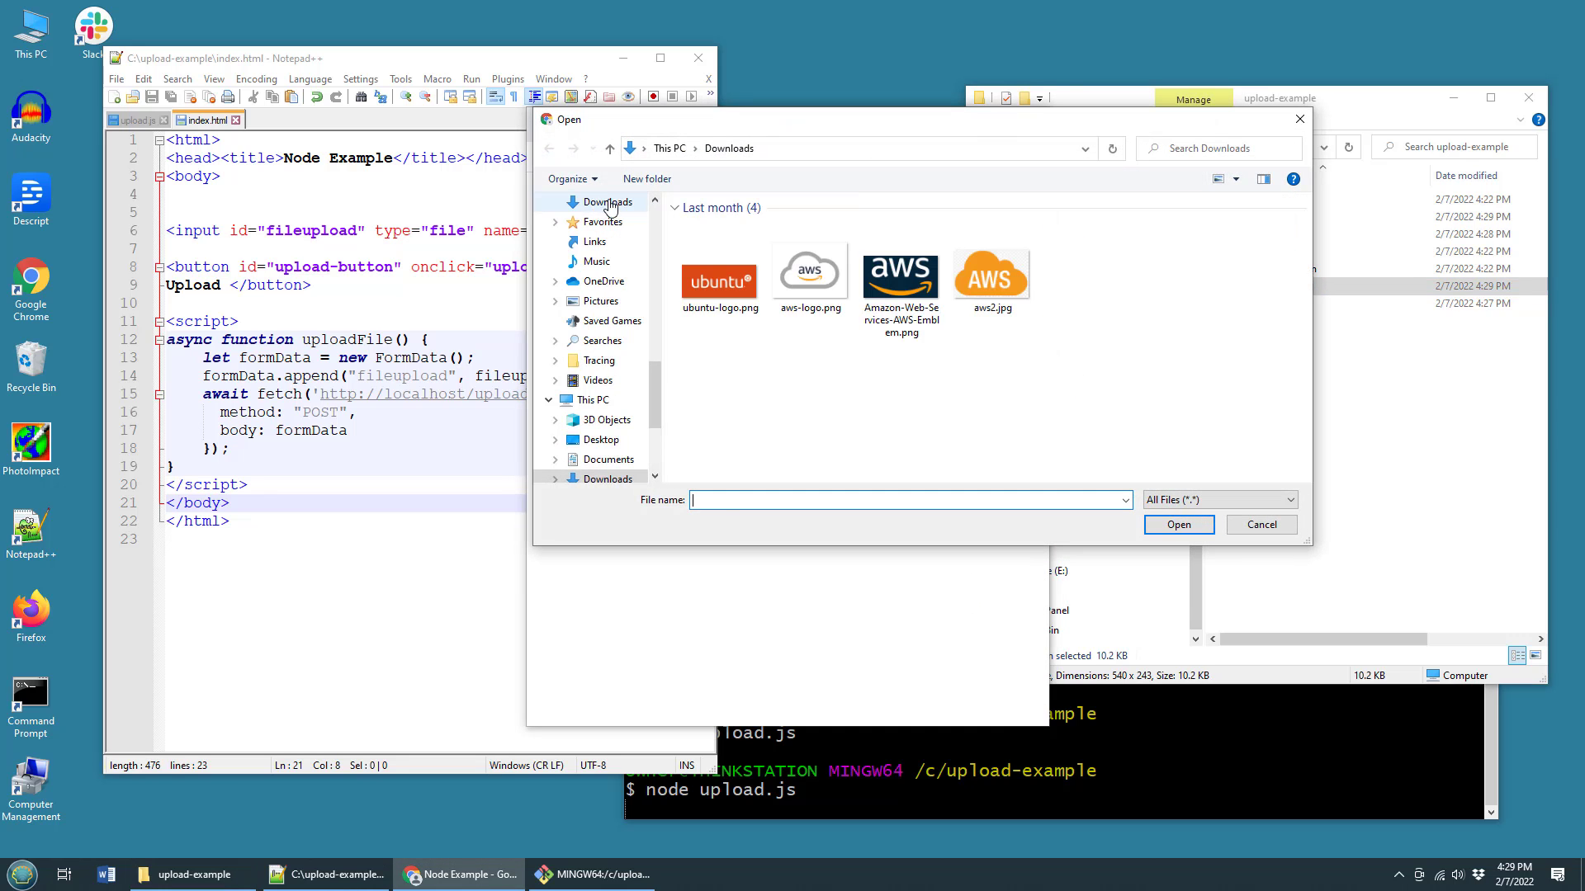
click(991, 270)
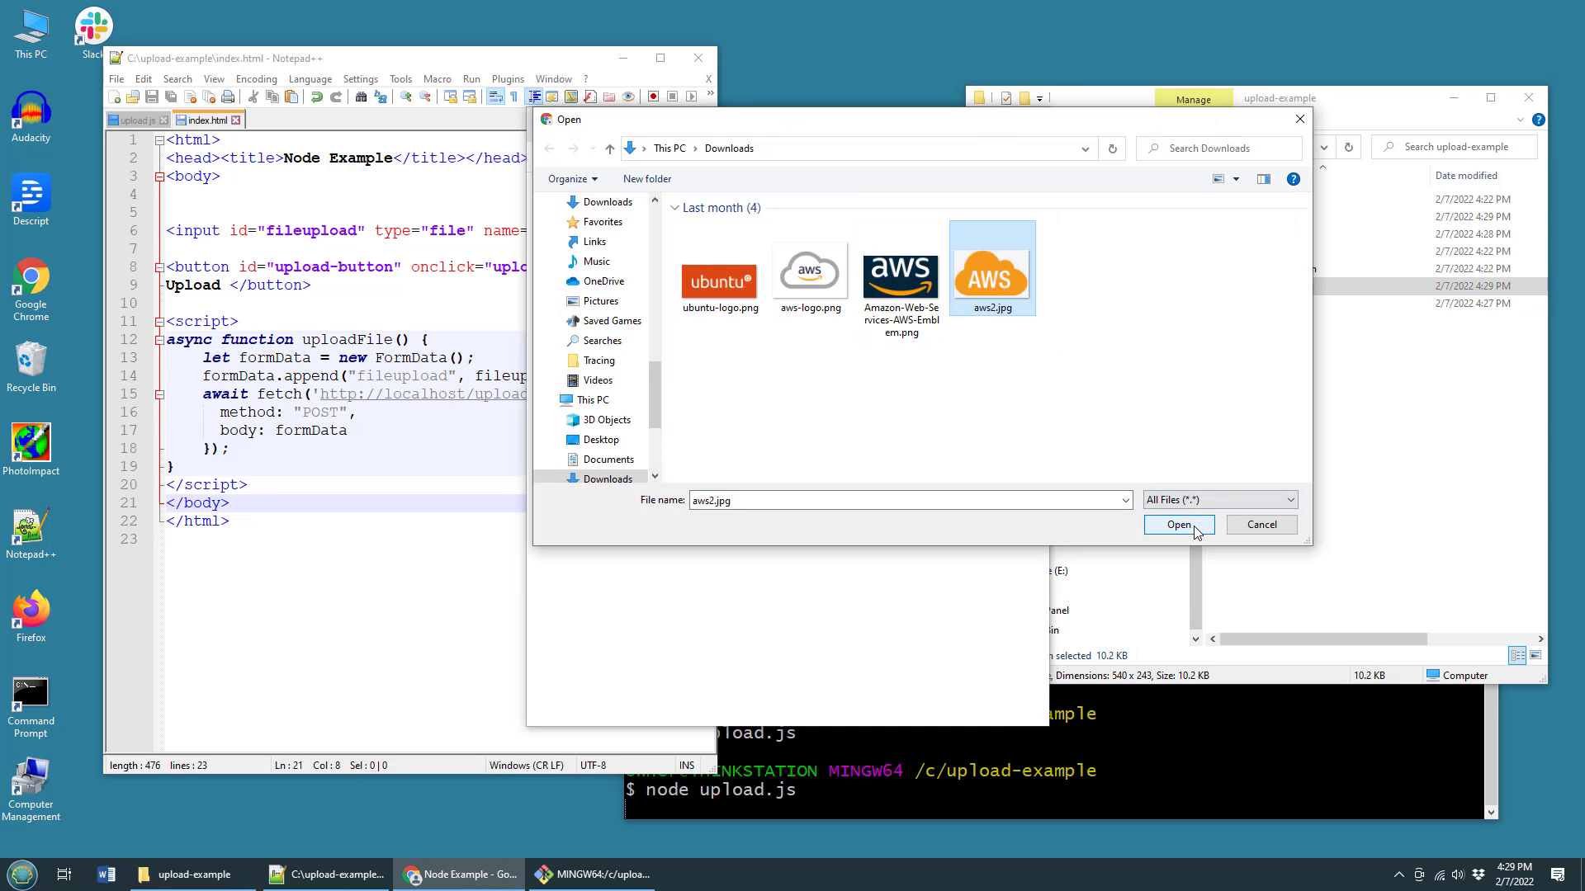
click(1177, 525)
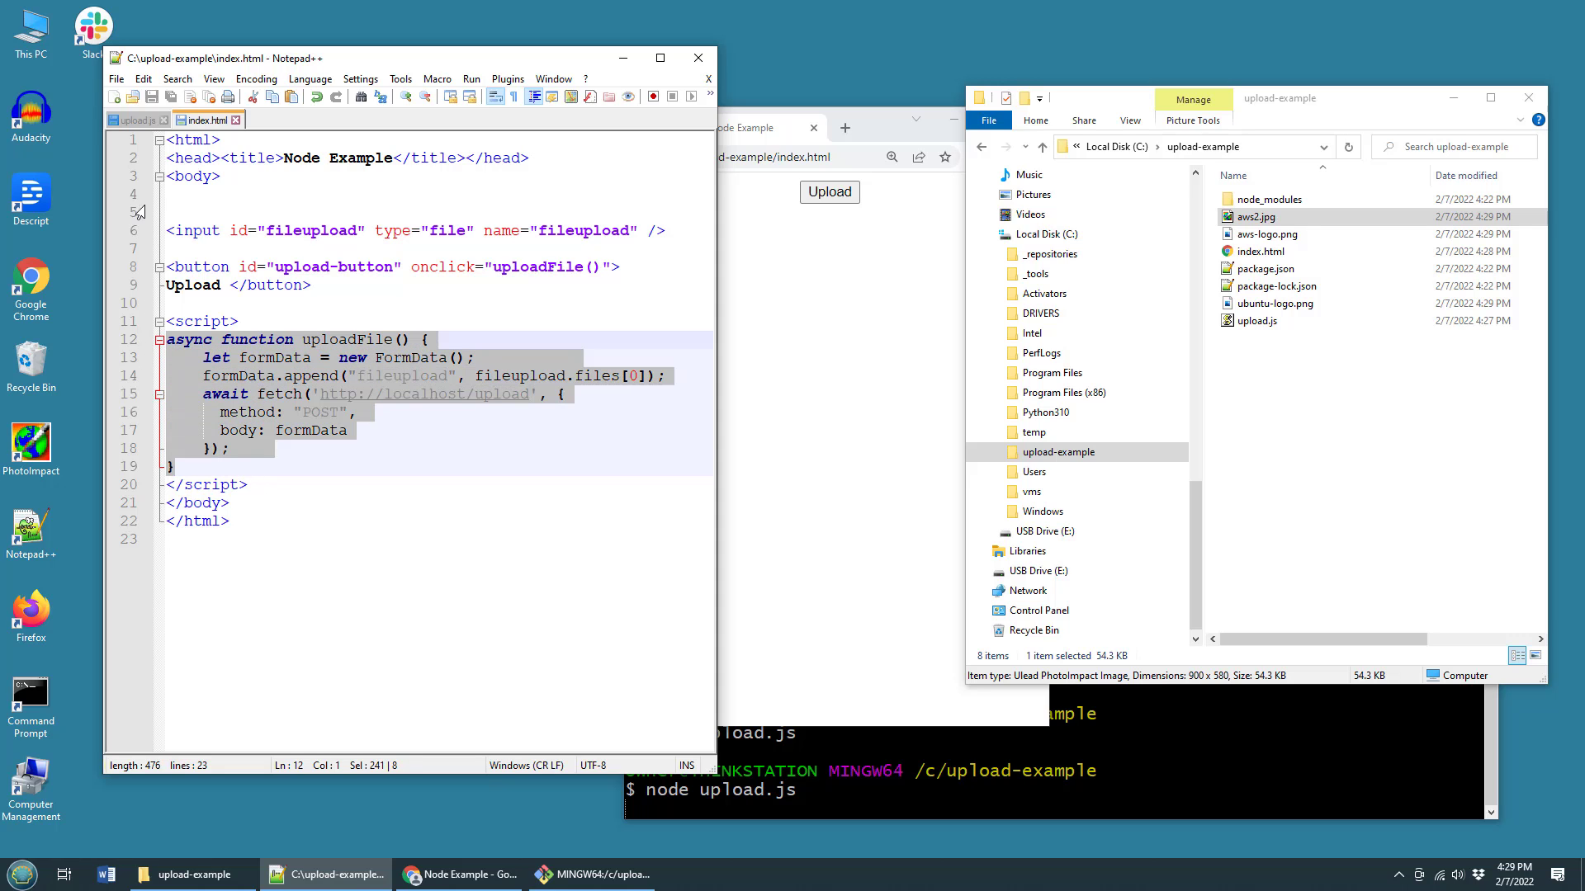
click(134, 119)
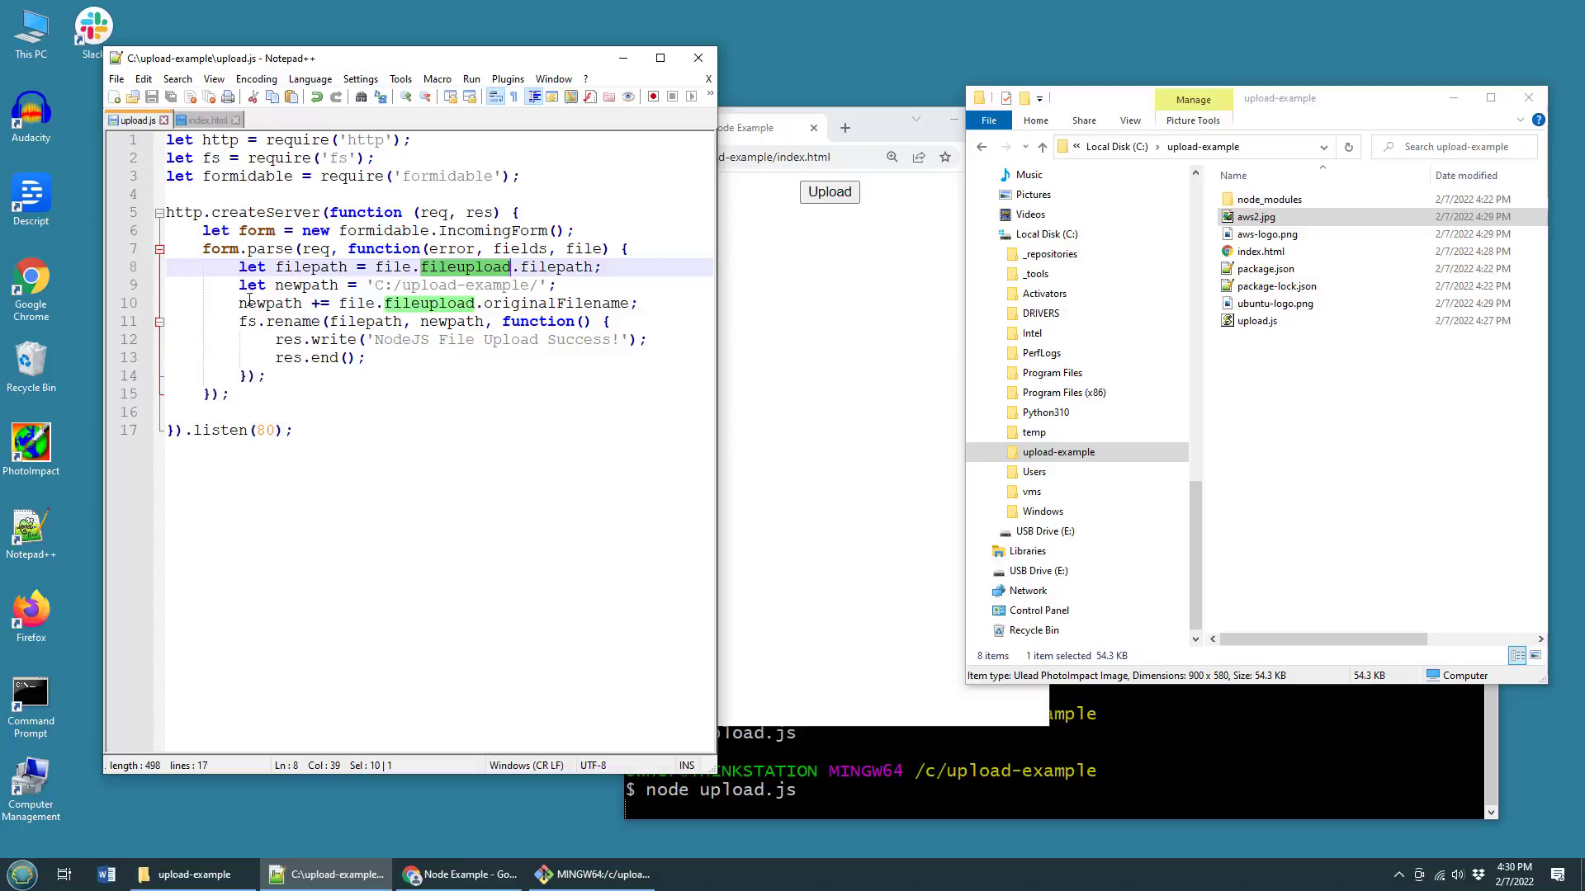